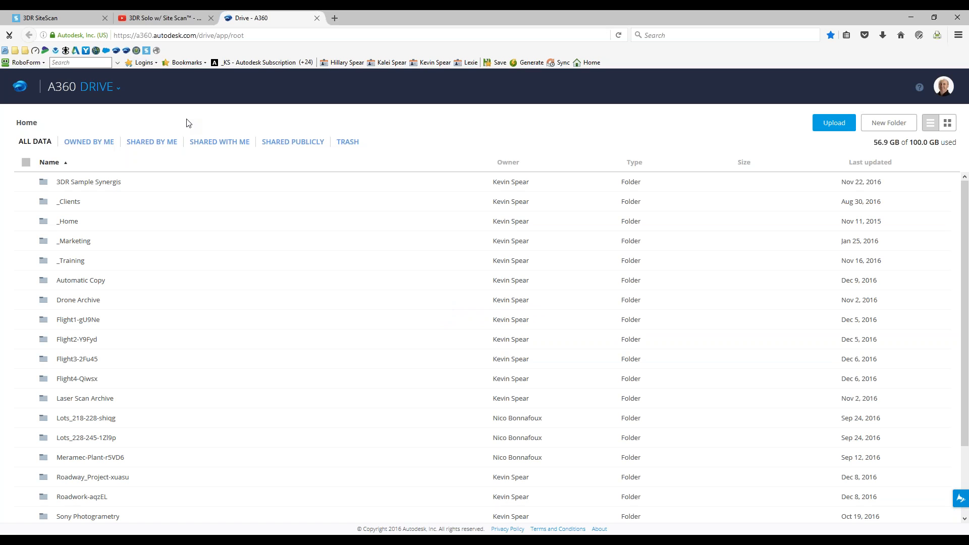
pyautogui.moveTo(76, 339)
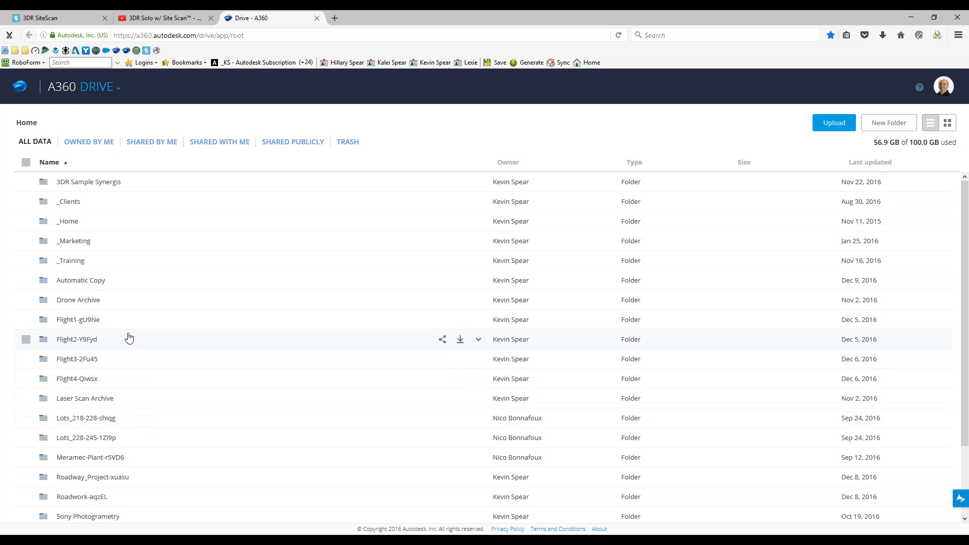
pyautogui.moveTo(79, 324)
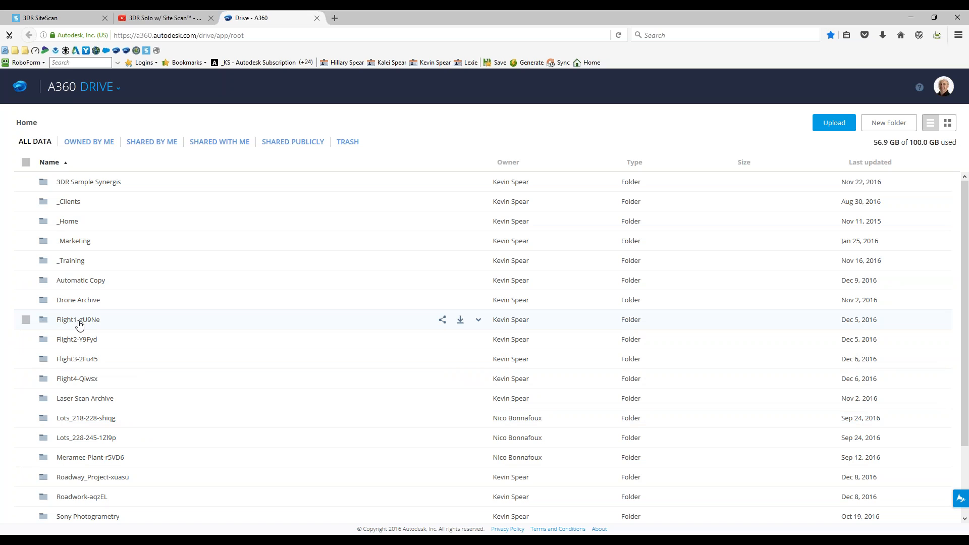
# - Open the Flight1-gU9Ne folder, preview a drone image, then return to its file list
pyautogui.doubleClick(77, 319)
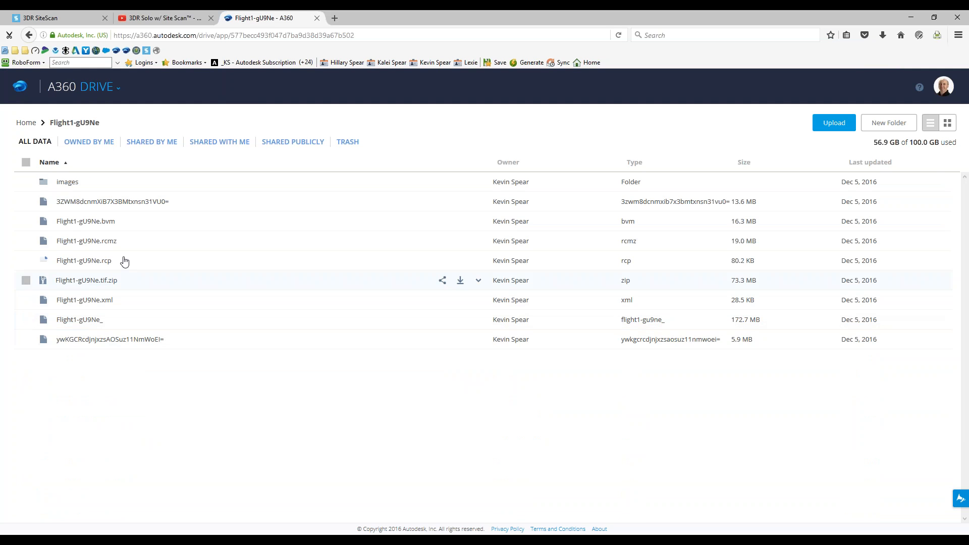
pyautogui.moveTo(66, 182)
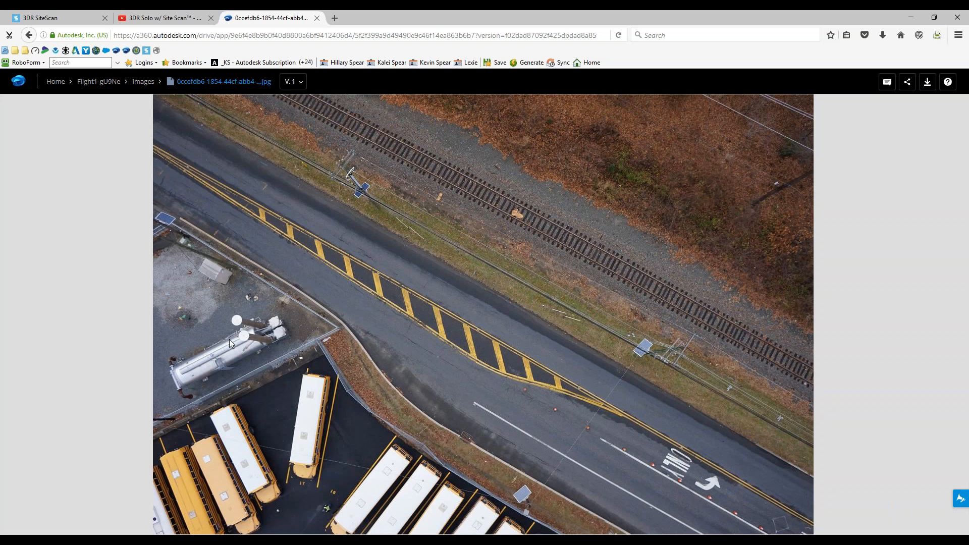
pyautogui.moveTo(188, 243)
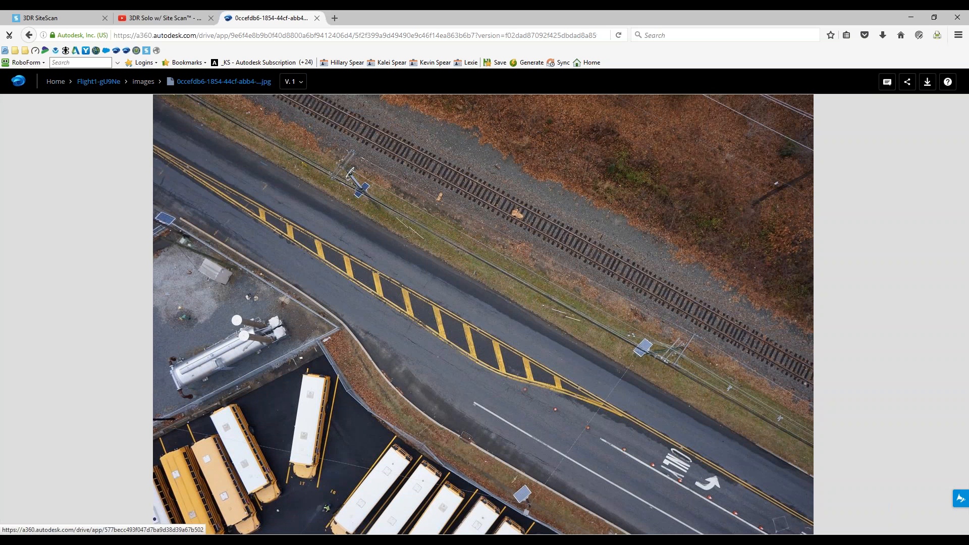
pyautogui.click(97, 81)
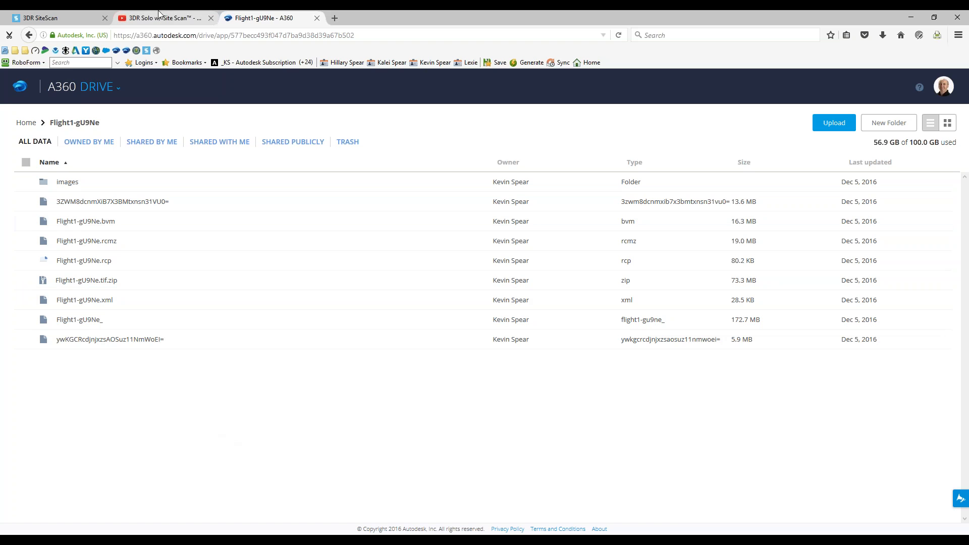
# - Bring up the 3DR Solo w/ Site Scan Autodesk Workflow video on YouTube
pyautogui.click(161, 17)
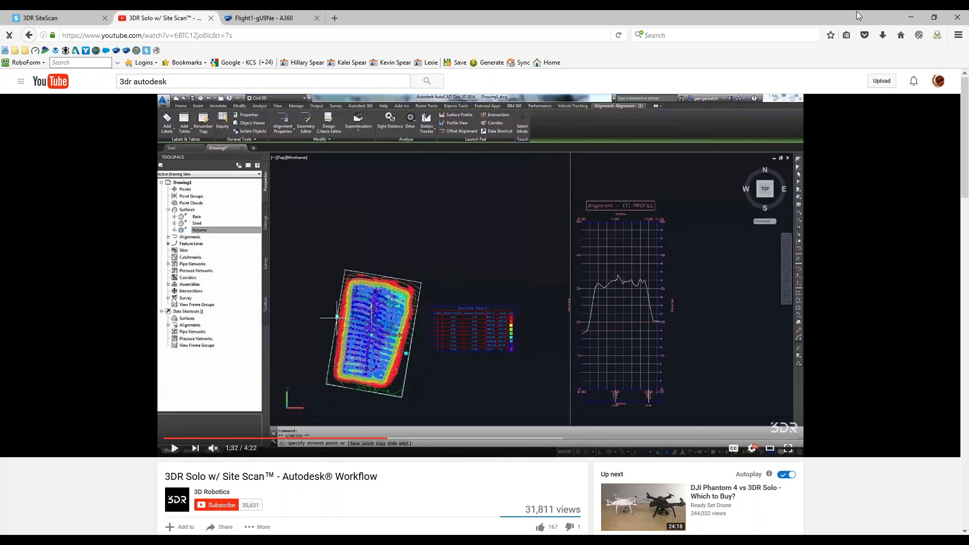
pyautogui.moveTo(50, 18)
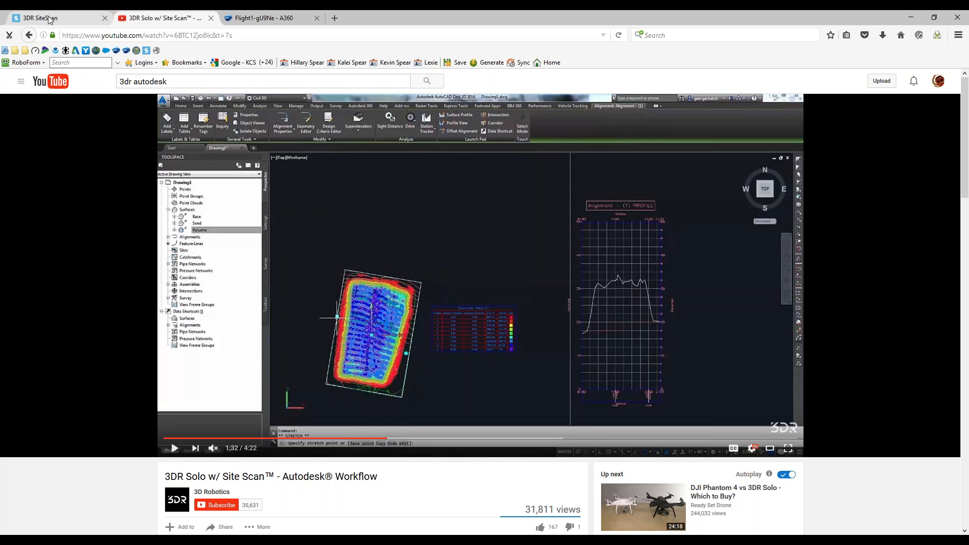
# - Open the Stockpile - Construction Site project to see the 20161210 Stockpile photo locations
pyautogui.click(53, 18)
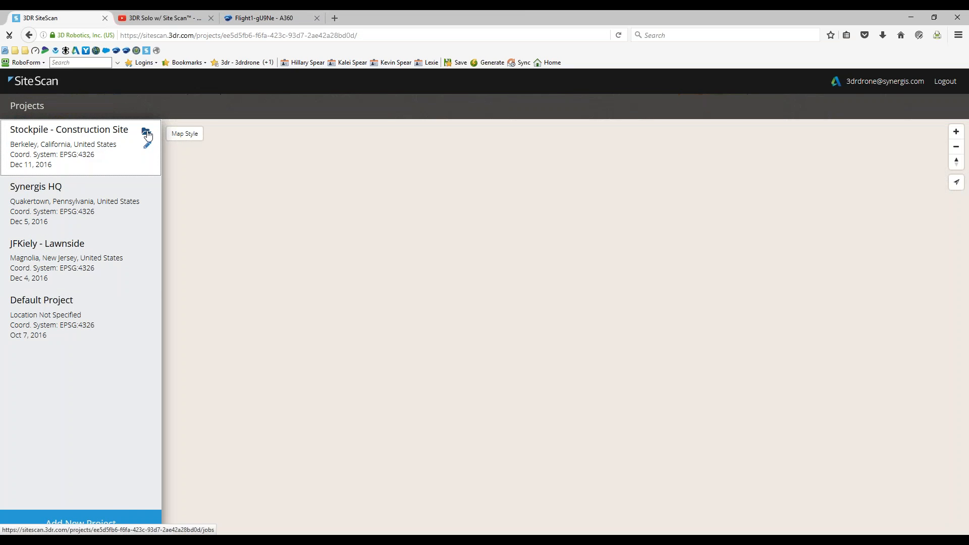
pyautogui.click(146, 134)
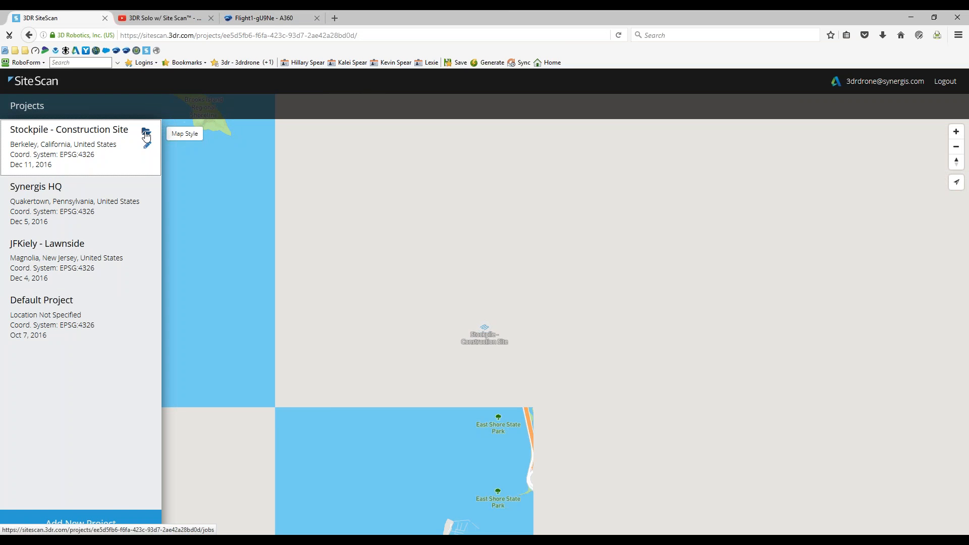
pyautogui.click(69, 129)
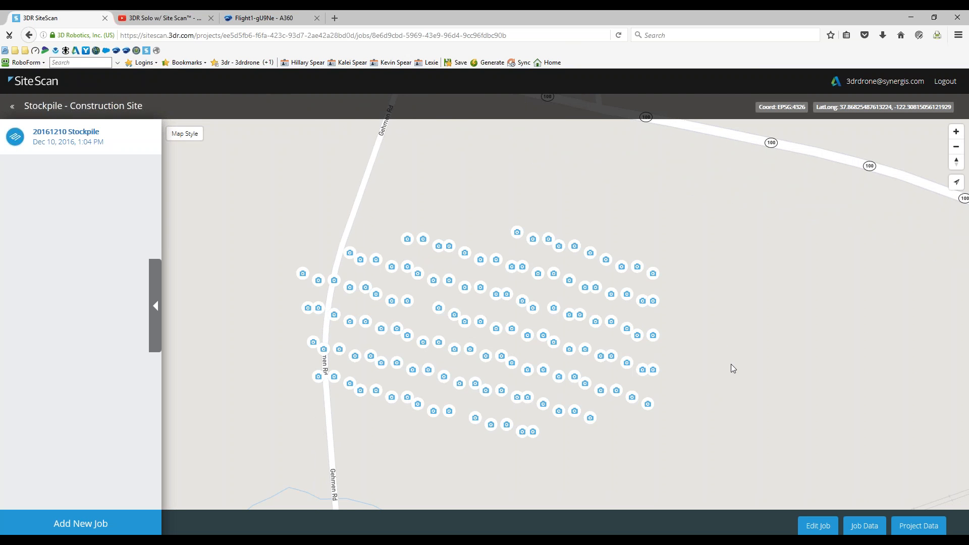
pyautogui.moveTo(207, 133)
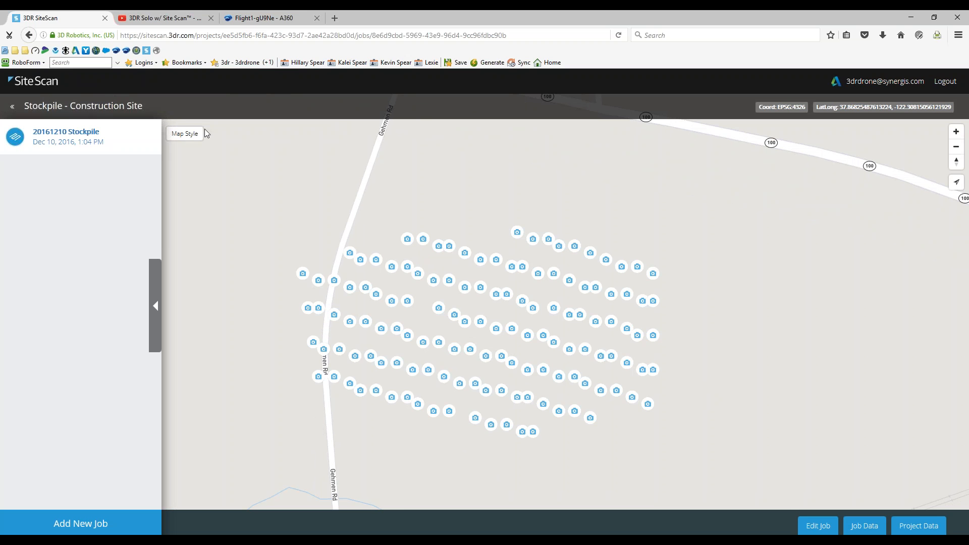
pyautogui.moveTo(207, 133)
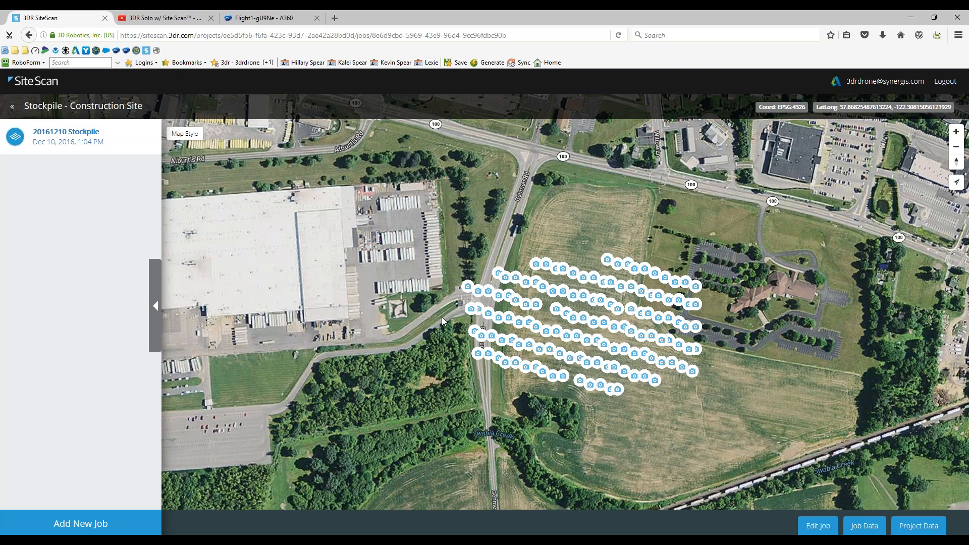
pyautogui.moveTo(649, 362)
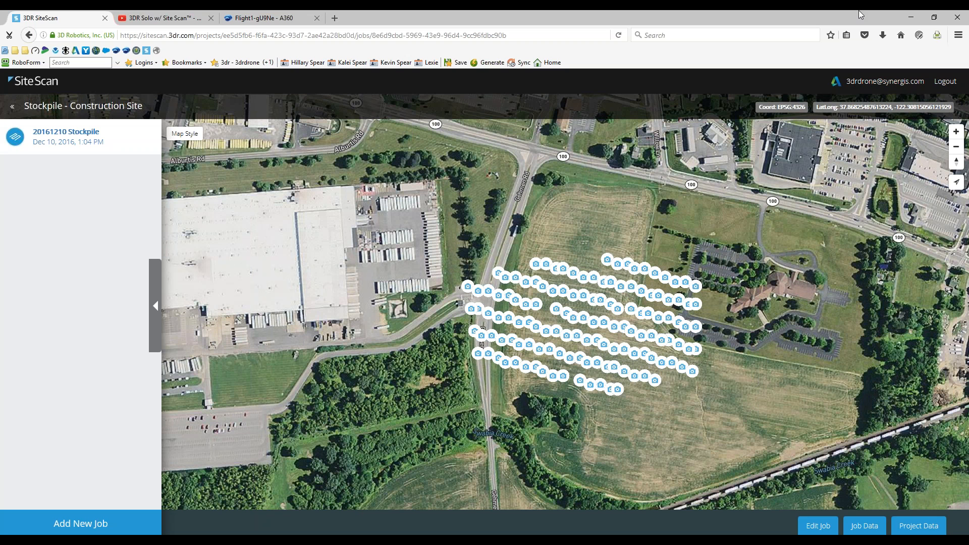
pyautogui.moveTo(473, 302)
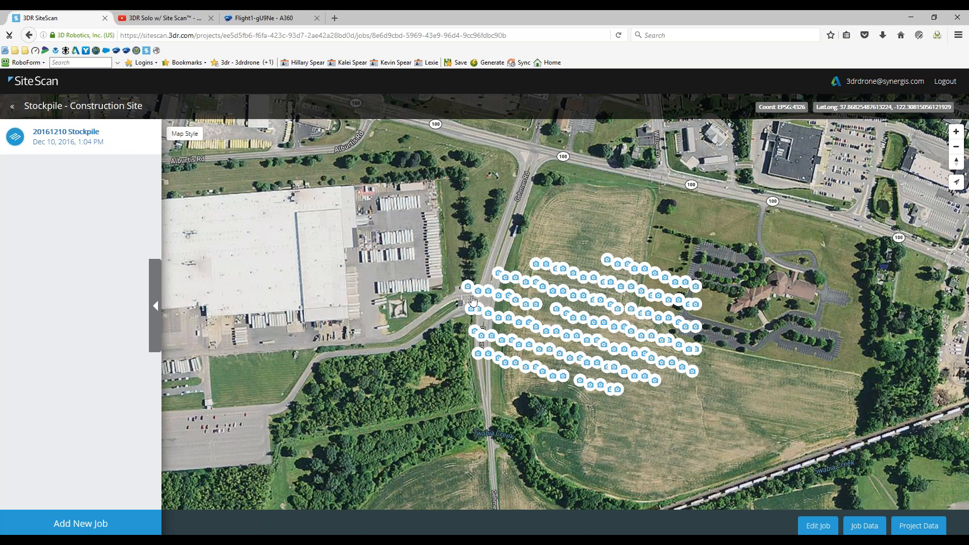
pyautogui.moveTo(504, 530)
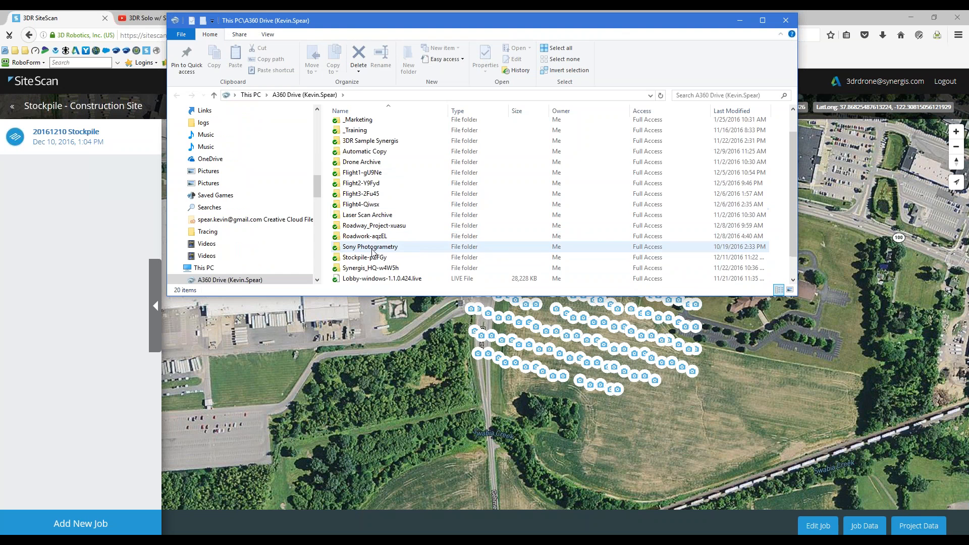
# - Open Stockpile-pZFGy in A360 Drive and select its .rcm model and .rcs point cloud
pyautogui.doubleClick(365, 257)
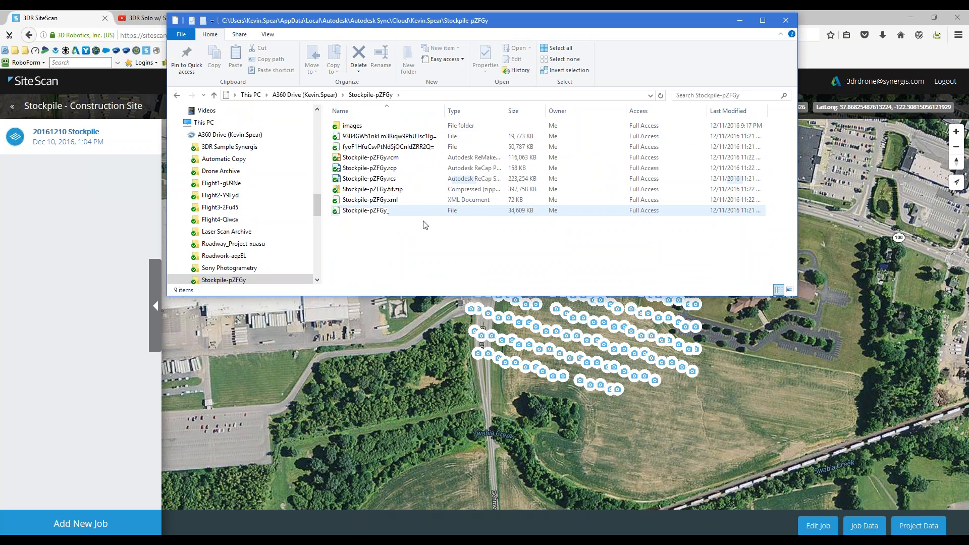
pyautogui.click(369, 179)
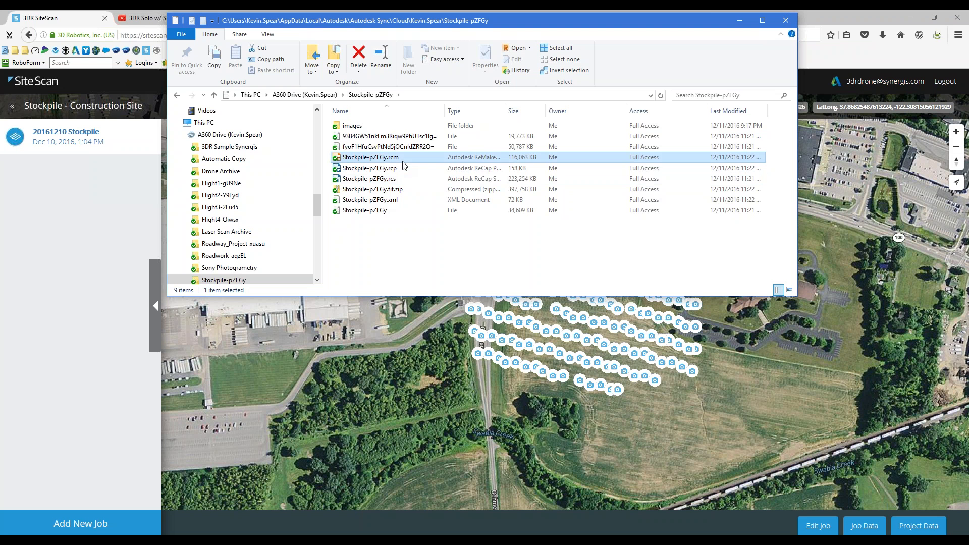
pyautogui.click(371, 178)
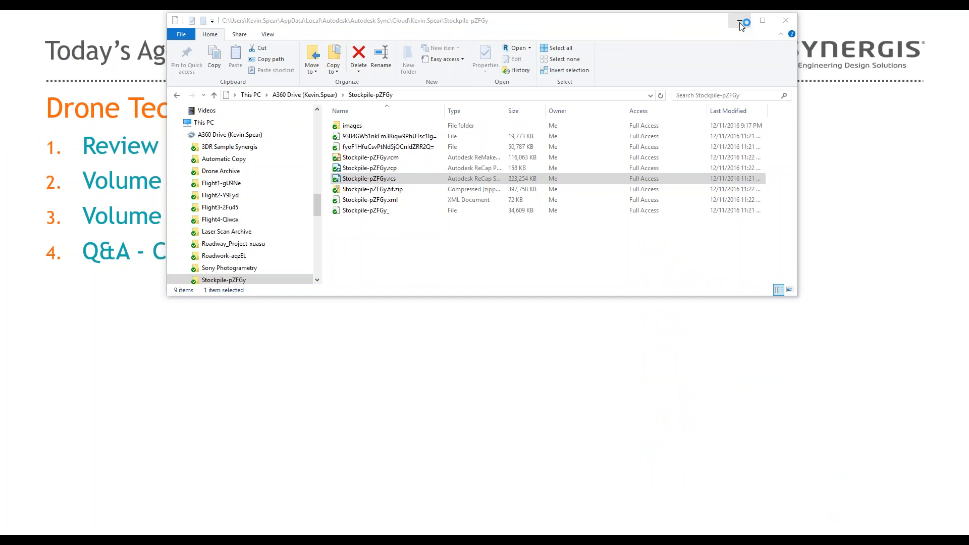
# - Minimize File Explorer to reach ReMake's dashboard listing Stockpile-pZFGy from the cloud drive
pyautogui.click(740, 20)
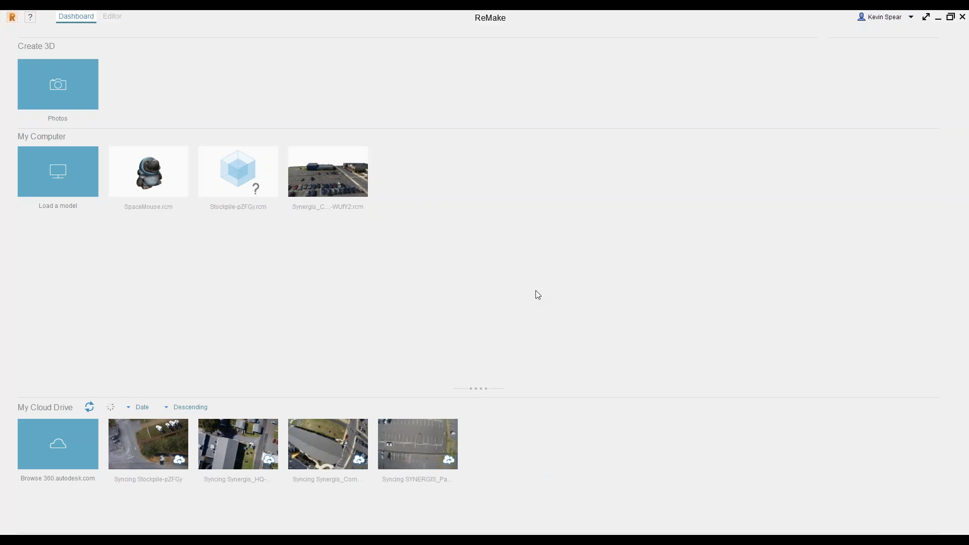
pyautogui.moveTo(91, 135)
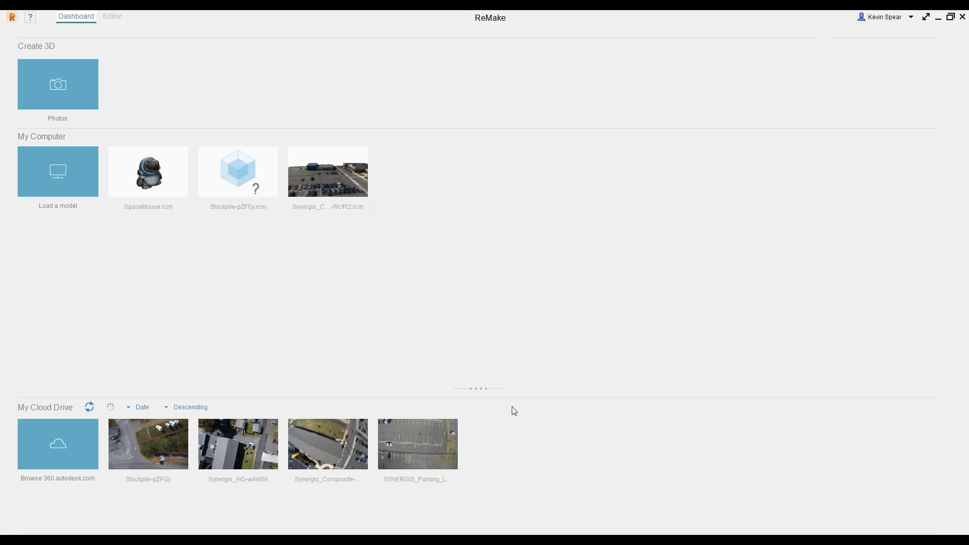
pyautogui.moveTo(408, 506)
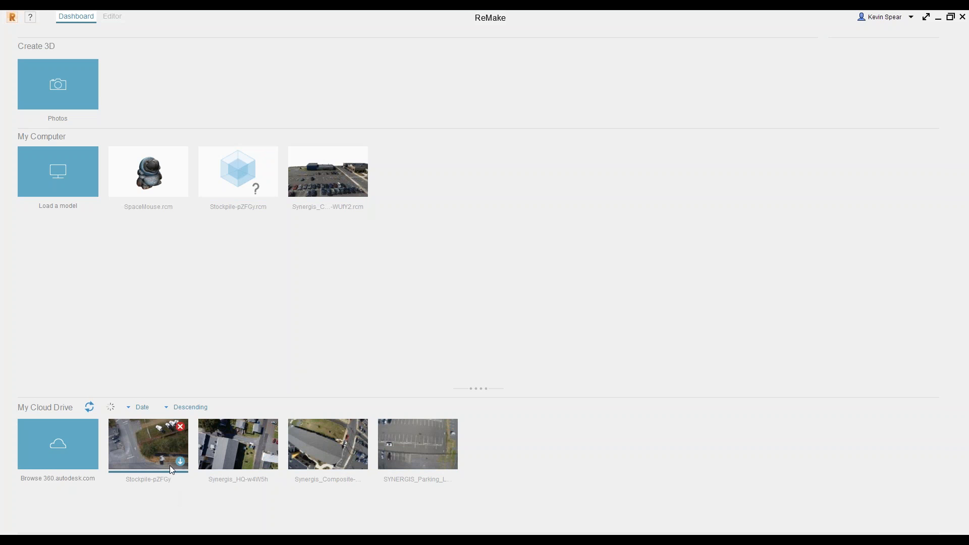
pyautogui.moveTo(180, 462)
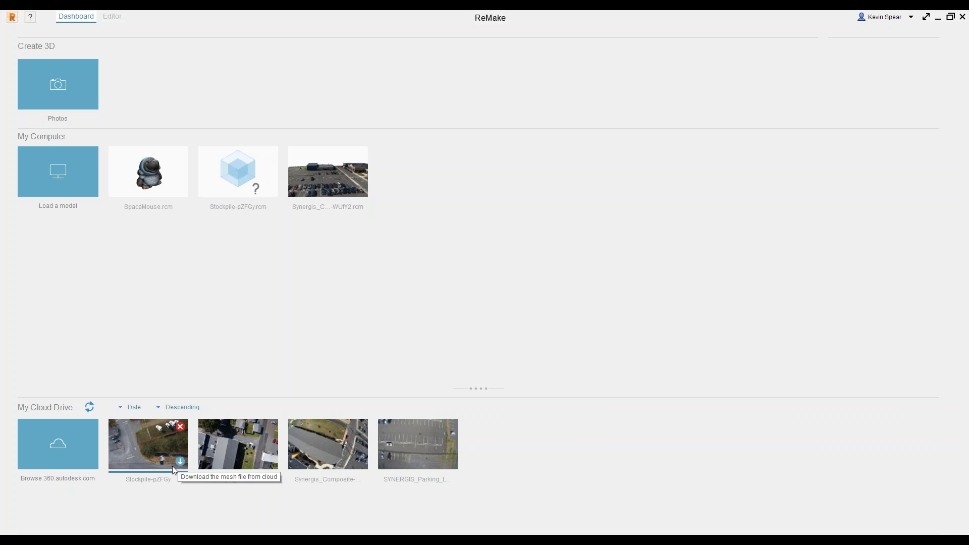
pyautogui.moveTo(159, 469)
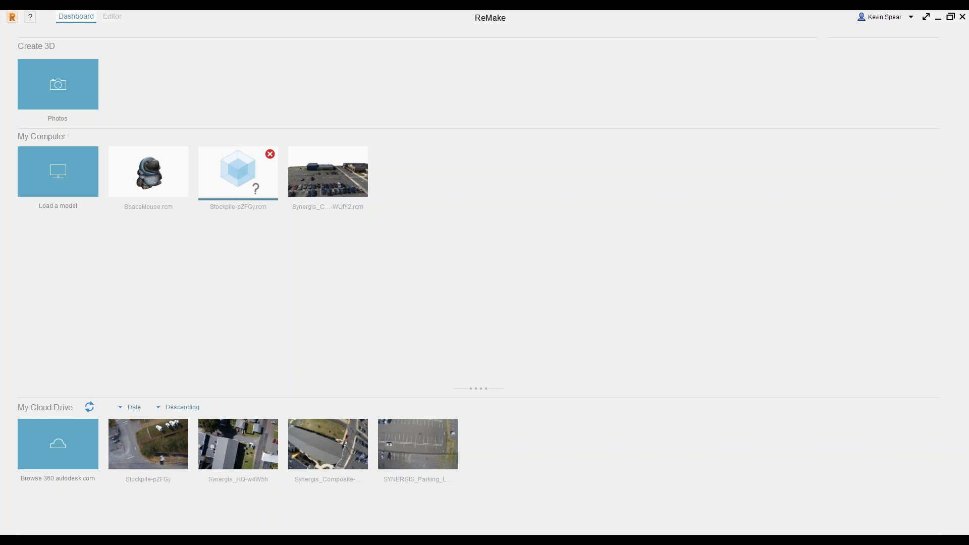
# - Open stockpile-pzfgy.rcm and orbit the construction-site mesh to a top-down view
pyautogui.doubleClick(237, 171)
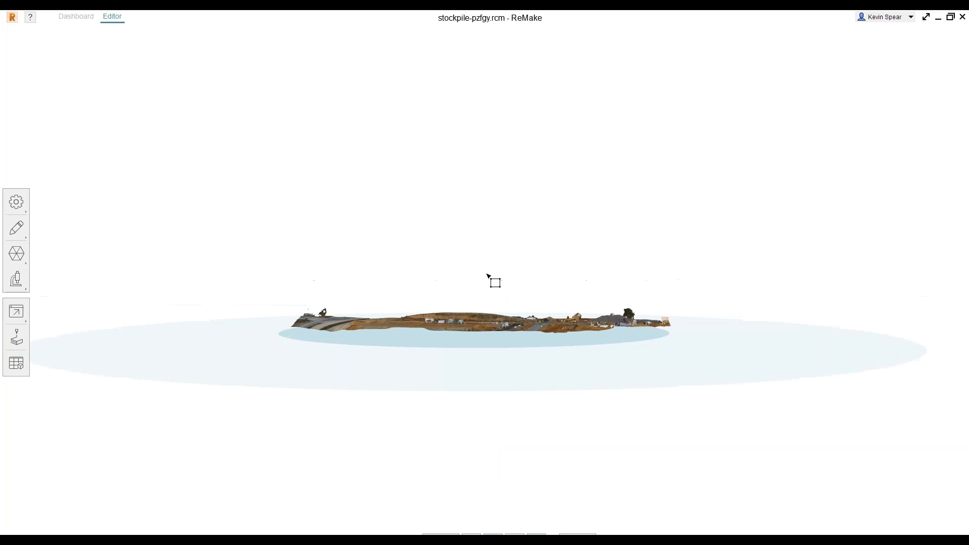
pyautogui.moveTo(491, 284); pyautogui.dragTo(486, 378)
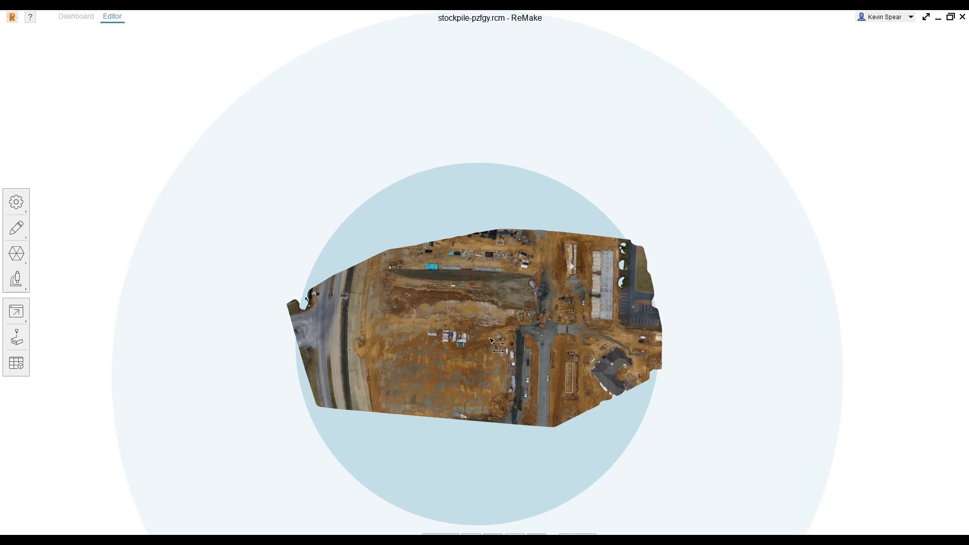
pyautogui.moveTo(498, 312)
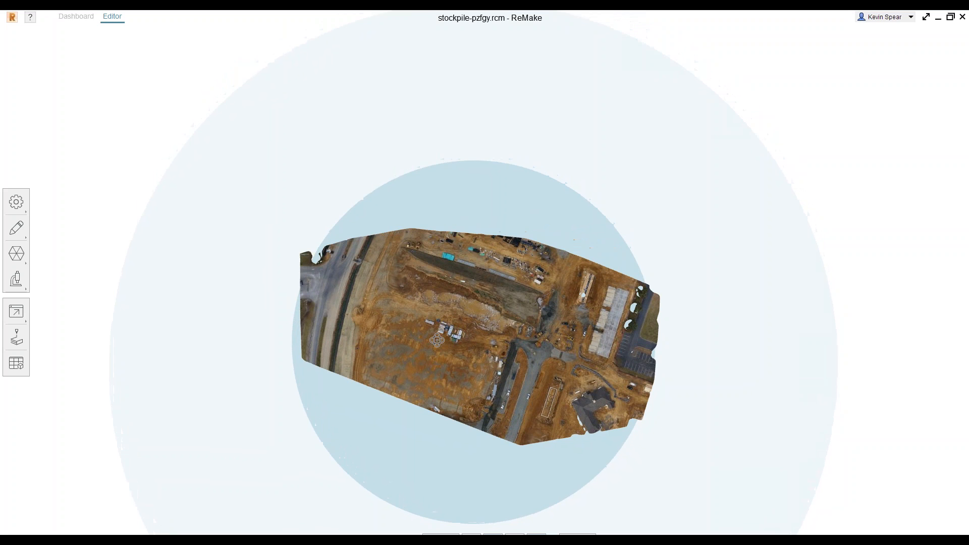
pyautogui.moveTo(436, 339); pyautogui.dragTo(335, 219)
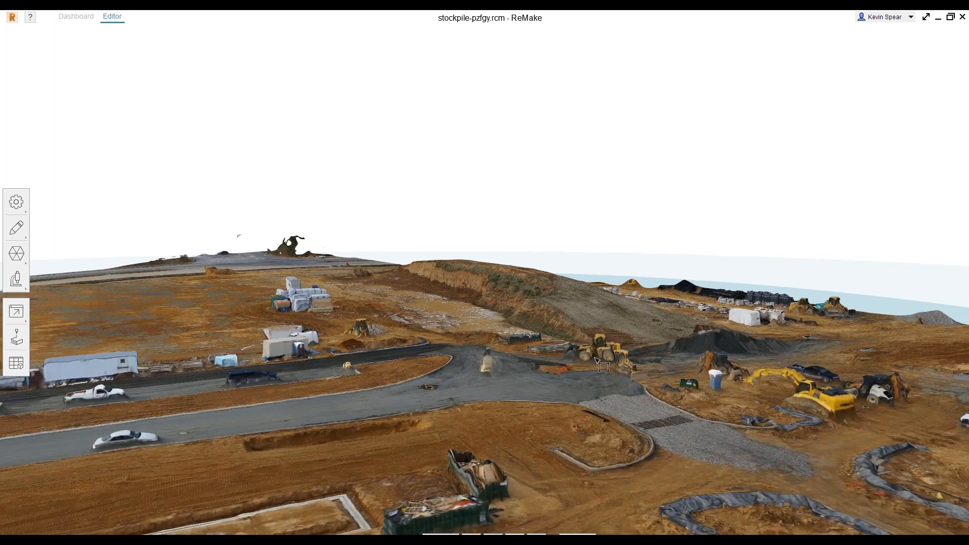
pyautogui.moveTo(603, 364); pyautogui.dragTo(551, 372)
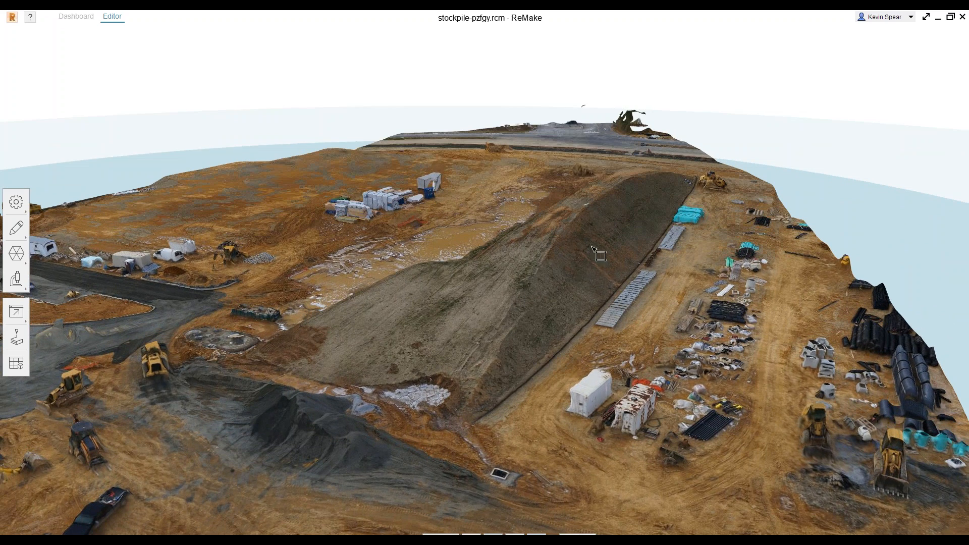
pyautogui.moveTo(596, 231)
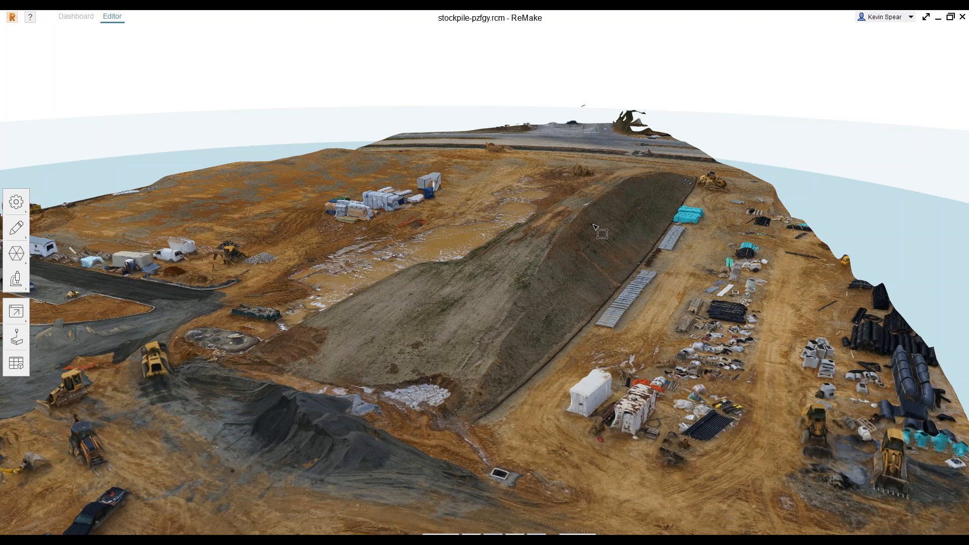
pyautogui.moveTo(590, 287)
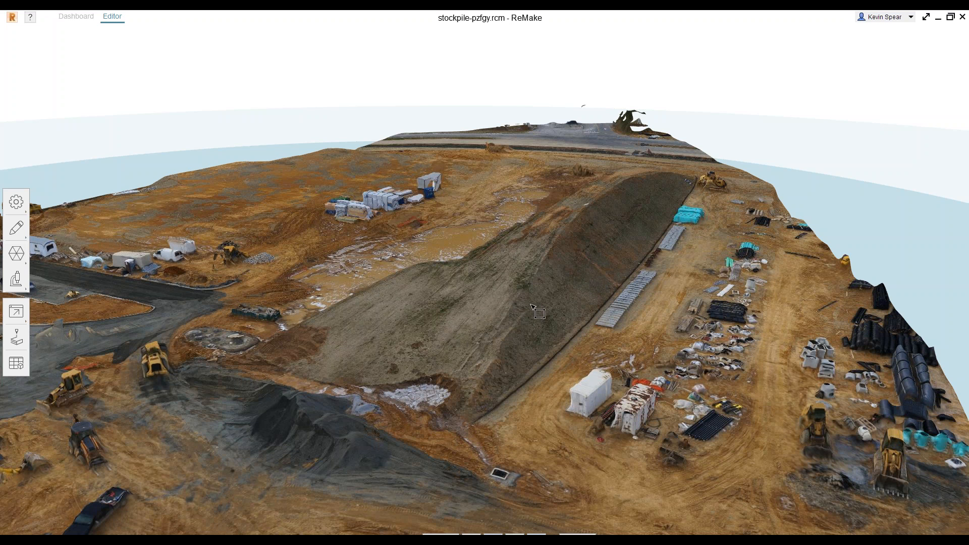
pyautogui.moveTo(534, 312); pyautogui.dragTo(476, 292)
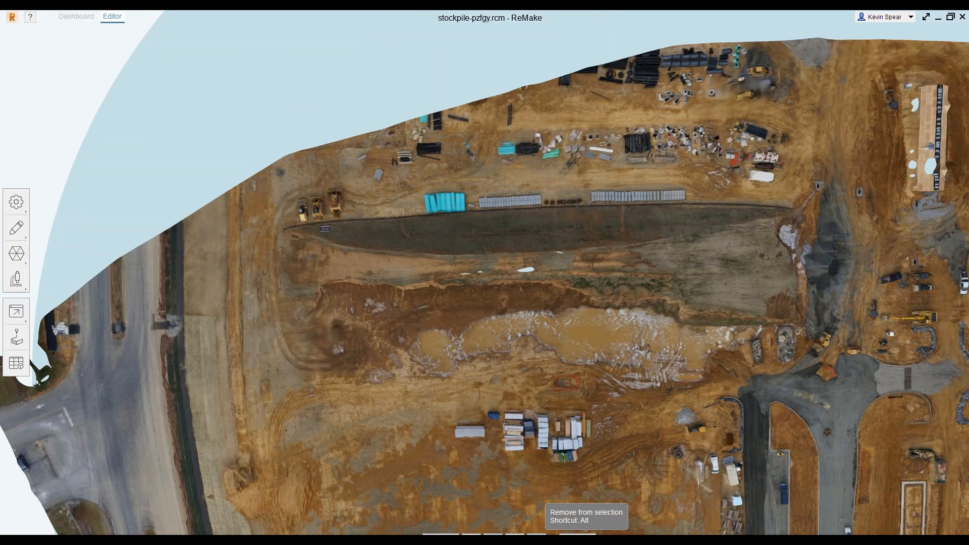
pyautogui.moveTo(416, 527)
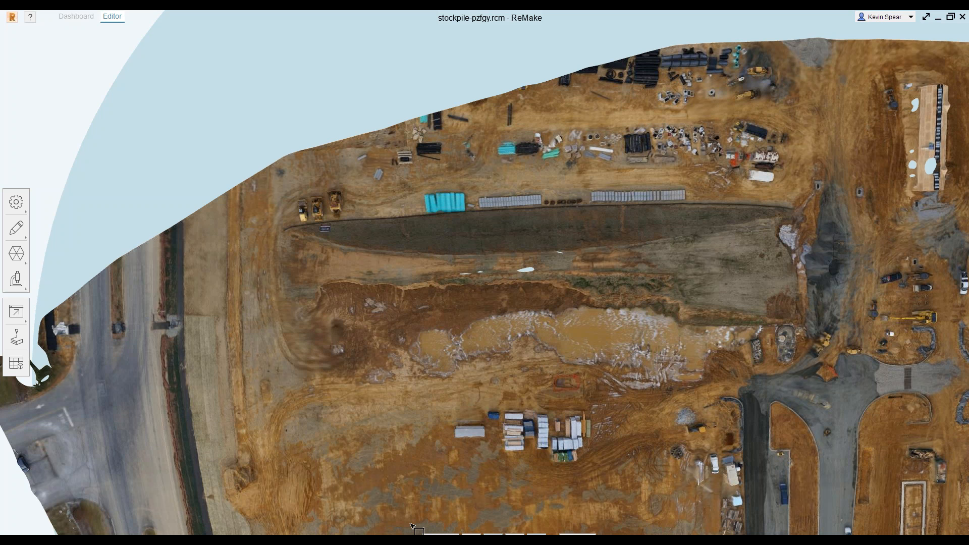
pyautogui.moveTo(309, 371)
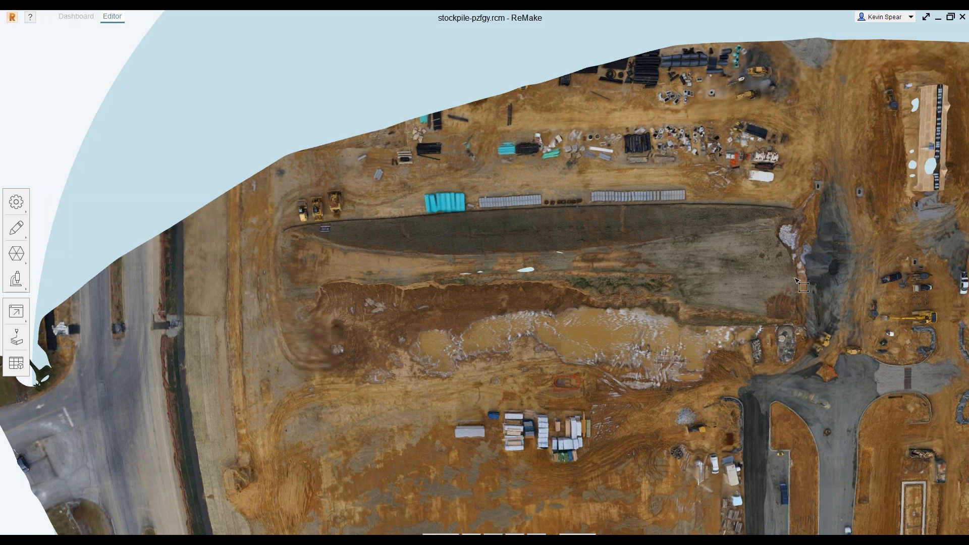
pyautogui.moveTo(841, 356)
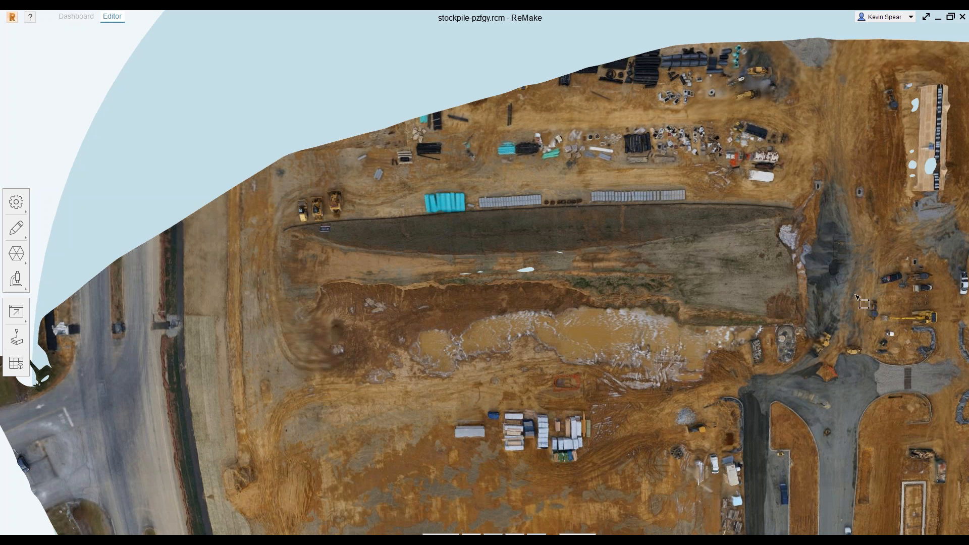
pyautogui.moveTo(300, 319)
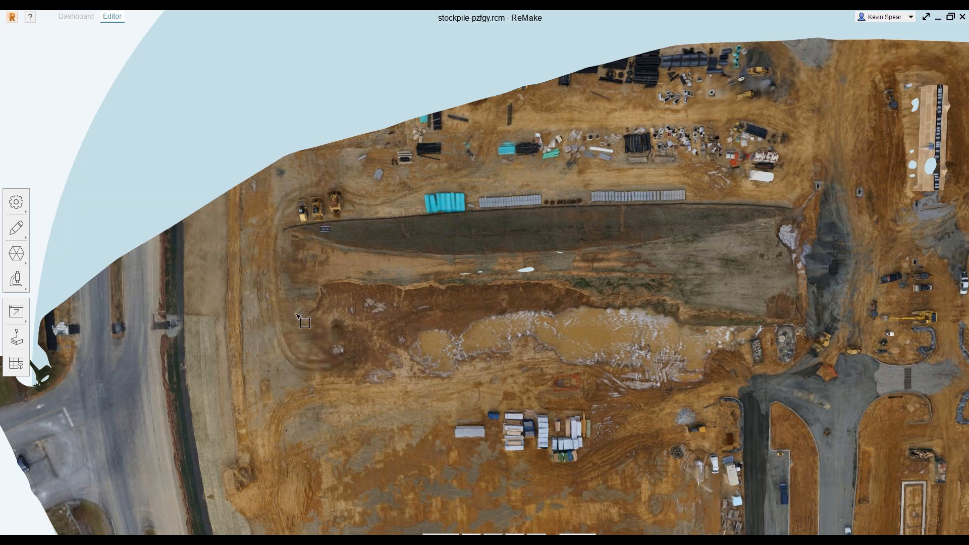
pyautogui.moveTo(284, 227)
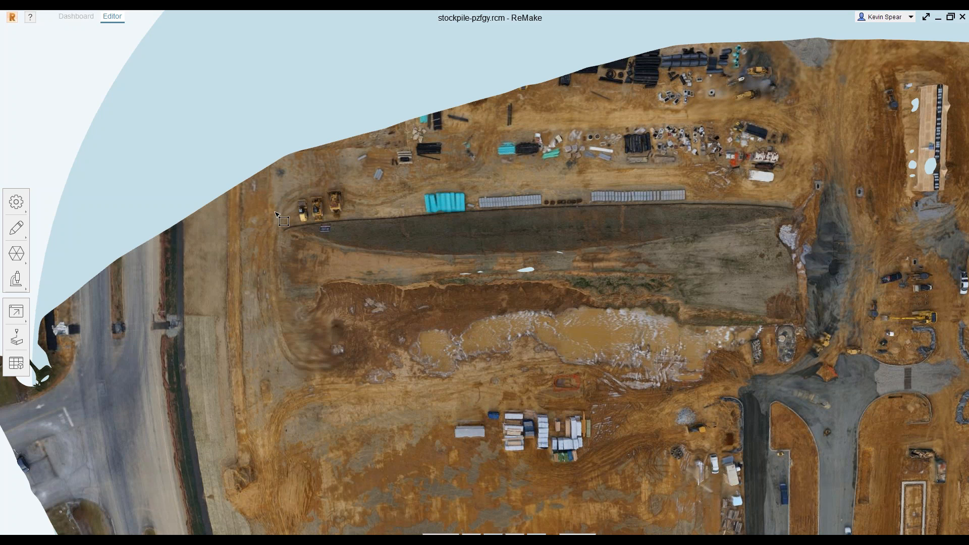
# - Box-select the stockpile area and delete all unselected mesh around it
pyautogui.moveTo(281, 219); pyautogui.dragTo(634, 324)
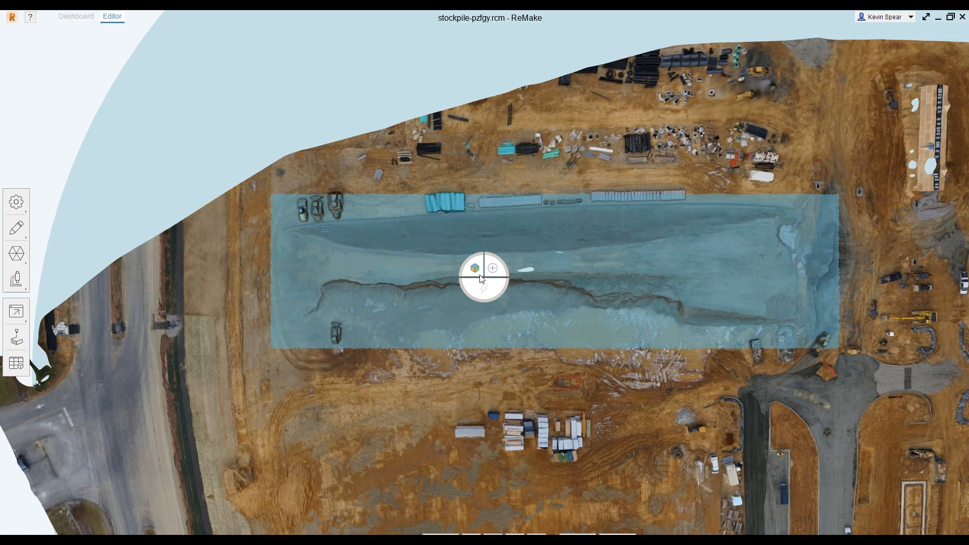
pyautogui.click(485, 276)
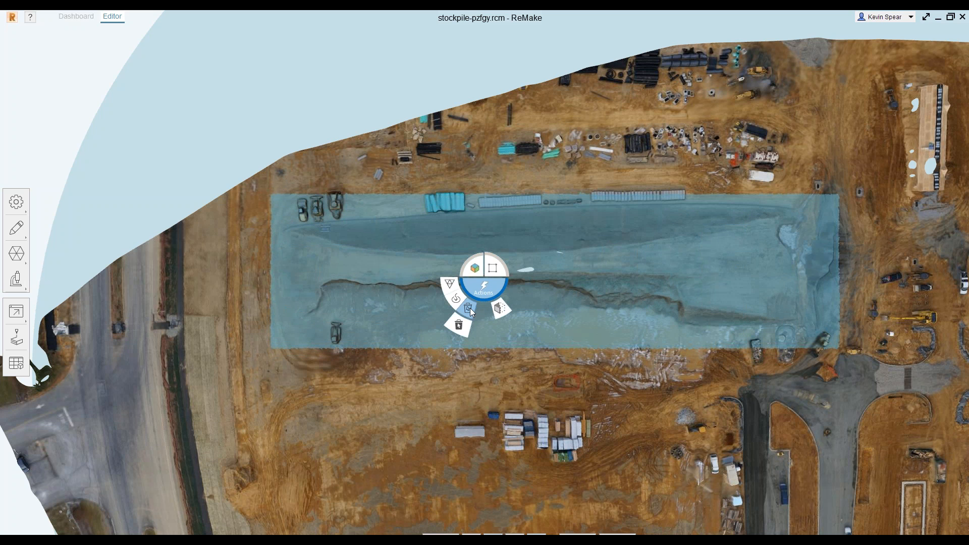
pyautogui.moveTo(469, 308)
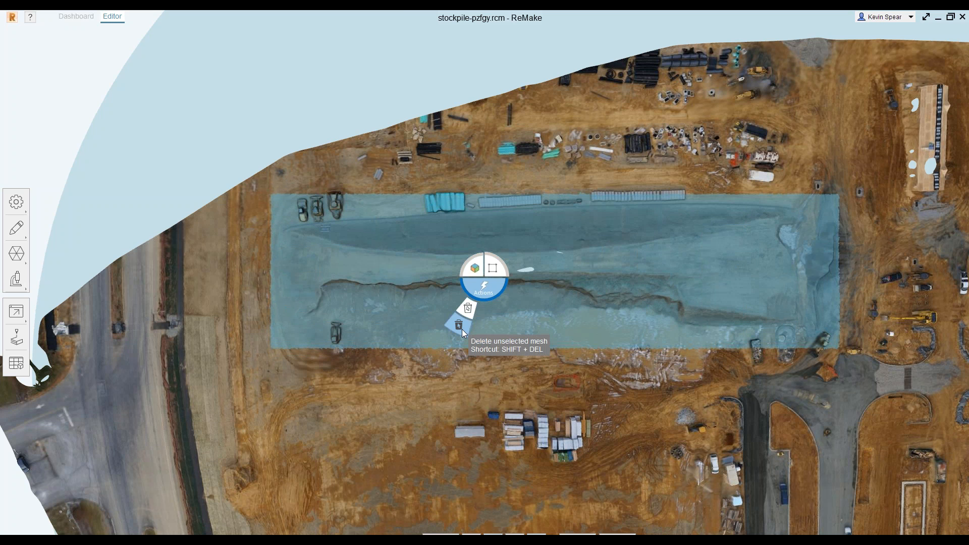
pyautogui.click(468, 308)
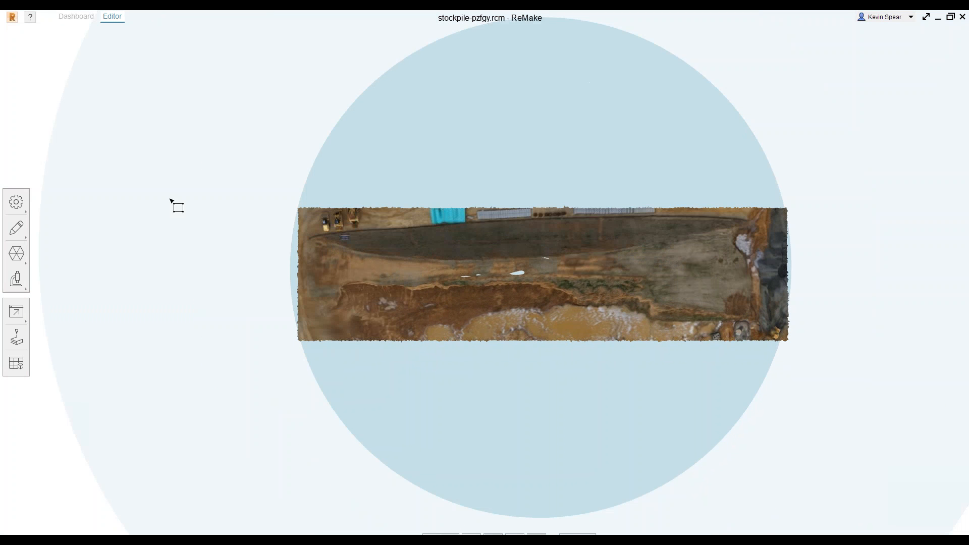
# - Slice away the ground just below the stockpile base, keeping Fill on
pyautogui.click(16, 228)
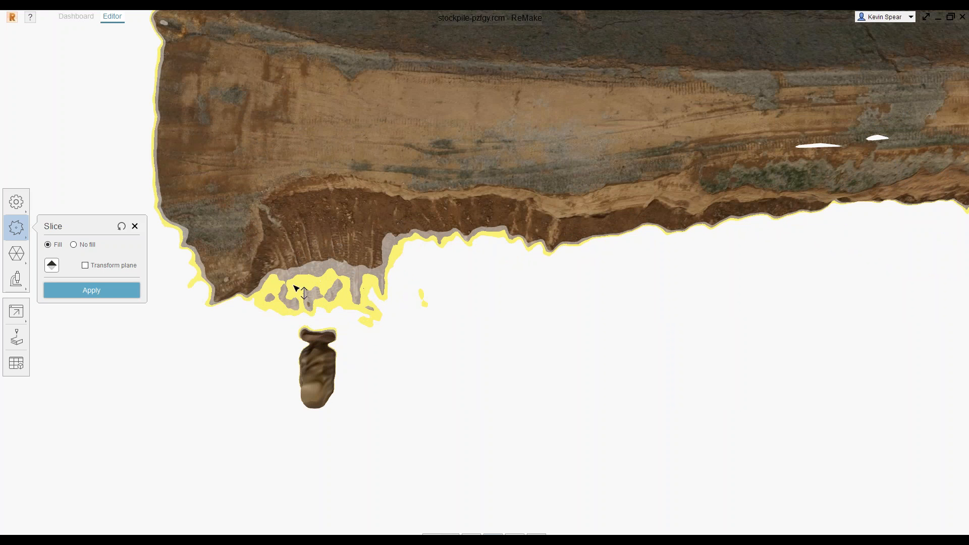
pyautogui.moveTo(325, 374)
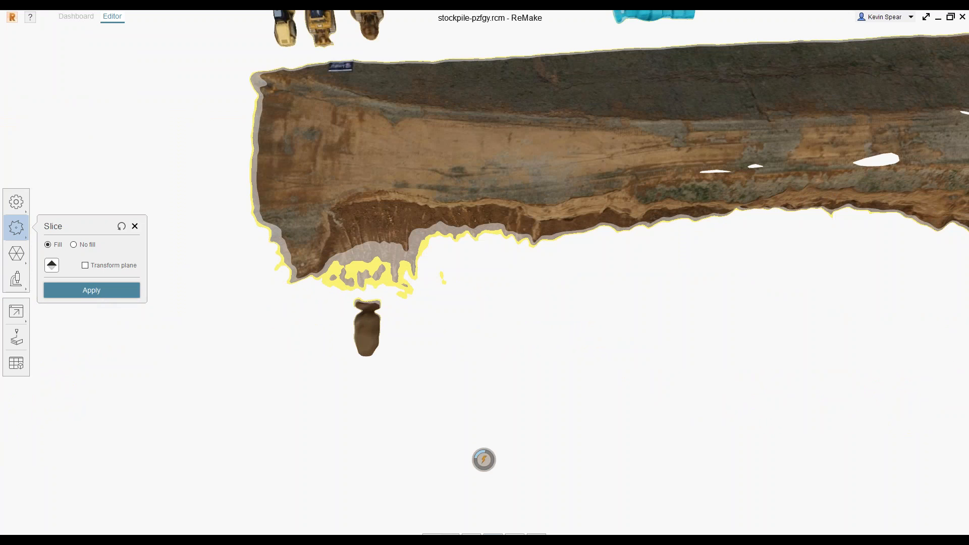
pyautogui.click(91, 290)
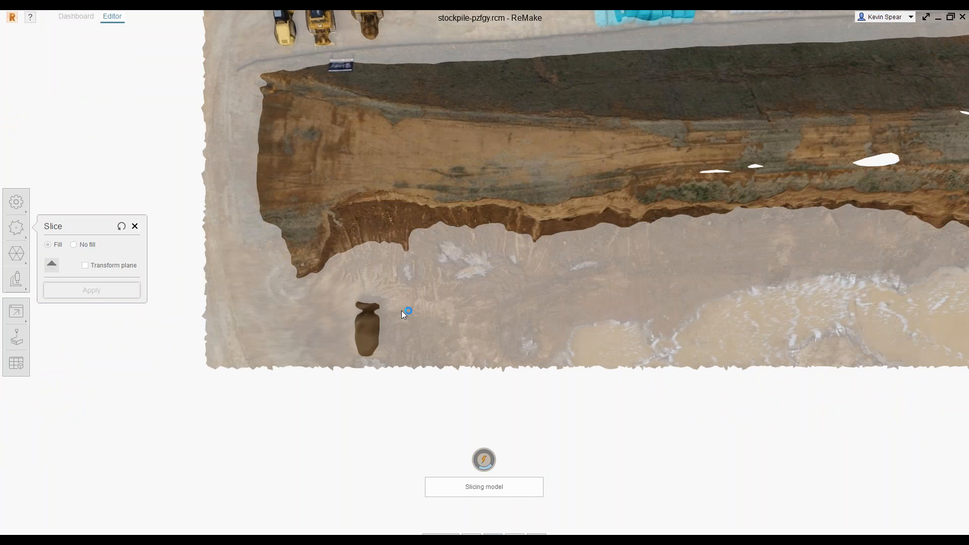
pyautogui.click(90, 290)
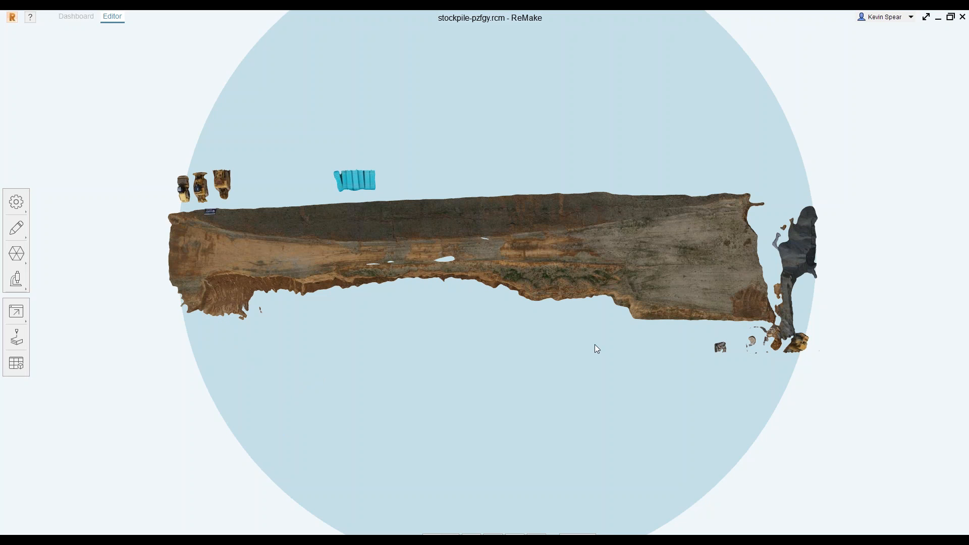
pyautogui.moveTo(622, 259)
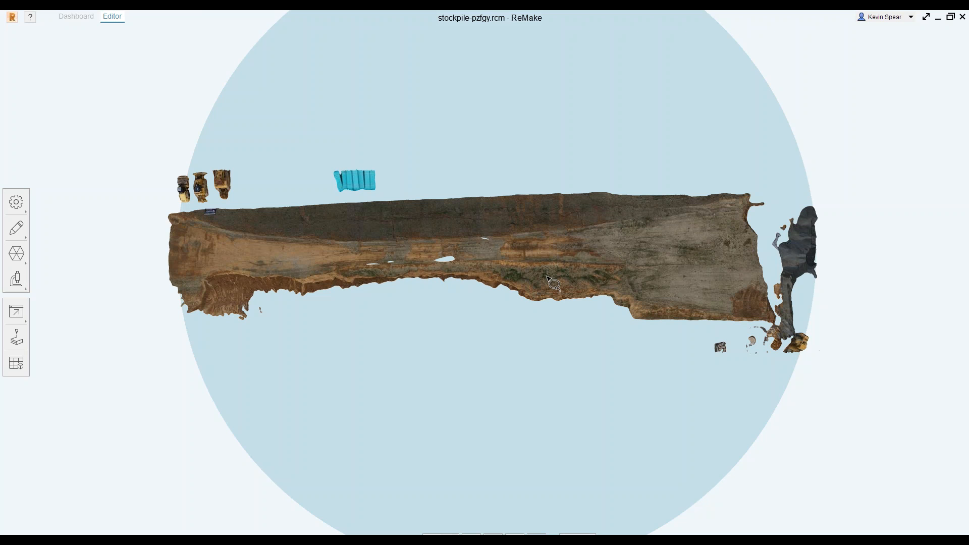
pyautogui.moveTo(282, 213)
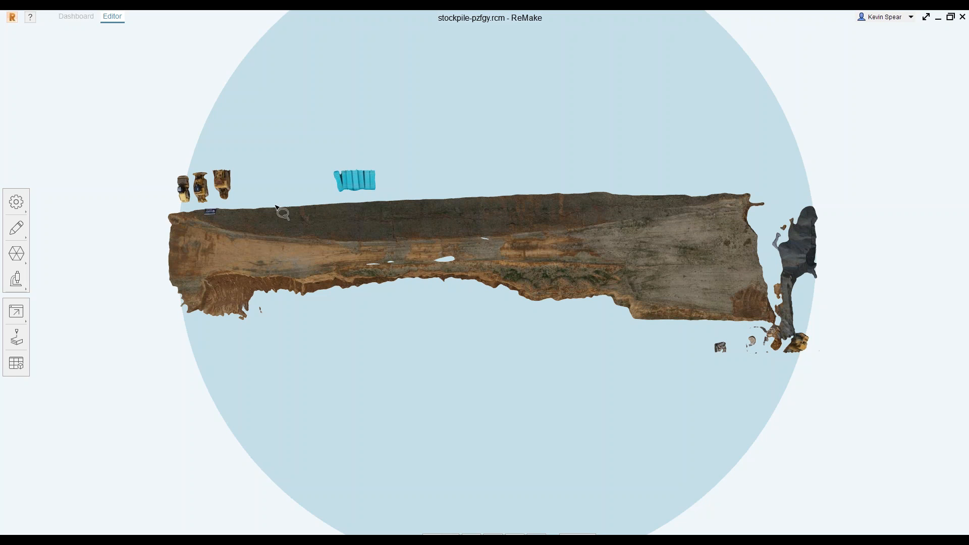
pyautogui.moveTo(150, 273)
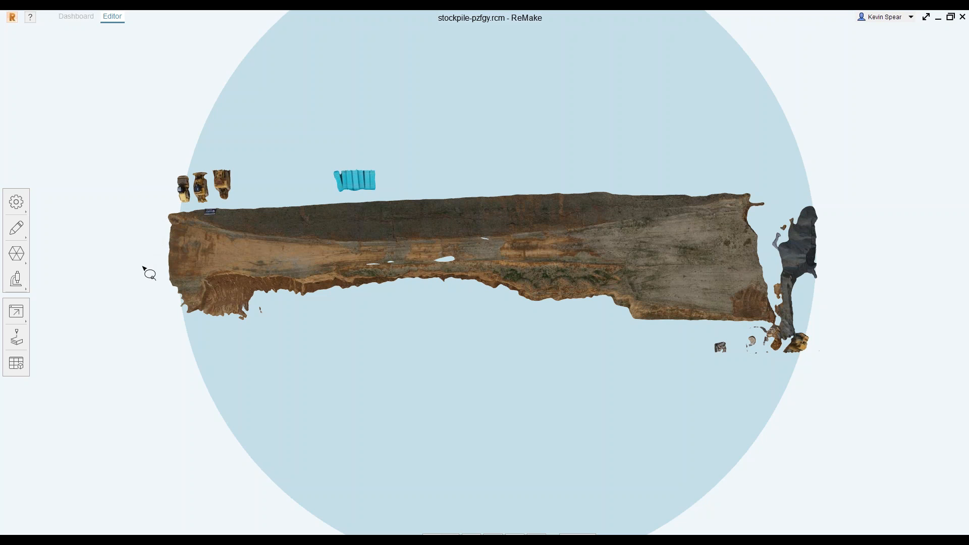
# - Lasso the stockpile and delete the unselected machine, pipe and debris fragments
pyautogui.moveTo(184, 325); pyautogui.dragTo(329, 353)
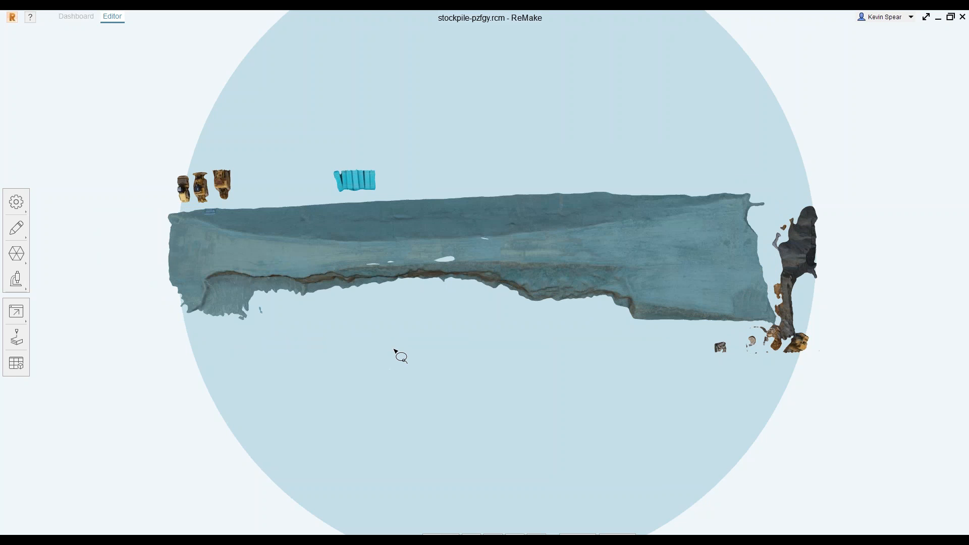
pyautogui.rightClick(400, 357)
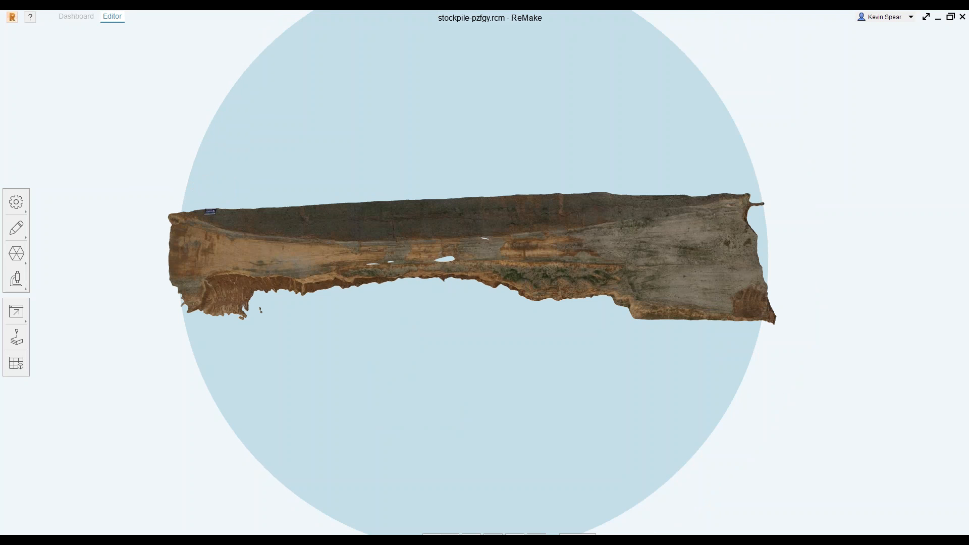
pyautogui.moveTo(329, 385)
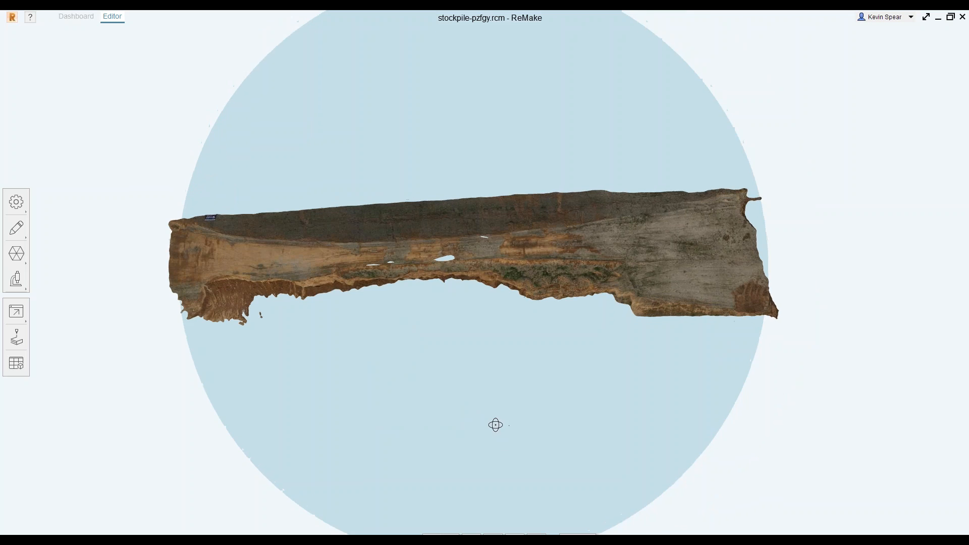
# - Orbit the pile and show its mesh report: 52,785 vertices, 87,518 faces, 10,171 mm³
pyautogui.moveTo(495, 424); pyautogui.dragTo(517, 146)
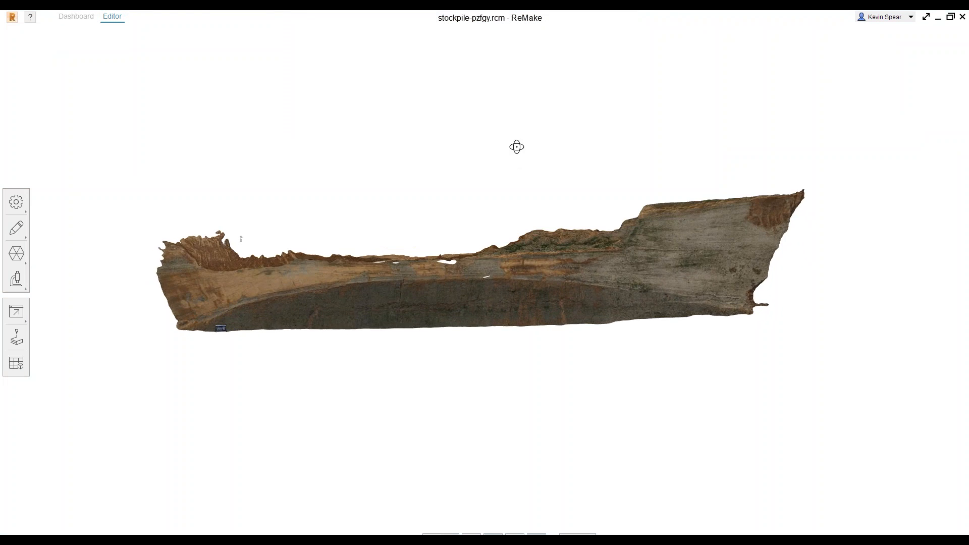
pyautogui.moveTo(517, 146); pyautogui.dragTo(424, 376)
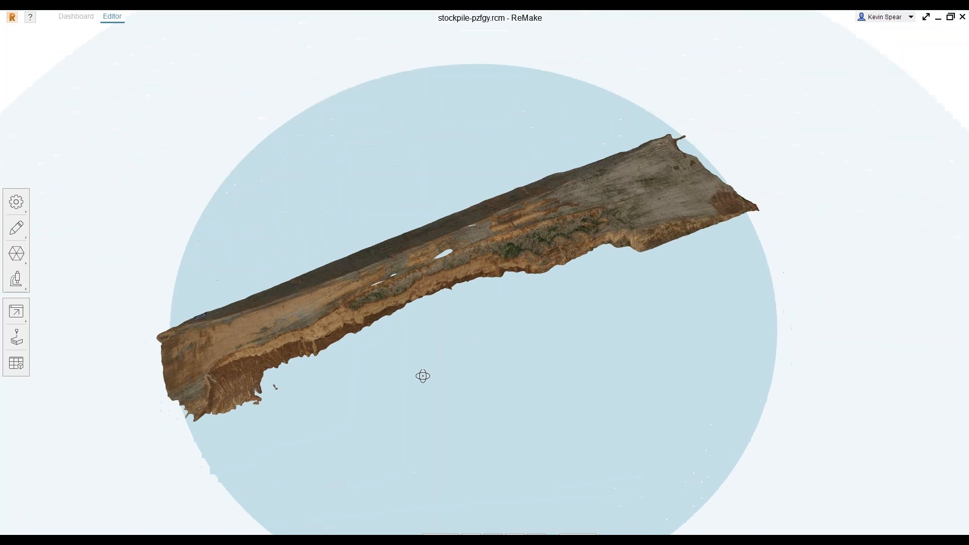
pyautogui.click(16, 279)
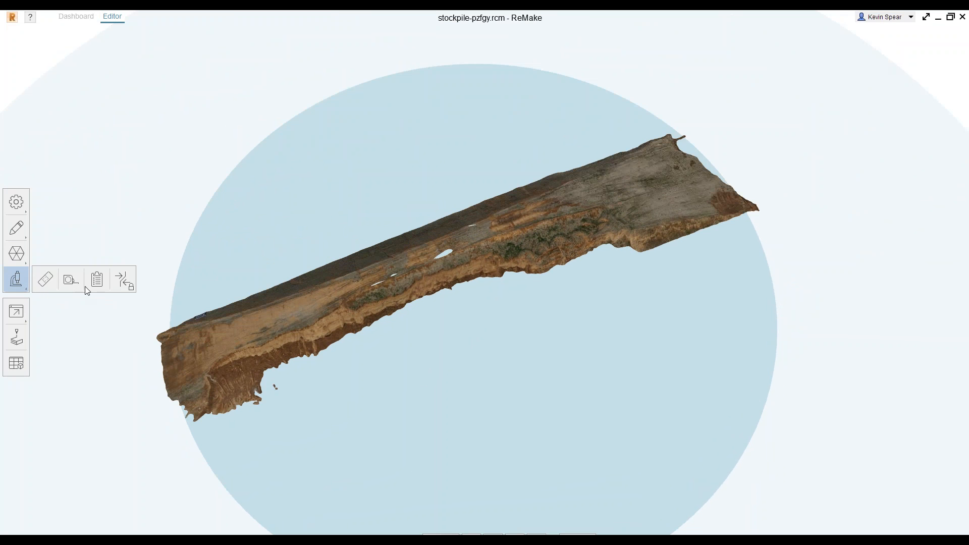
pyautogui.click(96, 279)
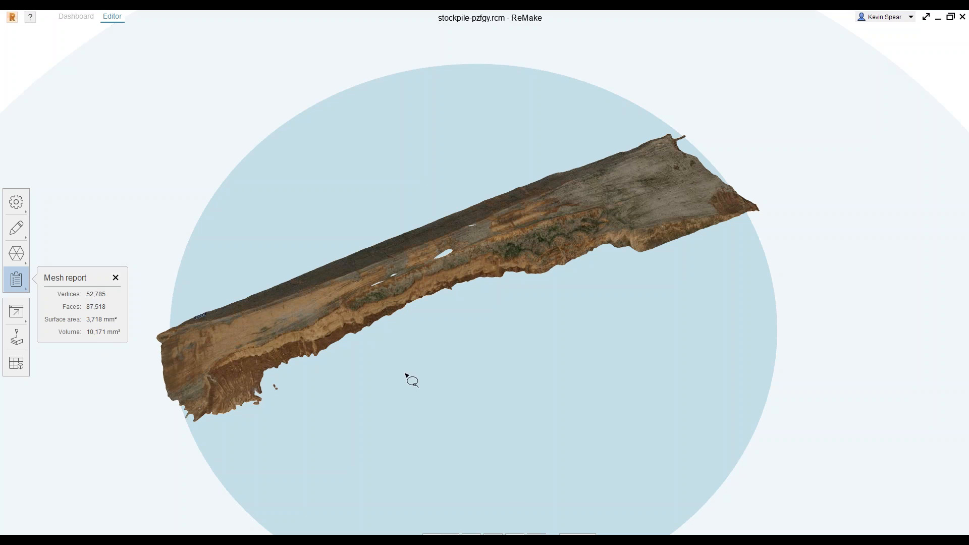
# - Orbit again, recheck the mesh report, and expand the Settings toolset for scale and units
pyautogui.moveTo(411, 382); pyautogui.dragTo(505, 239)
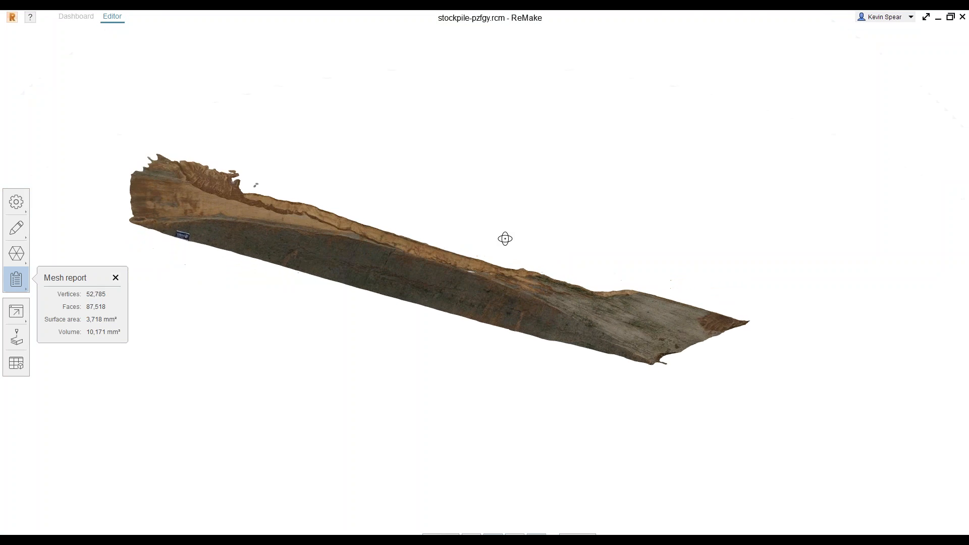
pyautogui.moveTo(505, 239); pyautogui.dragTo(495, 394)
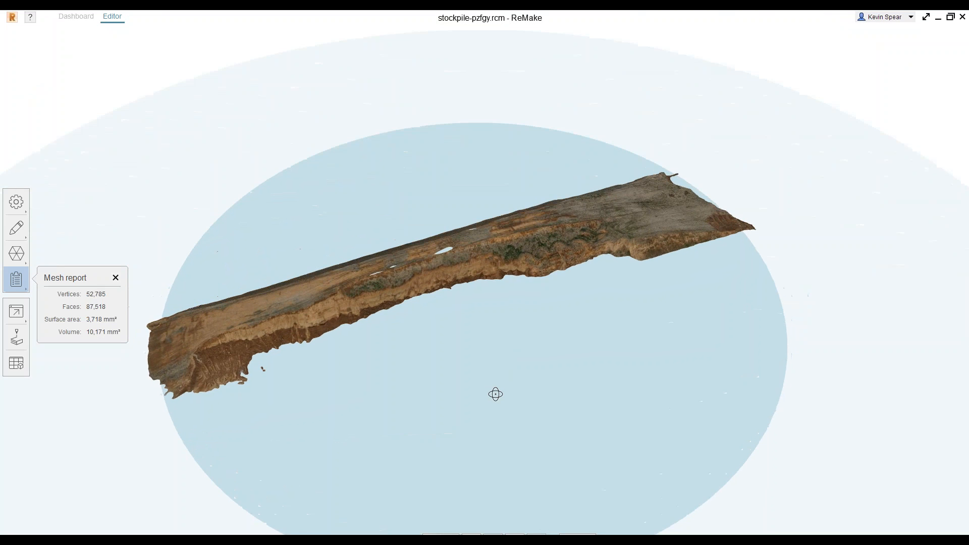
pyautogui.click(16, 201)
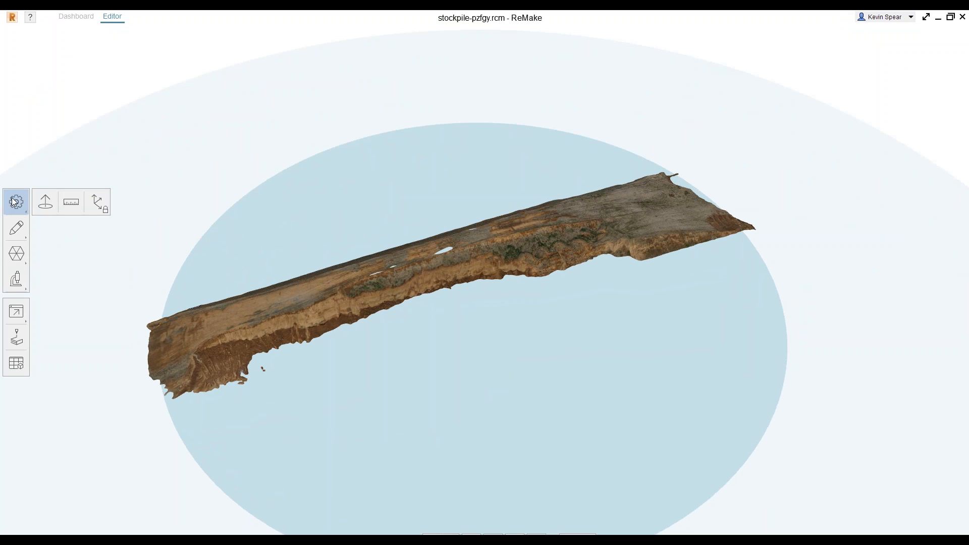
pyautogui.click(16, 278)
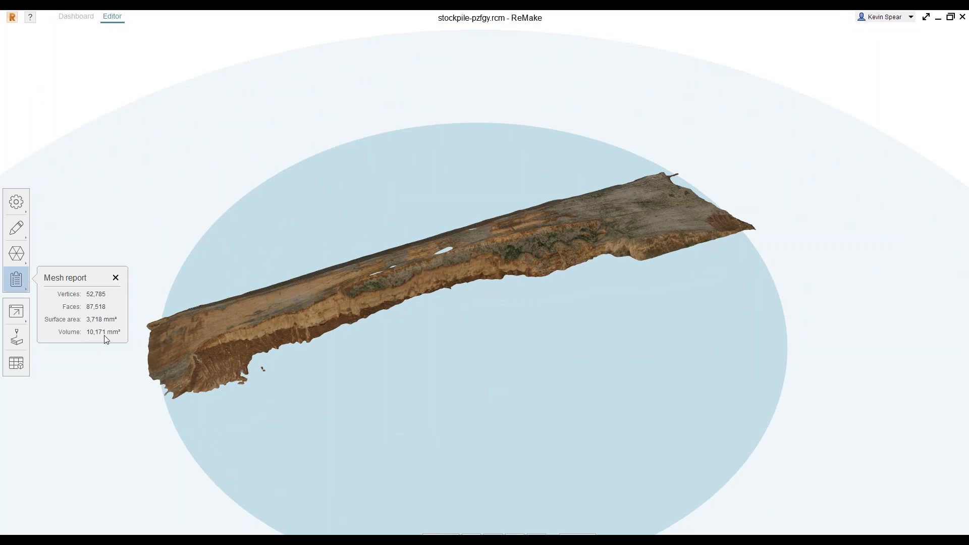
pyautogui.moveTo(101, 315)
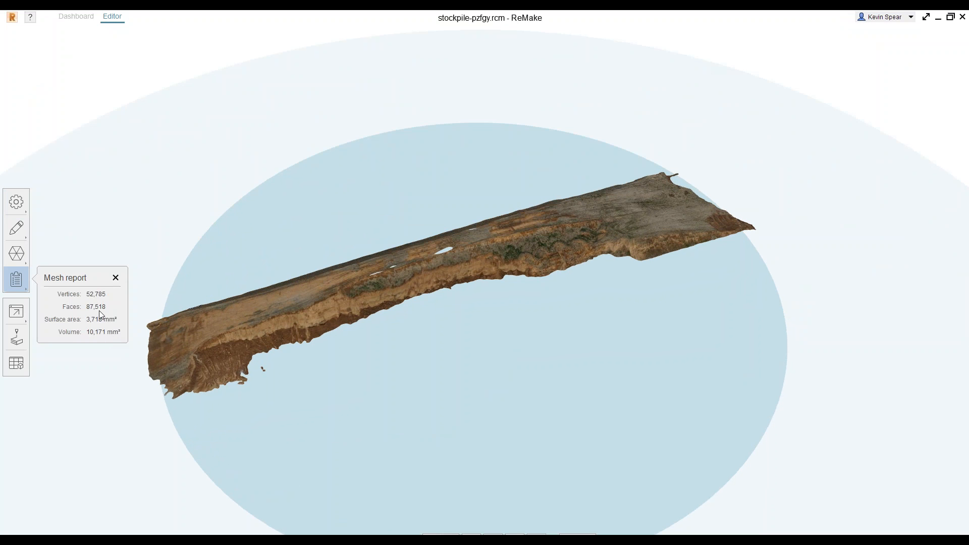
pyautogui.click(16, 202)
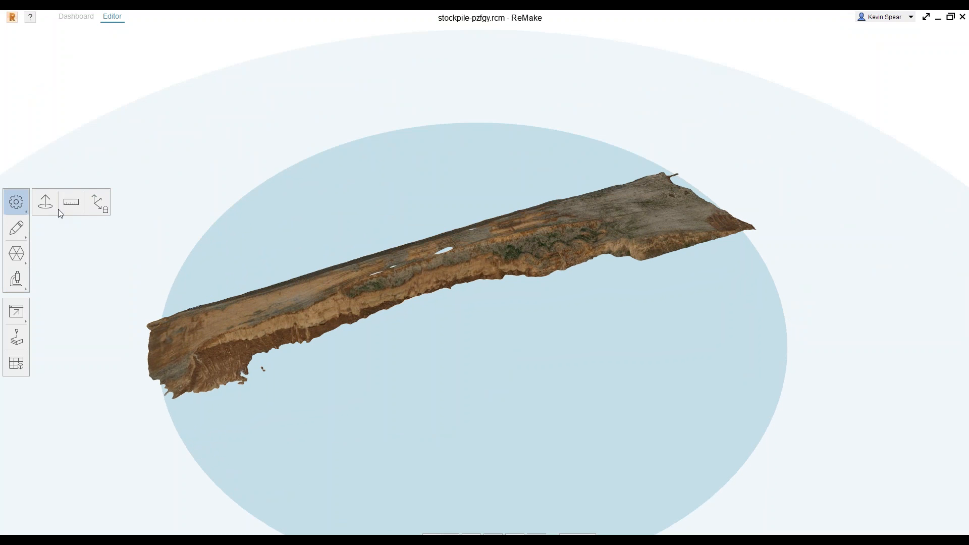
pyautogui.moveTo(70, 202)
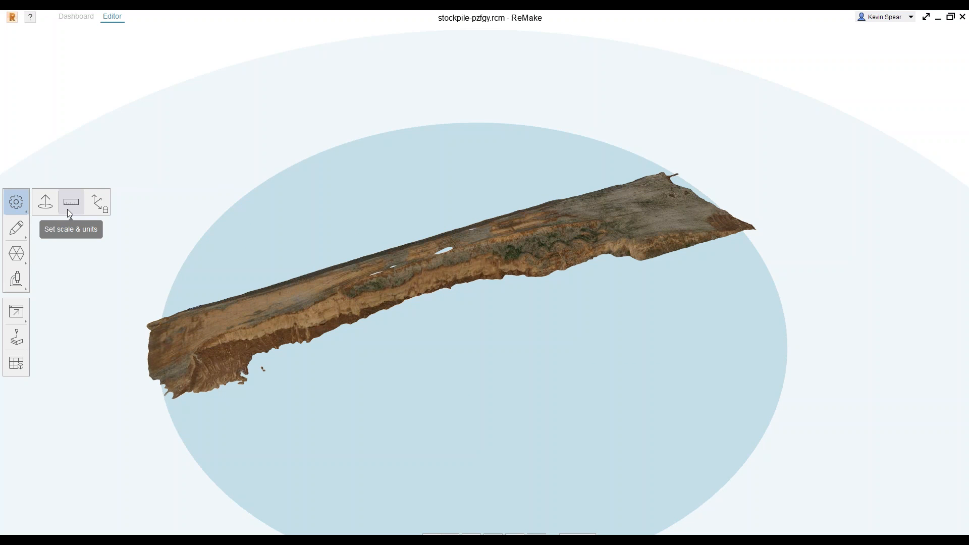
# - Check the mesh's scale and unit settings, then rotate to a side view of the pile
pyautogui.click(70, 202)
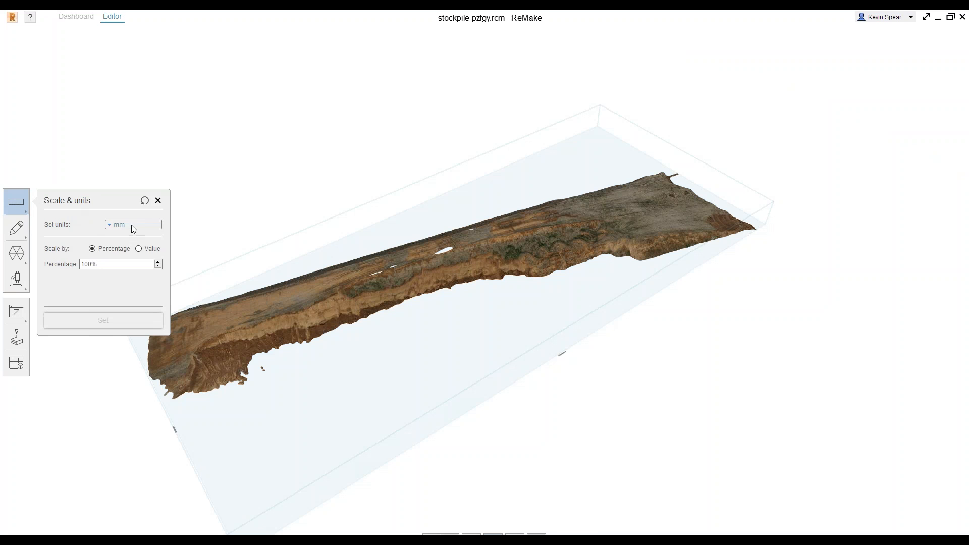
pyautogui.click(133, 224)
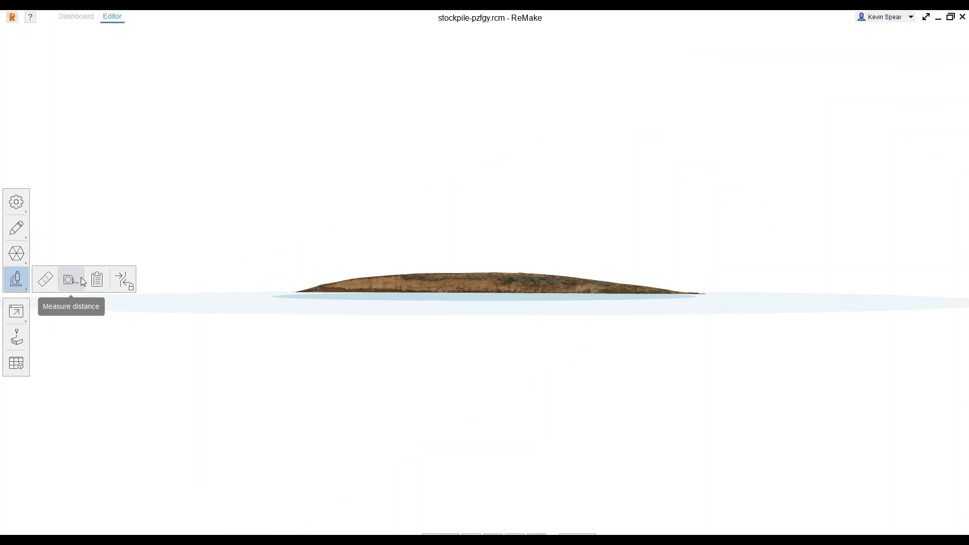
pyautogui.click(96, 278)
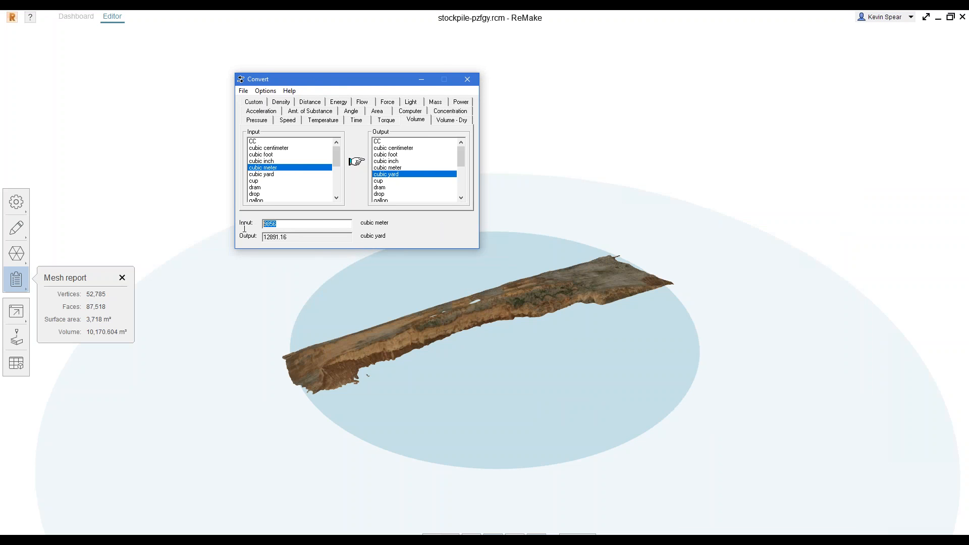
# - Read the 10,170.604 m³ mesh volume and convert 10170 cubic meters to 13,301.86 cubic yards
pyautogui.write('101')
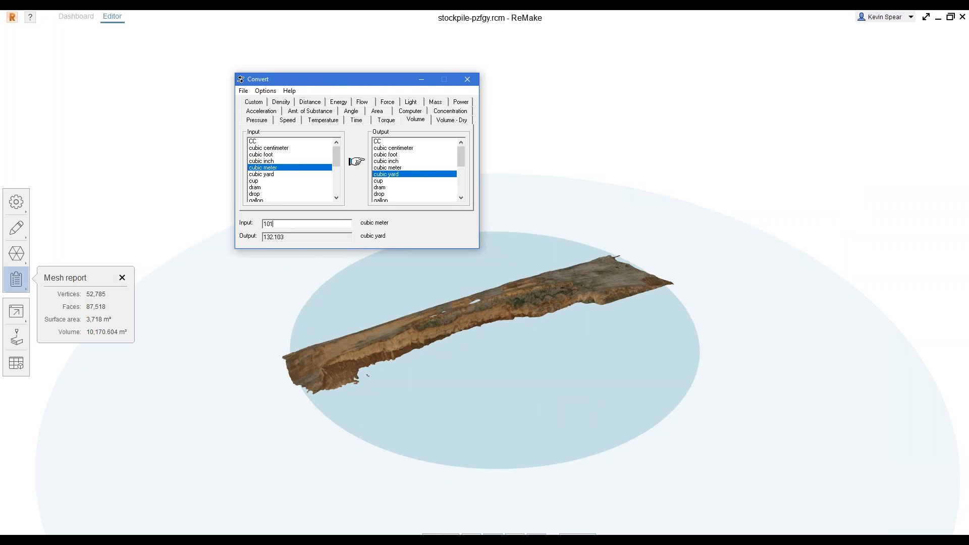
pyautogui.write('10170')
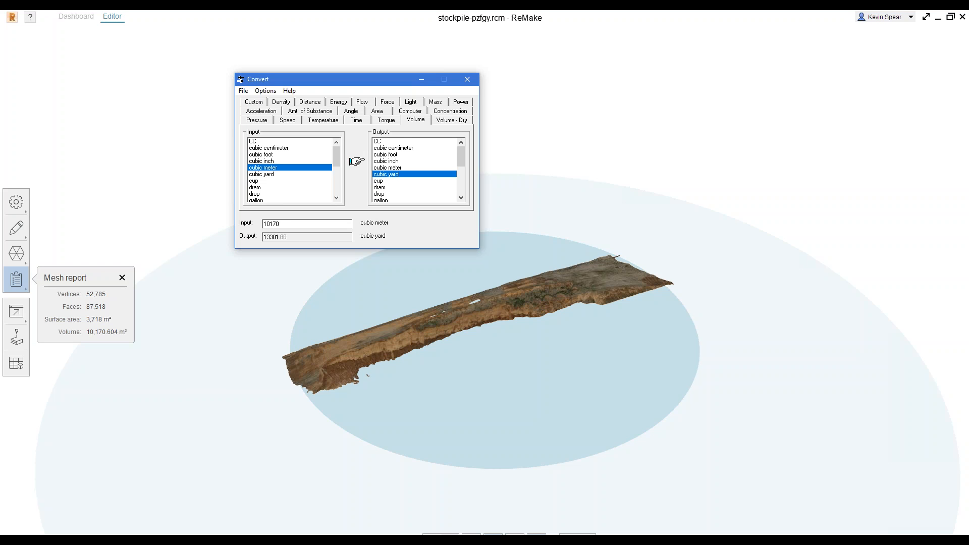
pyautogui.click(278, 224)
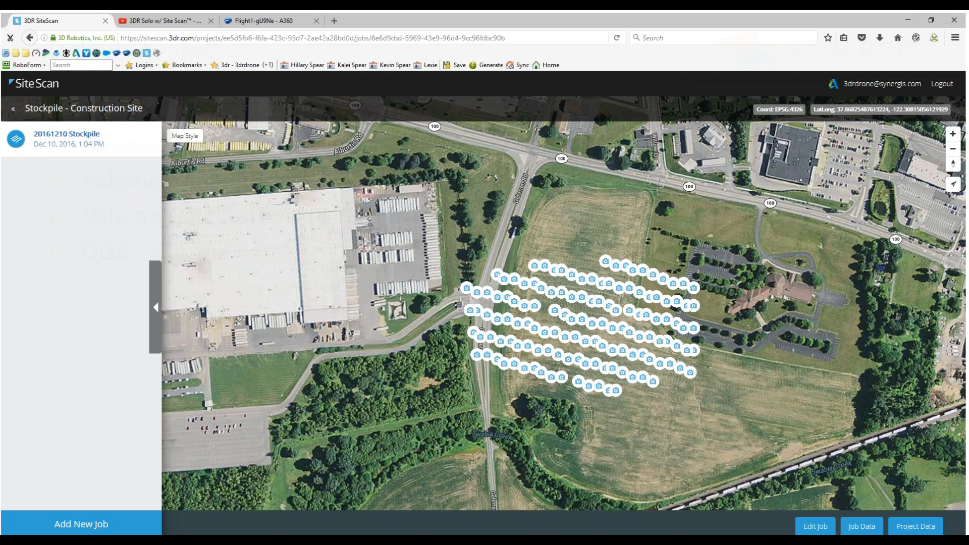
# - Switch from the browser back to the Civil 3D drawing
pyautogui.press('alt+tab')
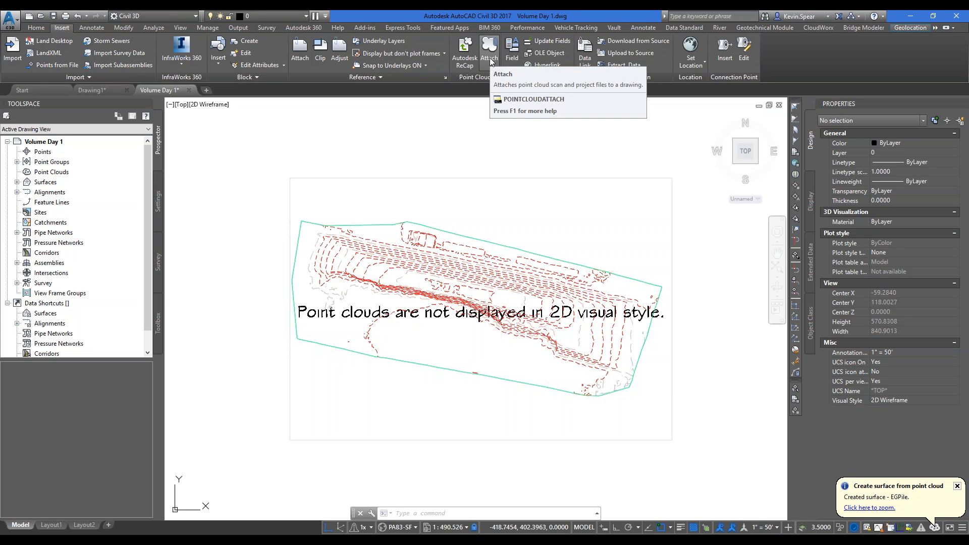
pyautogui.moveTo(485, 122)
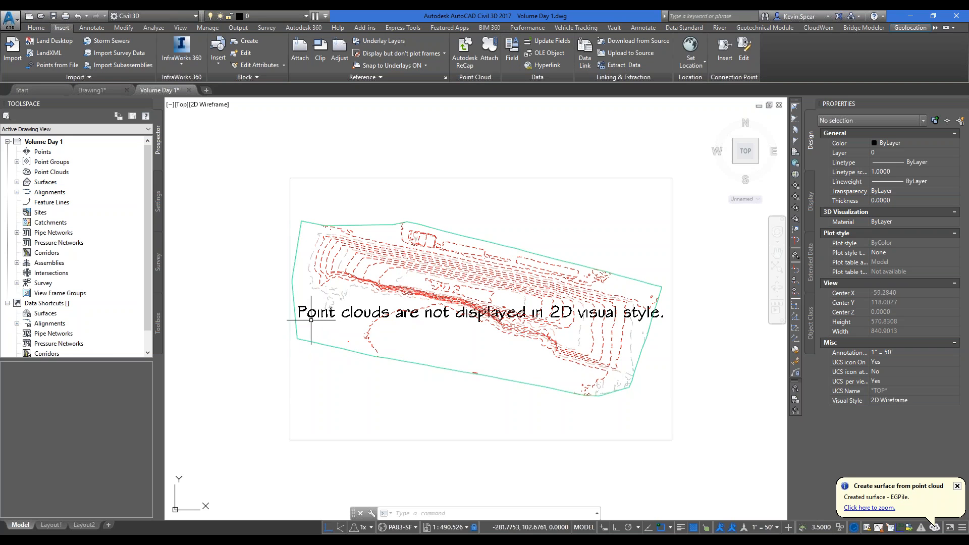
pyautogui.moveTo(603, 319)
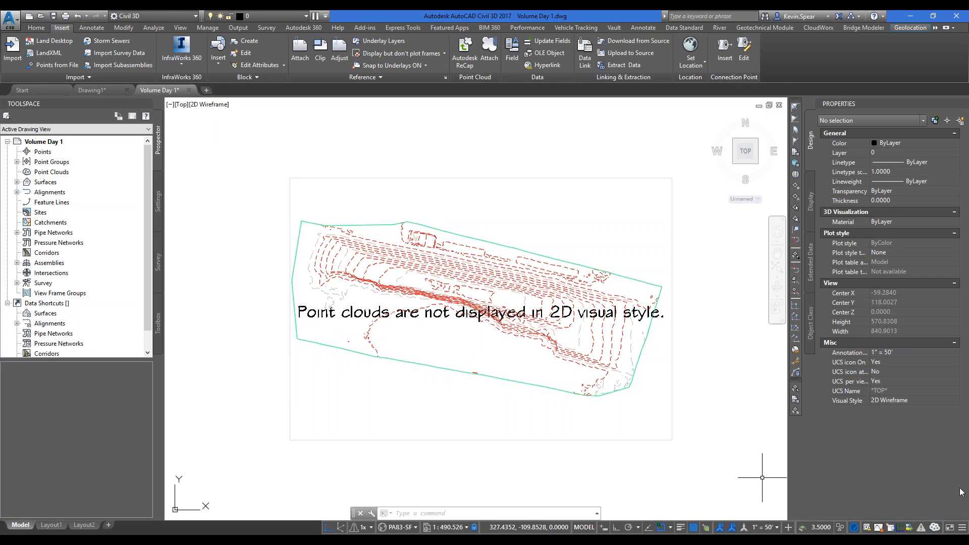
# - Expand Surfaces > EGPile in Prospector and hide the point cloud, leaving EGPile's contours
pyautogui.click(16, 182)
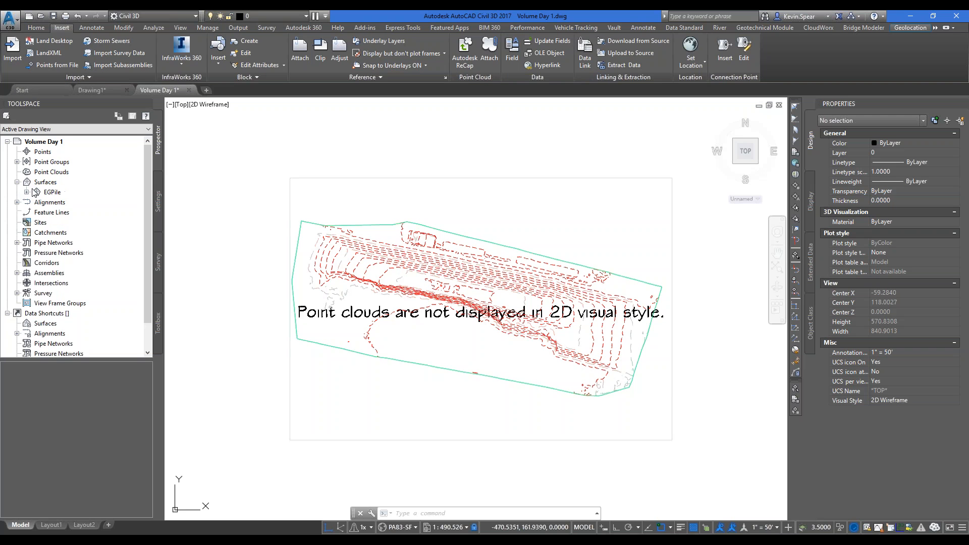
pyautogui.click(53, 193)
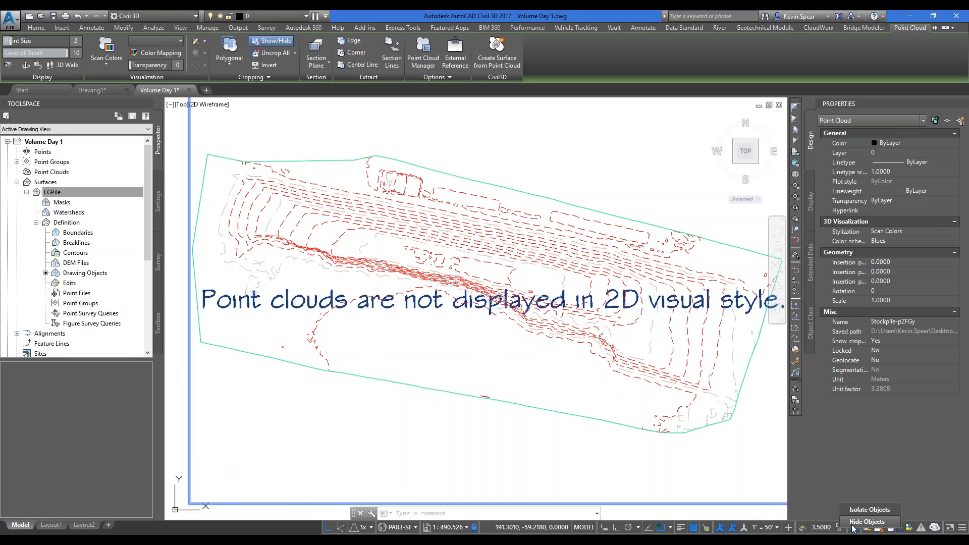
pyautogui.click(868, 521)
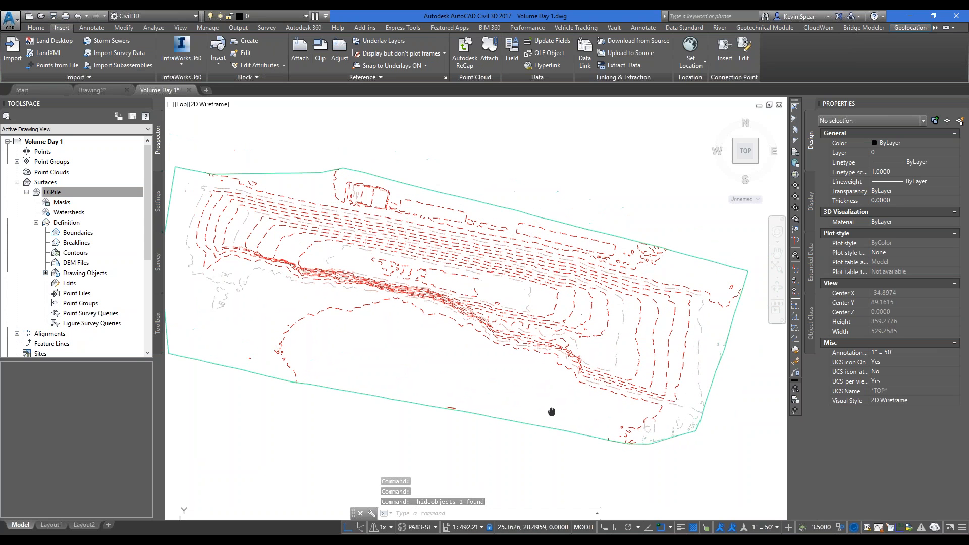
pyautogui.moveTo(551, 411)
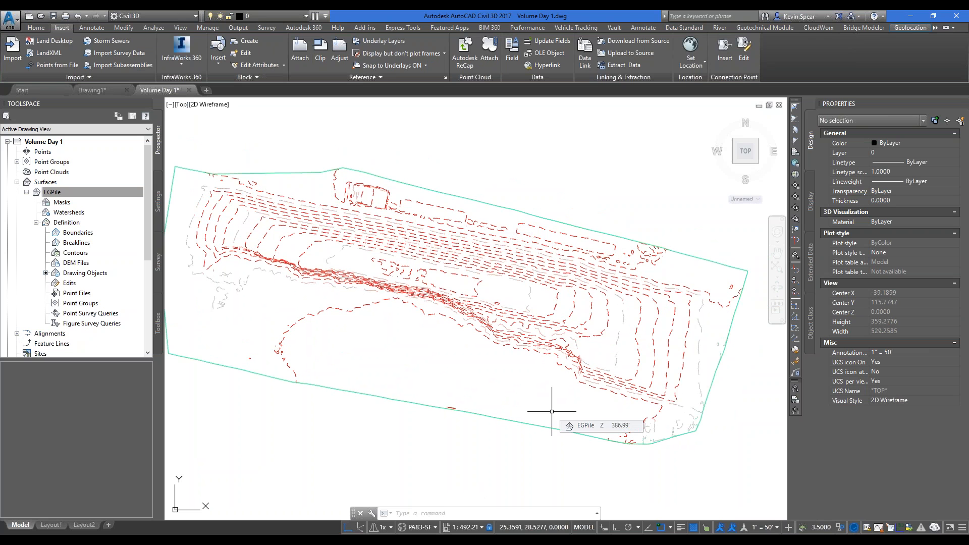
pyautogui.moveTo(363, 228)
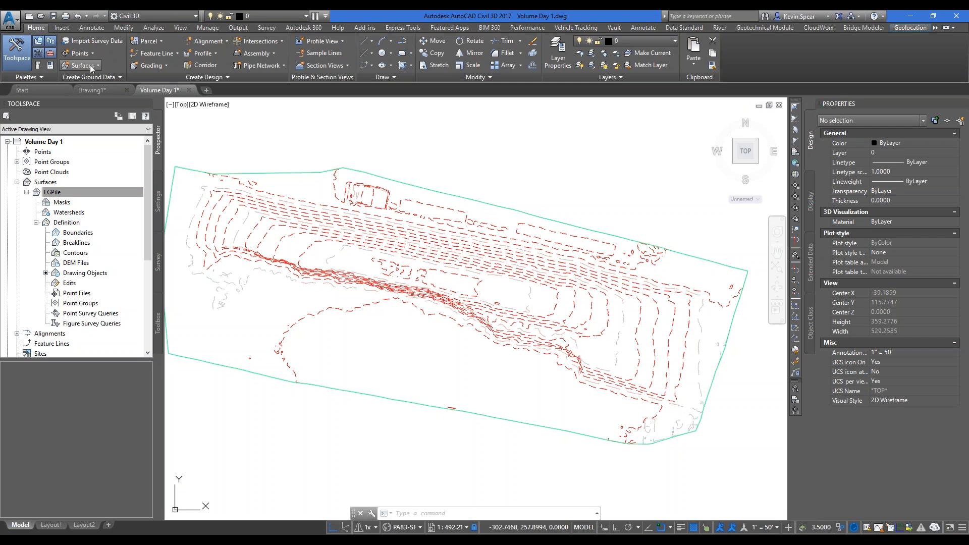
pyautogui.click(81, 65)
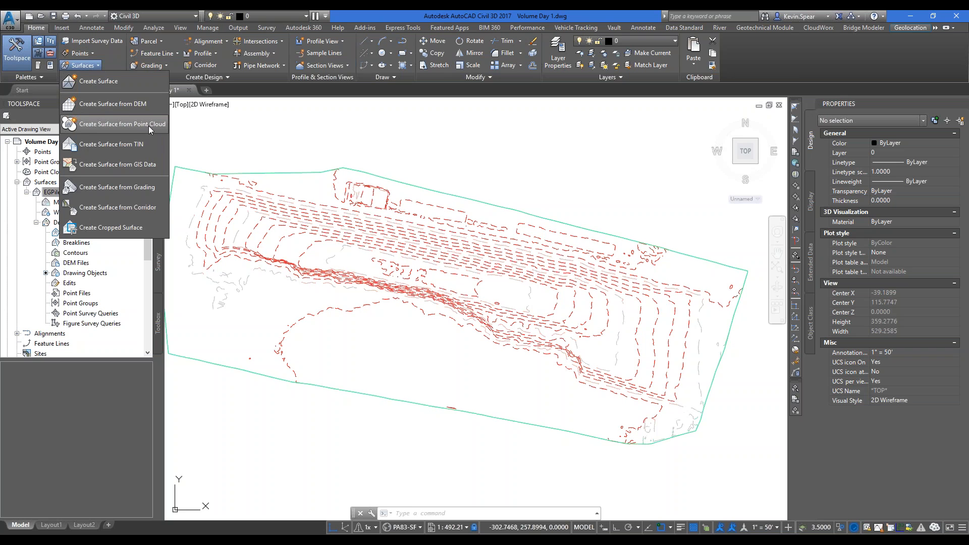
pyautogui.moveTo(121, 124)
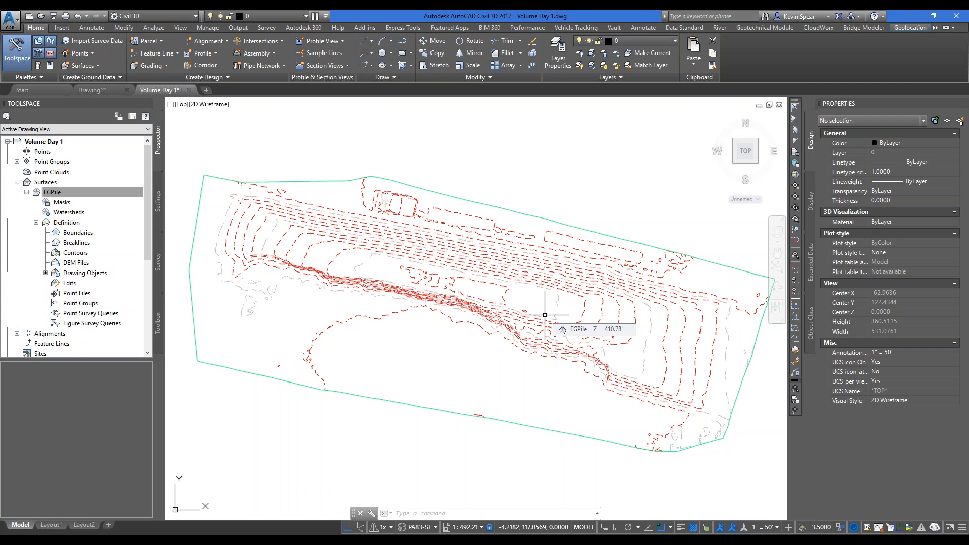
pyautogui.moveTo(345, 307)
pyautogui.write('PL')
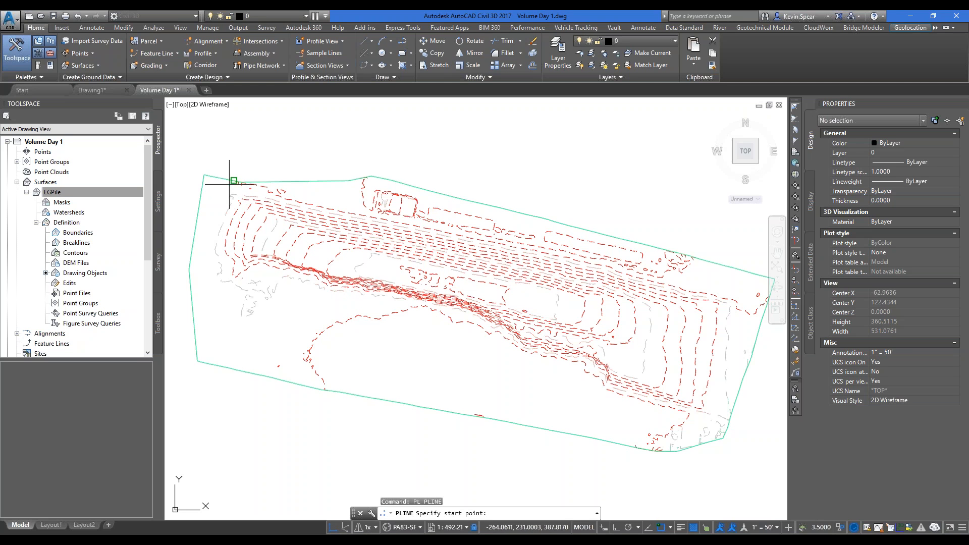
# - Outline the stockpile with a polyline, closing it with the CL option
pyautogui.click(233, 180)
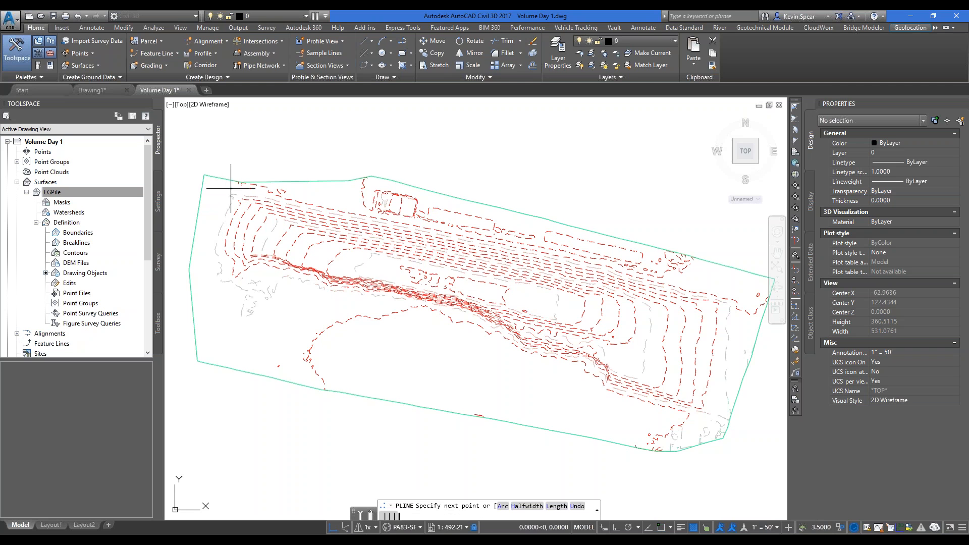
pyautogui.click(439, 234)
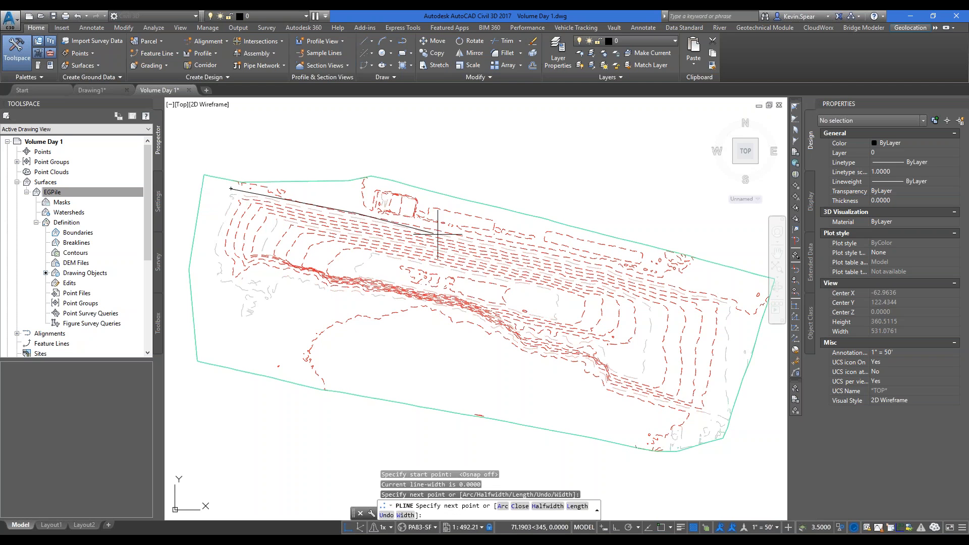
pyautogui.click(647, 272)
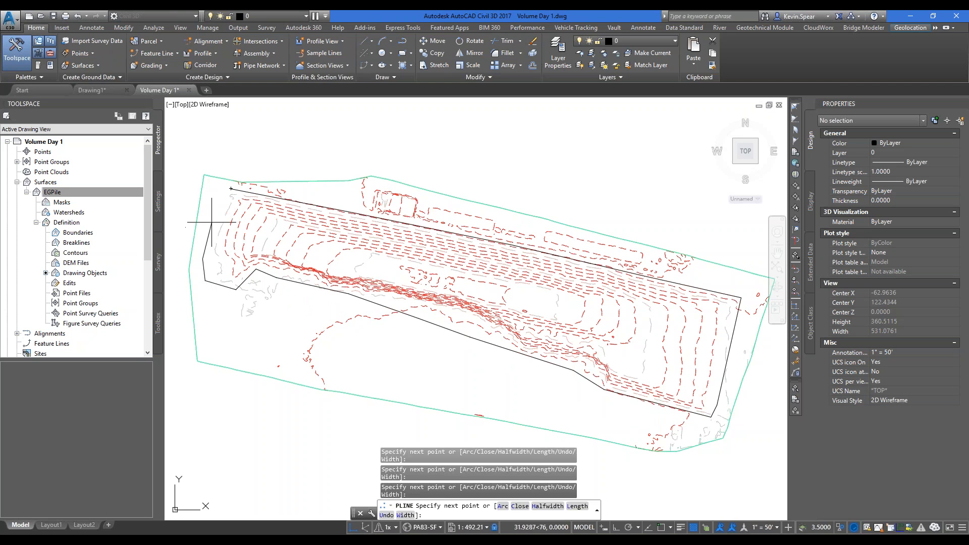
pyautogui.write('cl')
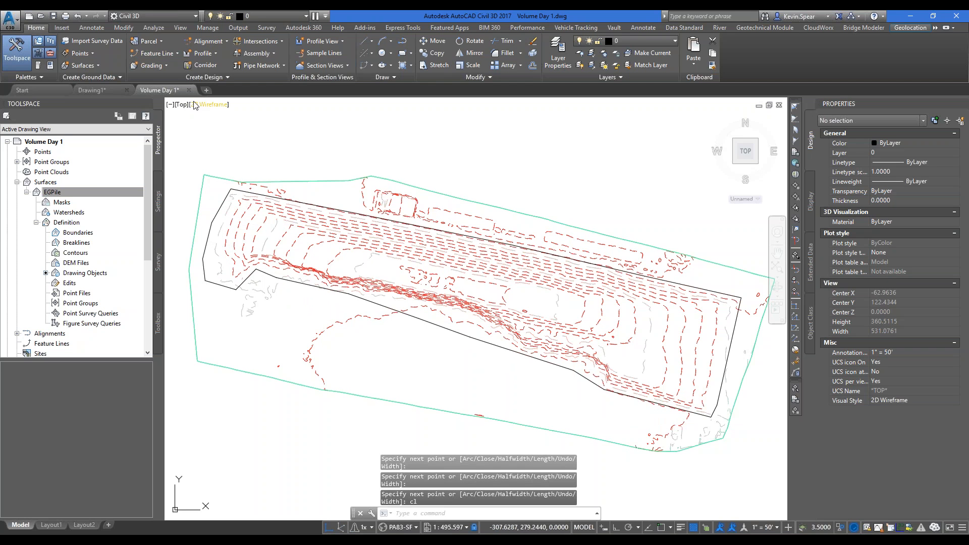
pyautogui.click(152, 53)
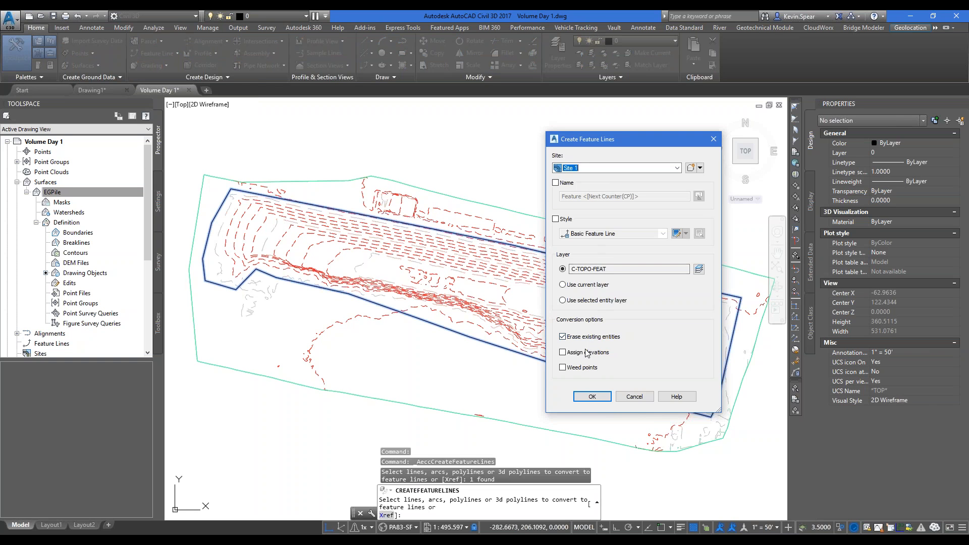
# - Give the new feature line elevations taken from the EGPile surface
pyautogui.click(592, 397)
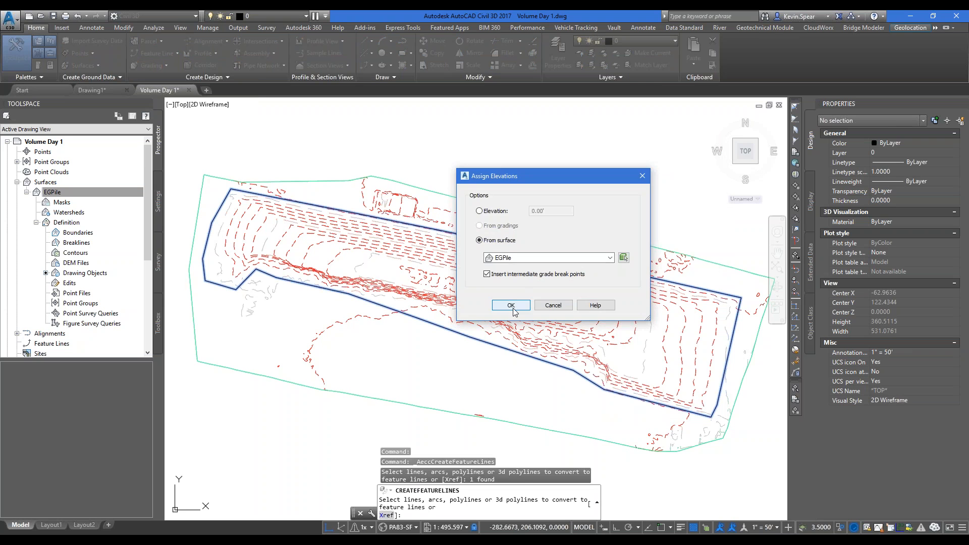
pyautogui.click(510, 306)
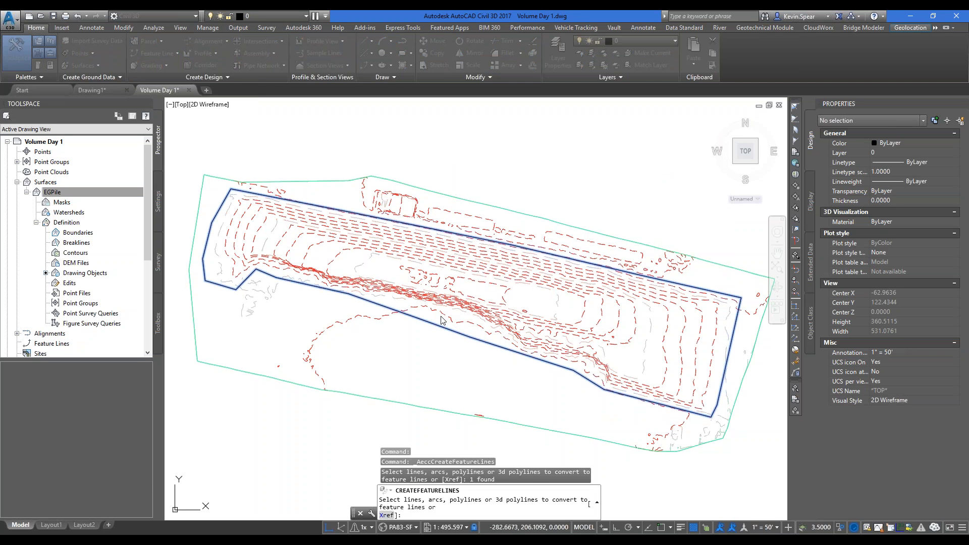
pyautogui.moveTo(439, 347)
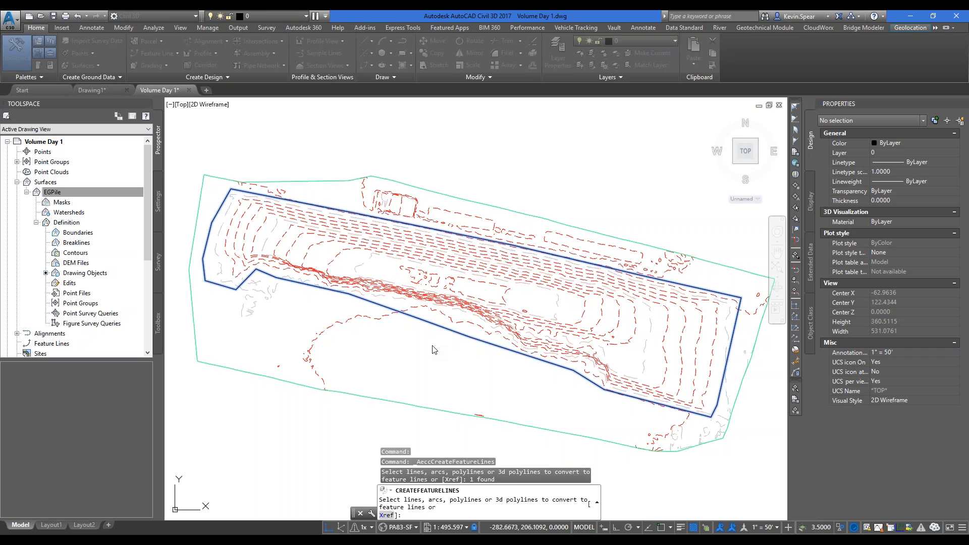
pyautogui.moveTo(637, 282)
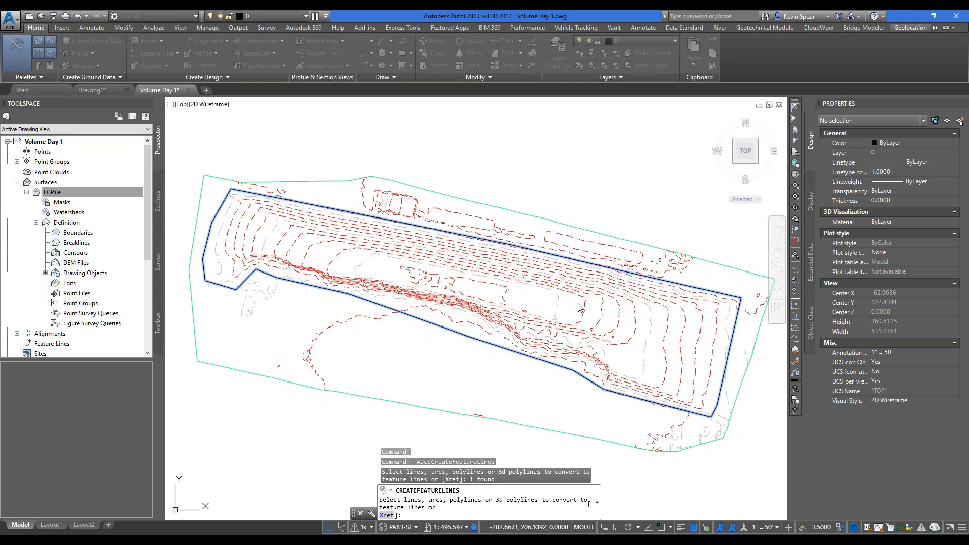
pyautogui.moveTo(490, 378)
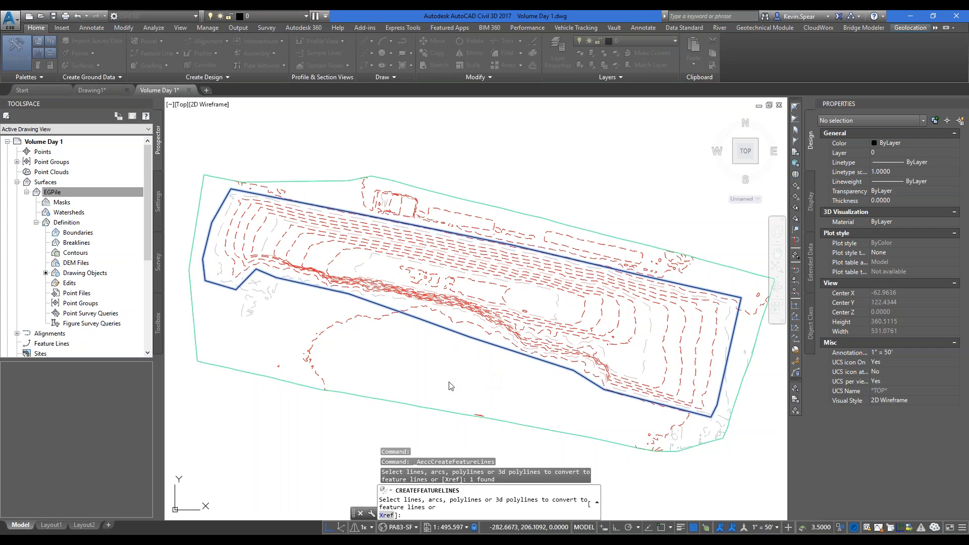
pyautogui.moveTo(237, 295)
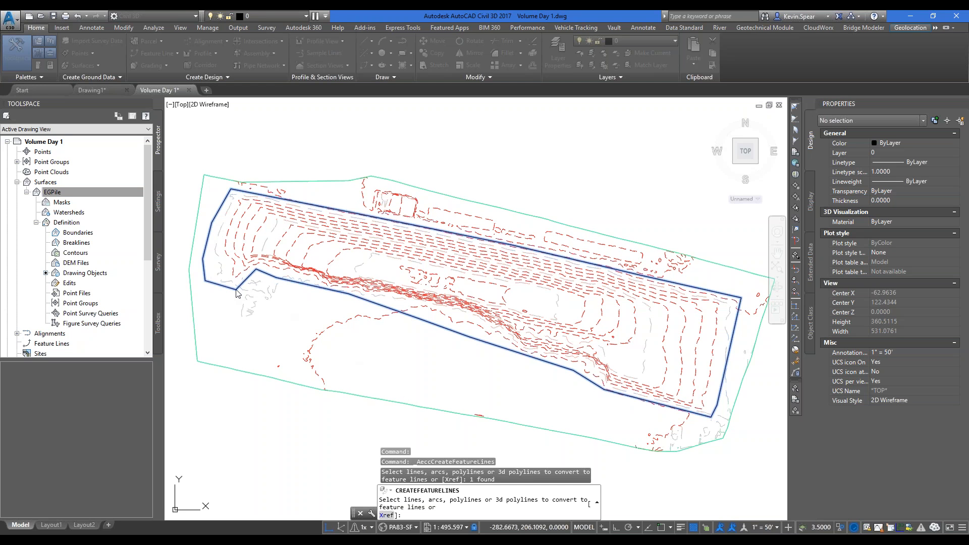
pyautogui.moveTo(237, 295)
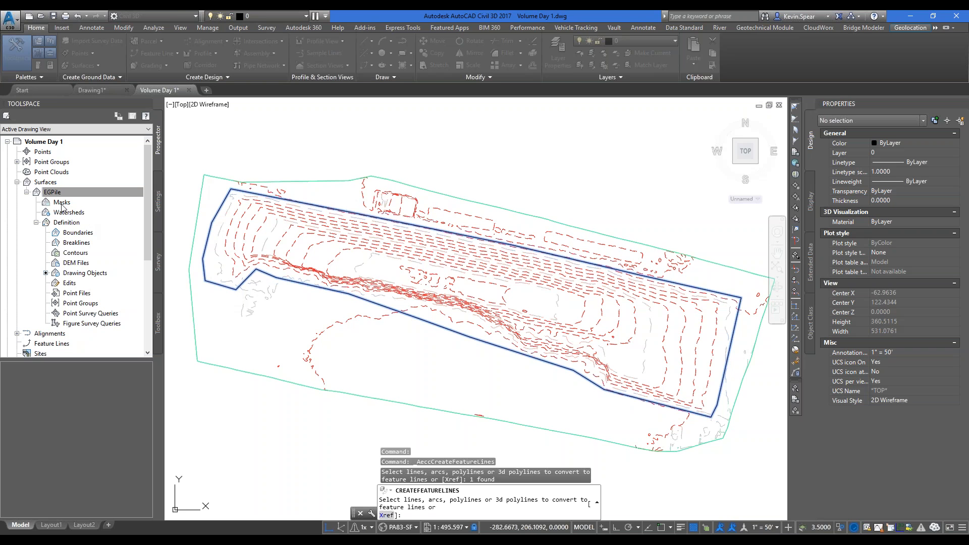
pyautogui.moveTo(707, 333)
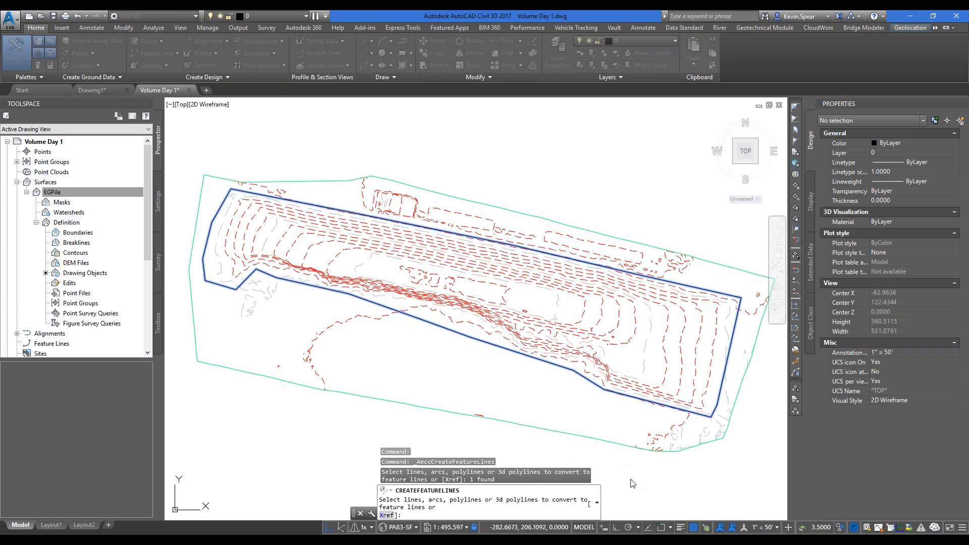
pyautogui.moveTo(611, 177)
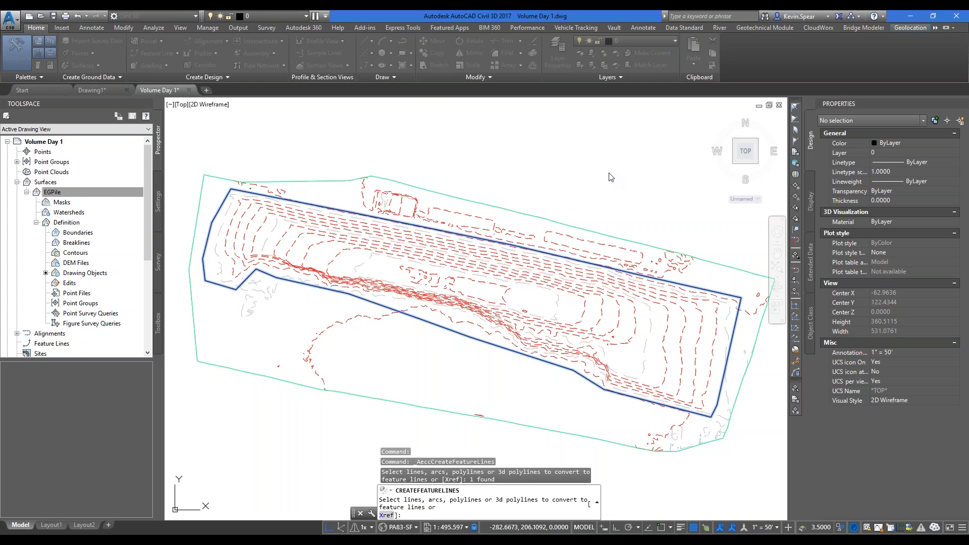
pyautogui.moveTo(216, 122)
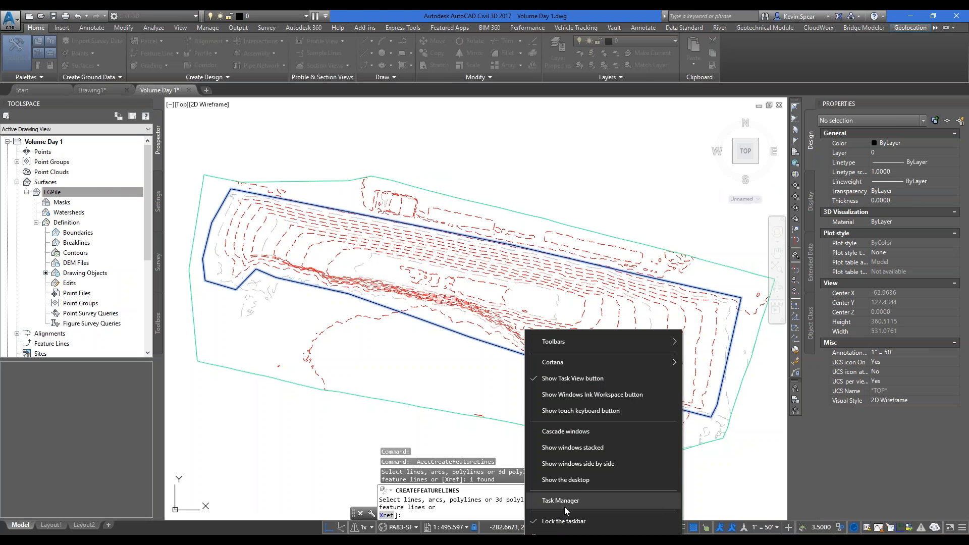
# - End frozen Civil 3D in Task Manager and dismiss the drawing recovery message after restart
pyautogui.click(560, 500)
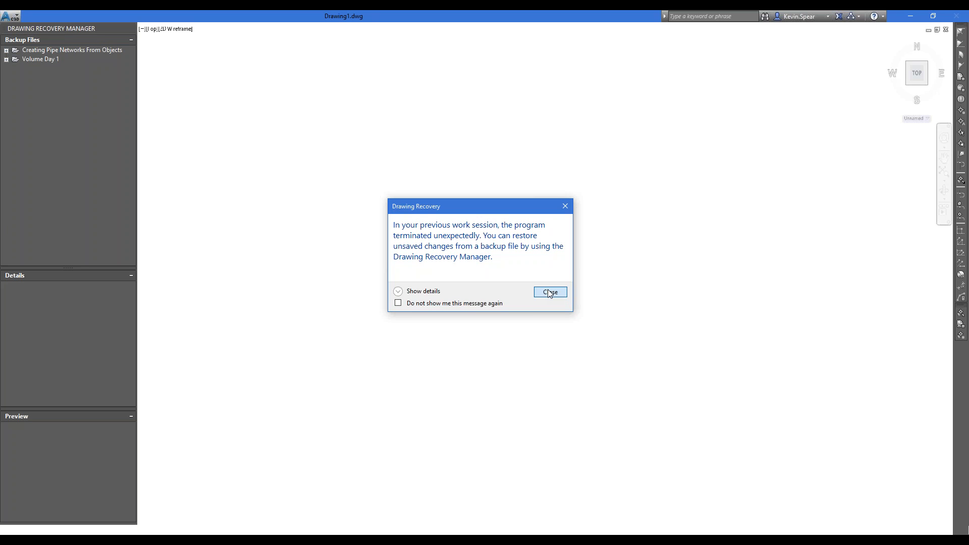
pyautogui.click(549, 291)
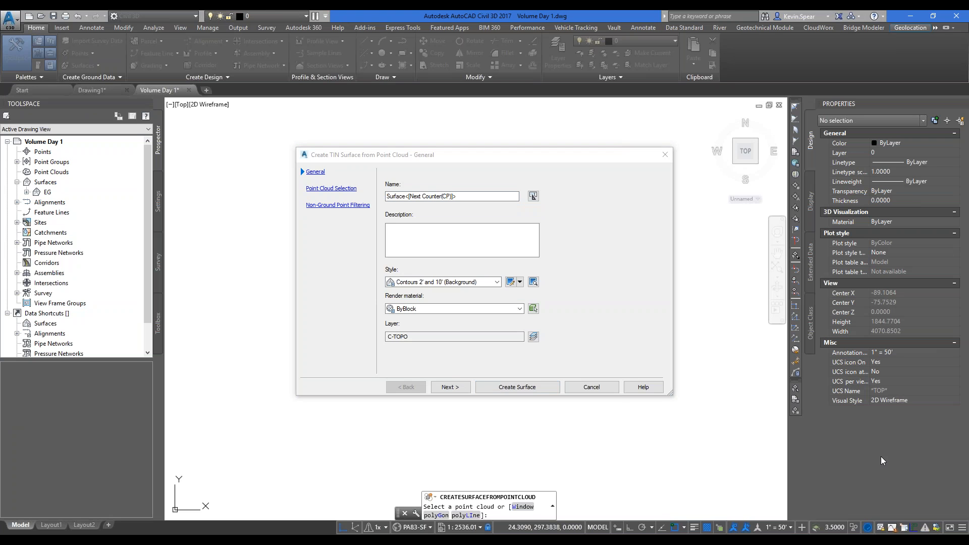
pyautogui.moveTo(938, 521)
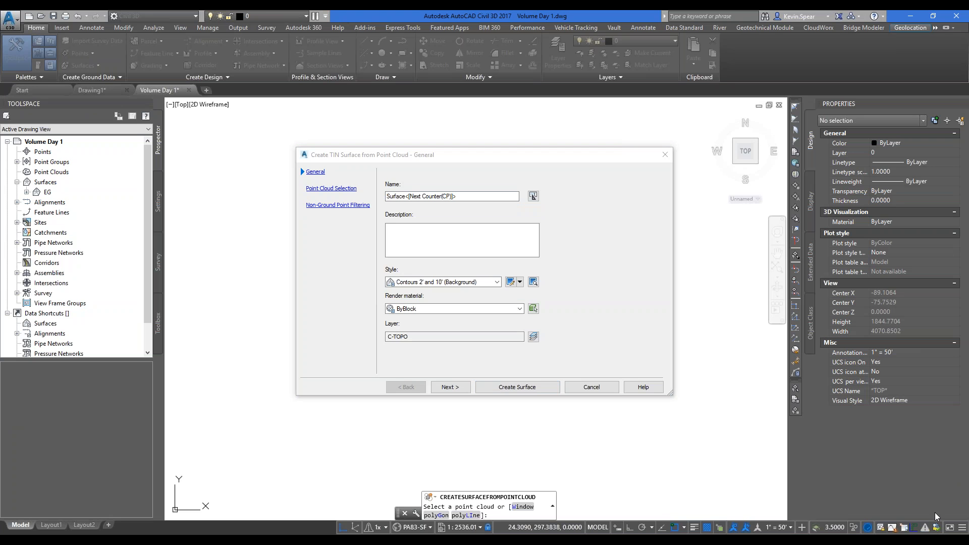
pyautogui.moveTo(930, 485)
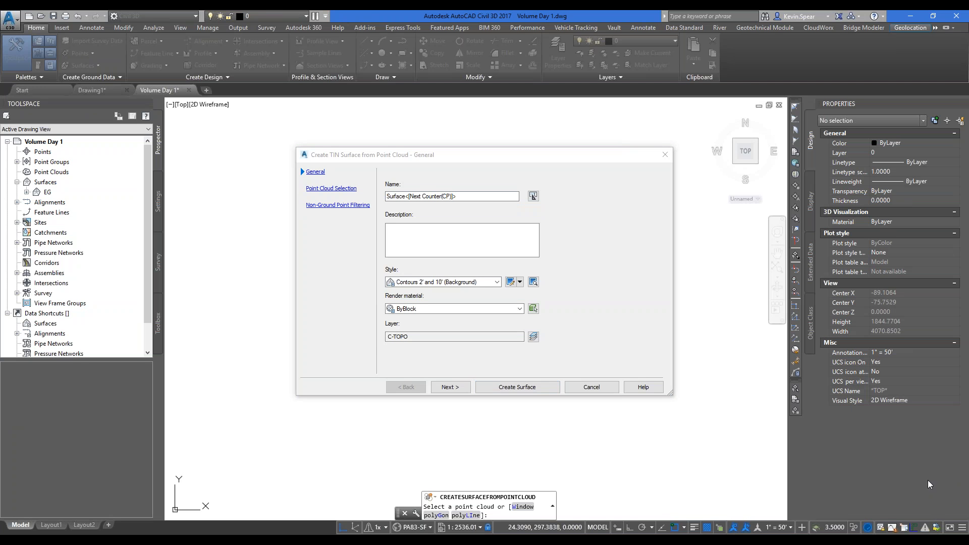
pyautogui.moveTo(907, 446)
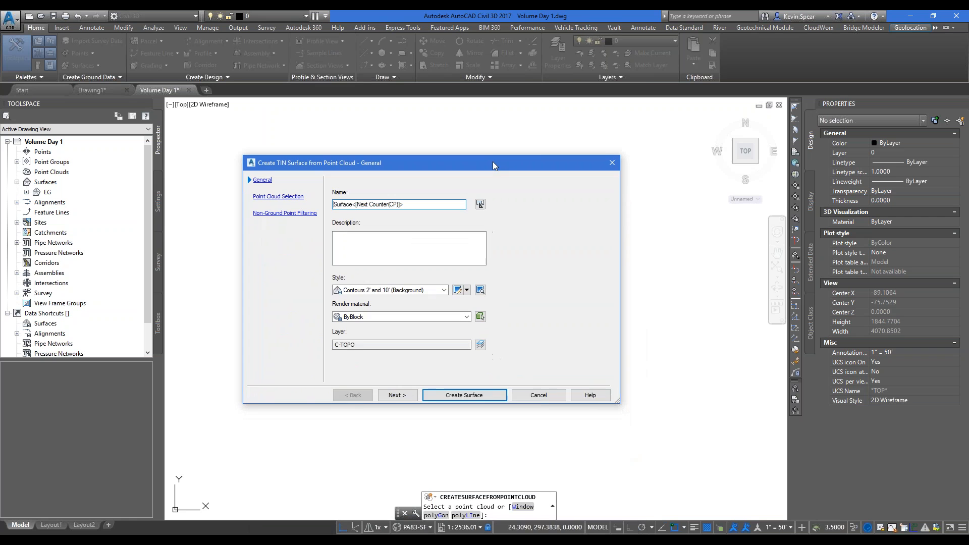
# - Cancel the old dialog and create TIN surface 'EG' from the point cloud with kriging filtering
pyautogui.moveTo(470, 163); pyautogui.dragTo(470, 155)
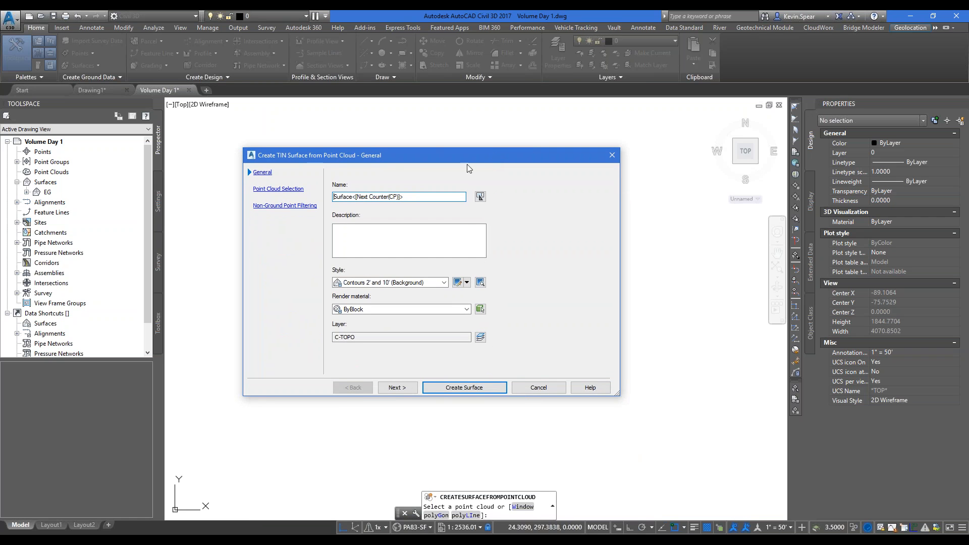
pyautogui.click(465, 388)
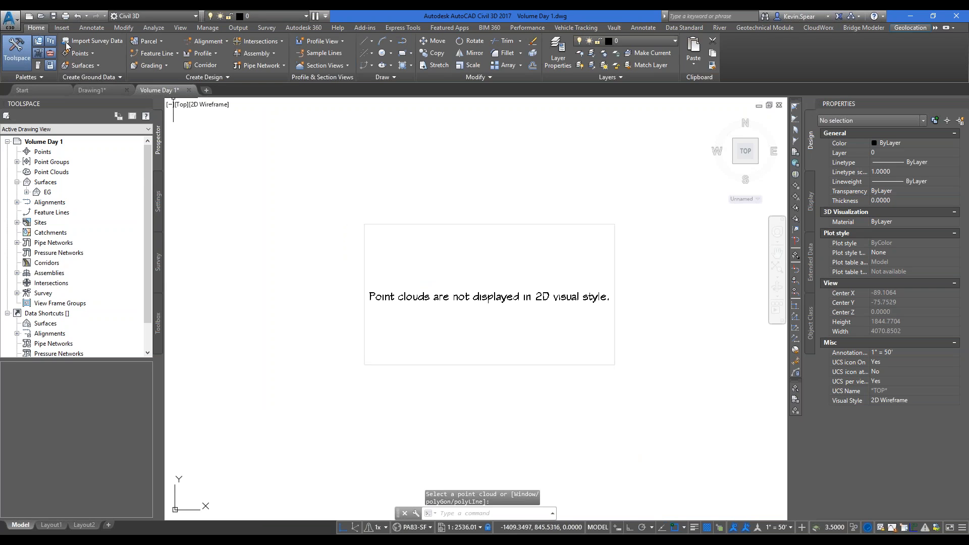
pyautogui.click(82, 66)
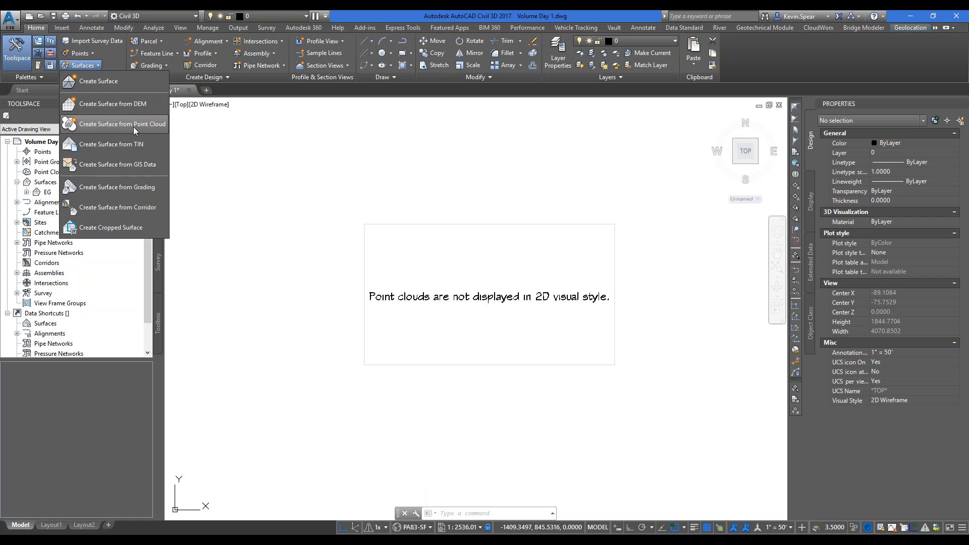
pyautogui.click(122, 124)
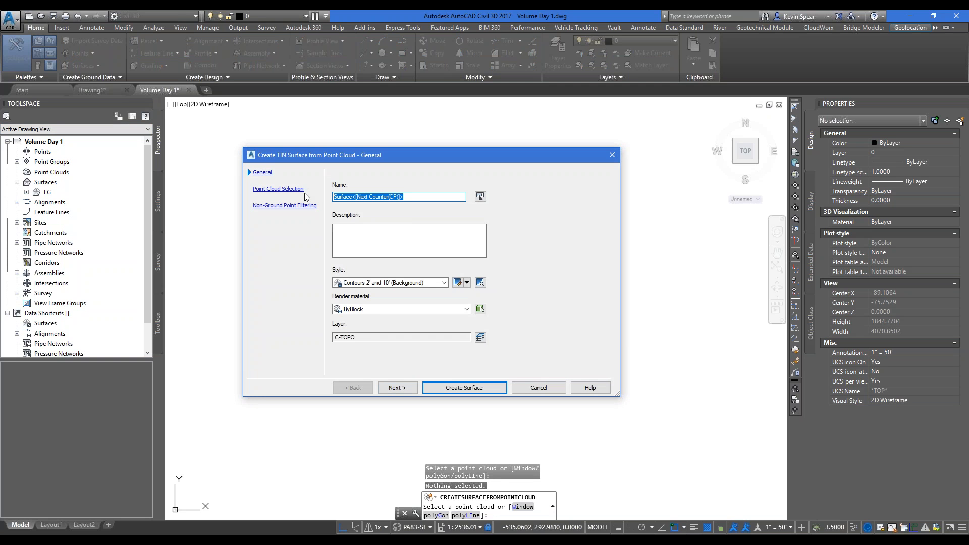
pyautogui.write('EG')
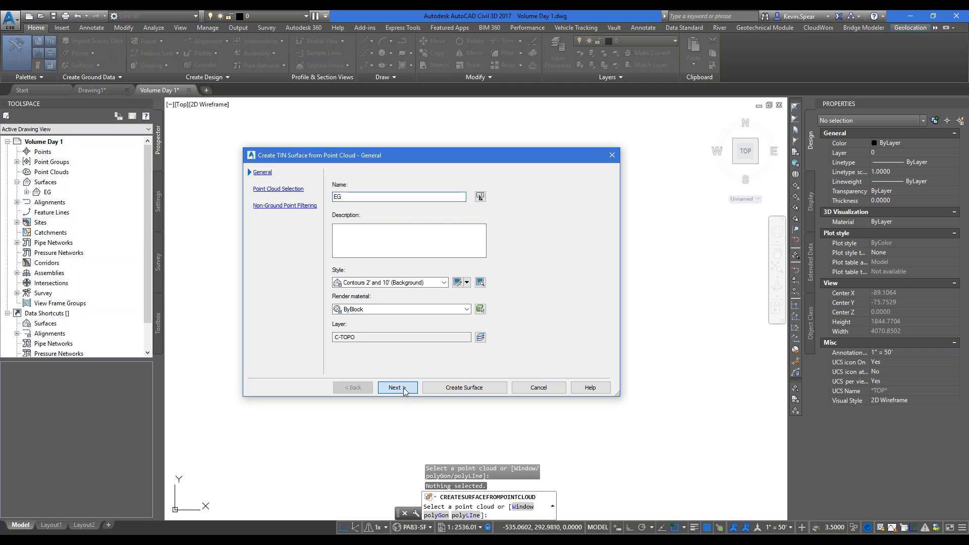
pyautogui.click(394, 388)
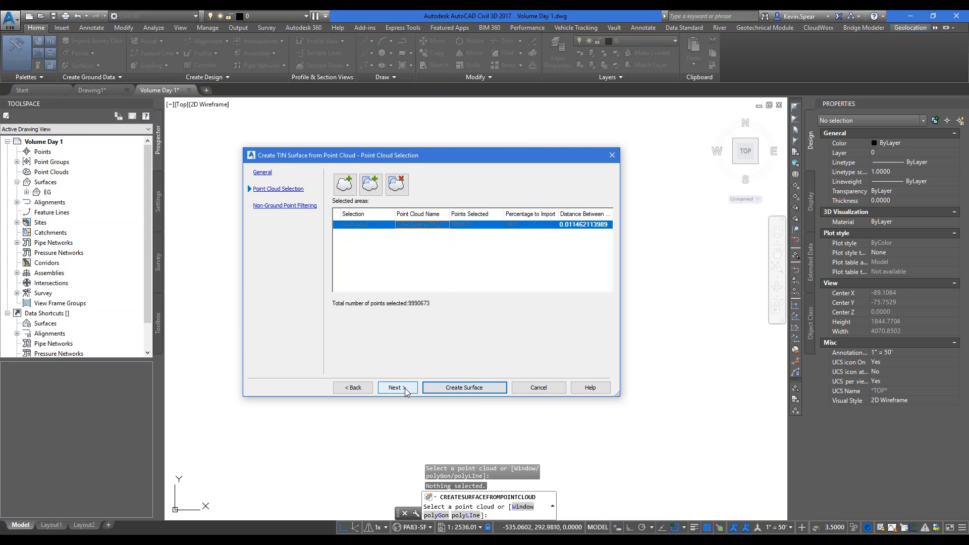
pyautogui.click(397, 387)
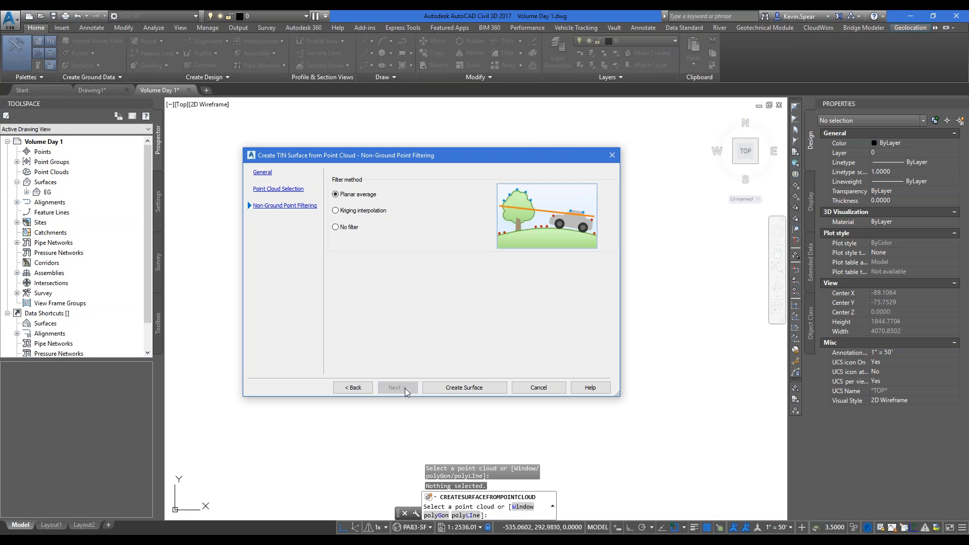
pyautogui.click(336, 210)
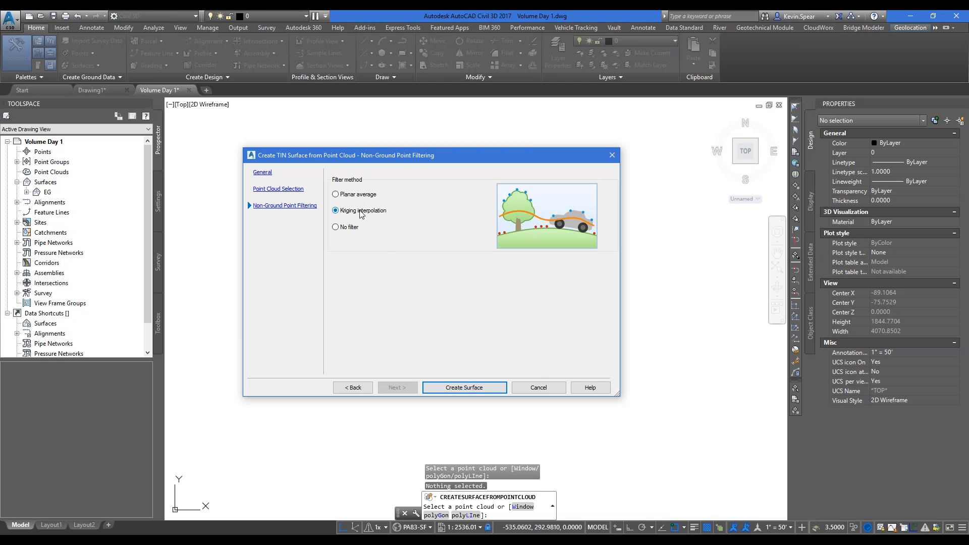
pyautogui.moveTo(382, 212)
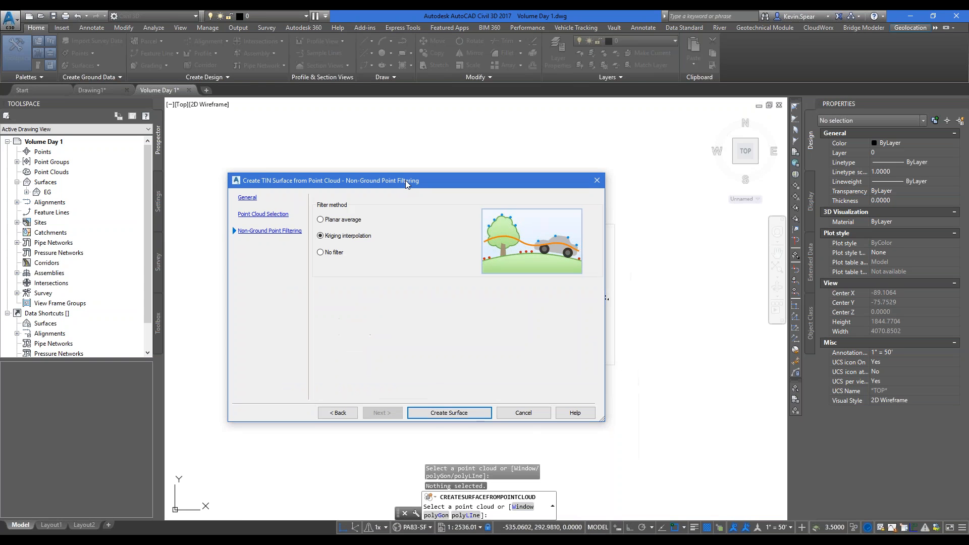
pyautogui.click(448, 413)
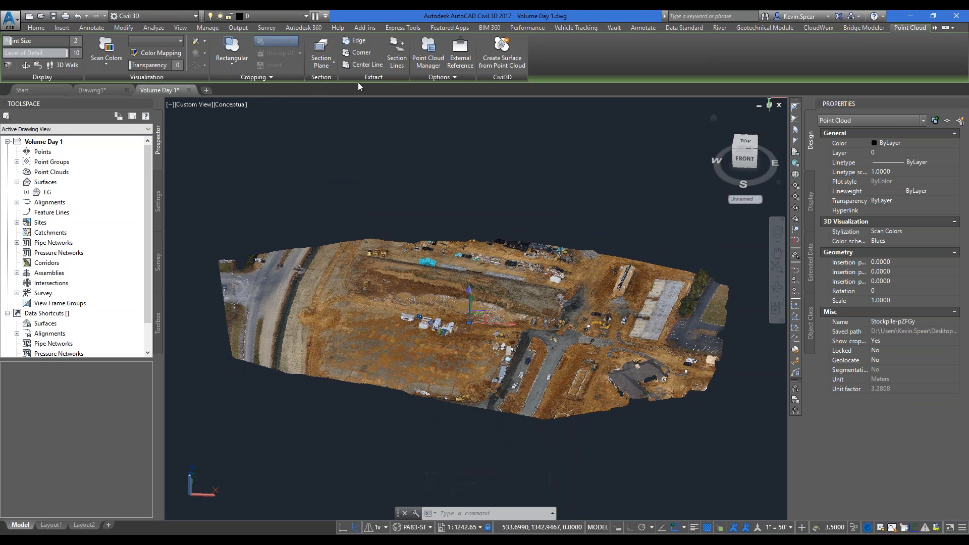
# - List the rectangular, polygonal and circular cropping options for the point cloud
pyautogui.click(232, 53)
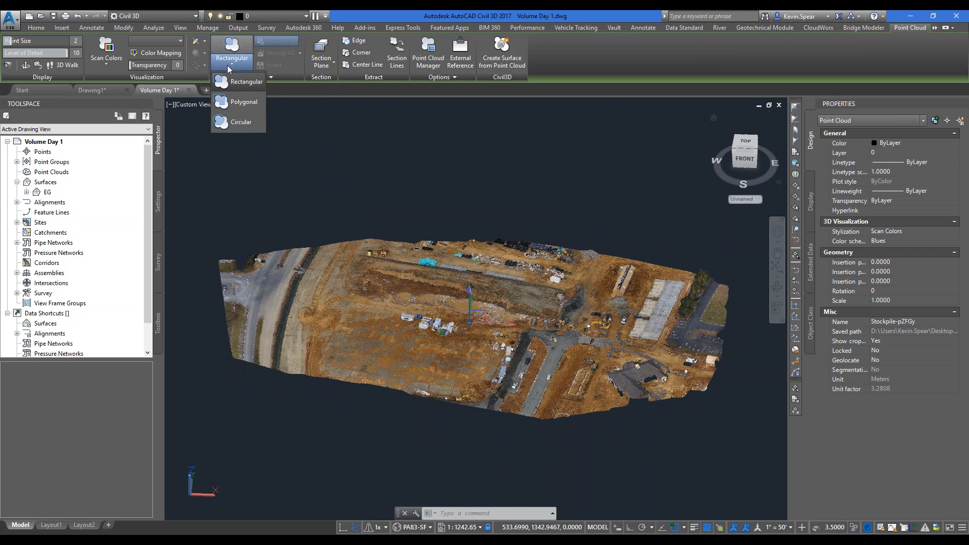
pyautogui.moveTo(401, 133)
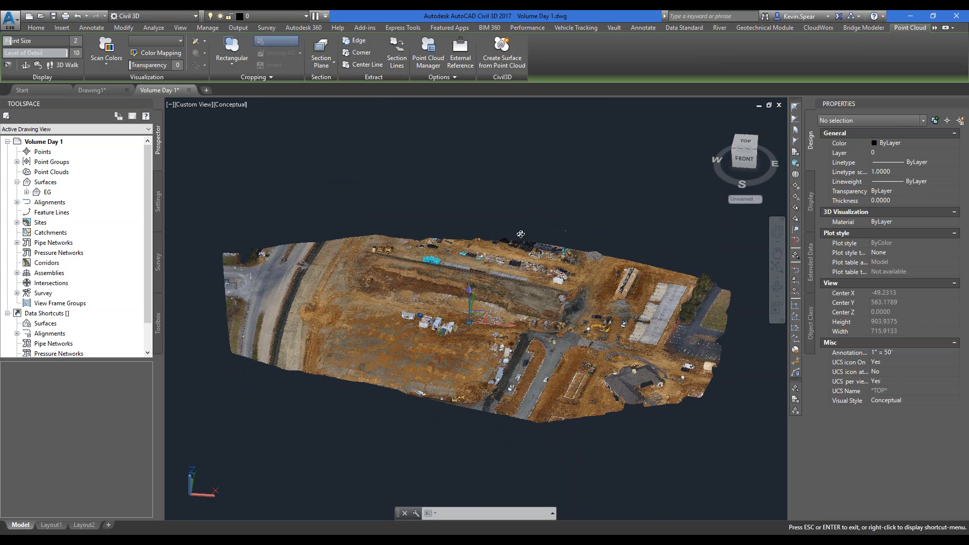
# - Orbit to a top view and polygon-crop the point cloud around the stockpile
pyautogui.moveTo(522, 233); pyautogui.dragTo(548, 267)
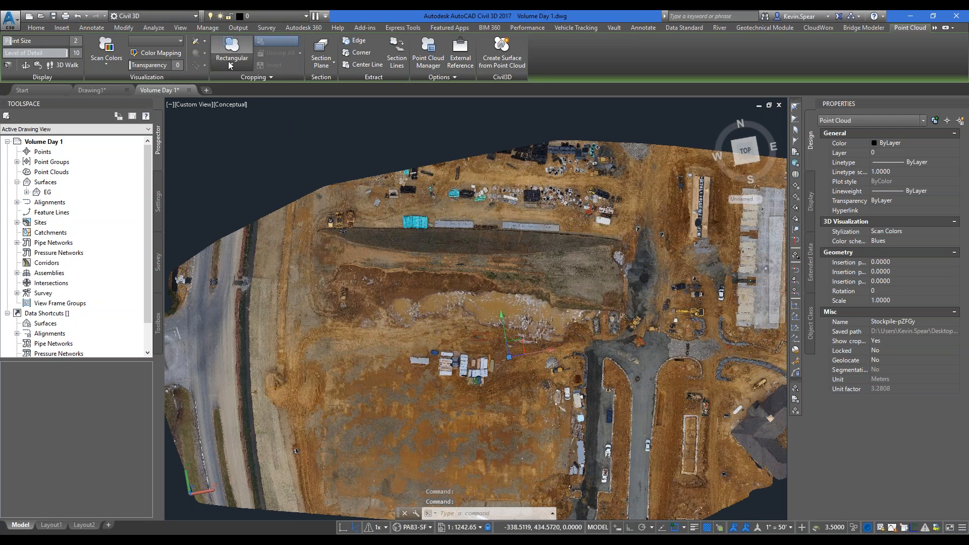
pyautogui.click(230, 53)
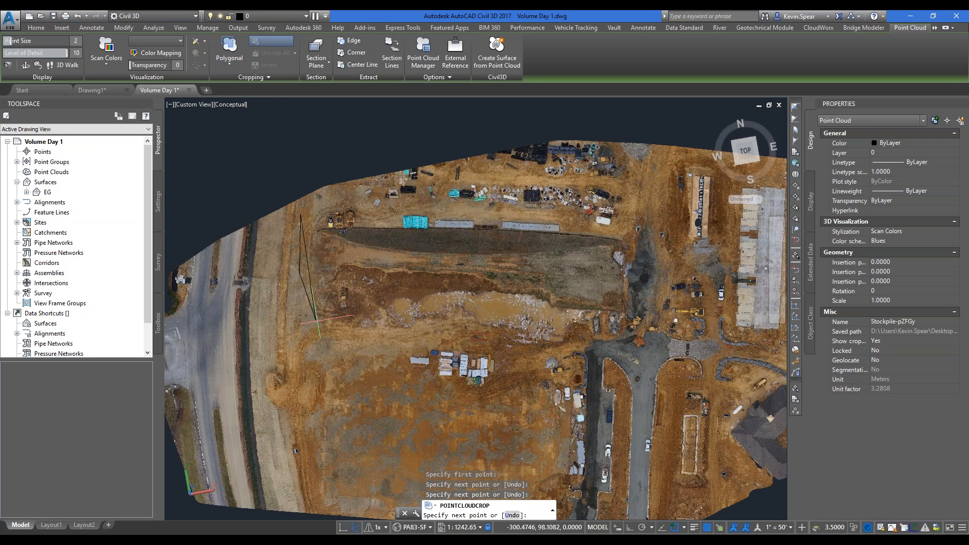
pyautogui.click(605, 341)
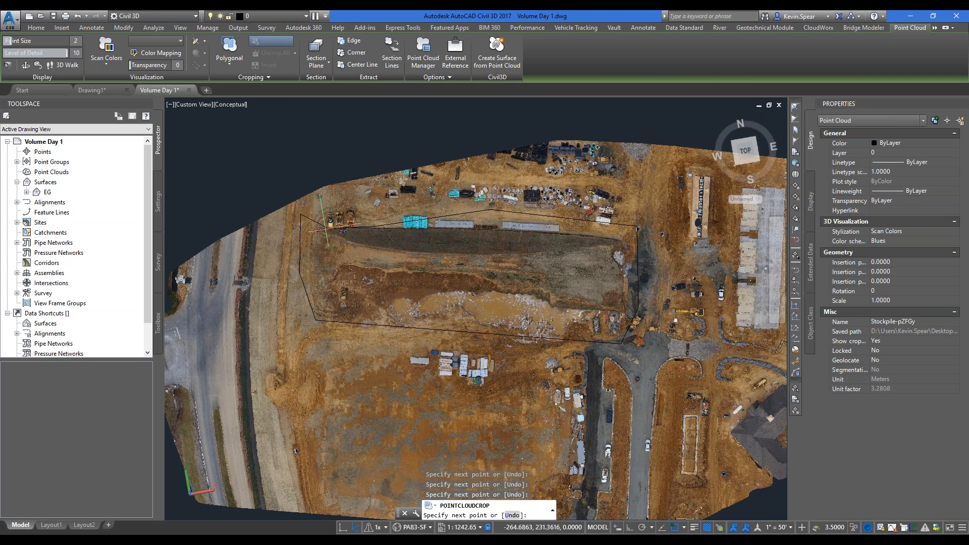
pyautogui.moveTo(312, 217)
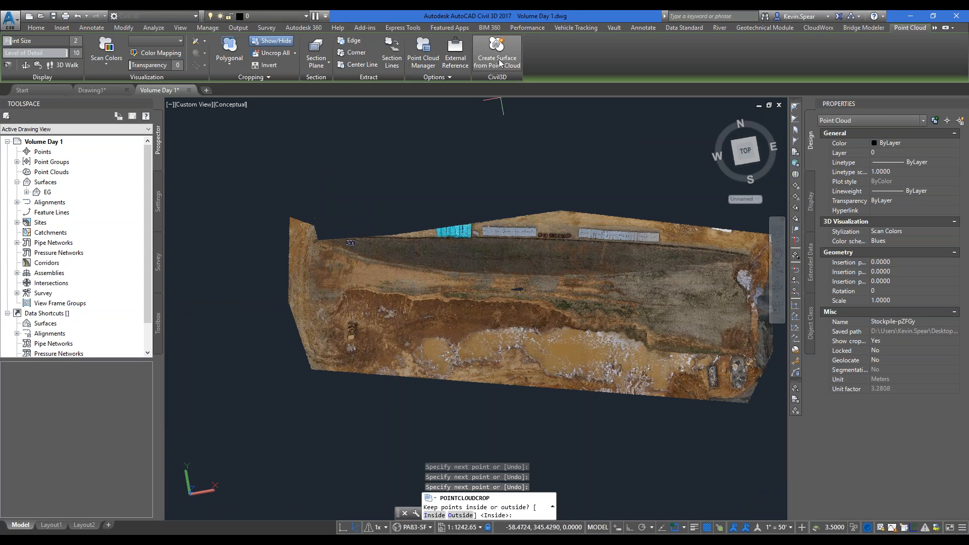
pyautogui.moveTo(496, 53)
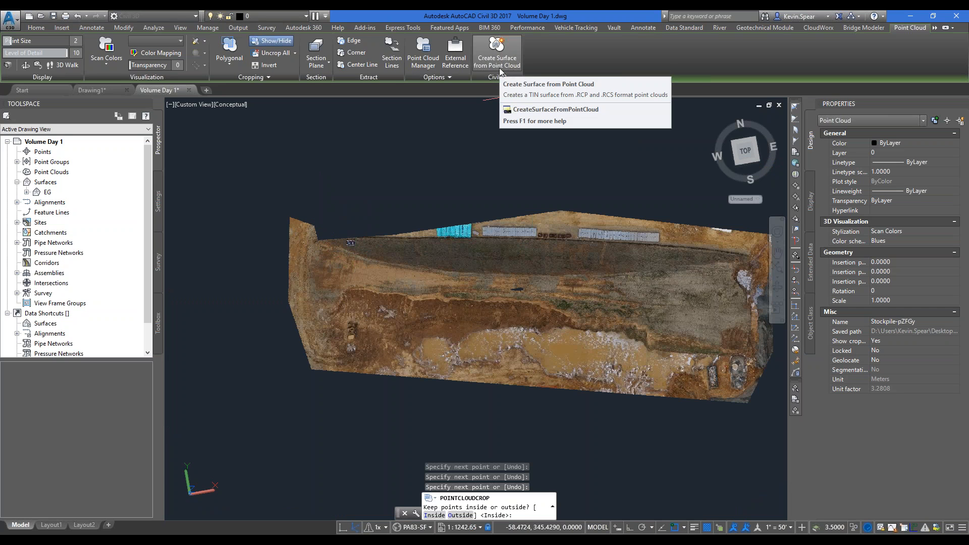
pyautogui.moveTo(41, 69)
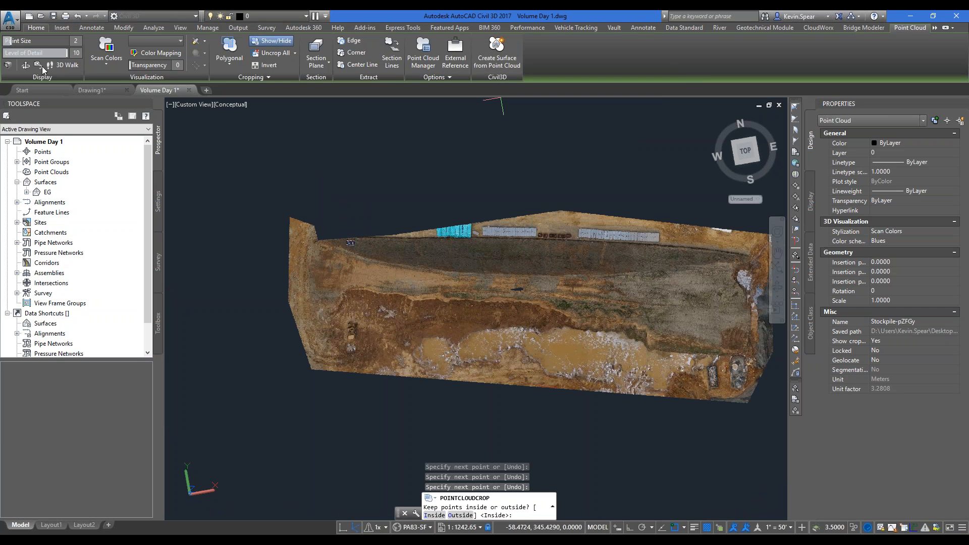
pyautogui.click(79, 65)
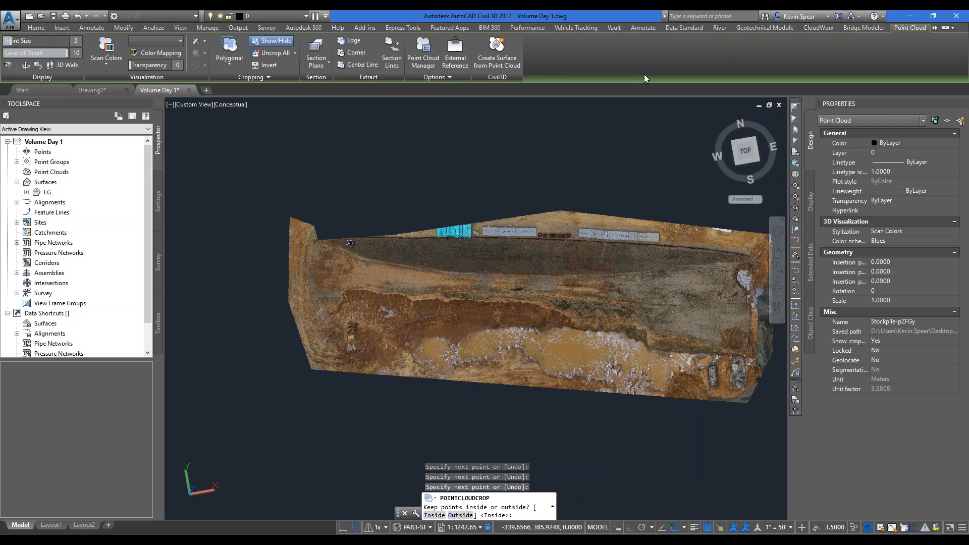
pyautogui.click(497, 52)
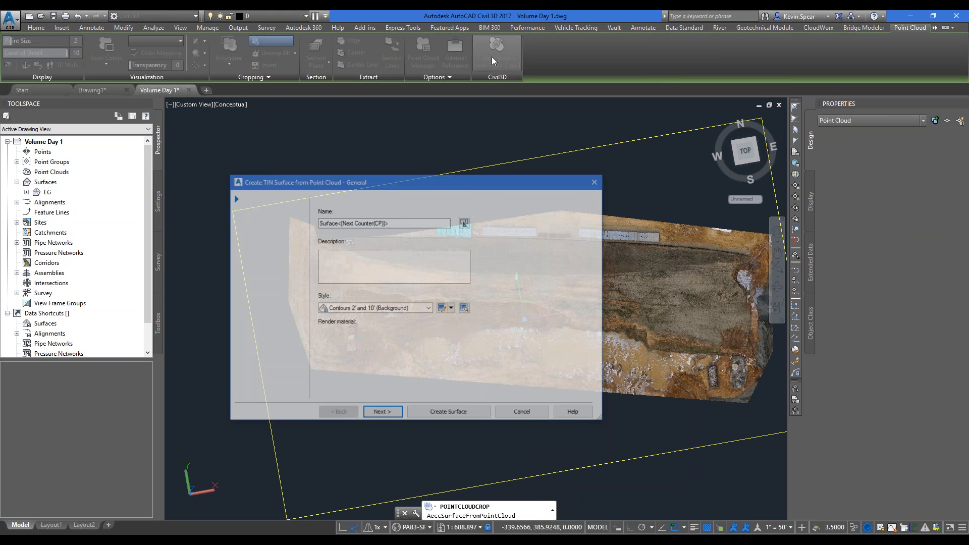
# - Create surface EG2 from the cropped point cloud with kriging interpolation filtering
pyautogui.click(496, 52)
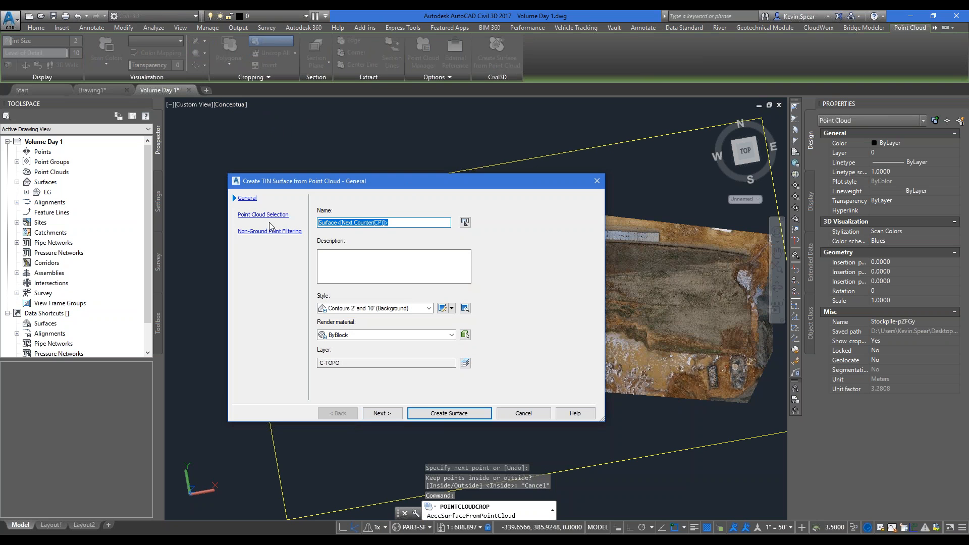
pyautogui.write('EG2')
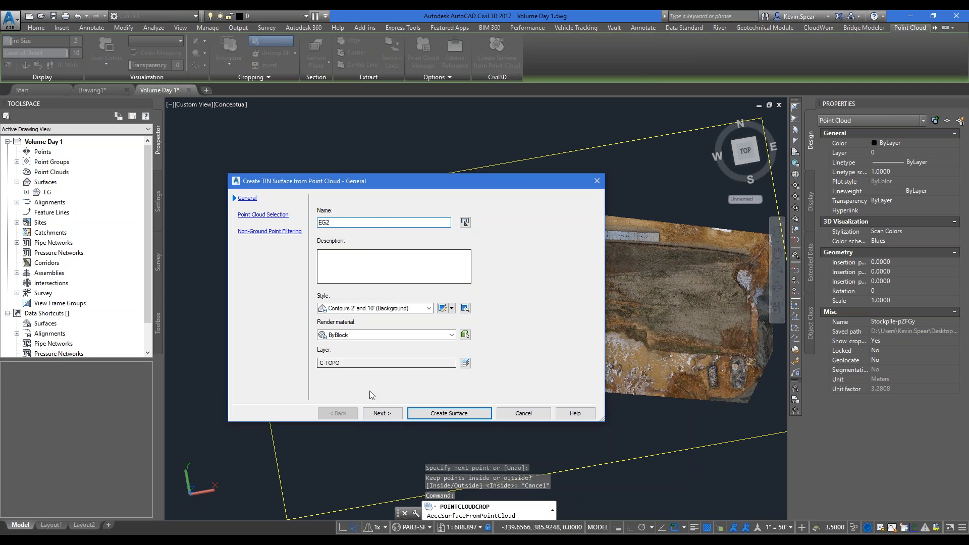
pyautogui.click(382, 413)
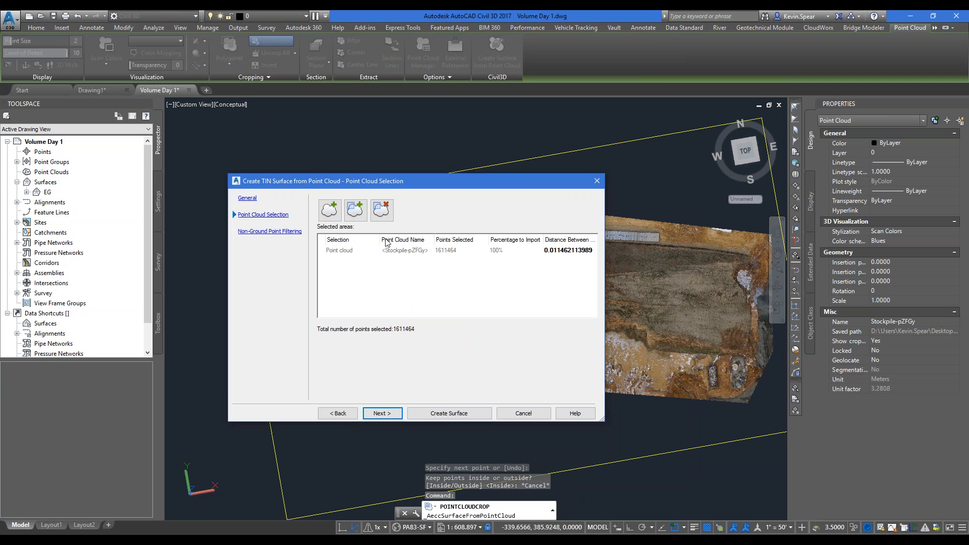
pyautogui.click(402, 250)
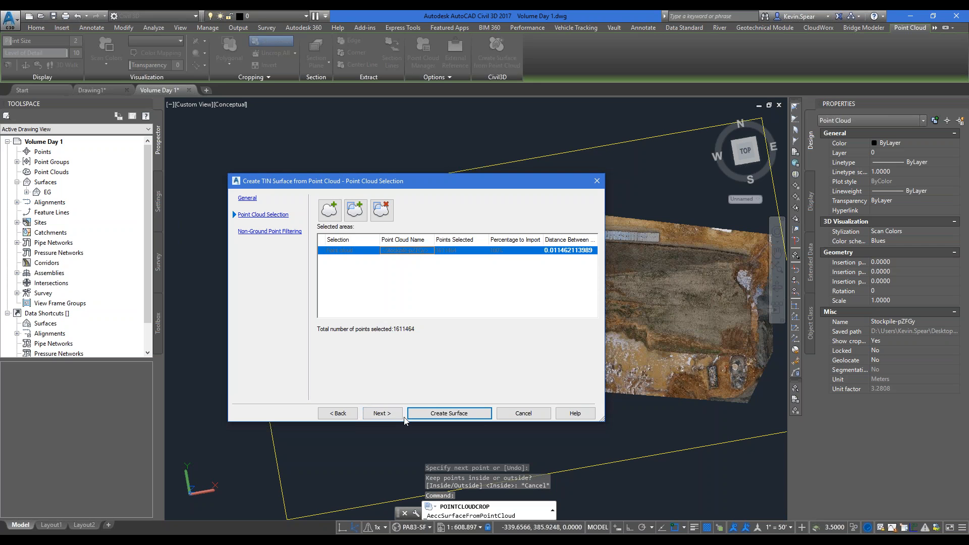
pyautogui.click(382, 413)
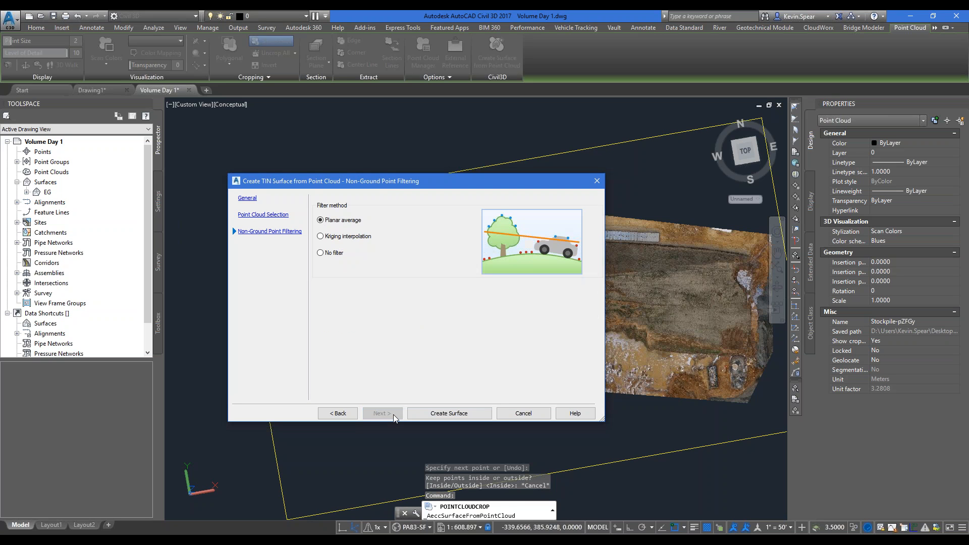
pyautogui.click(321, 237)
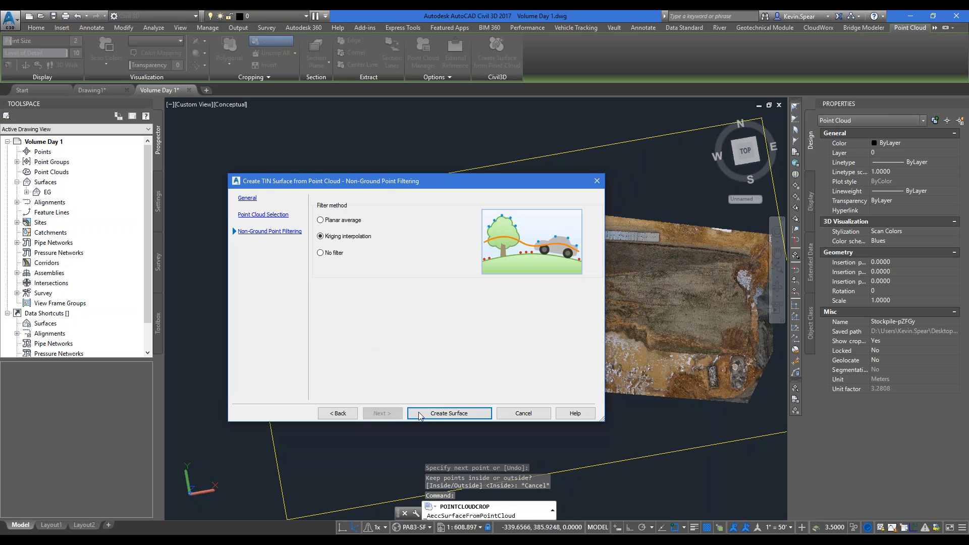
pyautogui.click(450, 413)
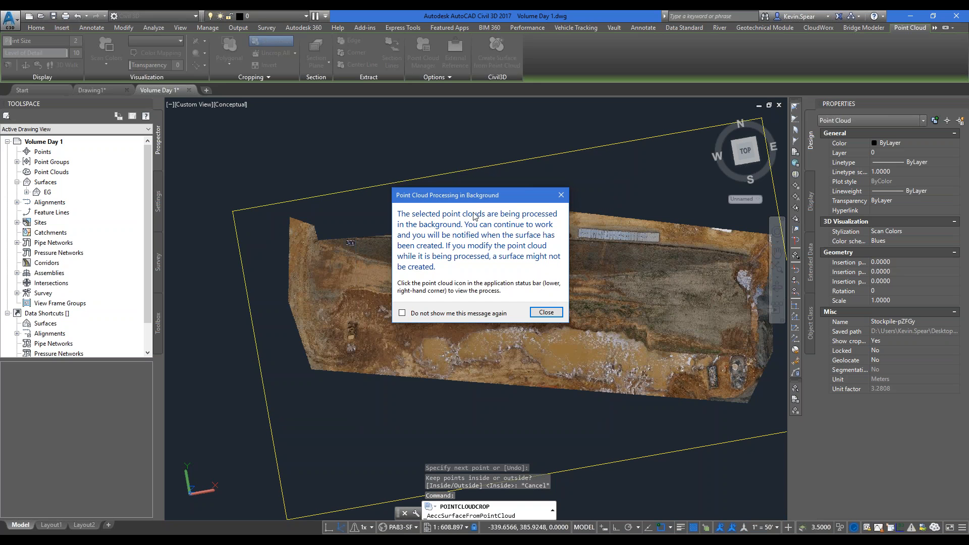
pyautogui.moveTo(497, 315)
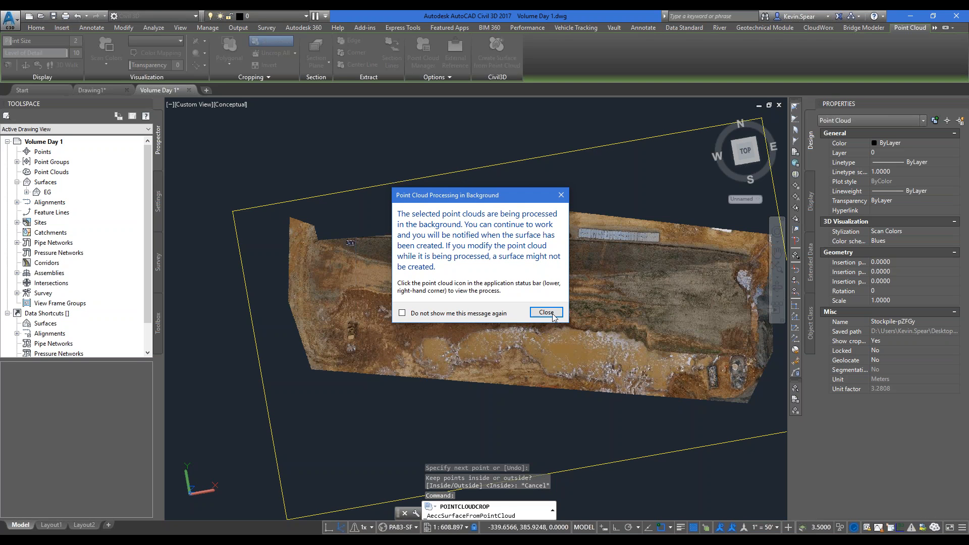
# - Close the Point Cloud Processing in Background notice
pyautogui.click(546, 312)
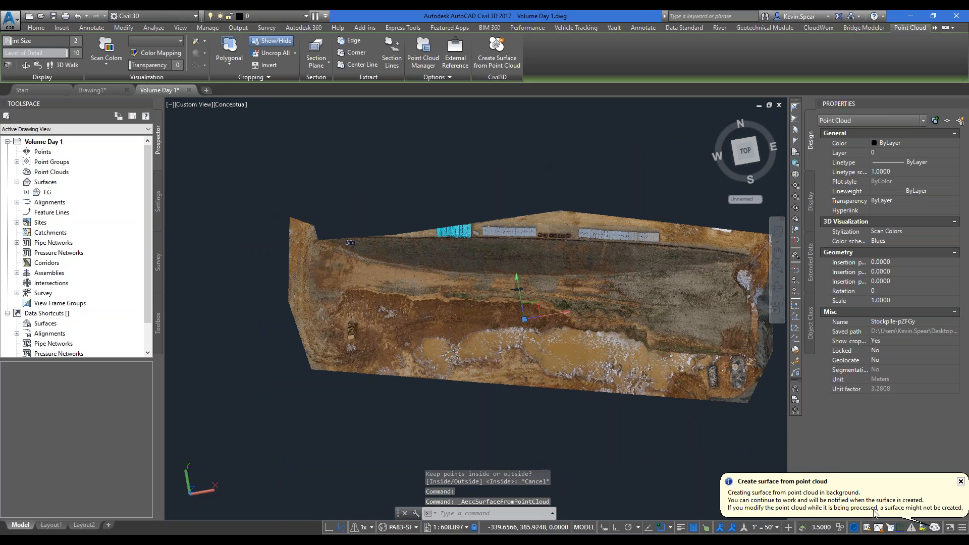
pyautogui.moveTo(823, 115)
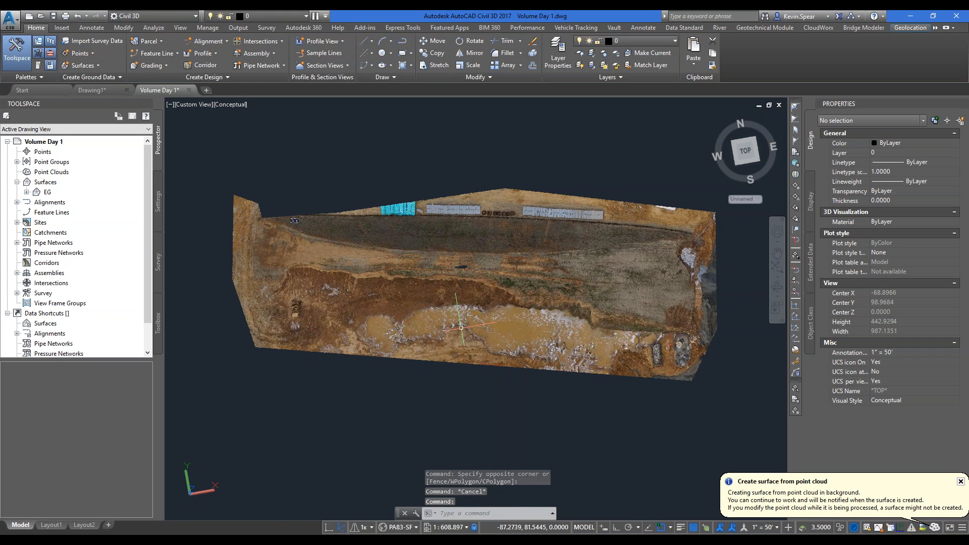
pyautogui.moveTo(461, 328)
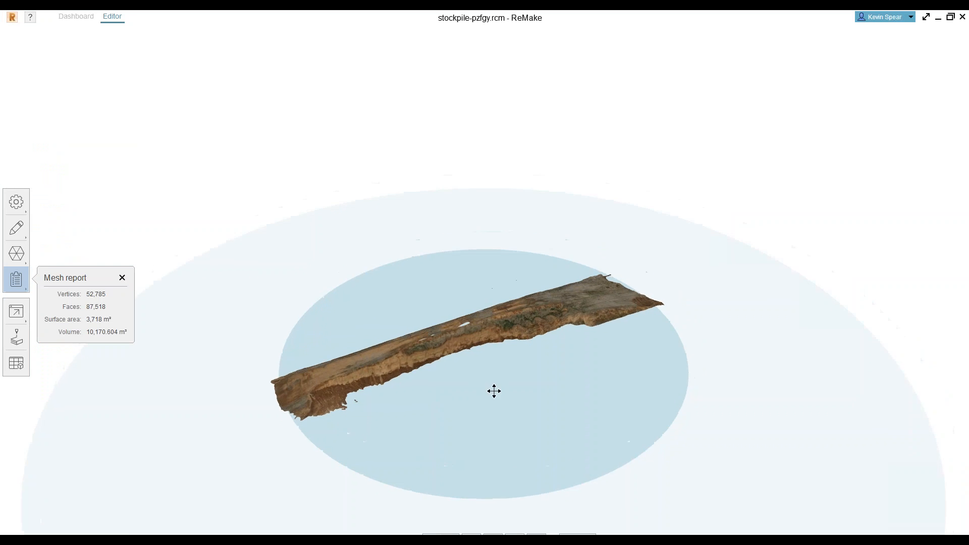
pyautogui.moveTo(493, 391); pyautogui.dragTo(501, 401)
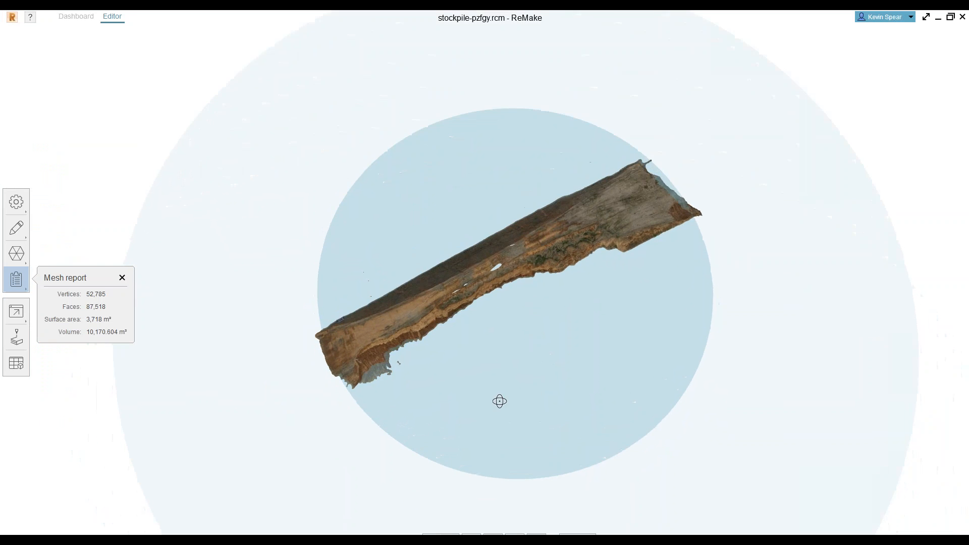
pyautogui.moveTo(500, 400); pyautogui.dragTo(561, 282)
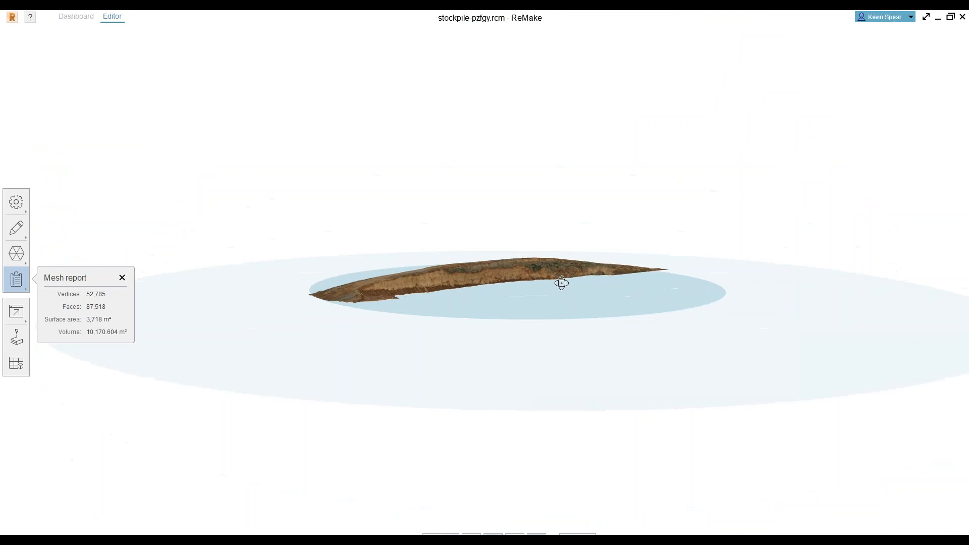
pyautogui.moveTo(562, 283); pyautogui.dragTo(526, 399)
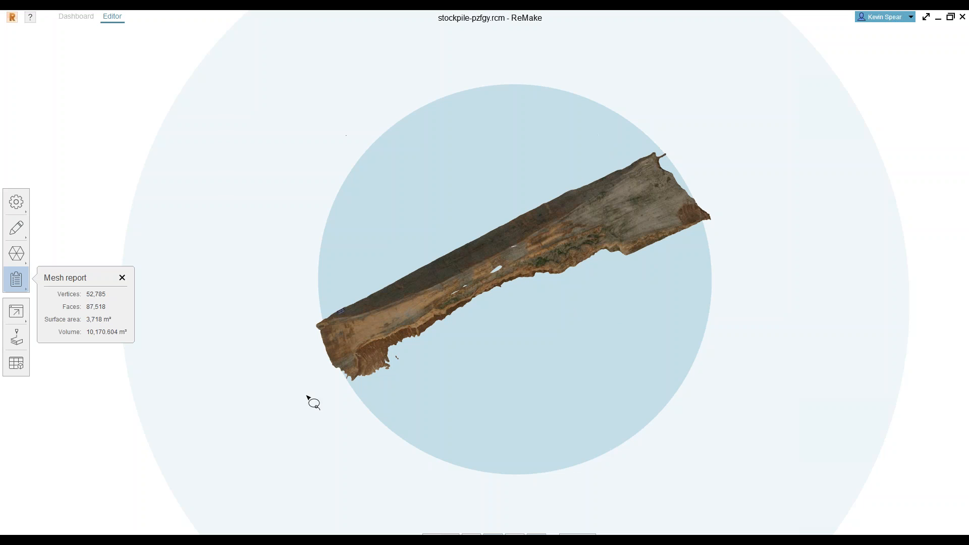
# - Save the mesh as 'Stockpile - topsoil' in Downloads and close the model
pyautogui.click(11, 16)
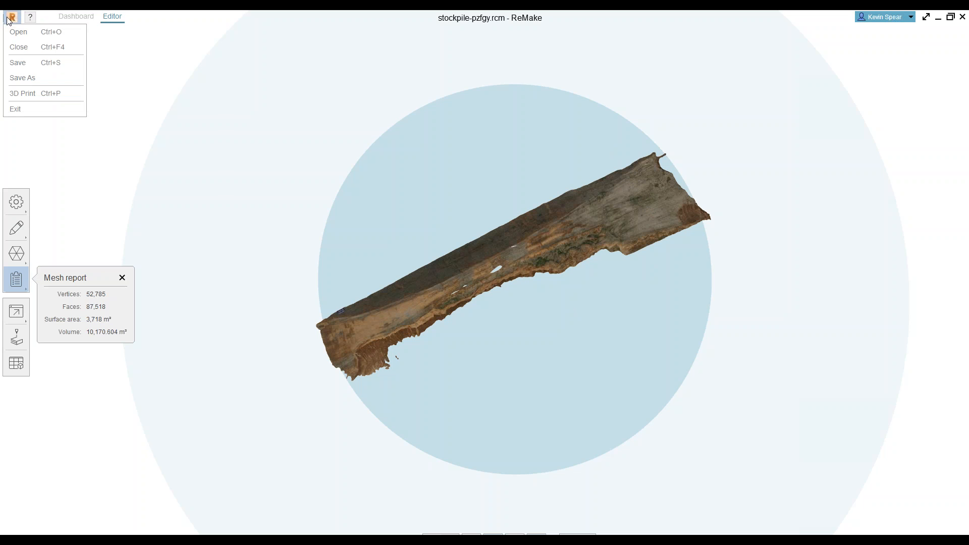
pyautogui.moveTo(22, 78)
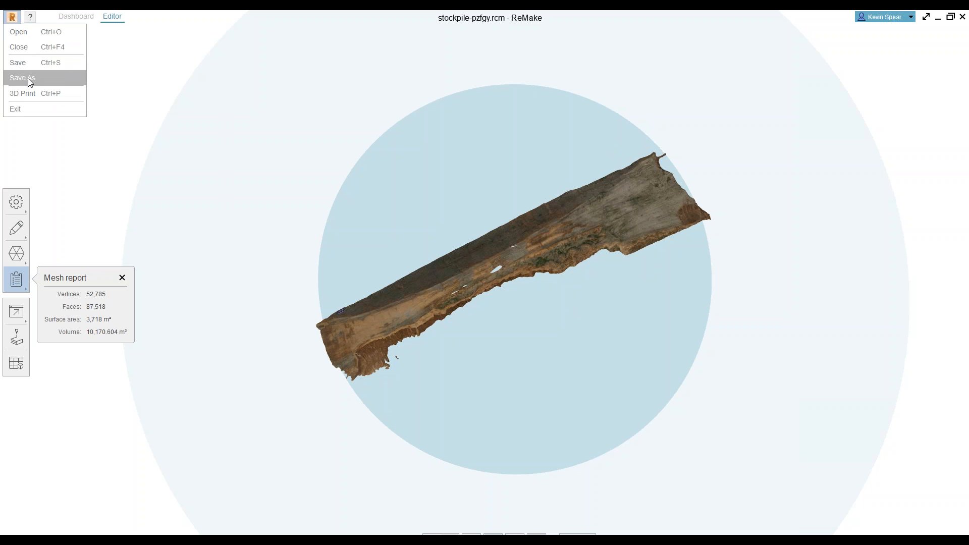
pyautogui.moveTo(19, 32)
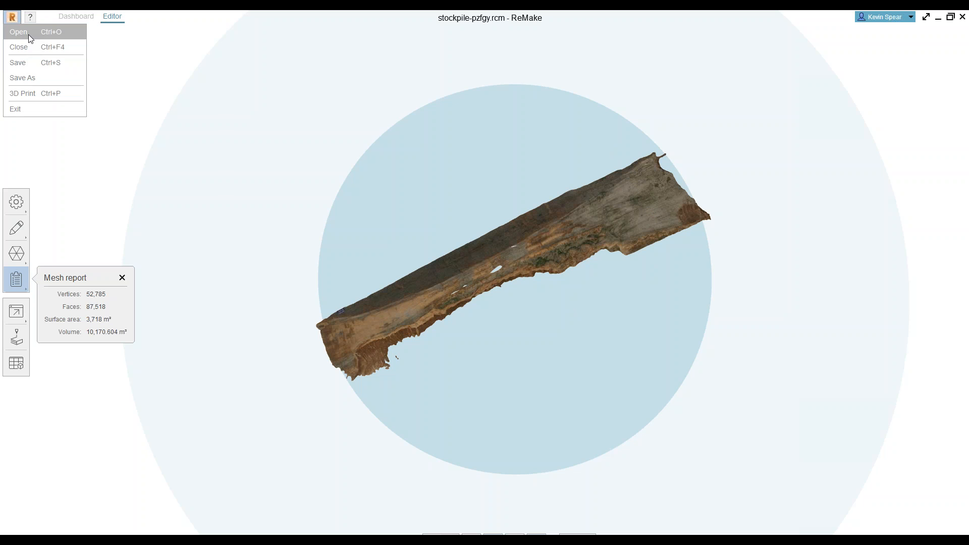
pyautogui.click(22, 77)
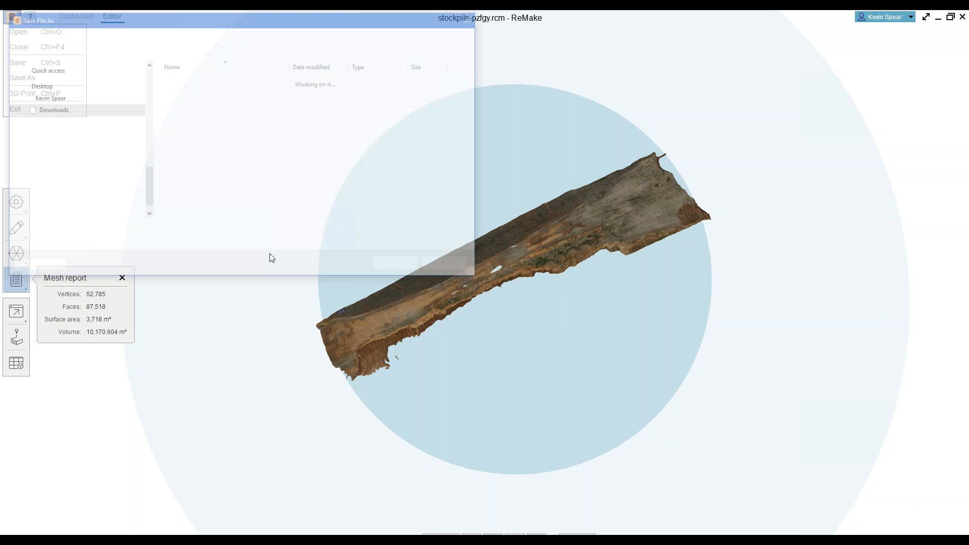
pyautogui.write('Stockpile -')
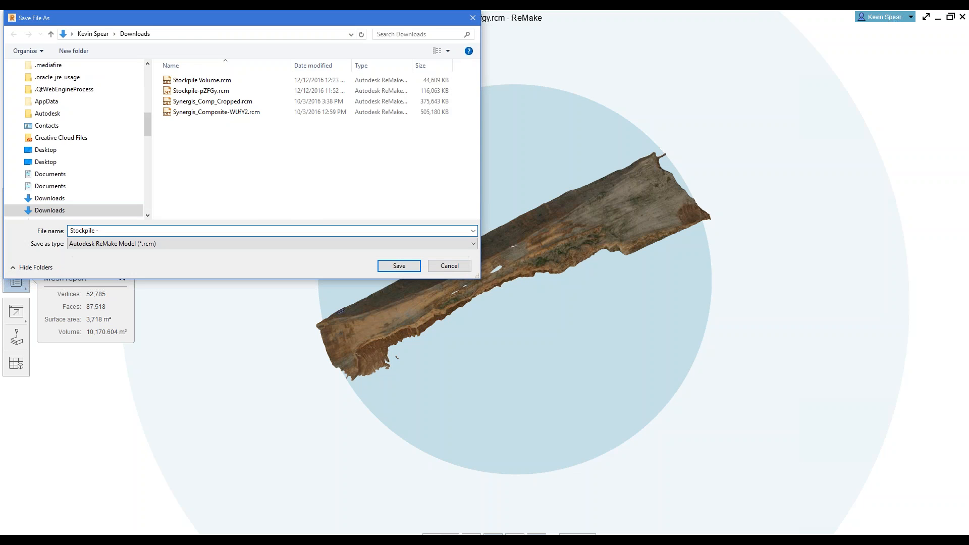
pyautogui.write('topsoil')
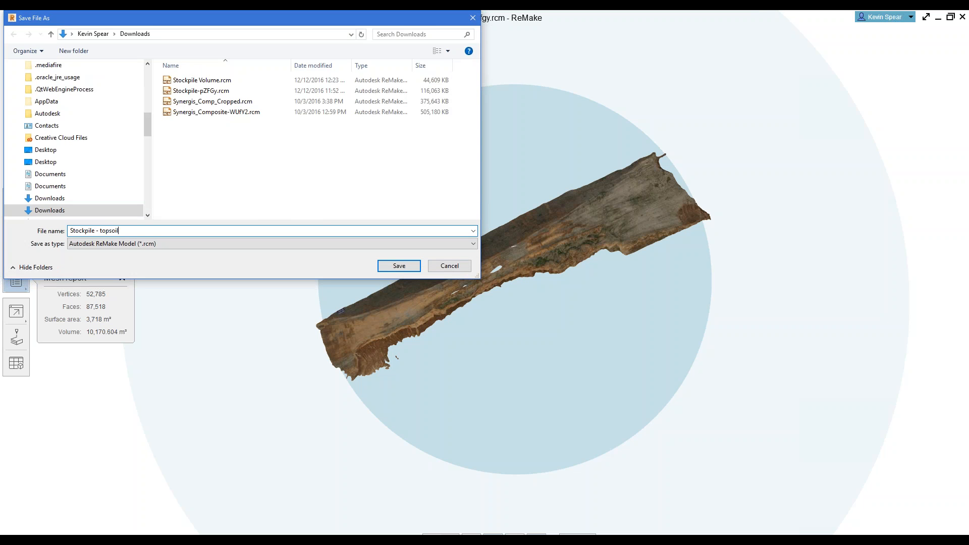
pyautogui.click(399, 265)
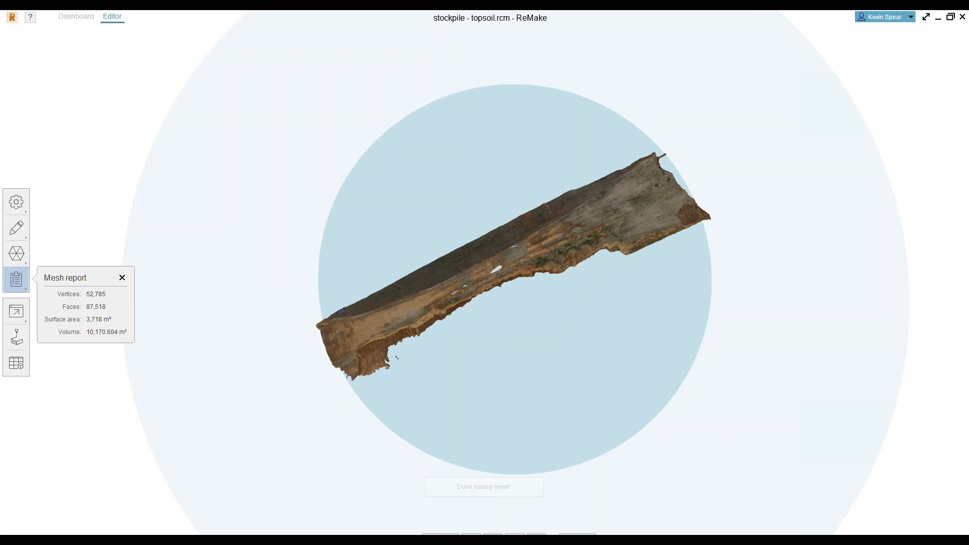
pyautogui.click(76, 16)
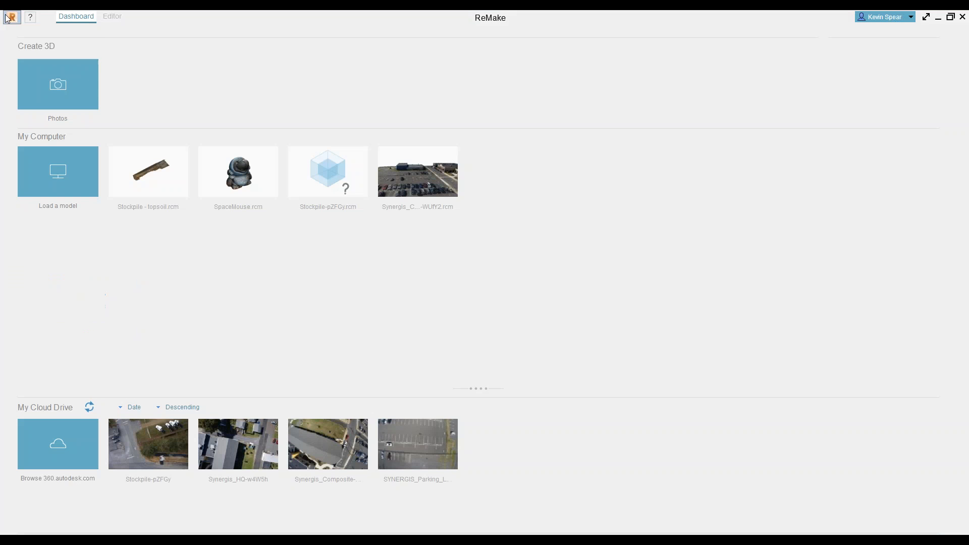
pyautogui.moveTo(330, 237)
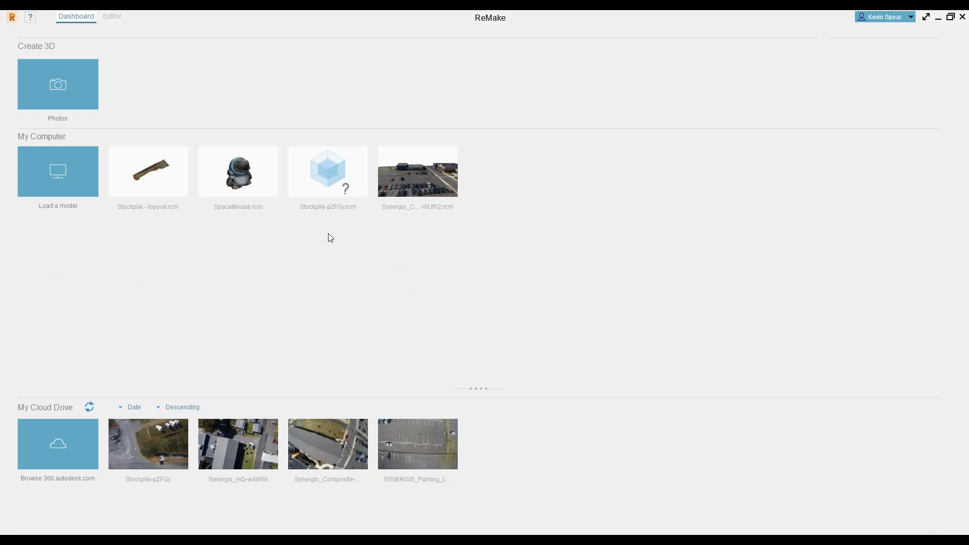
# - Open the Stockpile-pZFGy site model and orbit it to a low oblique view
pyautogui.doubleClick(328, 172)
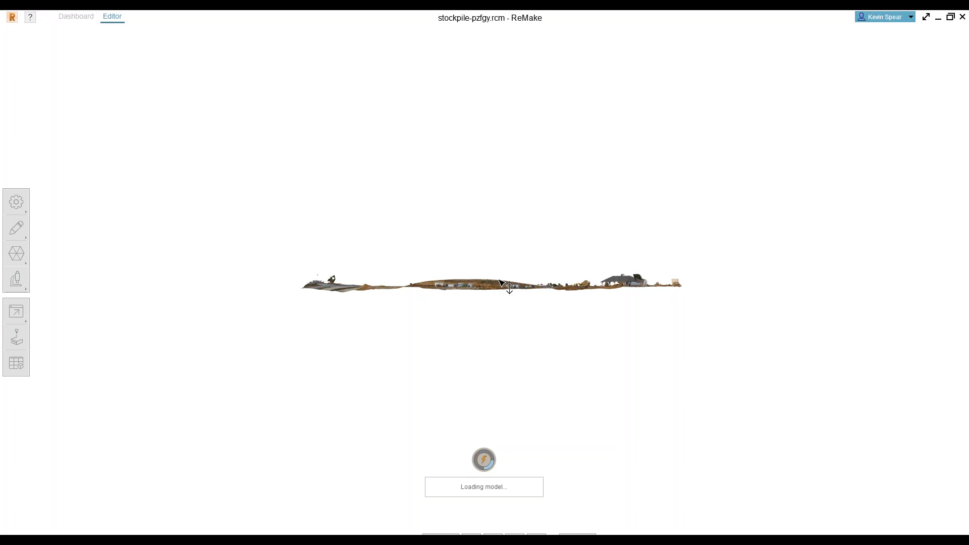
pyautogui.moveTo(498, 250)
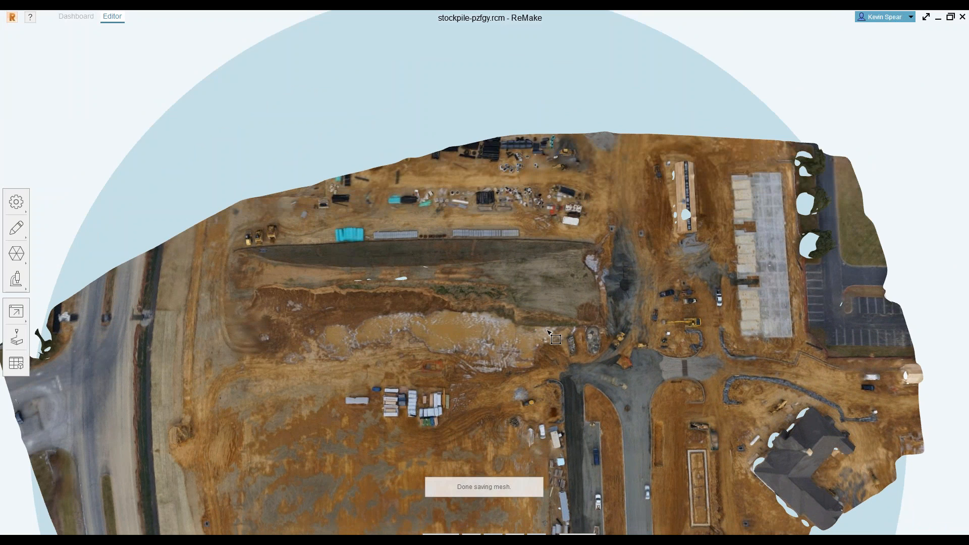
pyautogui.moveTo(650, 278)
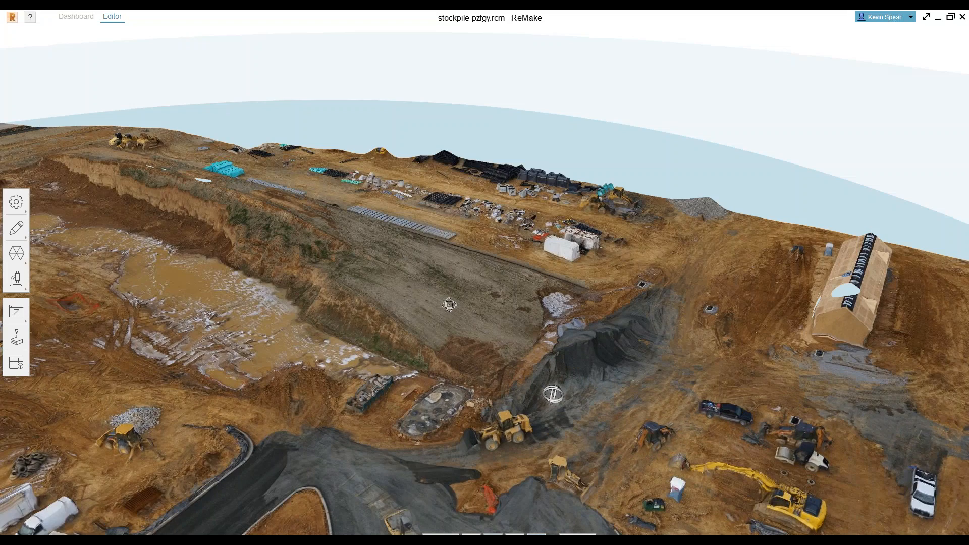
pyautogui.moveTo(450, 305); pyautogui.dragTo(615, 482)
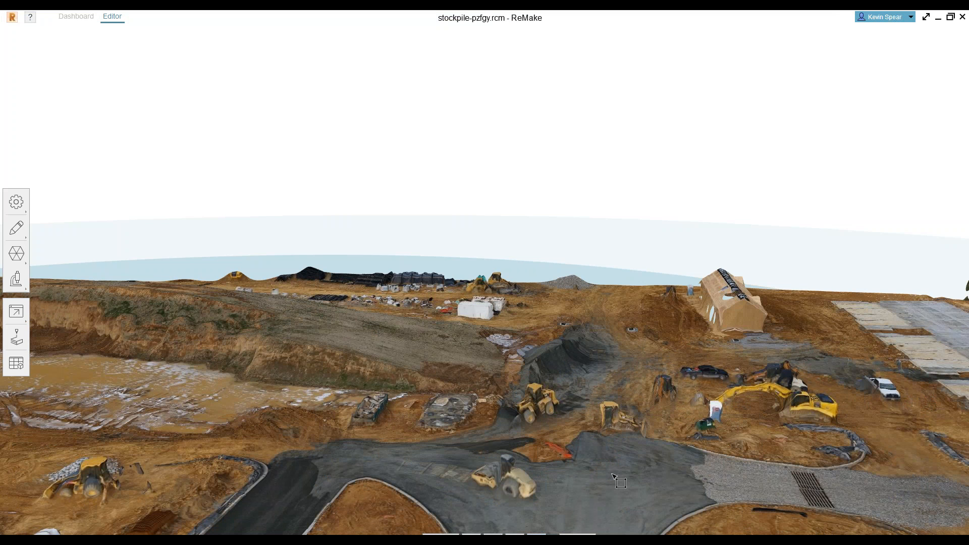
pyautogui.moveTo(538, 438)
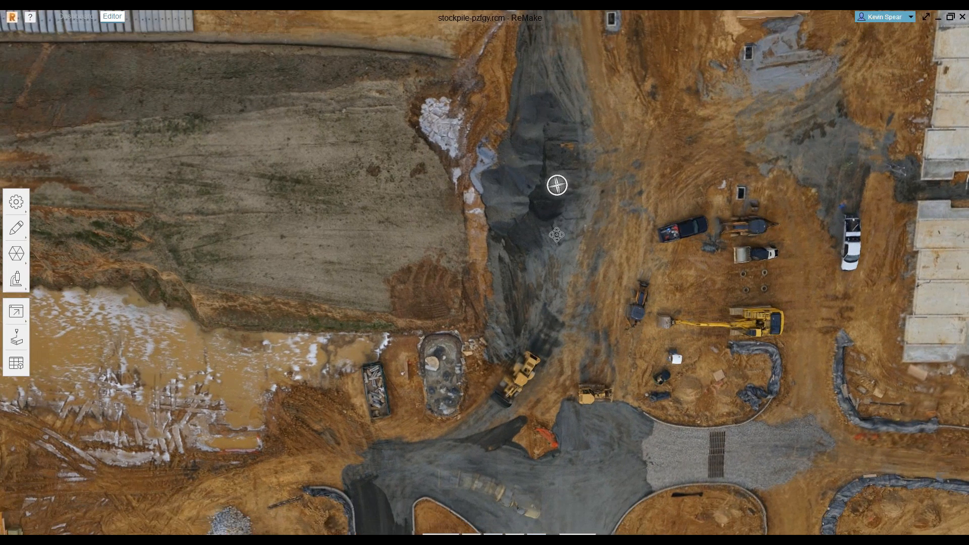
pyautogui.press('alt+tab')
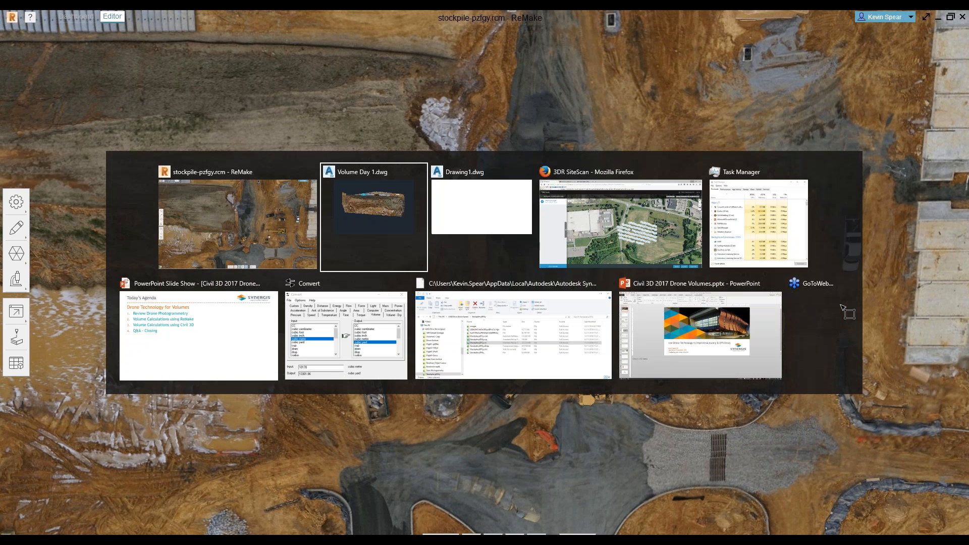
pyautogui.moveTo(620, 222)
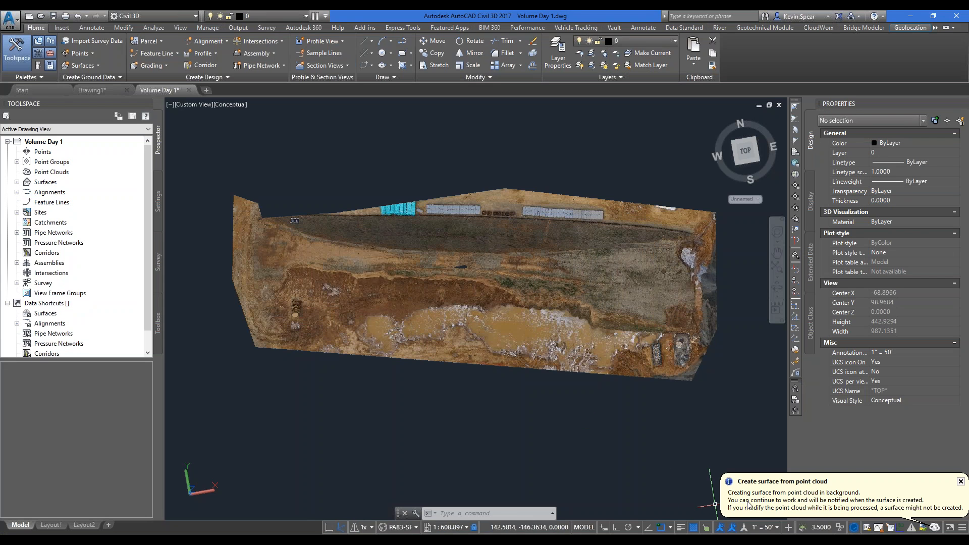
# - Expand EG and its Definition in Toolspace, list the surfaces, then return to ReMake
pyautogui.click(17, 182)
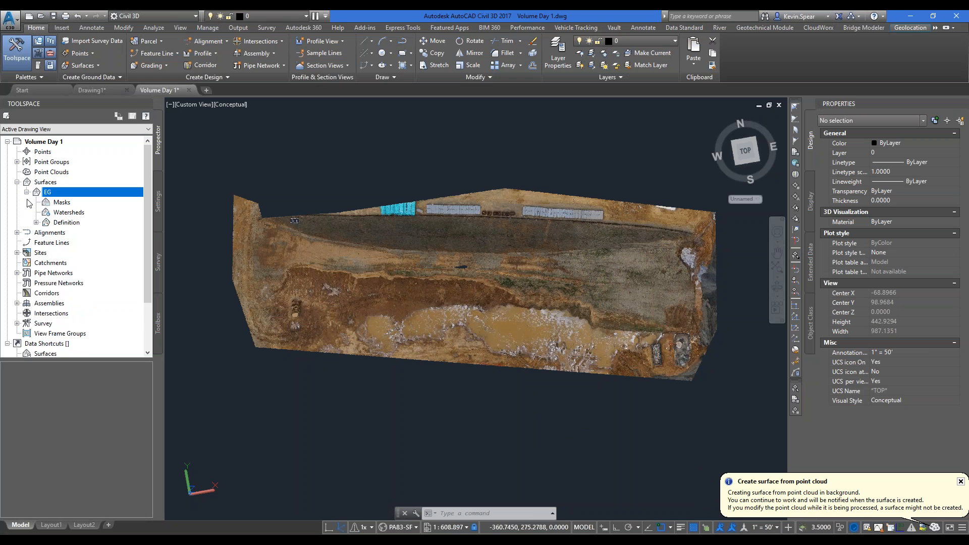
pyautogui.click(45, 222)
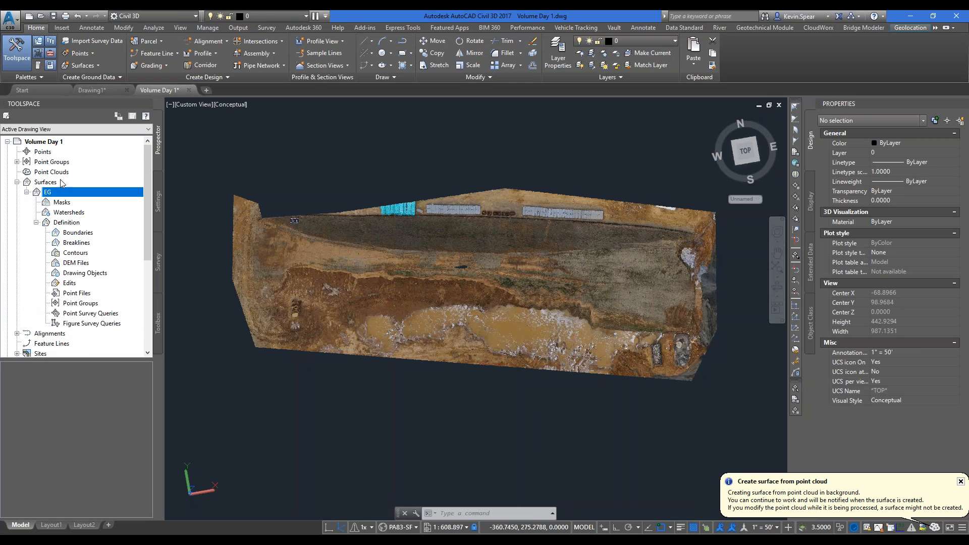
pyautogui.click(44, 181)
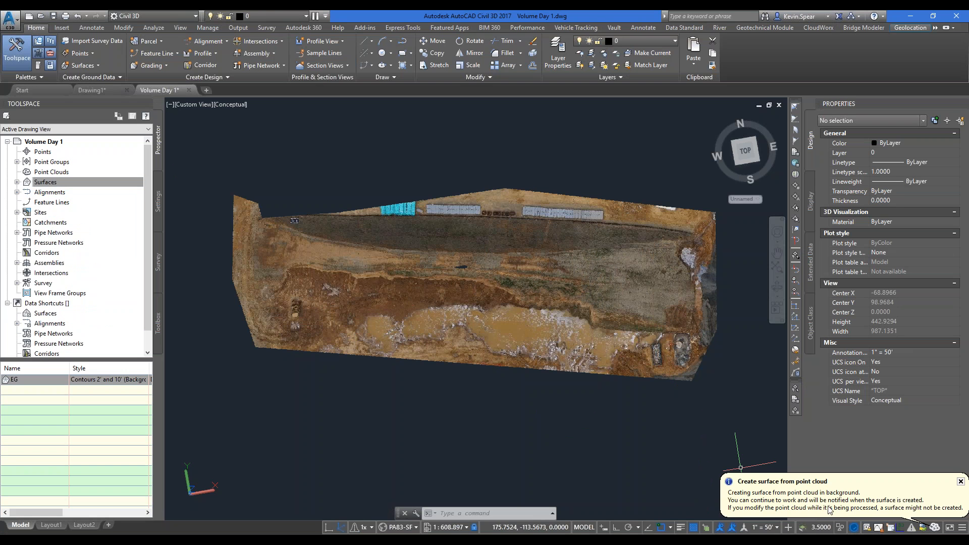
pyautogui.click(960, 481)
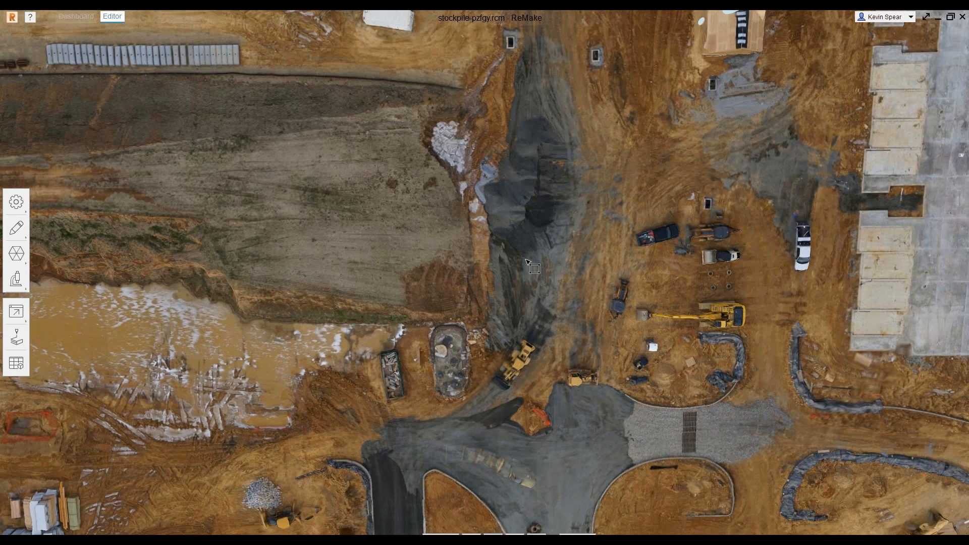
pyautogui.moveTo(802, 120)
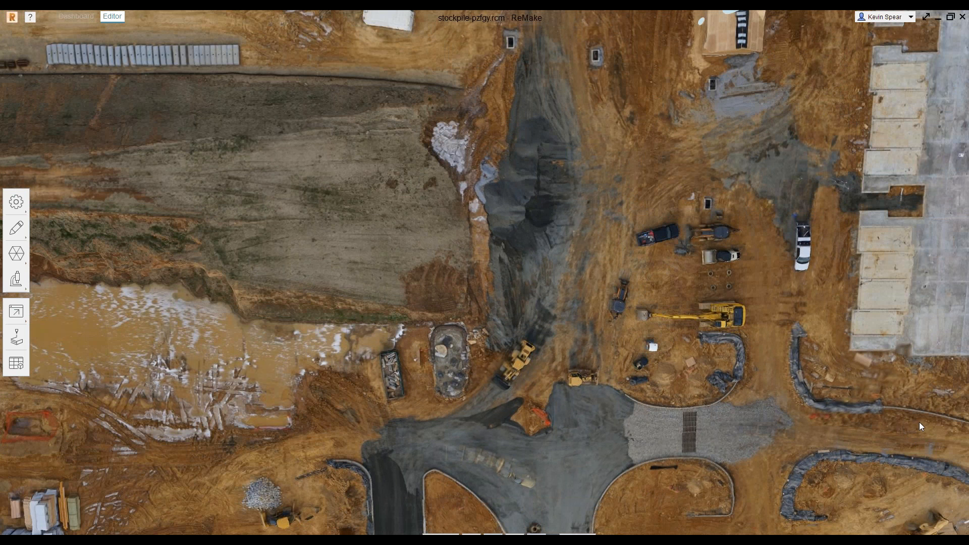
pyautogui.moveTo(843, 381)
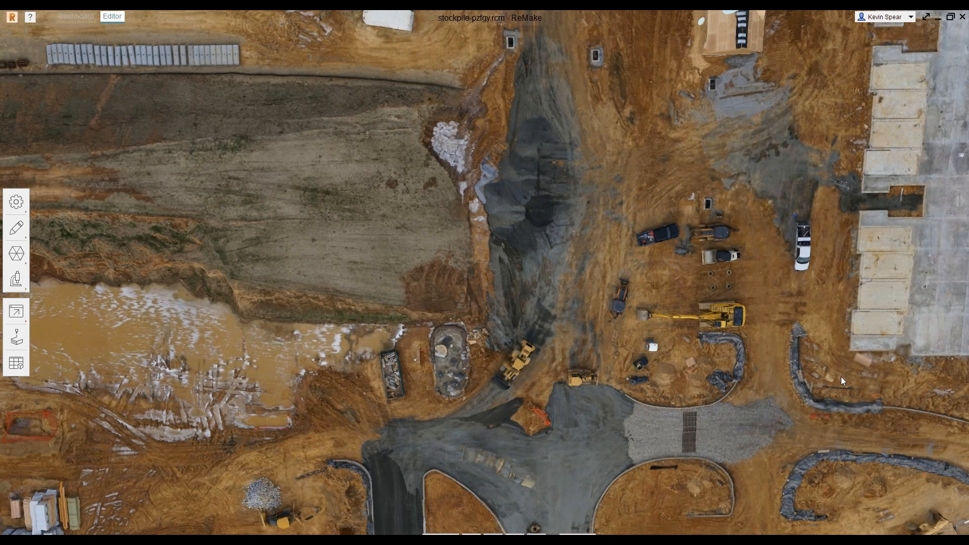
pyautogui.moveTo(837, 260)
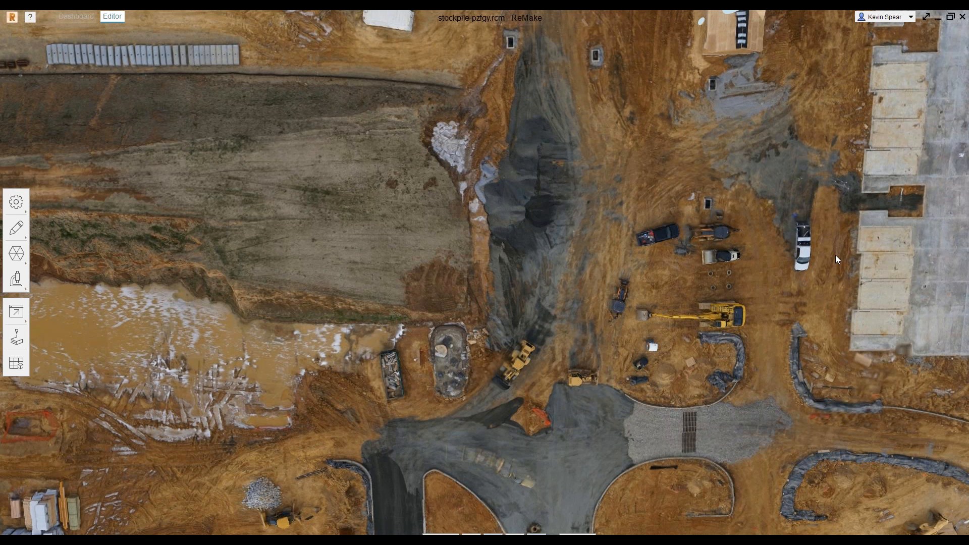
pyautogui.moveTo(826, 109)
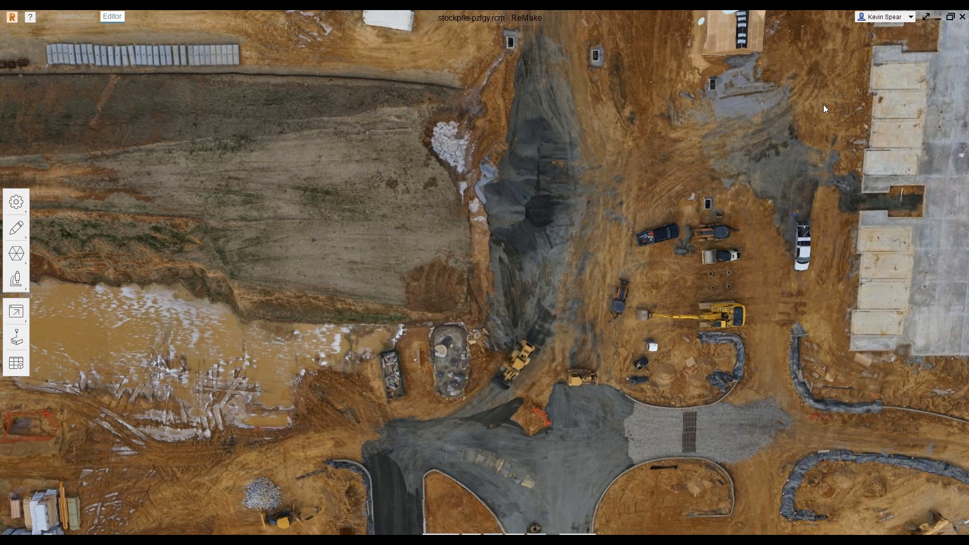
pyautogui.moveTo(550, 532)
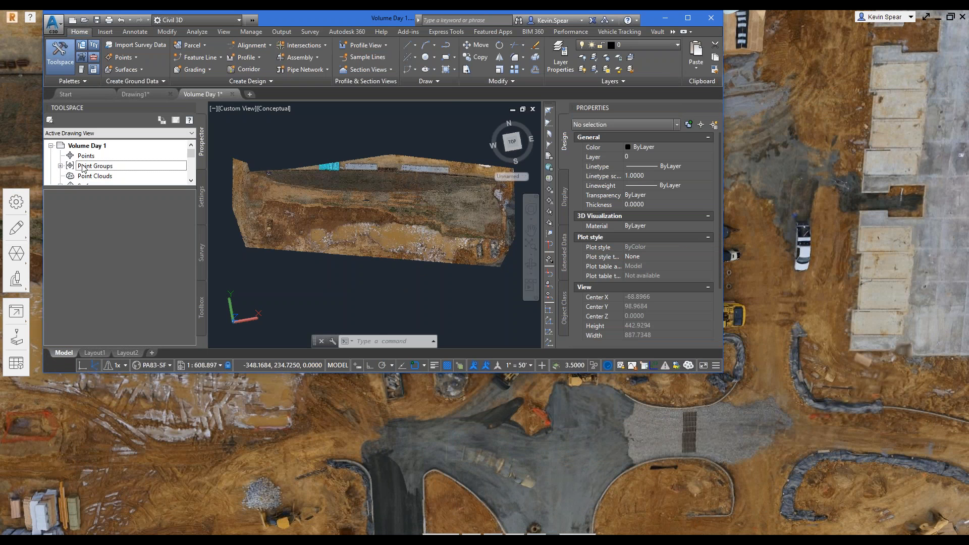
pyautogui.click(89, 156)
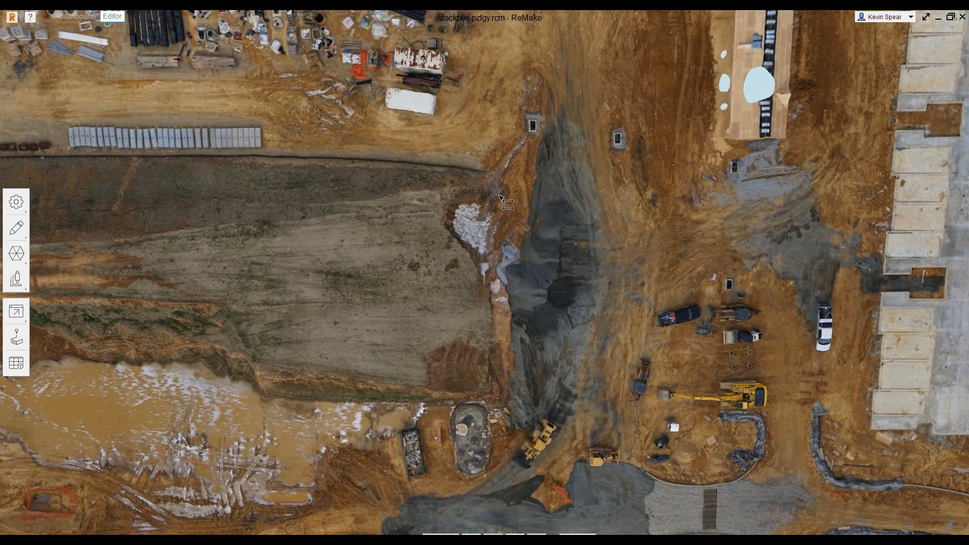
# - Crop the site mesh to a selection box around the dark stockpile
pyautogui.moveTo(490, 193); pyautogui.dragTo(614, 345)
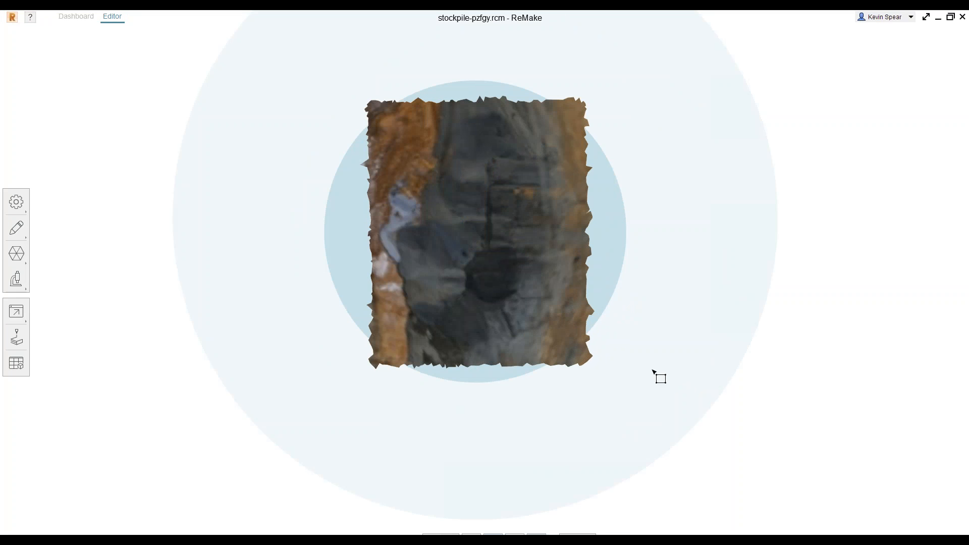
pyautogui.moveTo(640, 405)
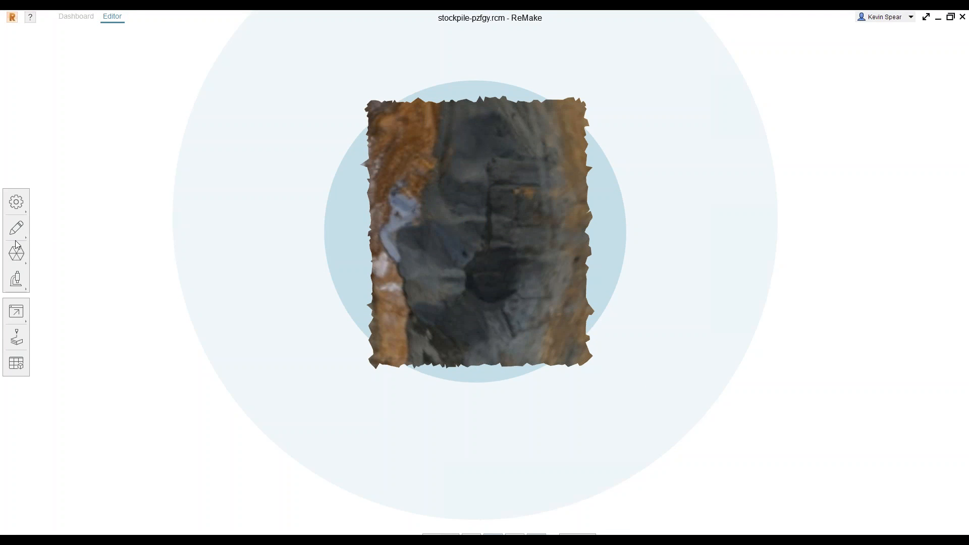
pyautogui.click(16, 228)
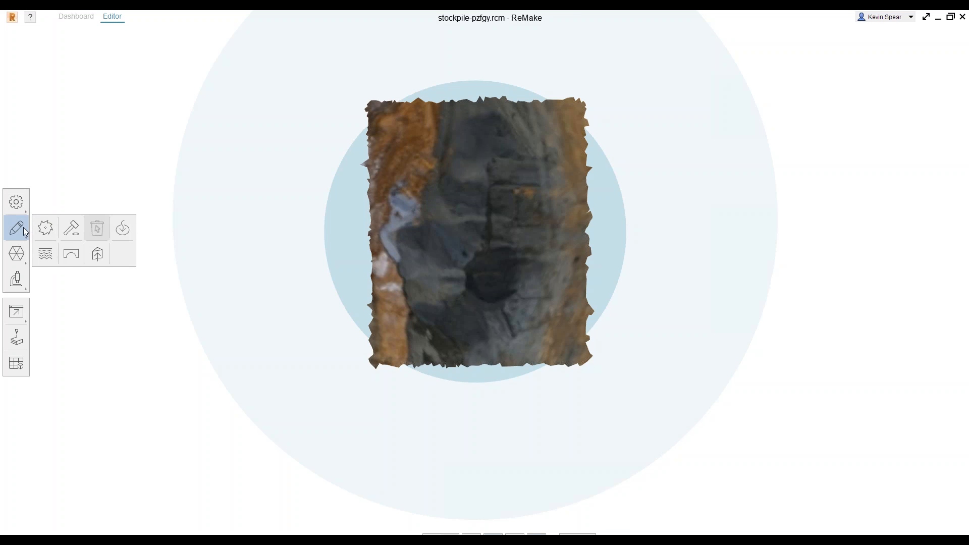
# - Start slicing the cropped stockpile patch with Edit > Slice
pyautogui.click(44, 228)
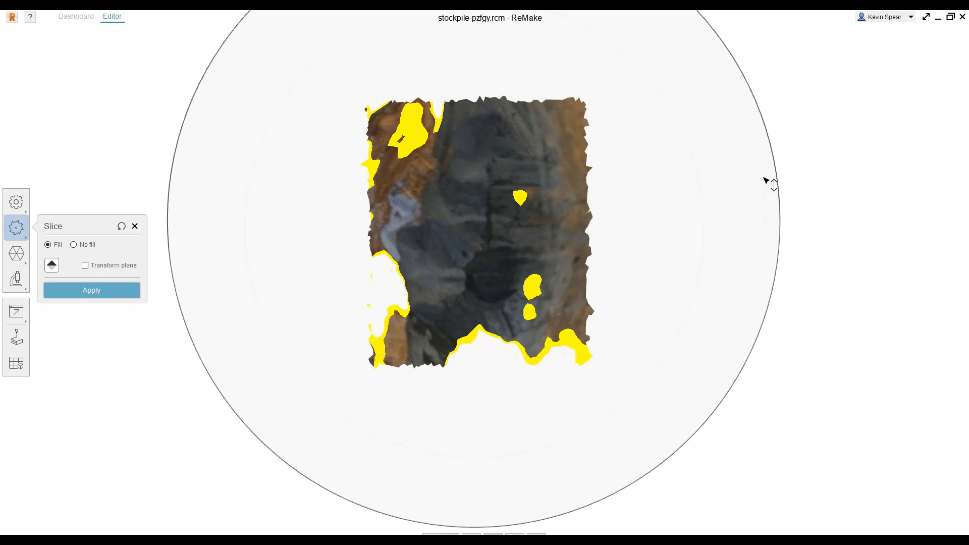
pyautogui.moveTo(714, 224)
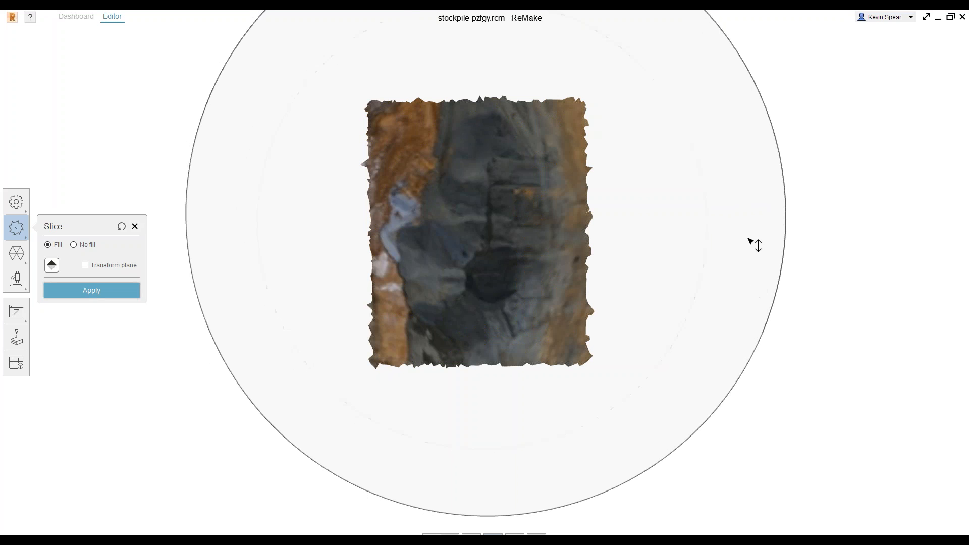
pyautogui.moveTo(748, 266)
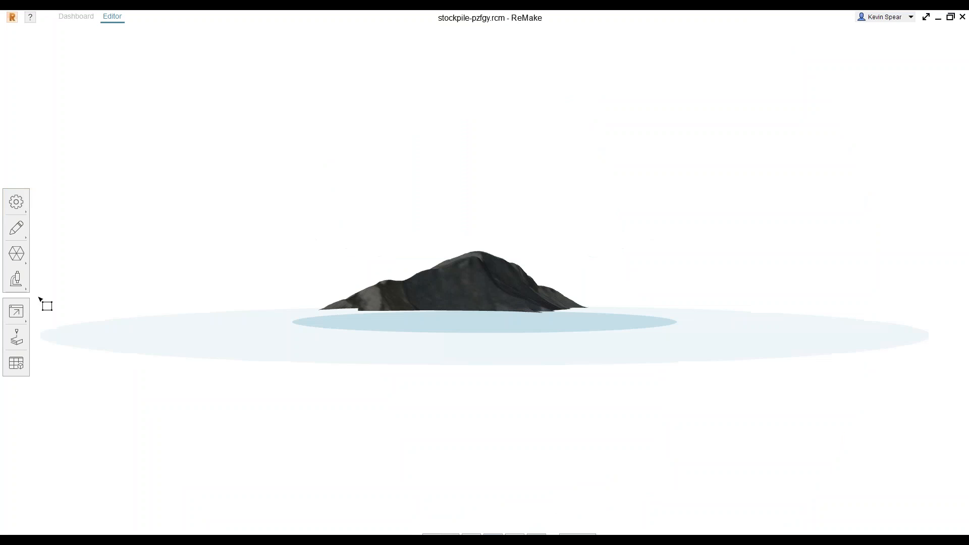
# - Read the 119.133 m³ volume in the mesh report and convert it to cubic yards
pyautogui.click(16, 254)
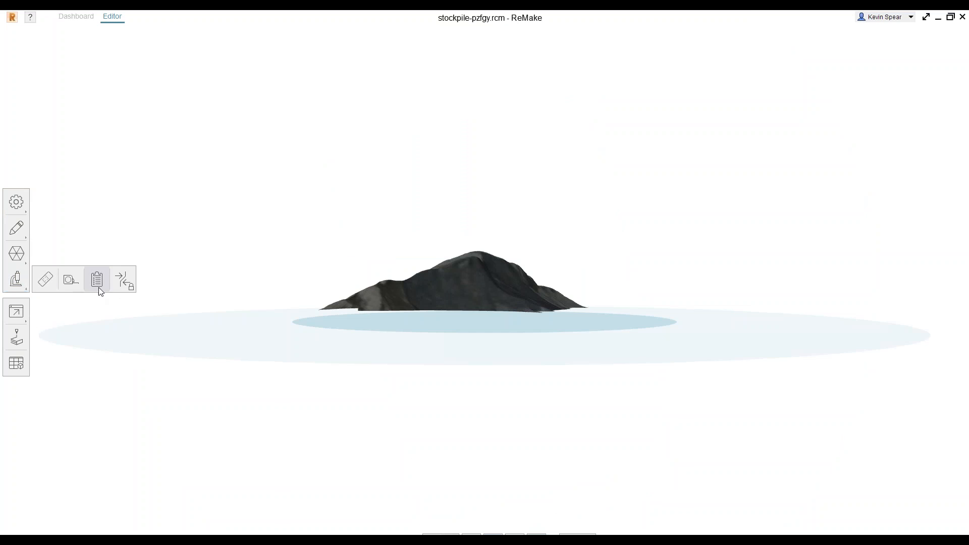
pyautogui.click(96, 279)
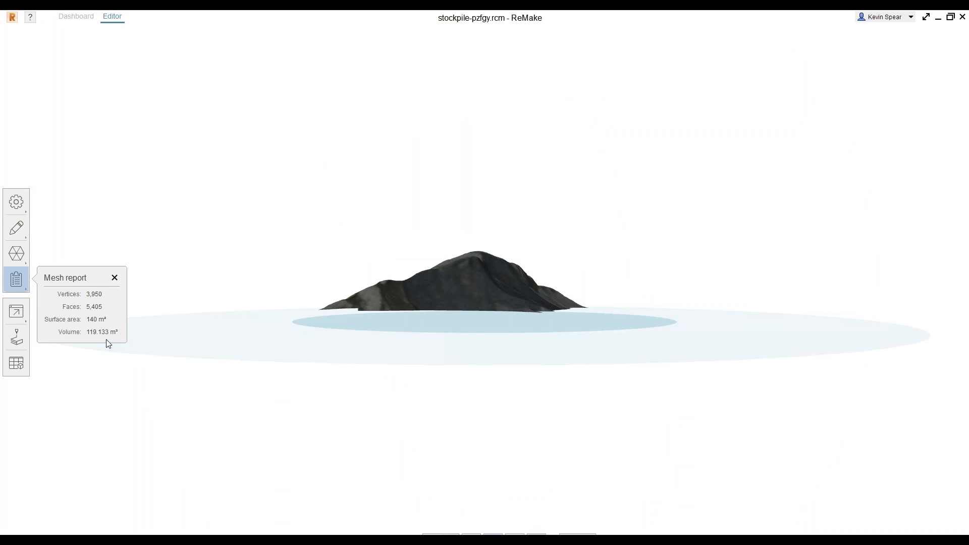
pyautogui.press('alt+tab')
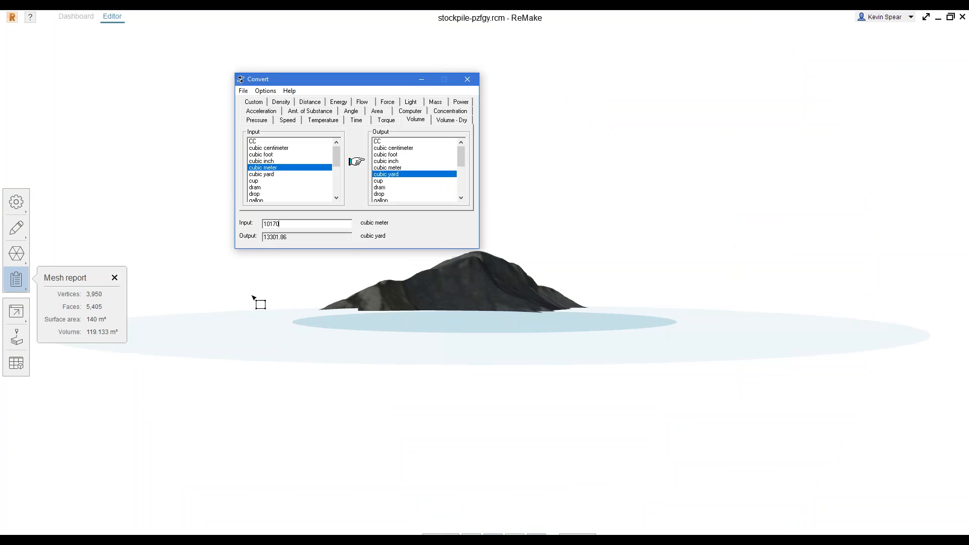
pyautogui.write('120')
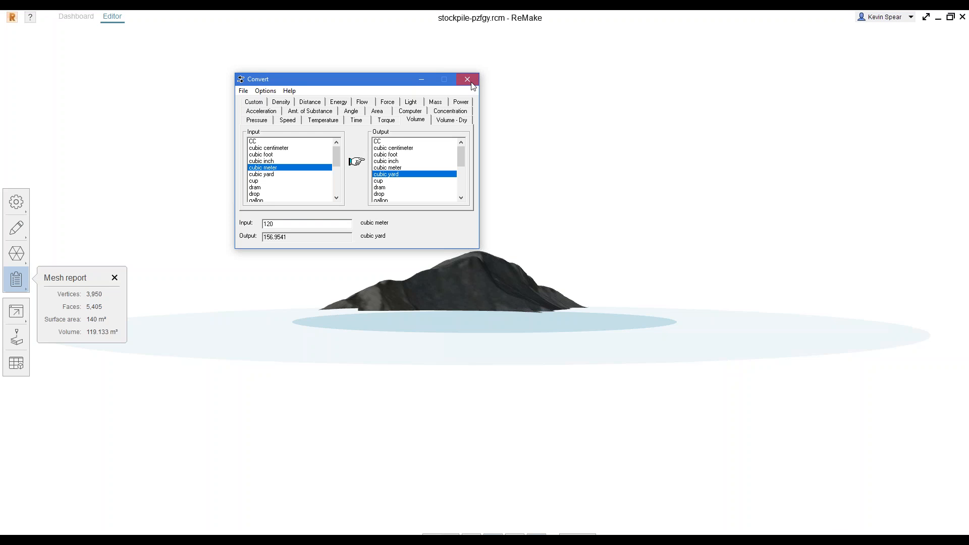
pyautogui.click(467, 79)
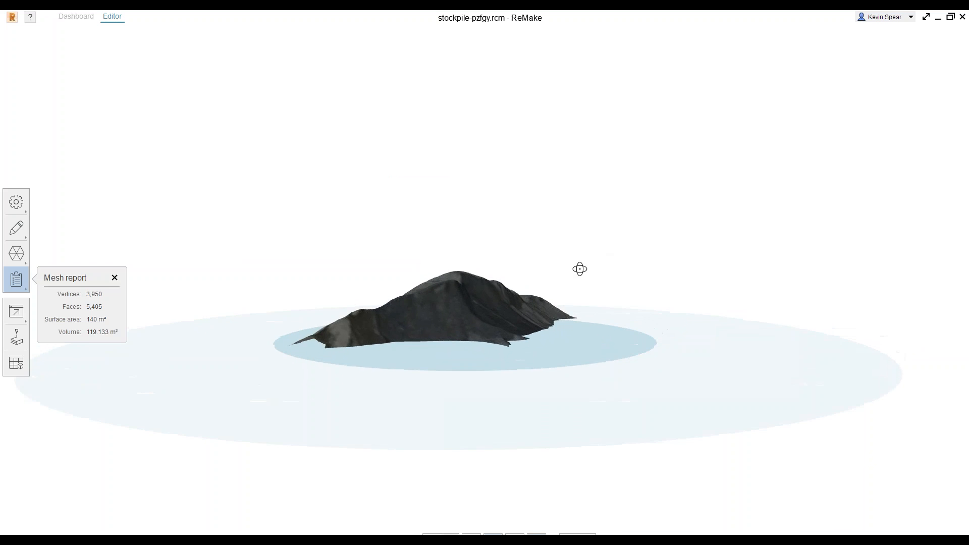
# - Orbit around the stockpile from higher up, then switch to Civil 3D
pyautogui.moveTo(580, 269); pyautogui.dragTo(363, 298)
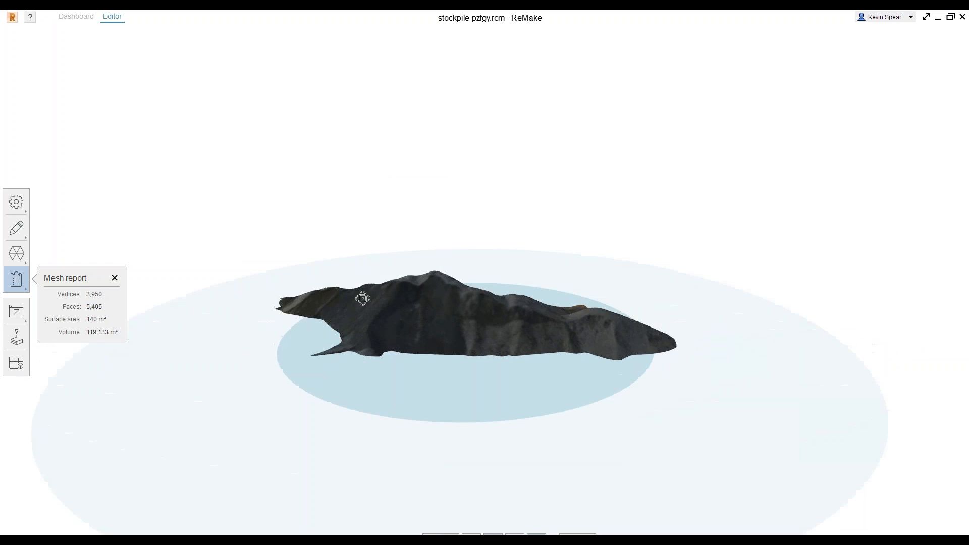
pyautogui.moveTo(364, 298); pyautogui.dragTo(706, 277)
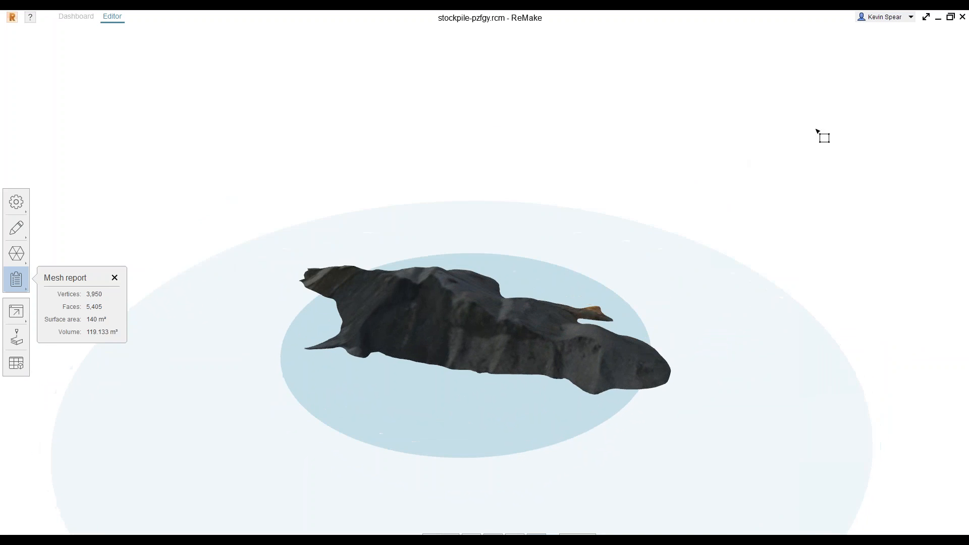
pyautogui.press('alt+tab')
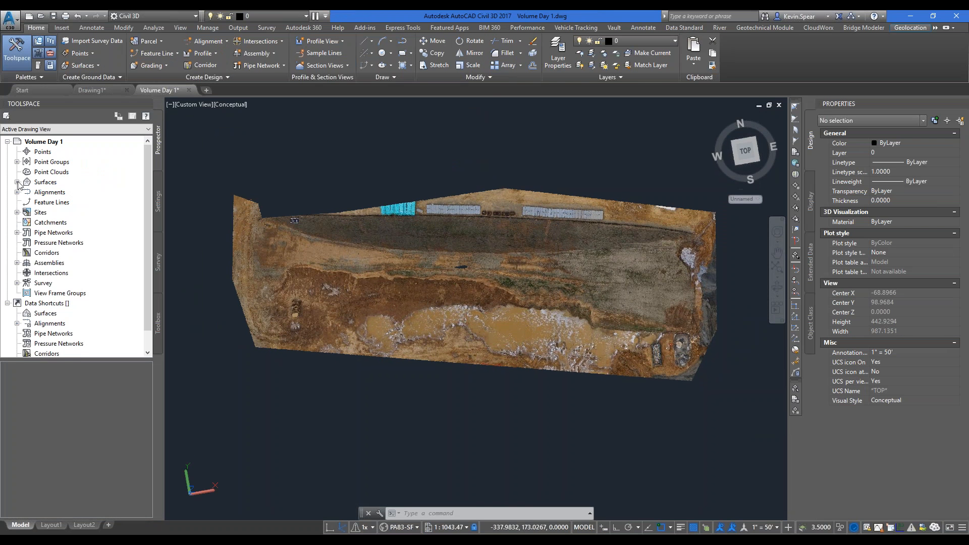
# - Inspect the EG surface under Surfaces in Toolspace and its right-click menu, then zoom out
pyautogui.click(17, 182)
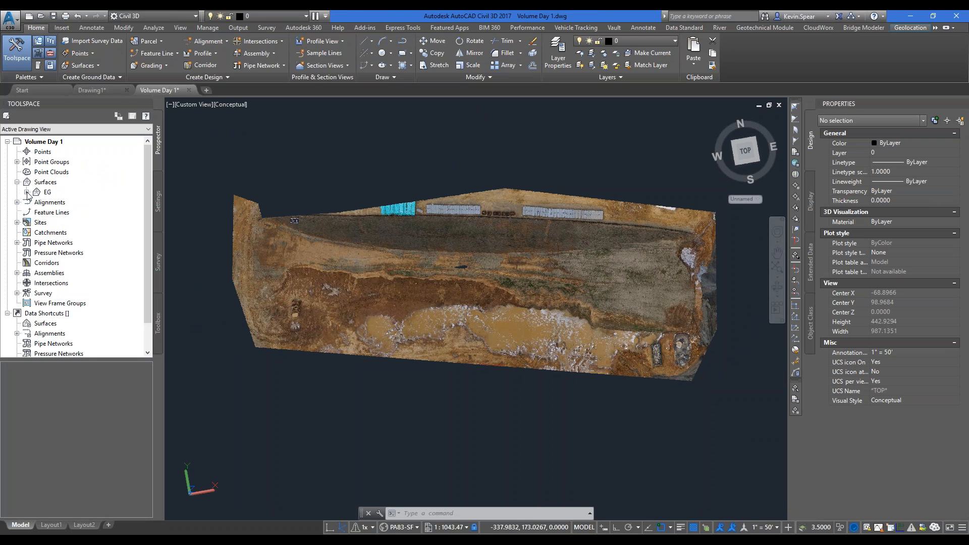
pyautogui.click(45, 182)
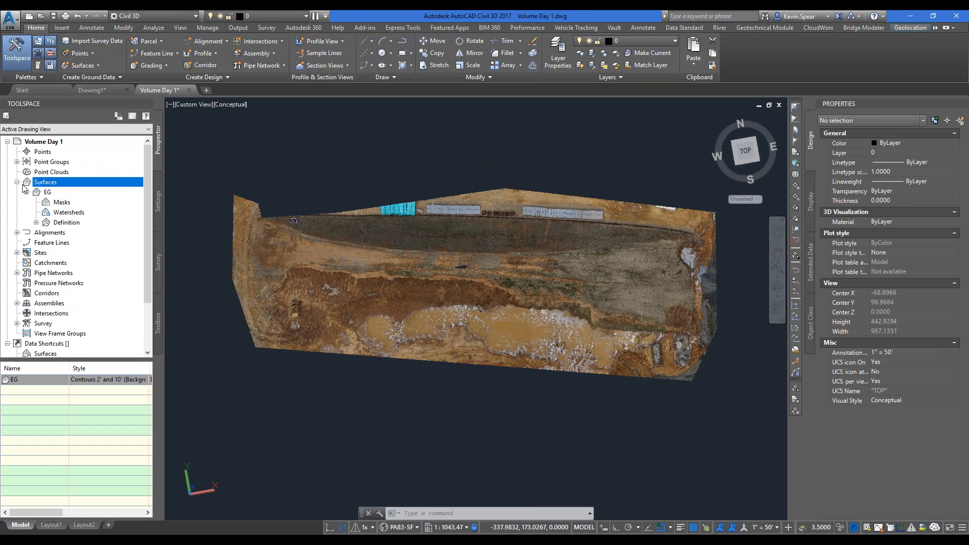
pyautogui.click(18, 182)
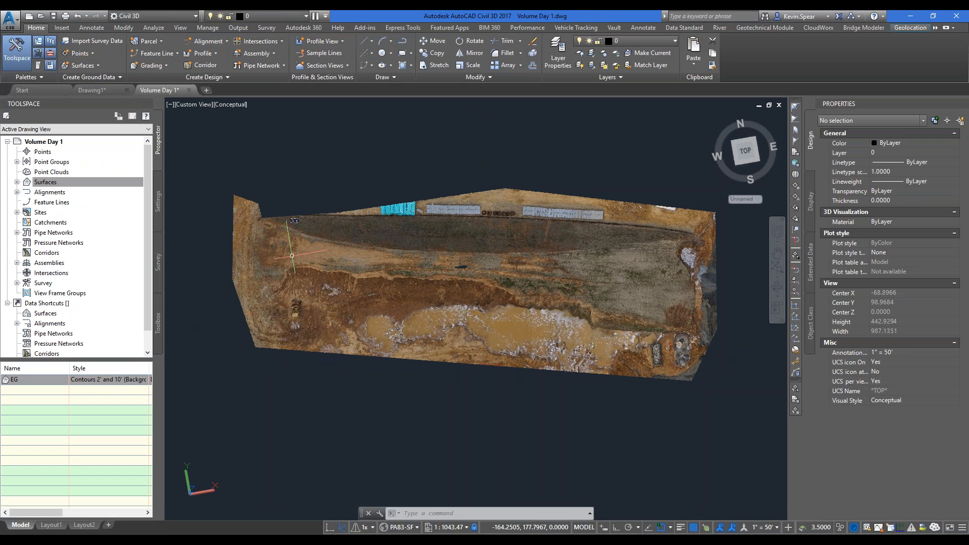
pyautogui.rightClick(45, 182)
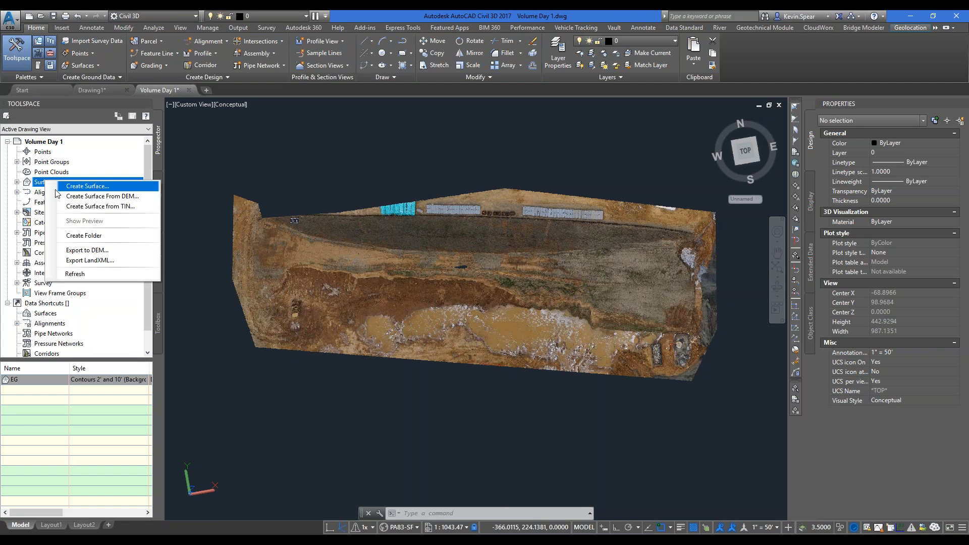
pyautogui.moveTo(68, 193)
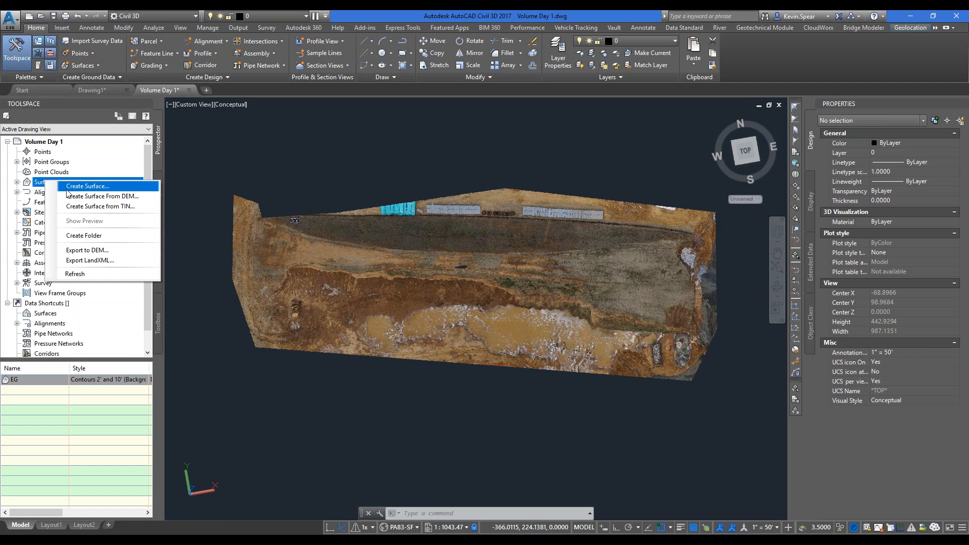
pyautogui.moveTo(275, 386)
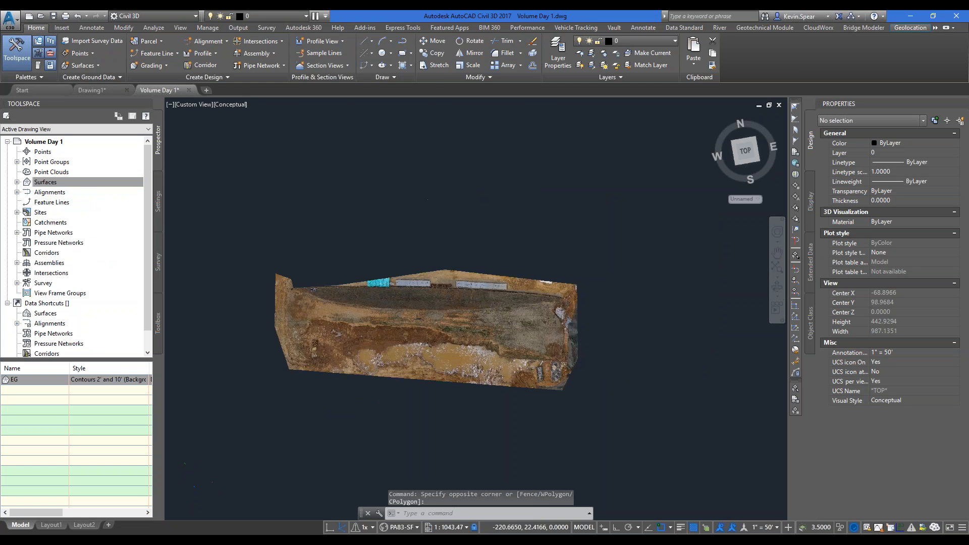
pyautogui.scroll(-3)
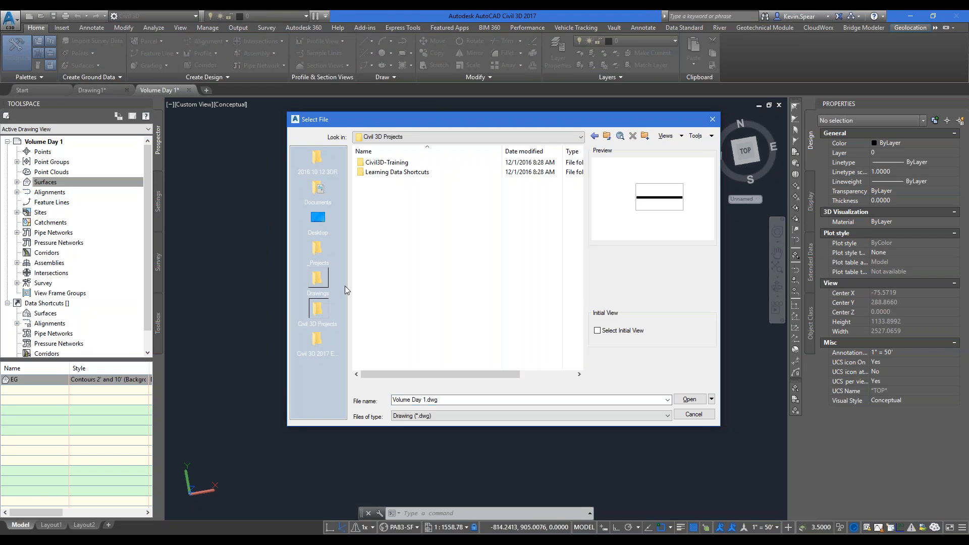
# - Preview the SUF1 drawings in the Surface folder and open SUF1-D2-Surface.dwg
pyautogui.click(386, 162)
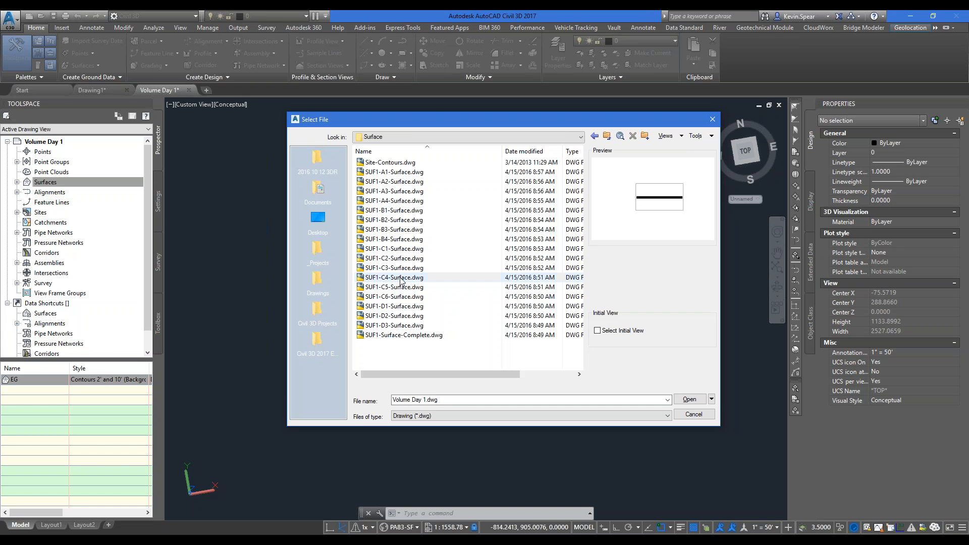
pyautogui.click(393, 296)
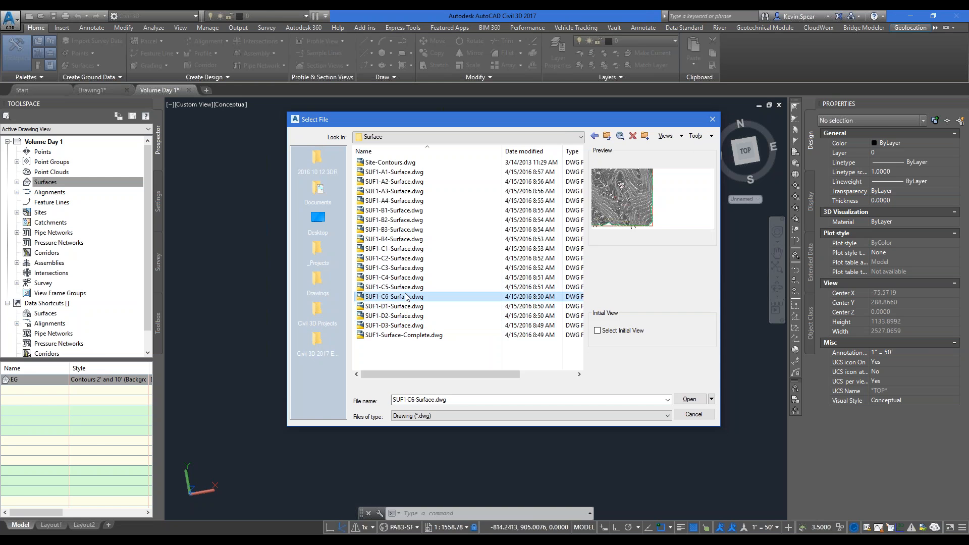
pyautogui.click(393, 220)
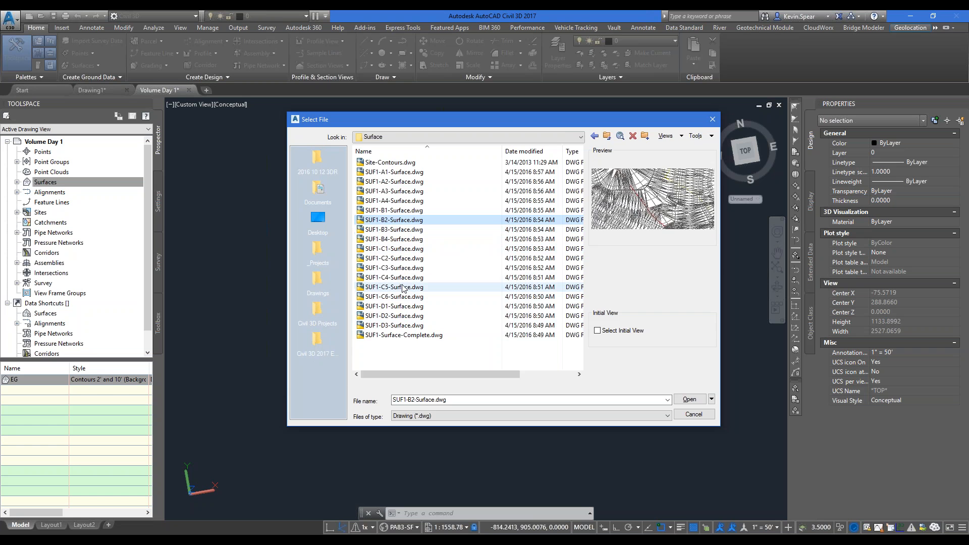
pyautogui.click(393, 316)
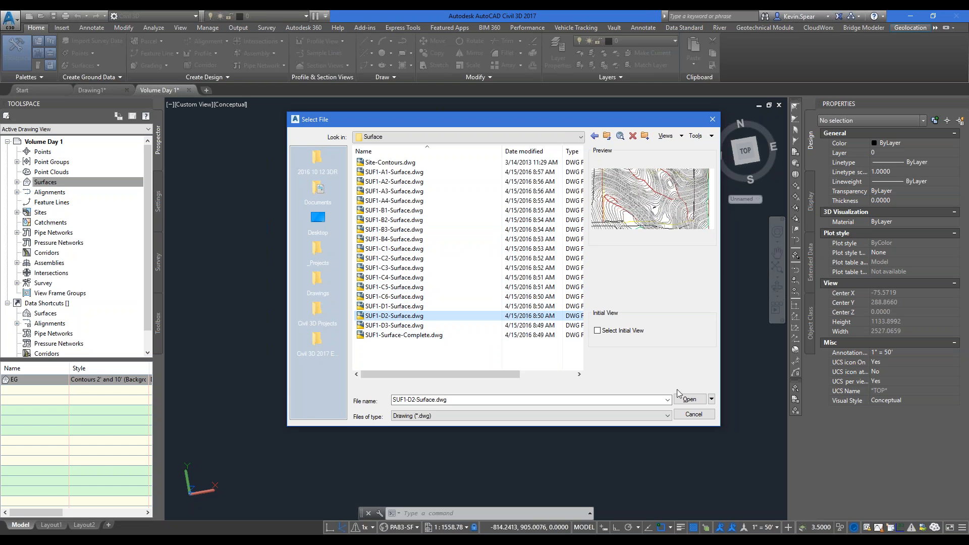
pyautogui.click(688, 400)
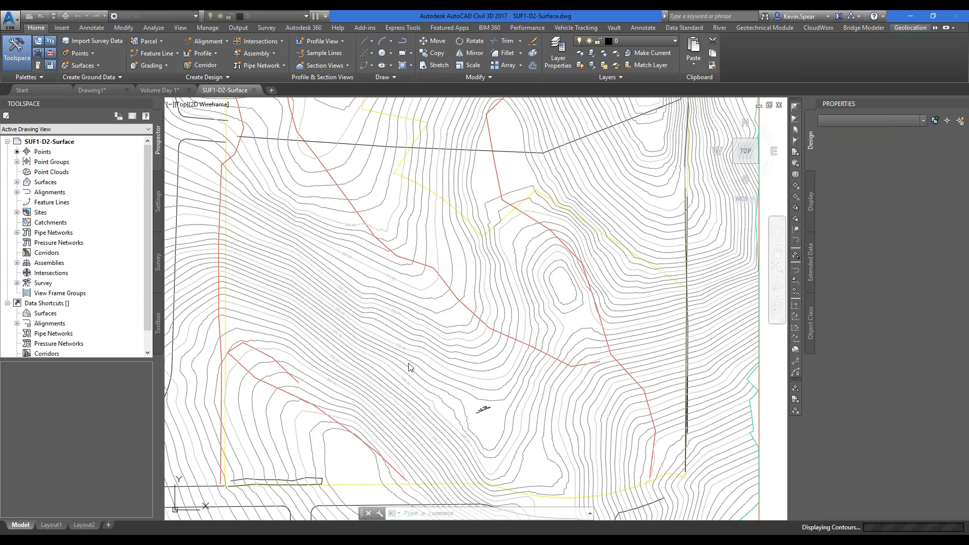
pyautogui.moveTo(399, 374)
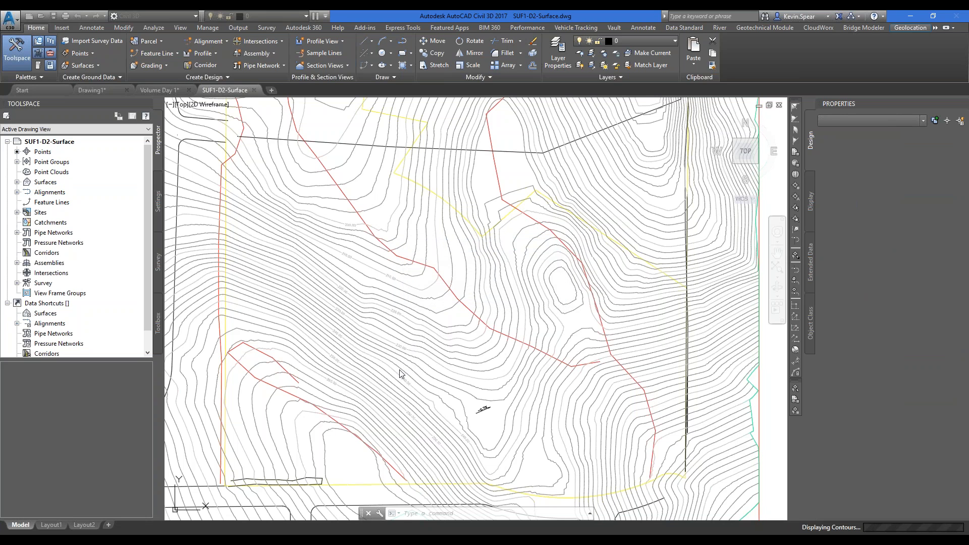
pyautogui.moveTo(413, 391)
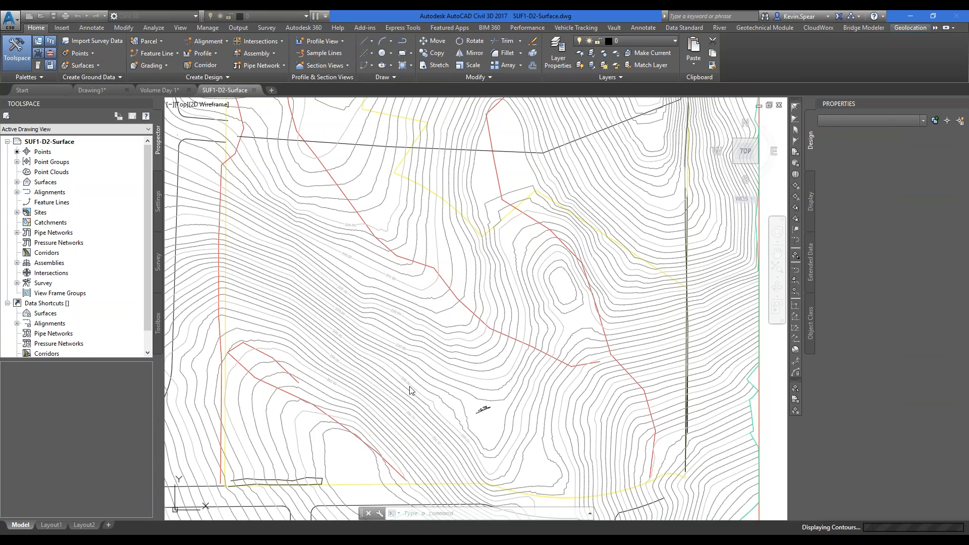
pyautogui.moveTo(389, 399)
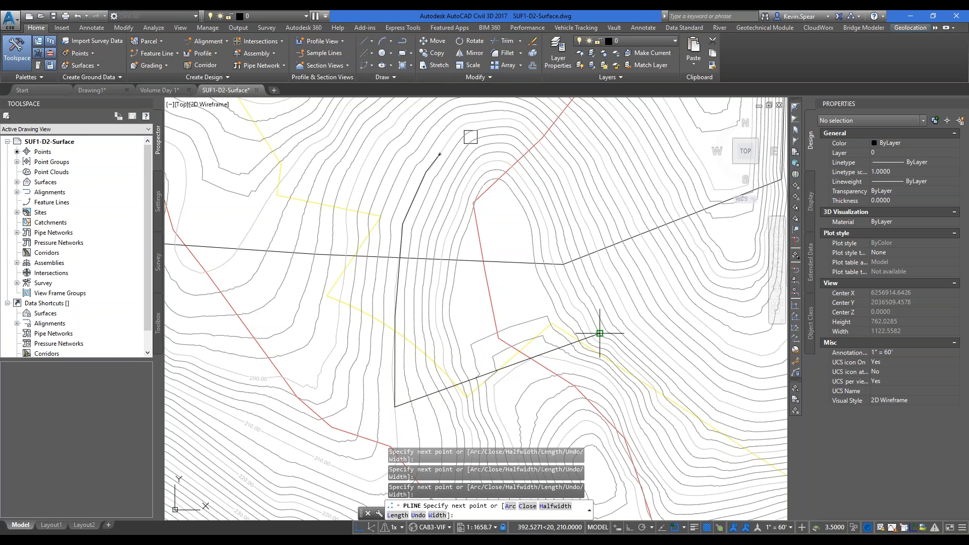
pyautogui.moveTo(600, 333)
pyautogui.write('cl')
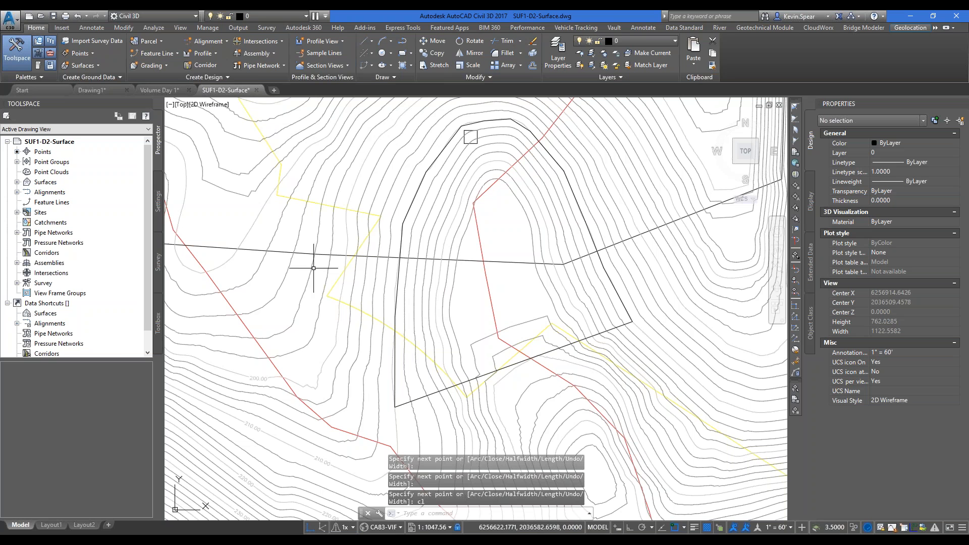
# - Select the closed polyline outlining the stockpile's toe on the contour map
pyautogui.click(157, 53)
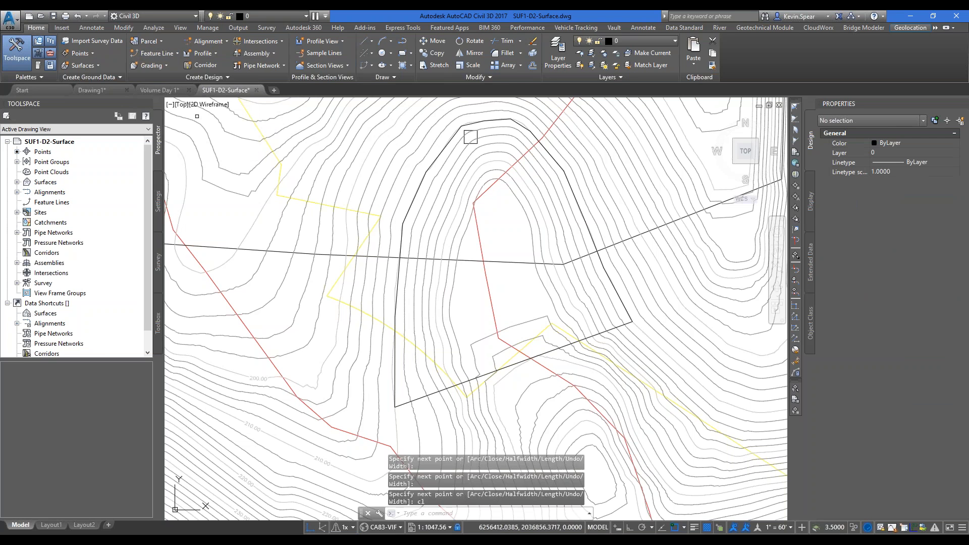
# - Convert the stockpile polyline into a feature line raised to elevation 210
pyautogui.press('enter')
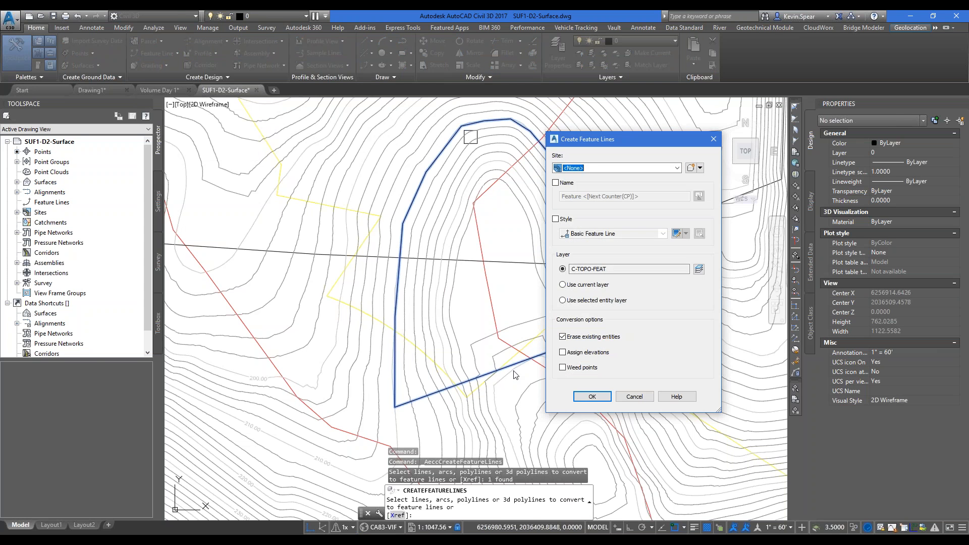
pyautogui.click(591, 397)
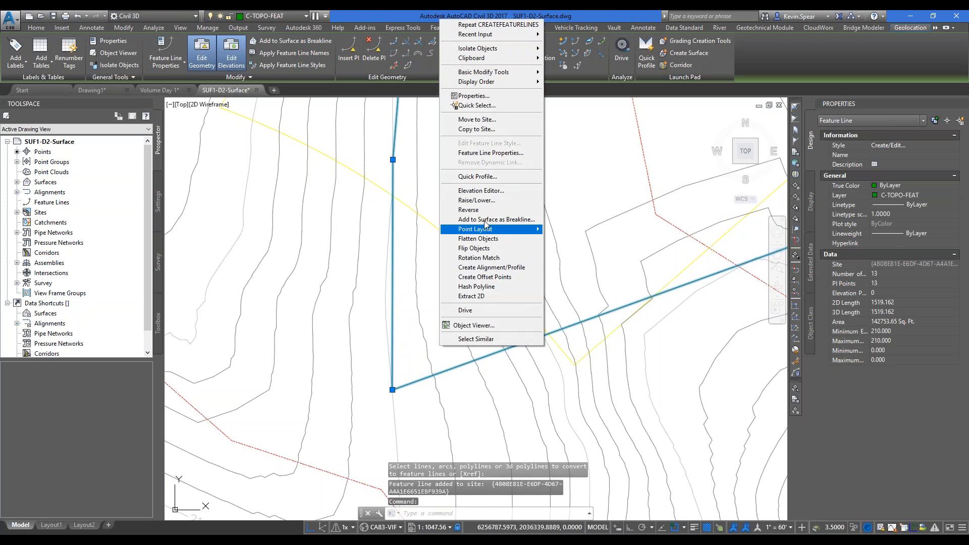
pyautogui.click(477, 201)
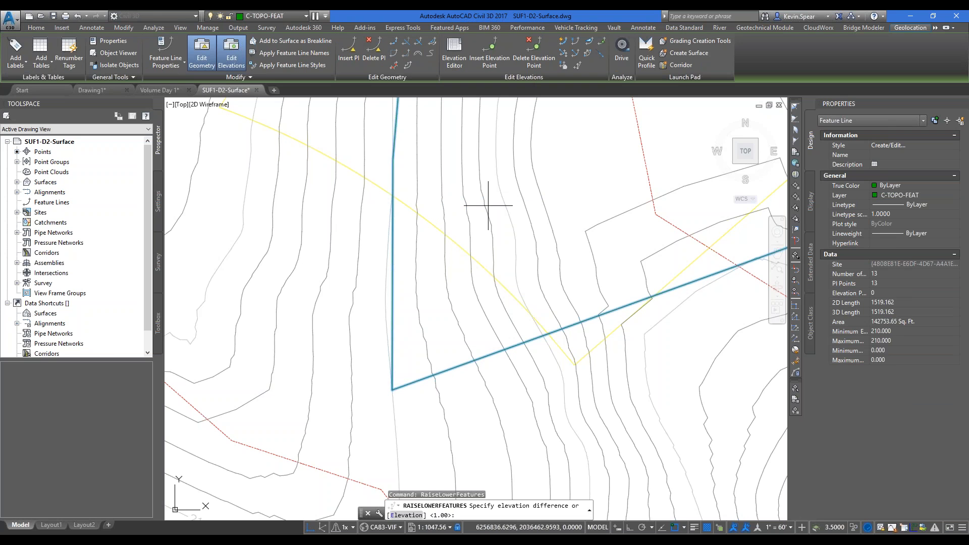
pyautogui.write('210')
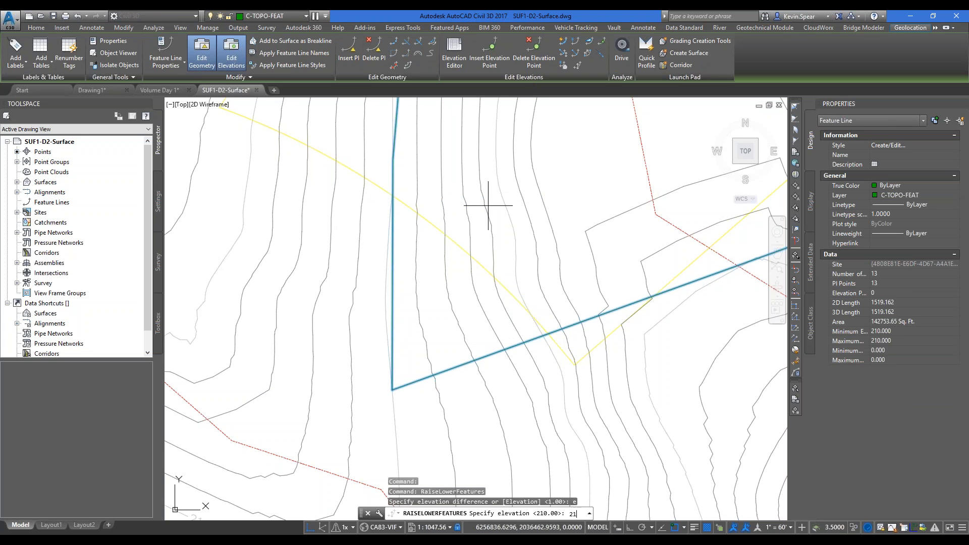
pyautogui.write('210')
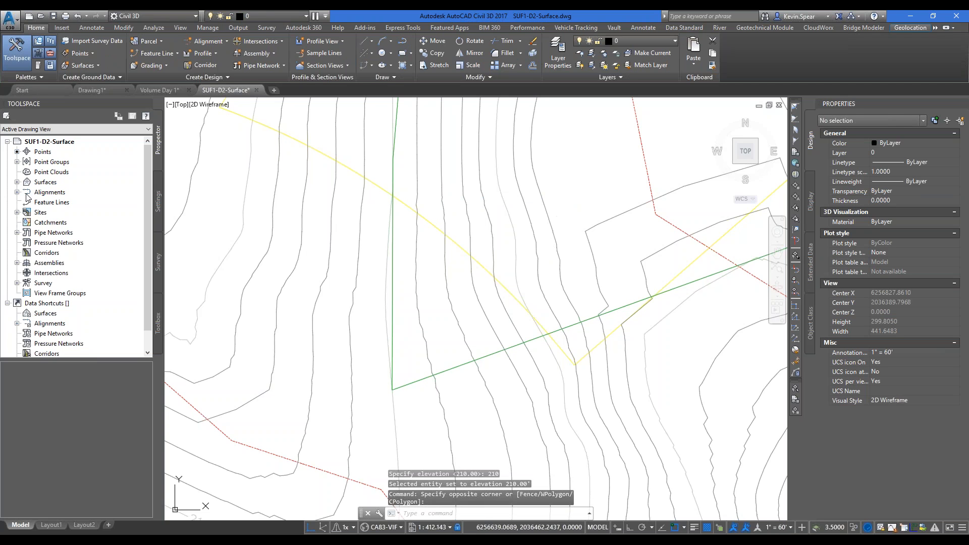
pyautogui.click(45, 182)
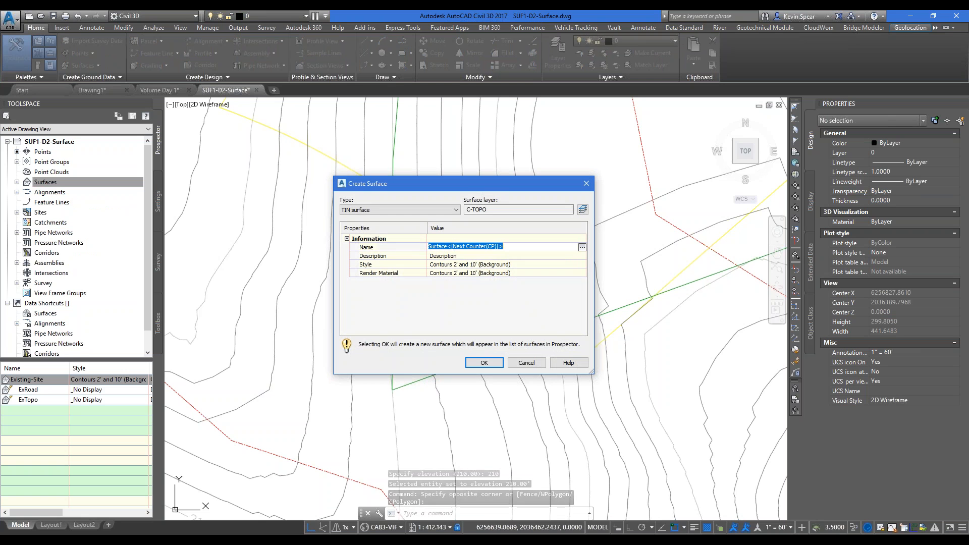
# - Create a new TIN surface named BASE and expand its definition
pyautogui.write('BASE')
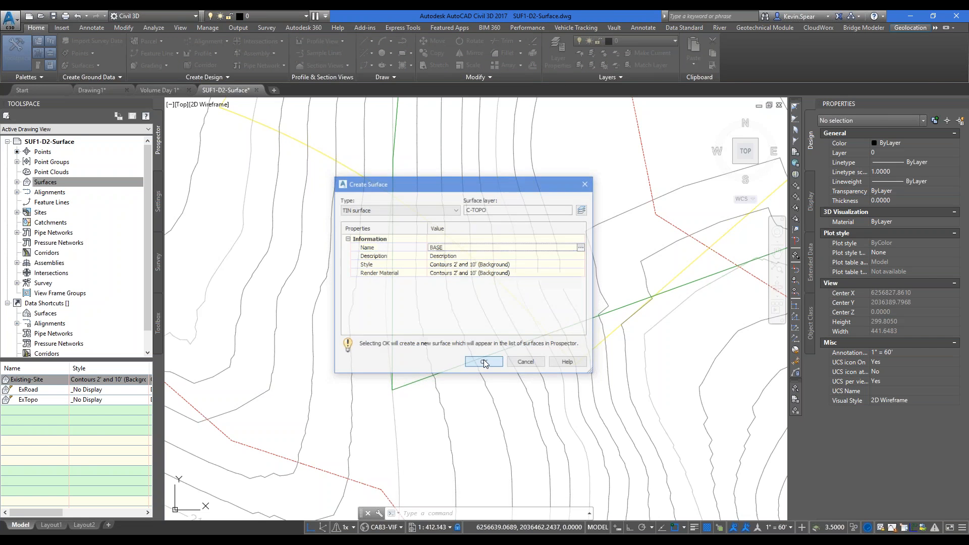
pyautogui.click(484, 362)
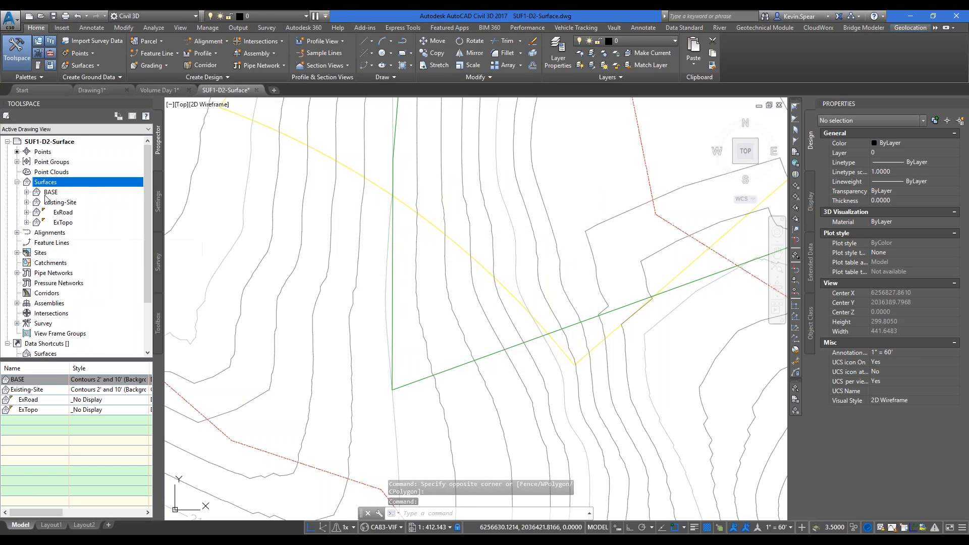
pyautogui.click(27, 192)
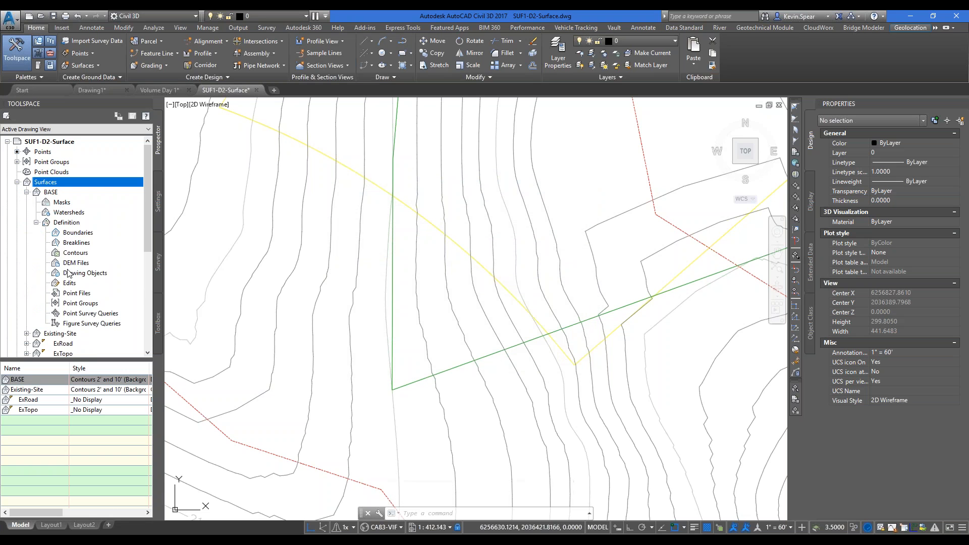
# - Add the elevation-210 stockpile feature line to BASE as a breakline
pyautogui.rightClick(77, 242)
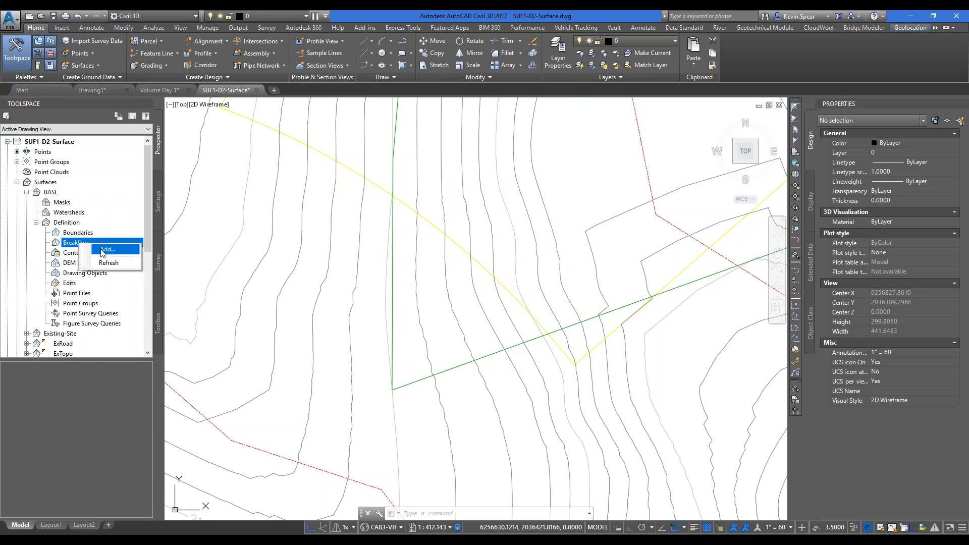
pyautogui.click(107, 249)
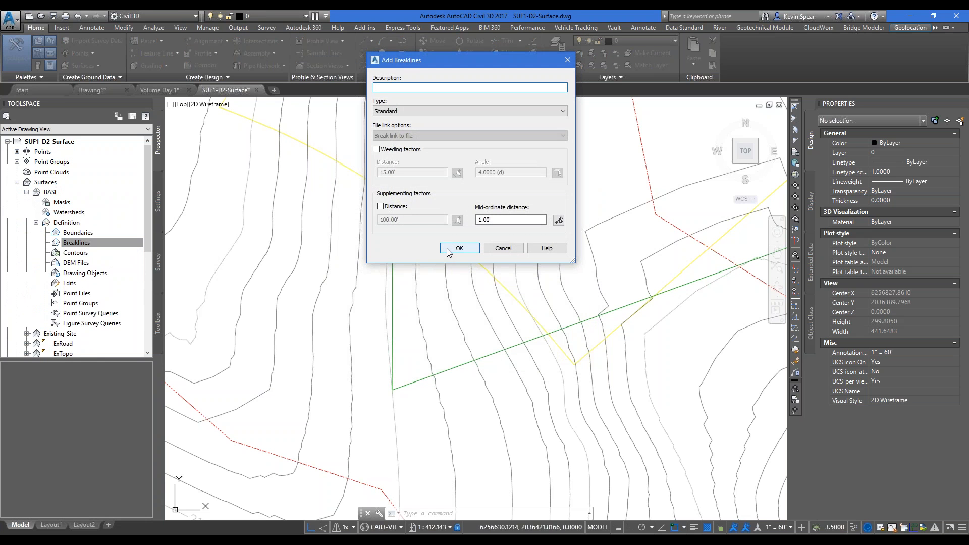
pyautogui.click(460, 248)
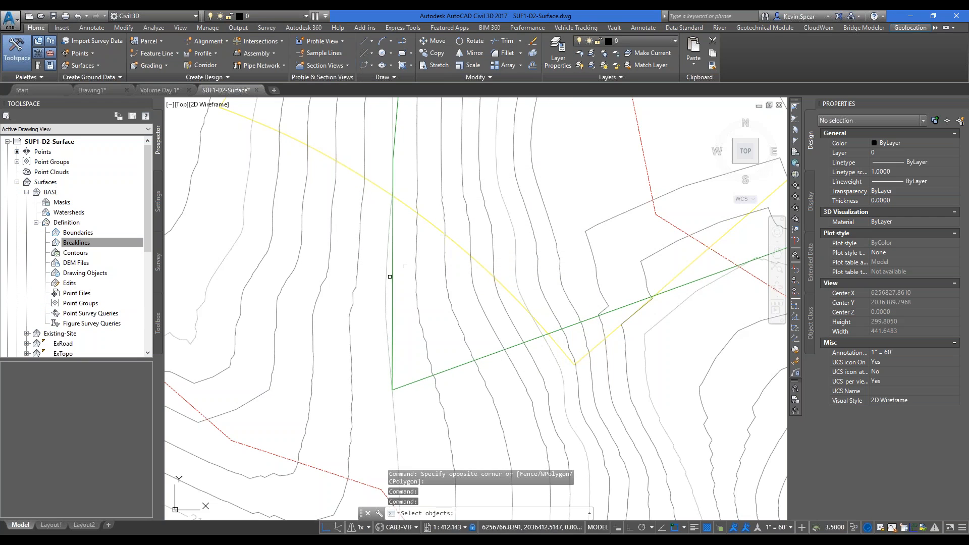
pyautogui.click(392, 279)
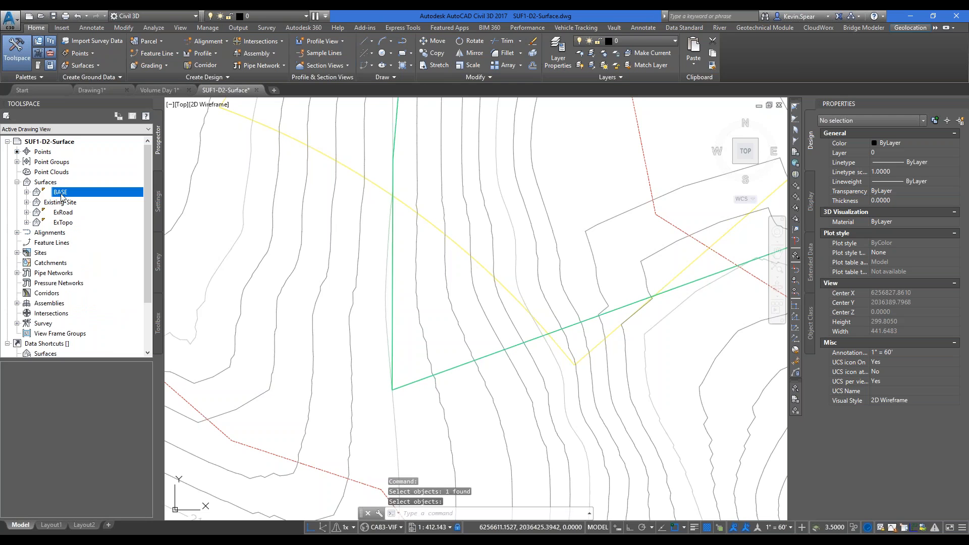
pyautogui.click(61, 202)
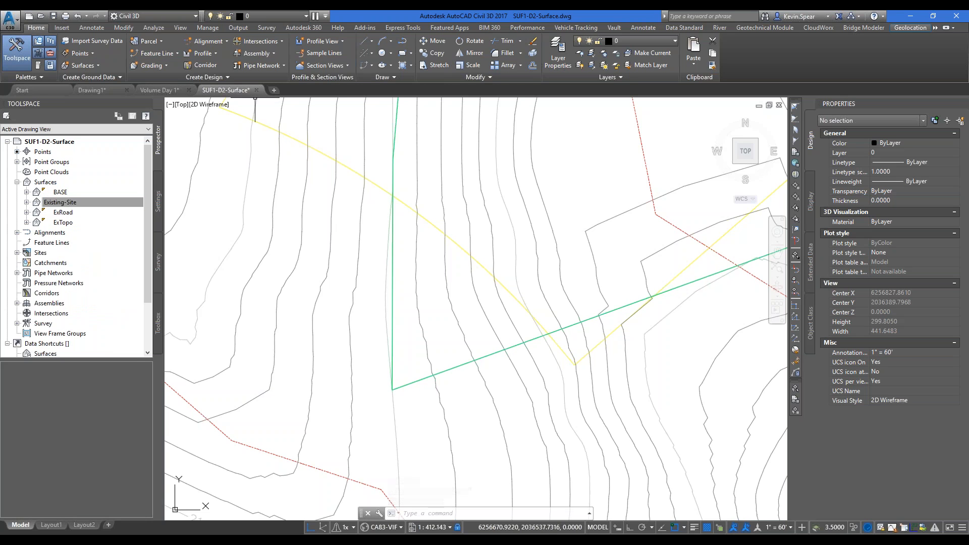
pyautogui.click(61, 203)
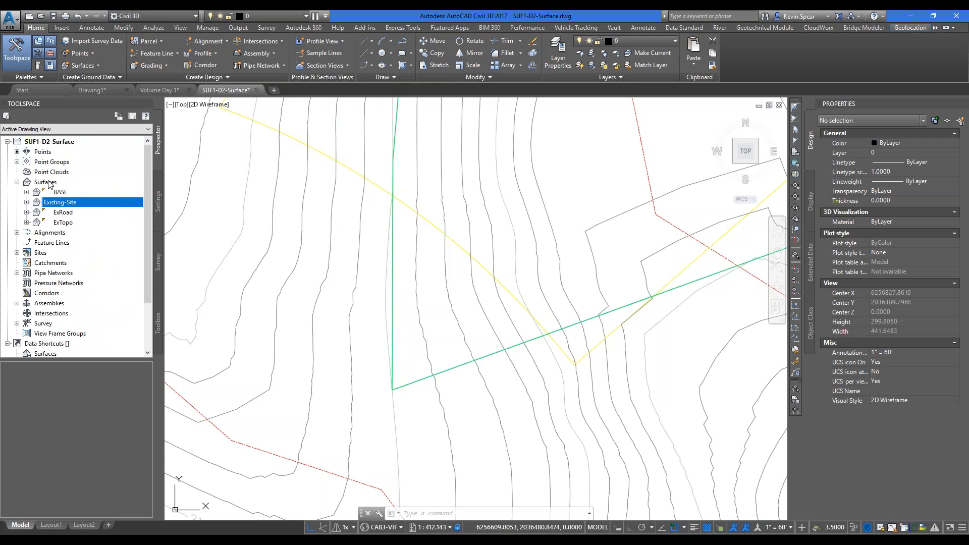
pyautogui.rightClick(44, 182)
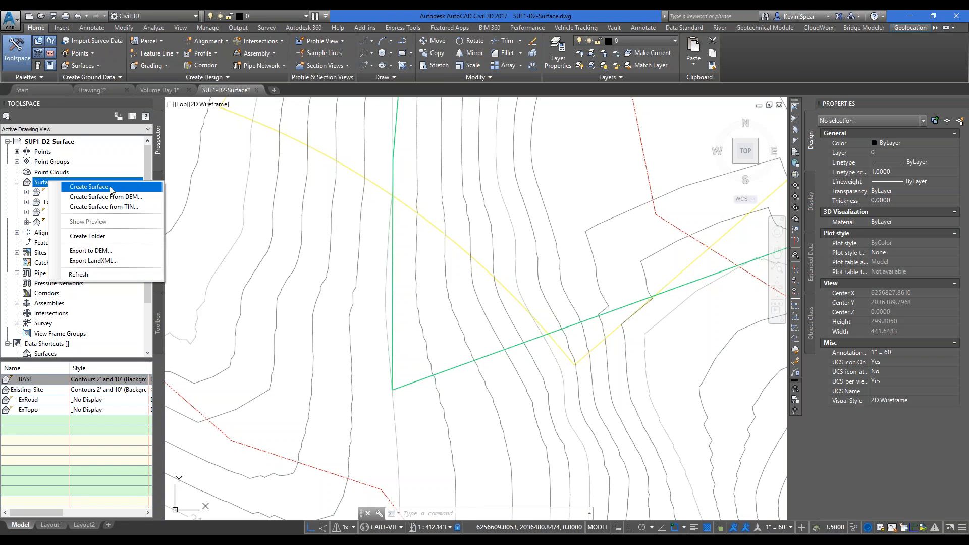
# - Create TIN volume surface 'Stockpile' with BASE as base and ExTopo as comparison
pyautogui.click(90, 187)
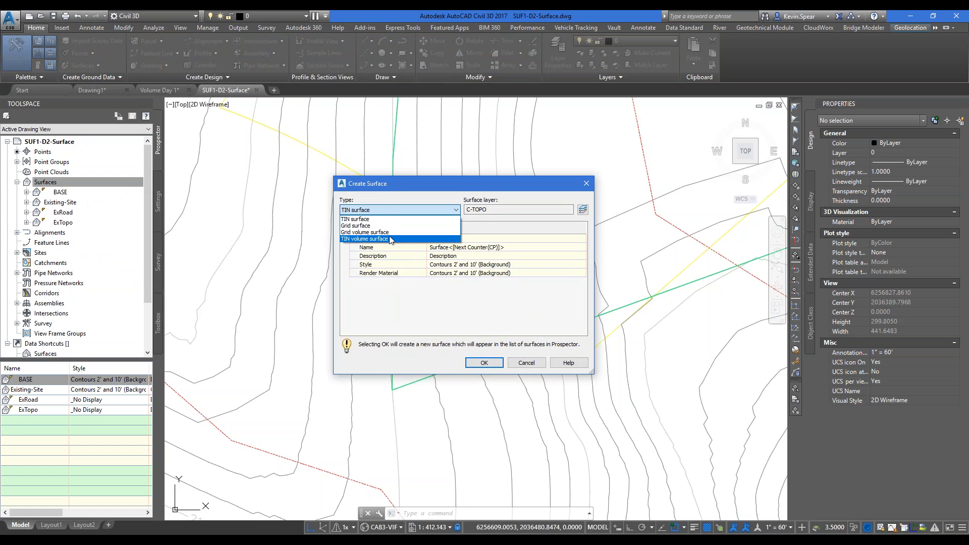
pyautogui.click(364, 238)
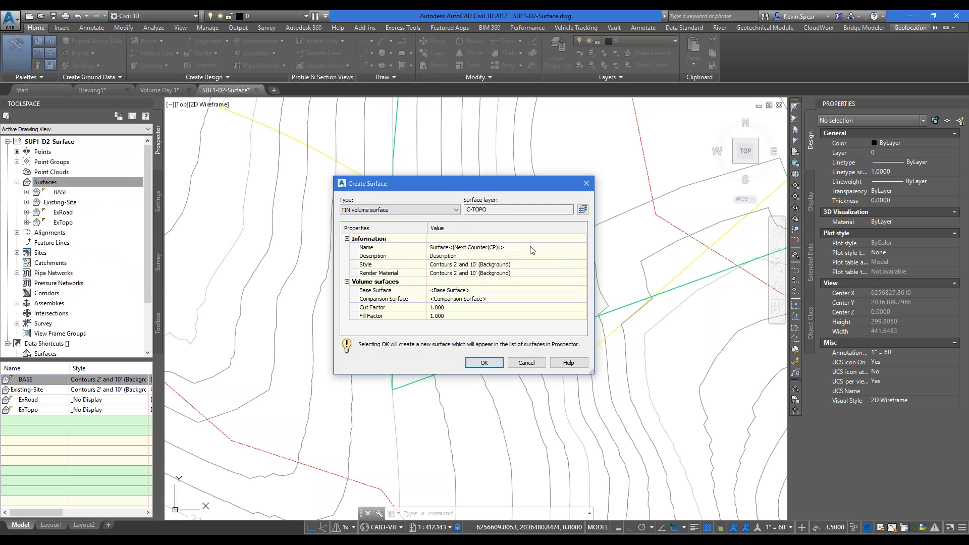
pyautogui.write('Stockpile')
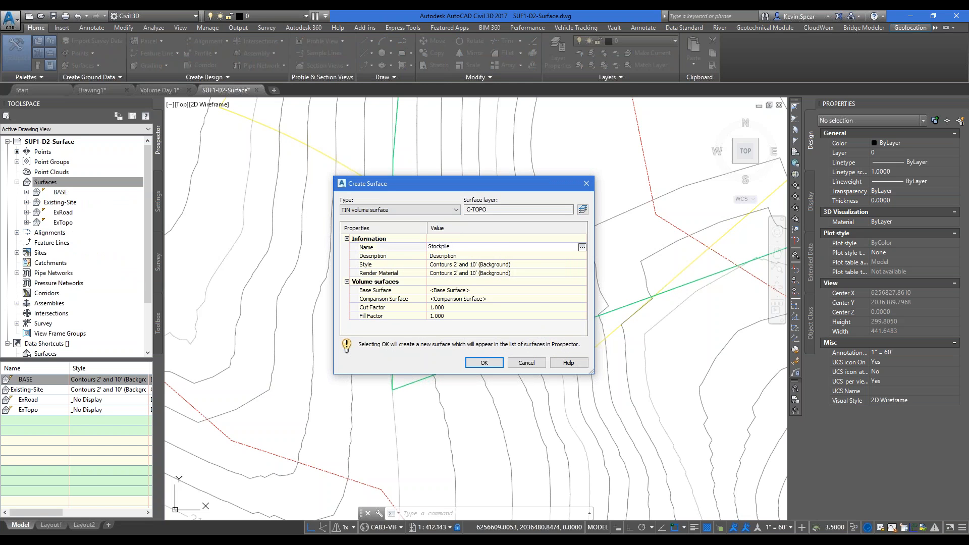
pyautogui.click(470, 290)
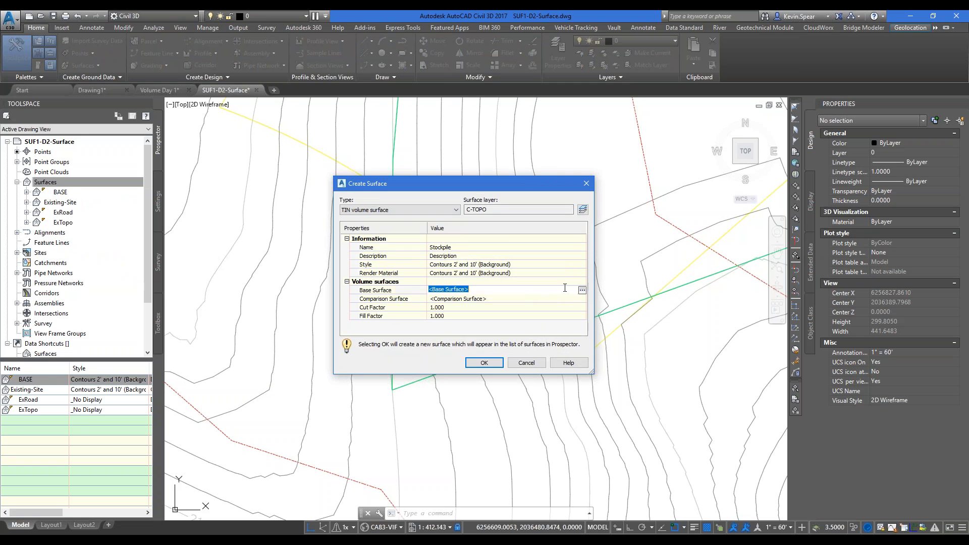
pyautogui.click(581, 290)
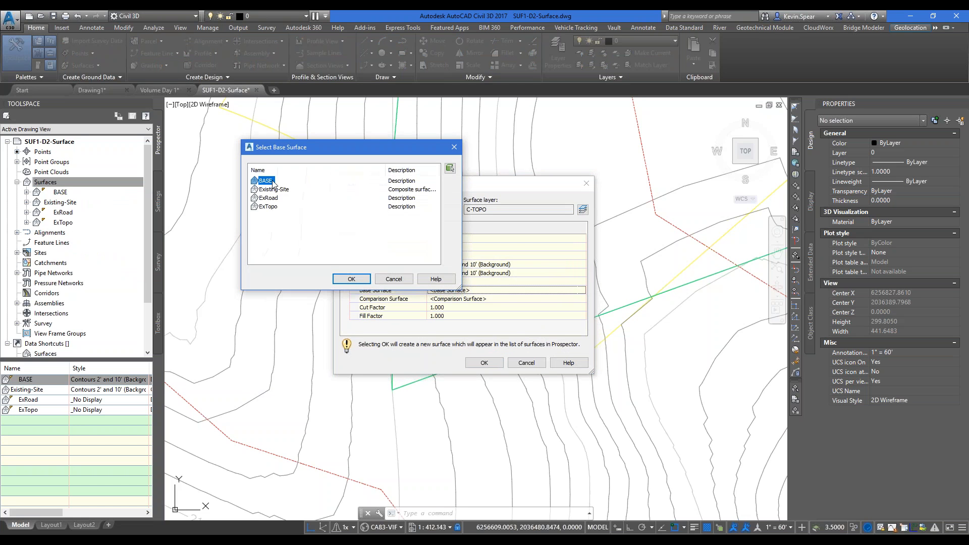
pyautogui.moveTo(349, 279)
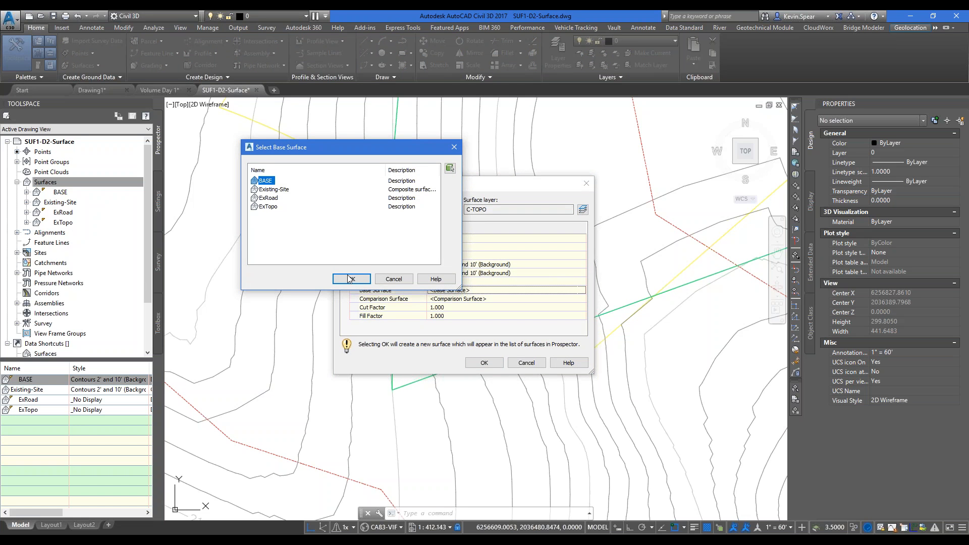
pyautogui.click(352, 278)
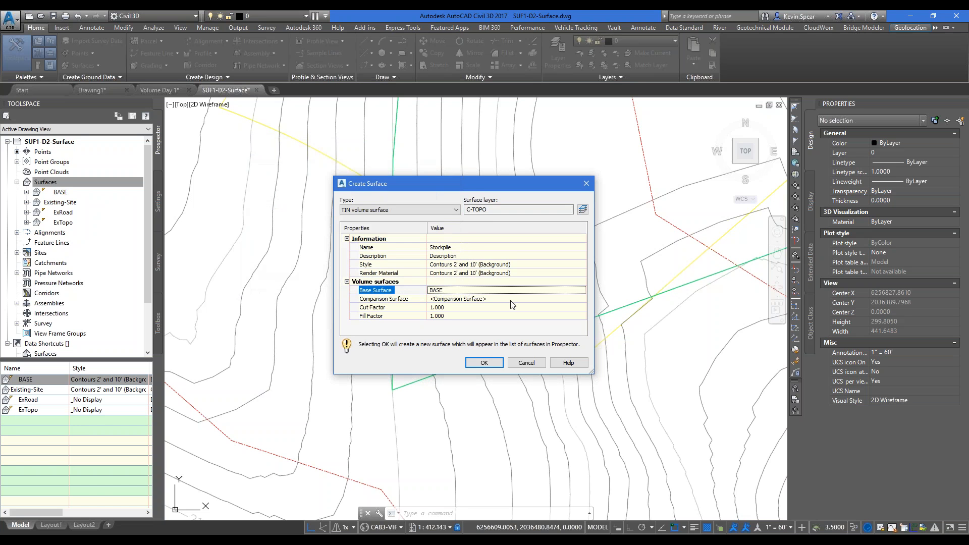
pyautogui.click(506, 298)
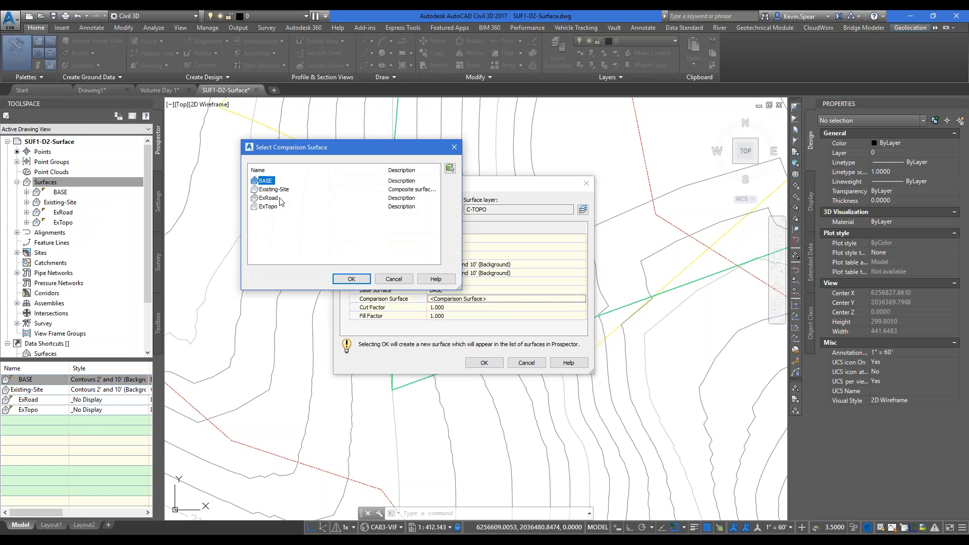
pyautogui.click(273, 190)
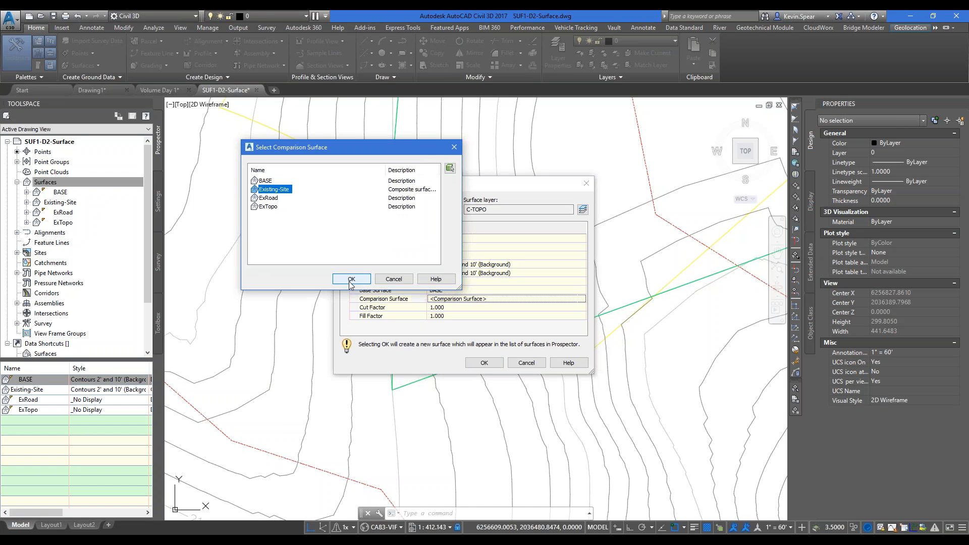
pyautogui.click(268, 206)
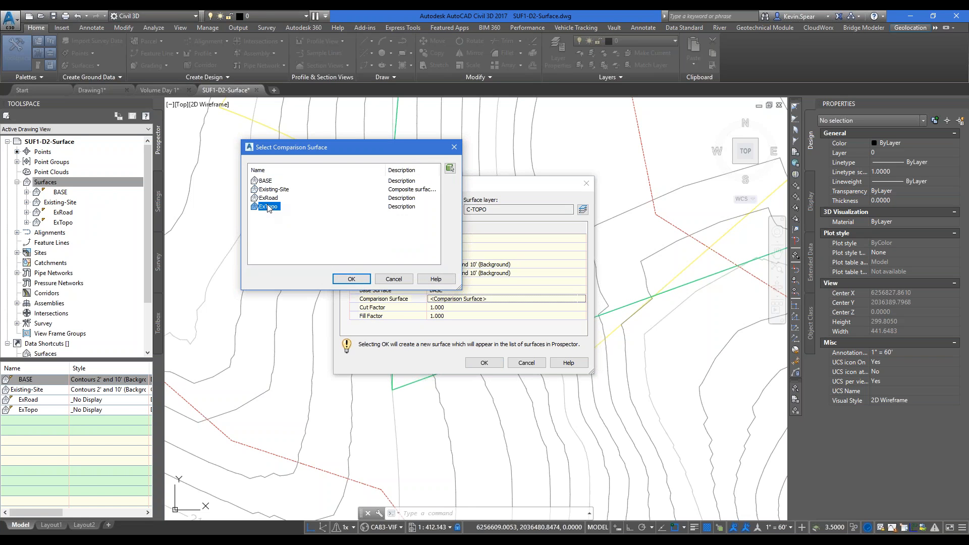
pyautogui.click(350, 279)
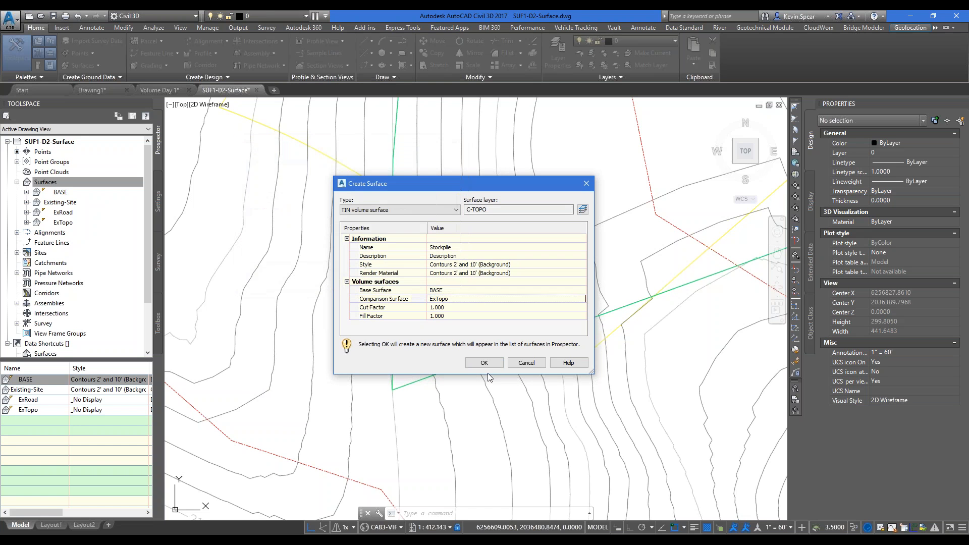
pyautogui.moveTo(451, 319)
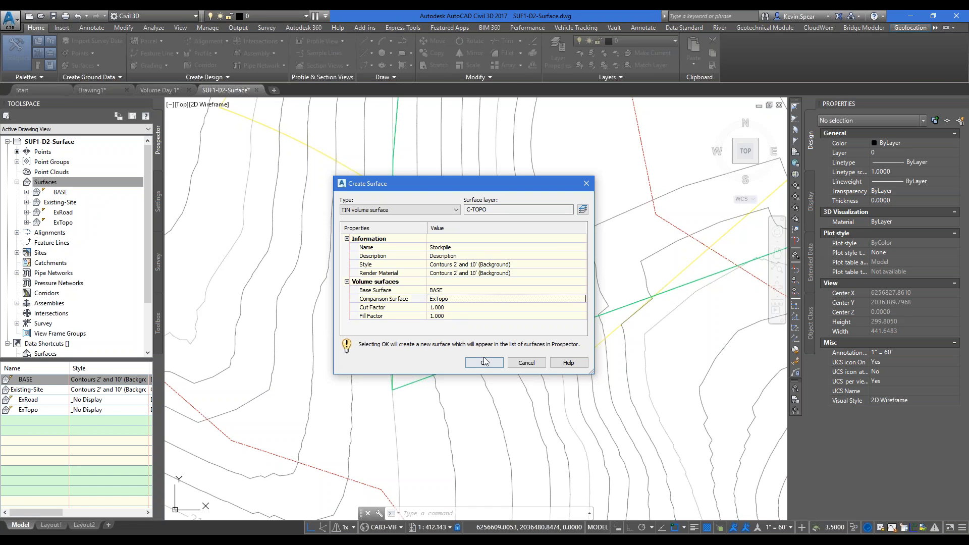
pyautogui.click(484, 363)
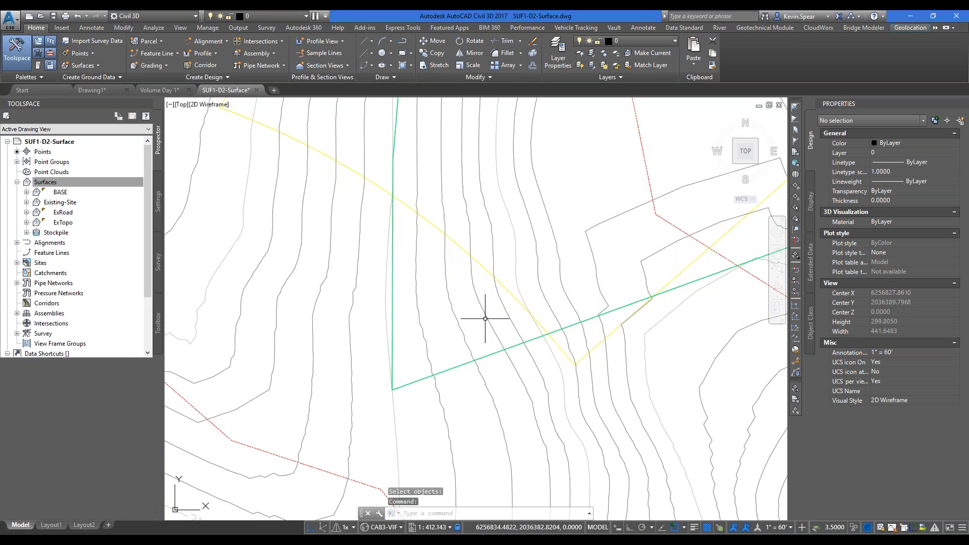
# - Check the Stockpile surface's volume statistics, showing 50,303.10 cubic yards of fill
pyautogui.click(45, 182)
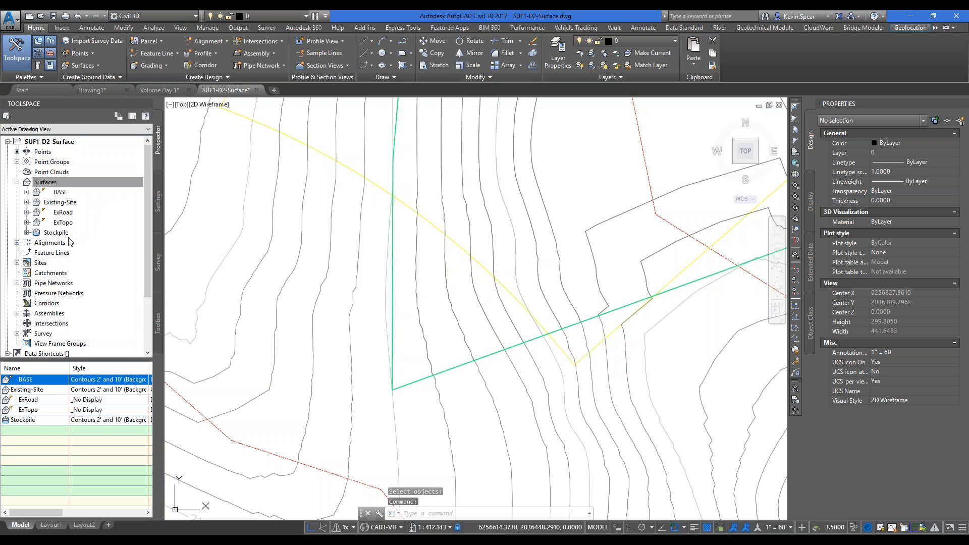
pyautogui.click(27, 232)
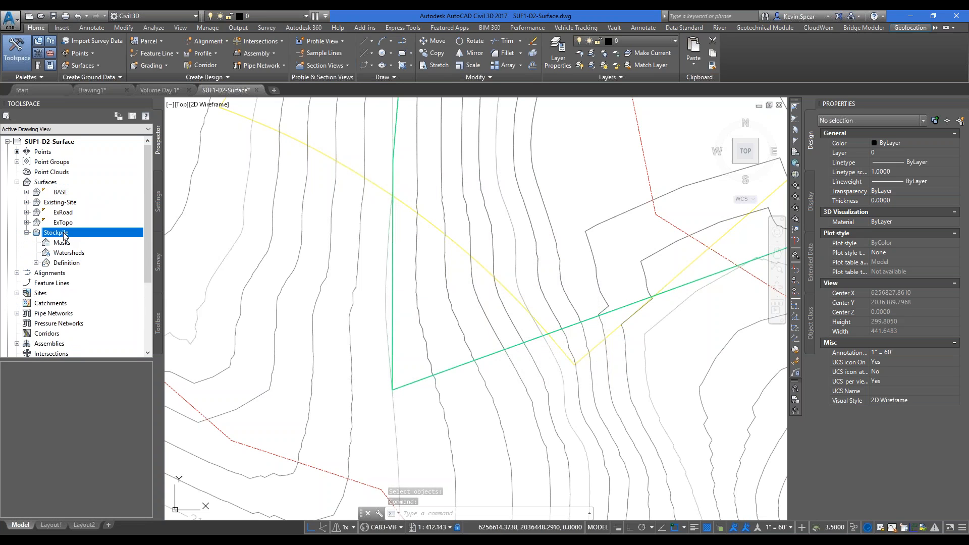
pyautogui.doubleClick(56, 232)
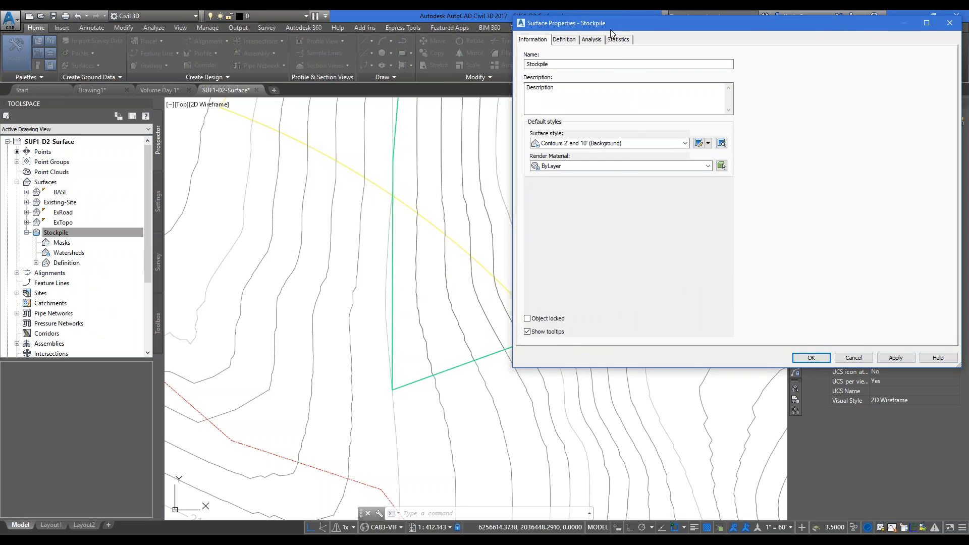
pyautogui.click(616, 39)
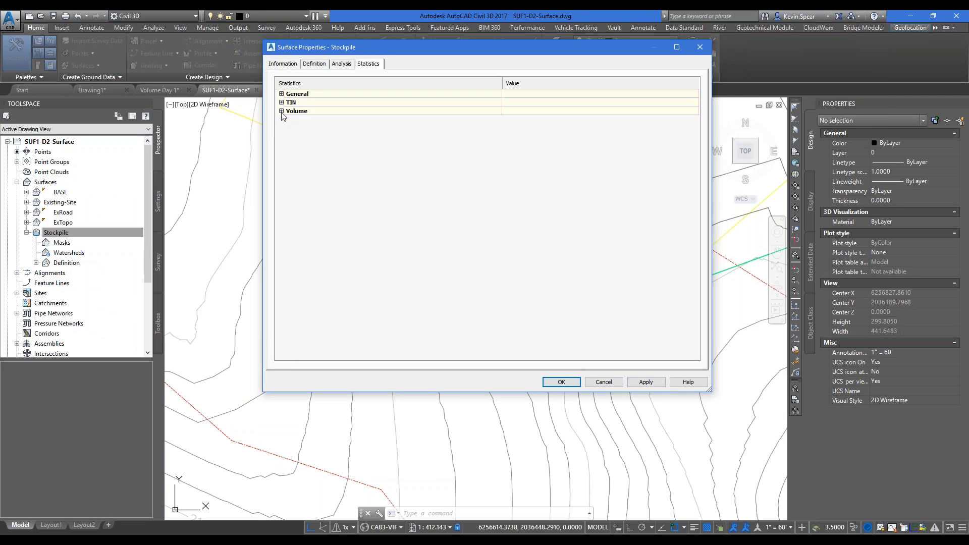
pyautogui.click(281, 110)
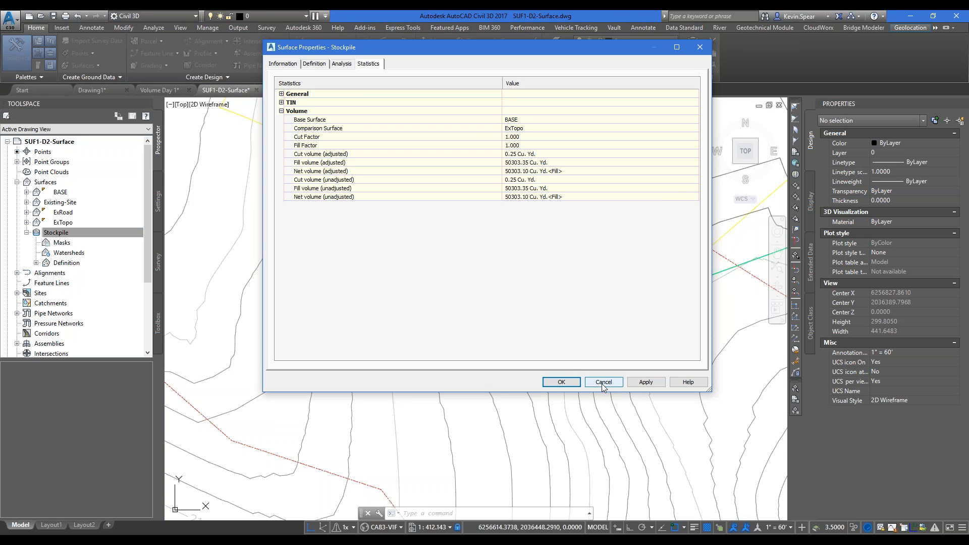
pyautogui.click(603, 382)
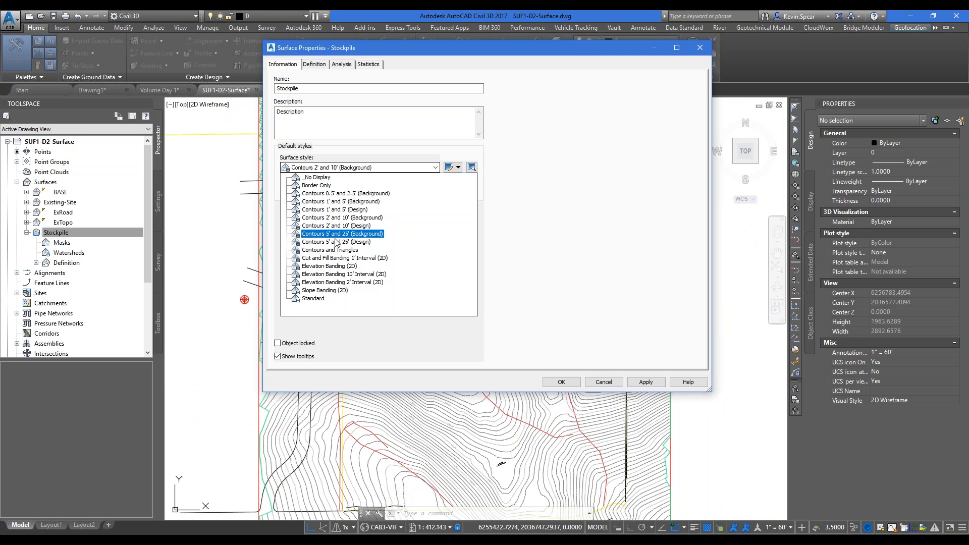
# - Set the Stockpile surface style to Elevation Banding (2D), then reopen its properties
pyautogui.click(329, 266)
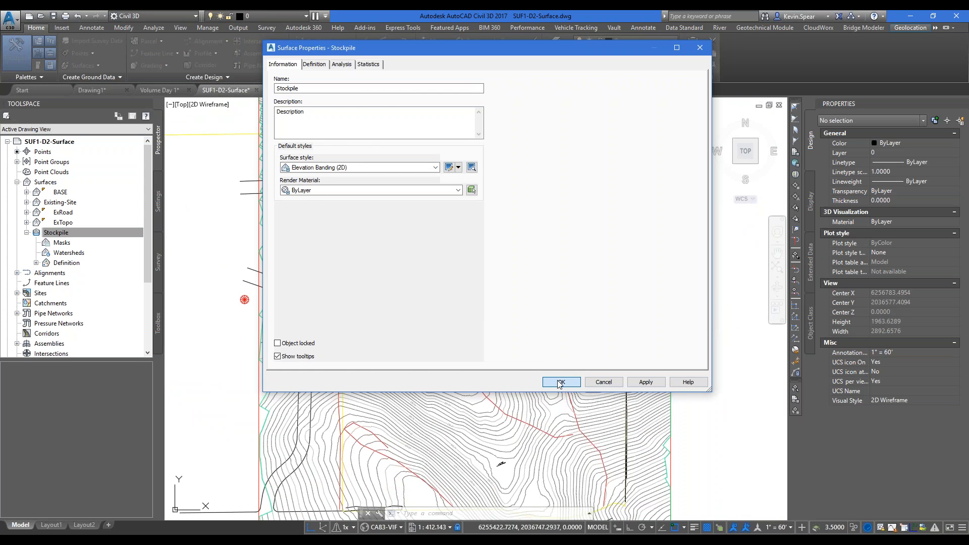
pyautogui.click(560, 382)
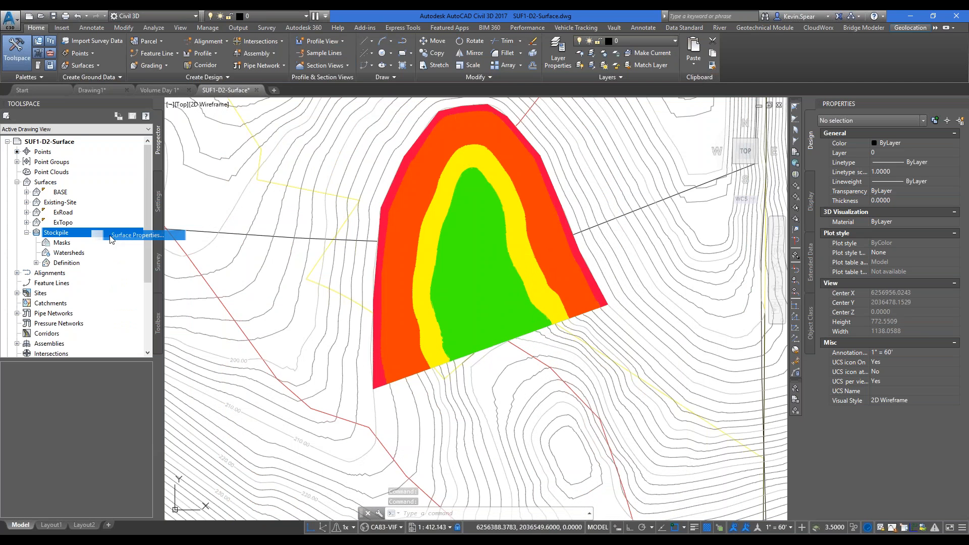
pyautogui.click(135, 235)
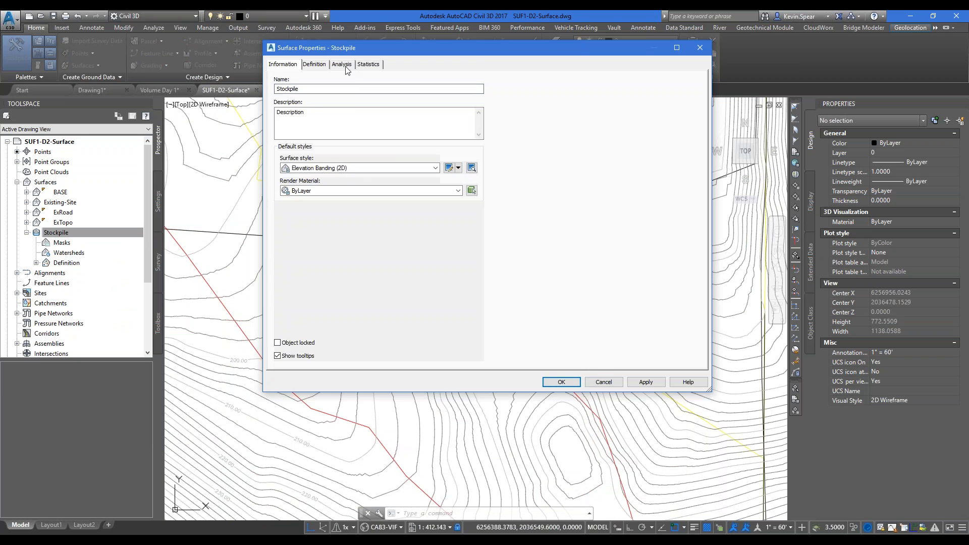
# - Run the Stockpile elevation analysis with a 1-foot range interval and apply it
pyautogui.click(341, 63)
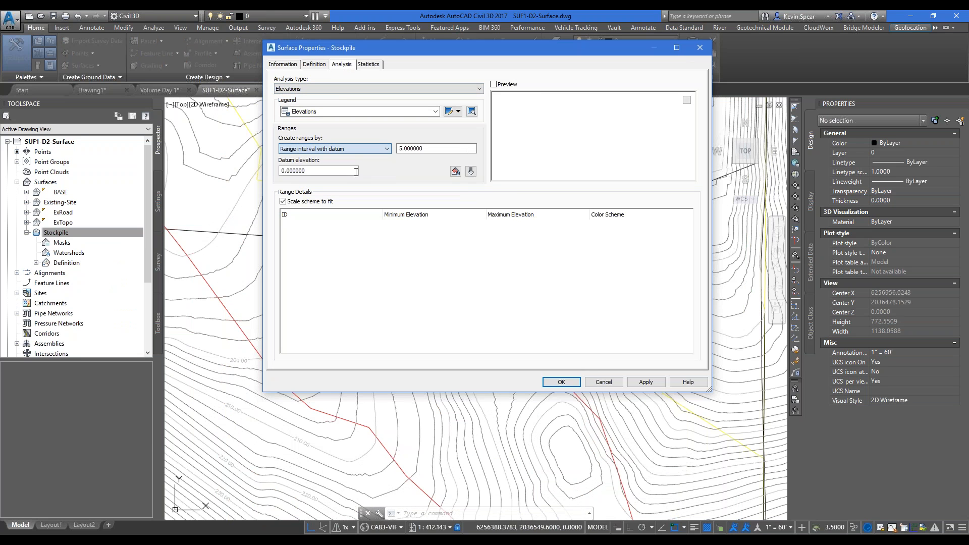
pyautogui.write('1')
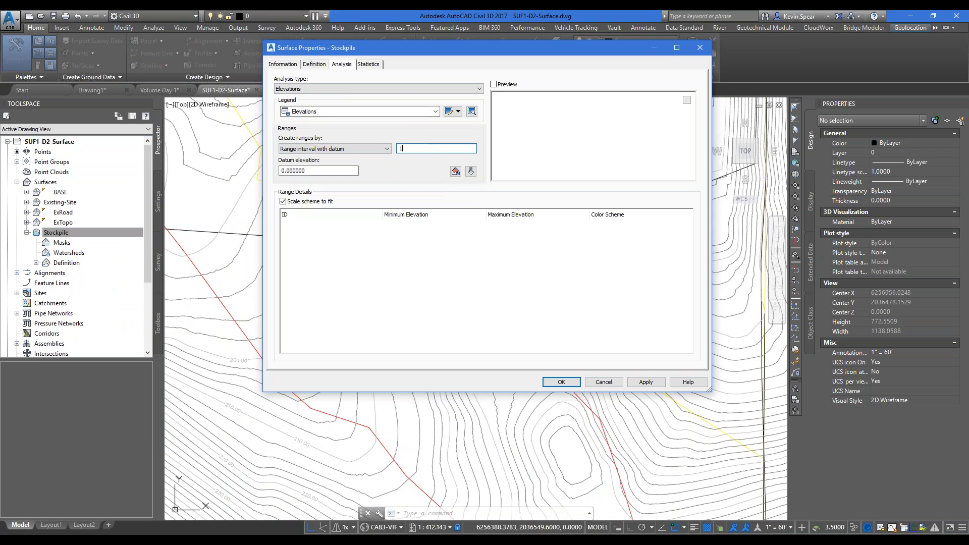
pyautogui.click(470, 172)
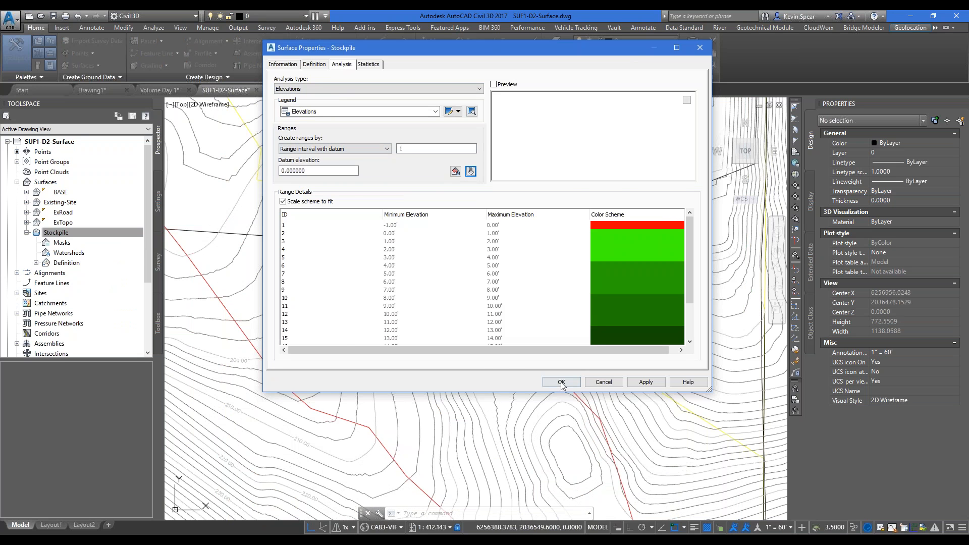
pyautogui.click(560, 383)
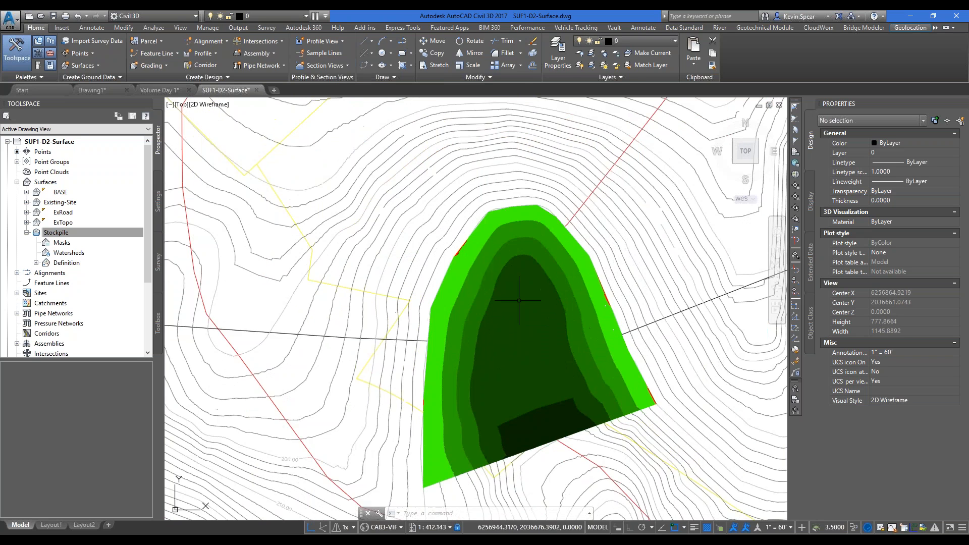
pyautogui.moveTo(519, 301); pyautogui.dragTo(537, 323)
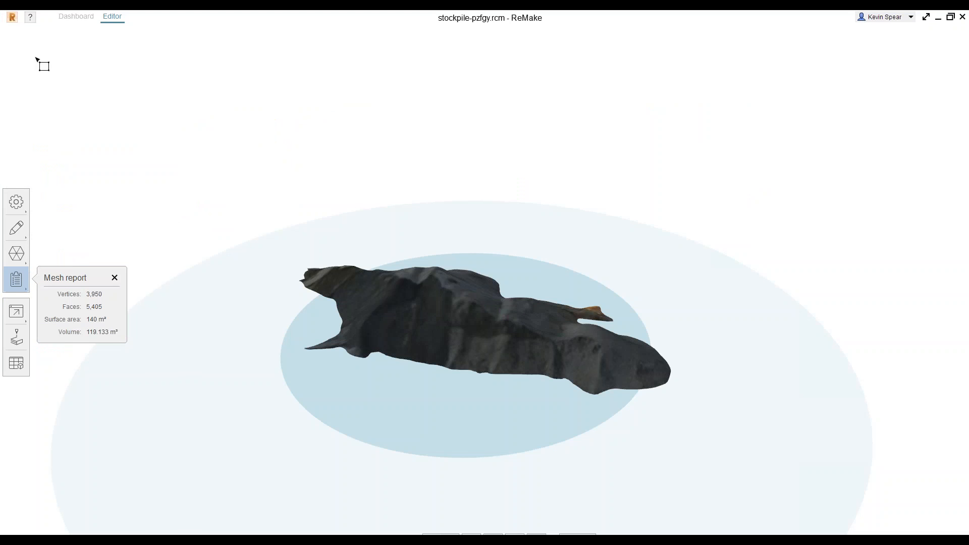
# - Save the mesh as 'Stockpile - gravel' and return to the ReMake dashboard
pyautogui.click(11, 16)
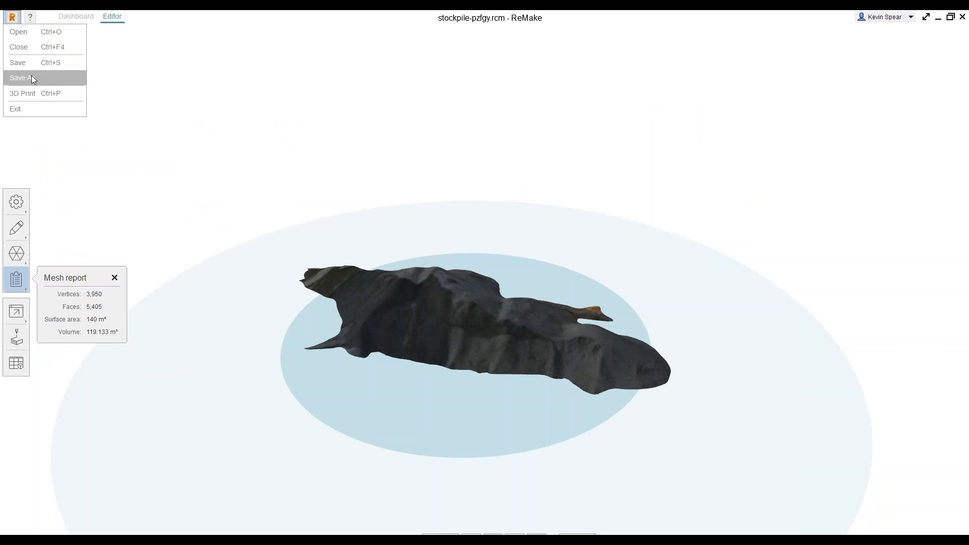
pyautogui.click(20, 78)
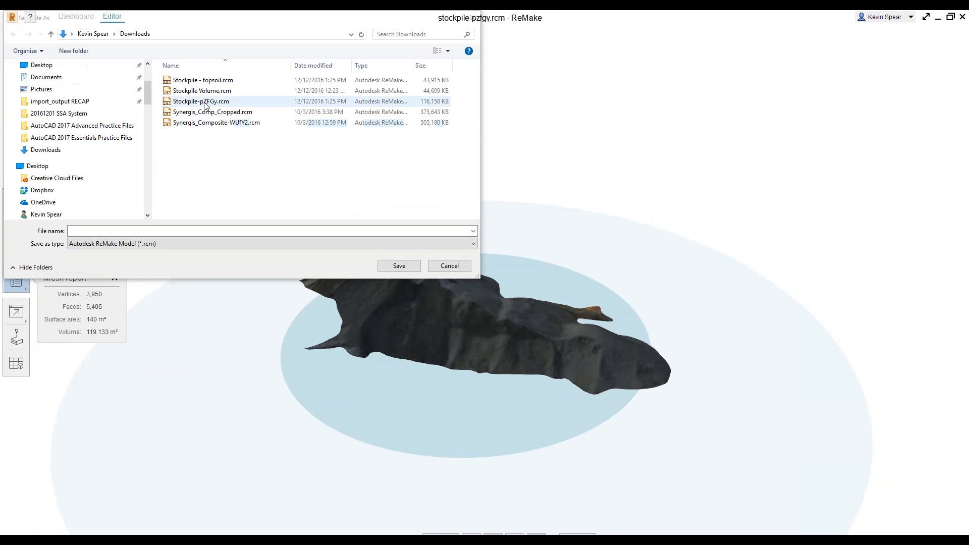
pyautogui.click(202, 80)
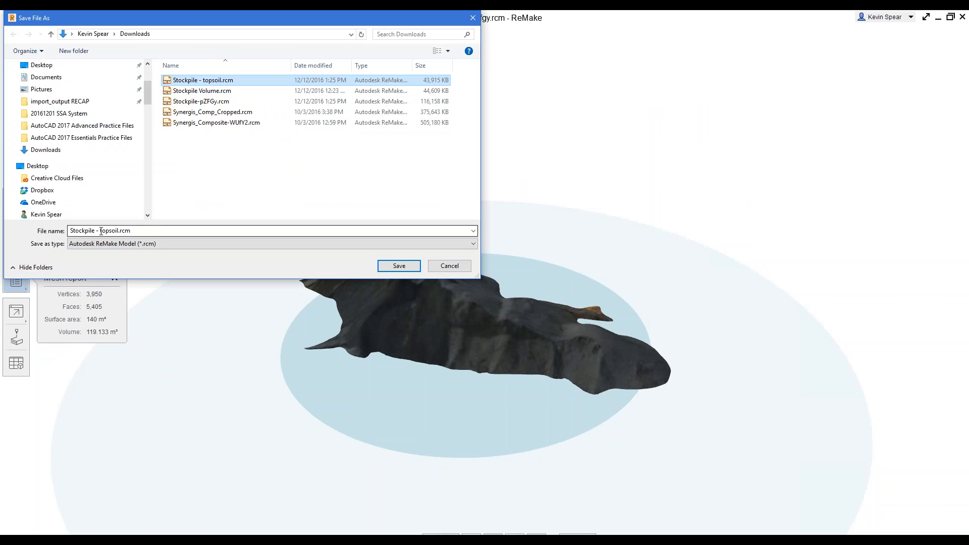
pyautogui.click(190, 230)
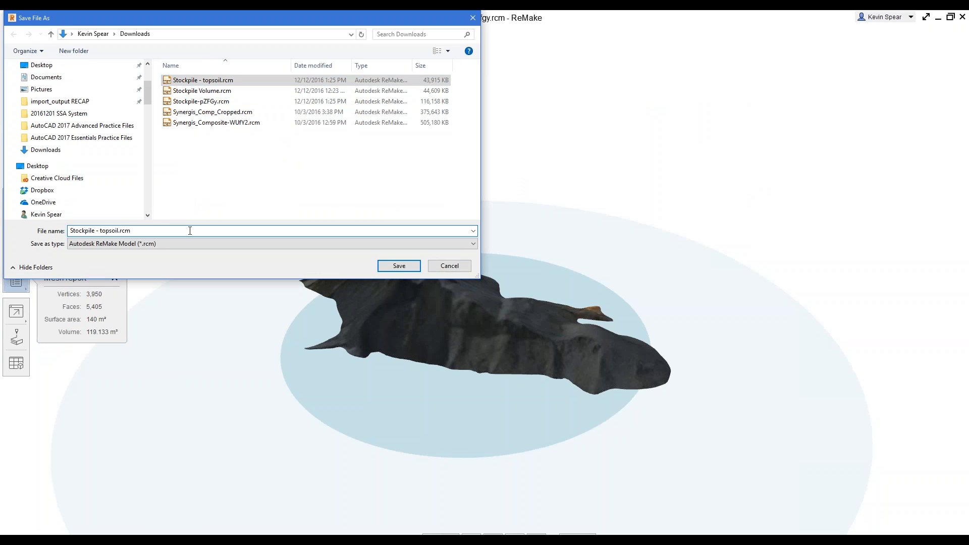
pyautogui.write('Stockpile - gravel')
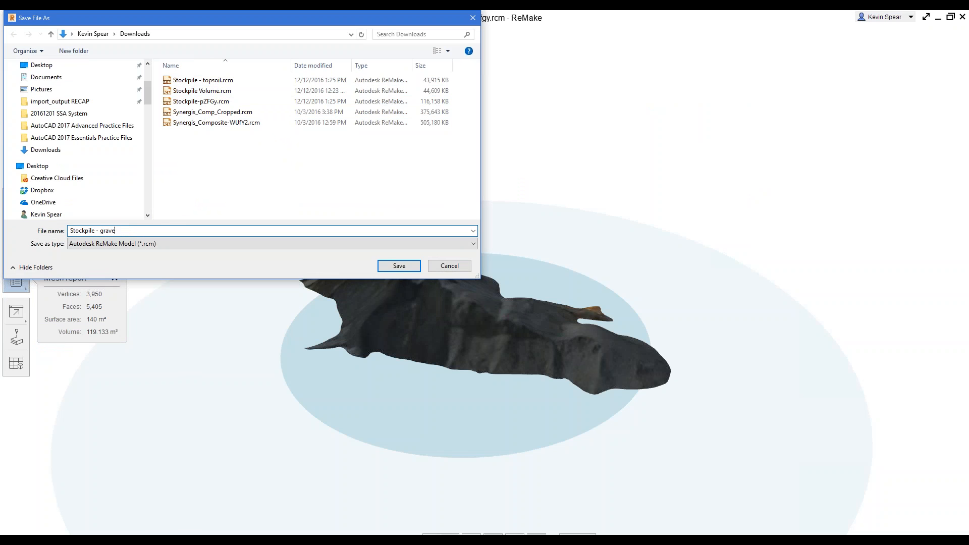
pyautogui.click(398, 265)
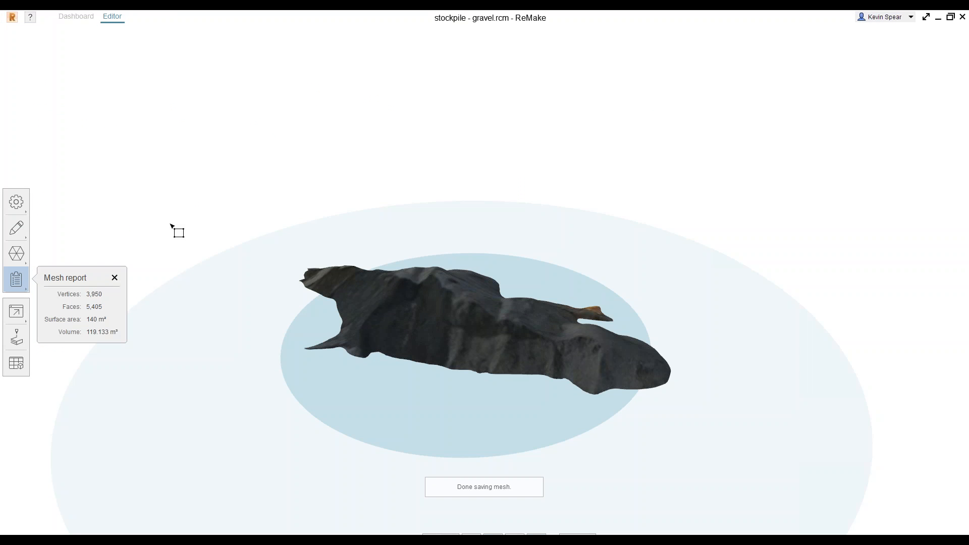
pyautogui.click(11, 16)
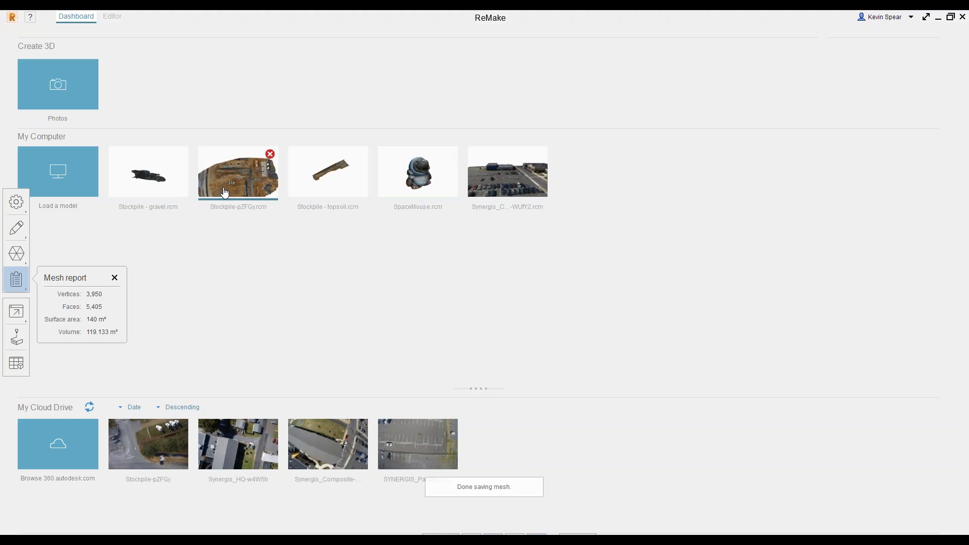
pyautogui.doubleClick(237, 171)
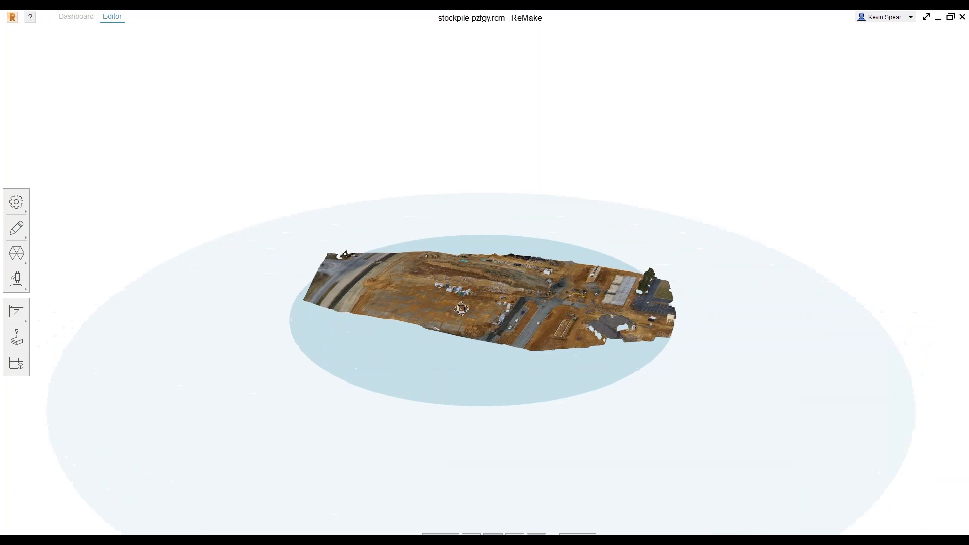
pyautogui.moveTo(461, 308); pyautogui.dragTo(535, 325)
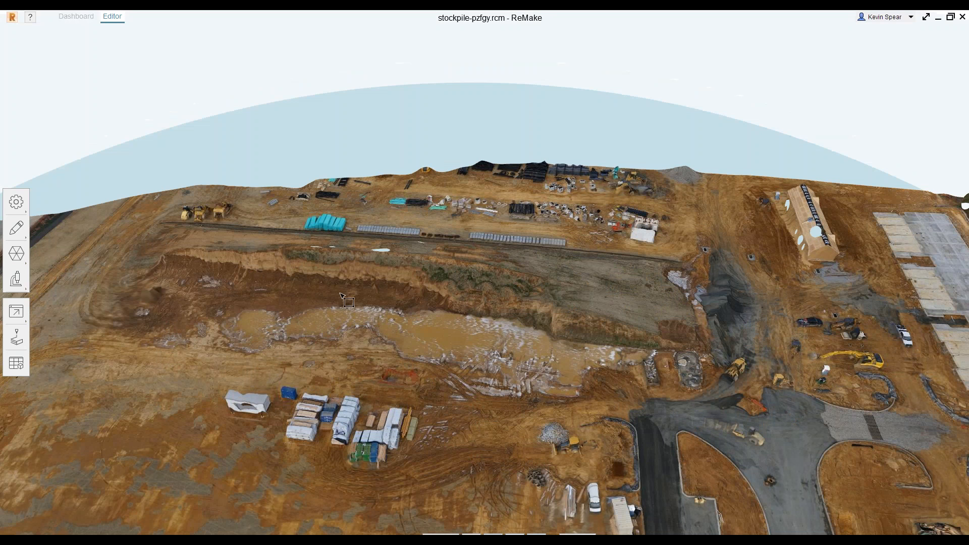
pyautogui.moveTo(649, 346)
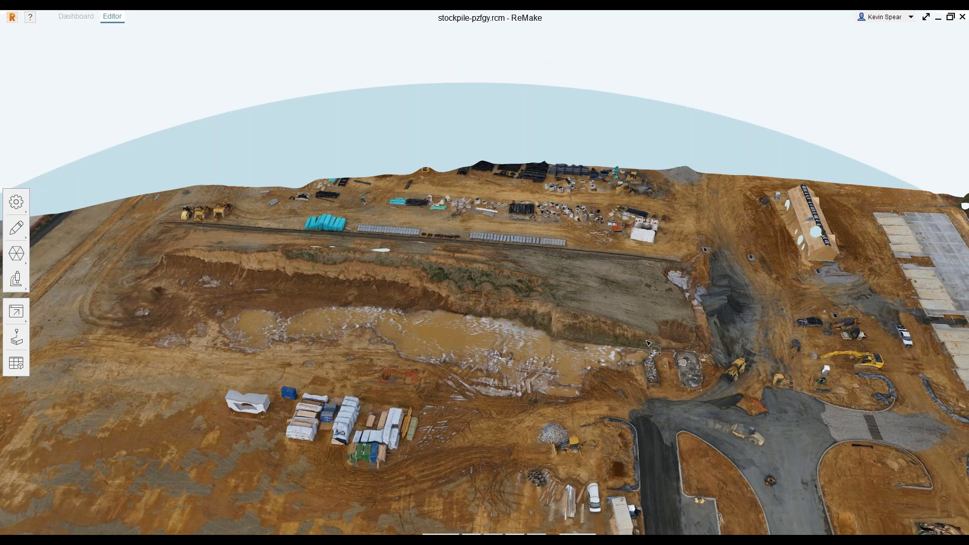
pyautogui.moveTo(446, 281)
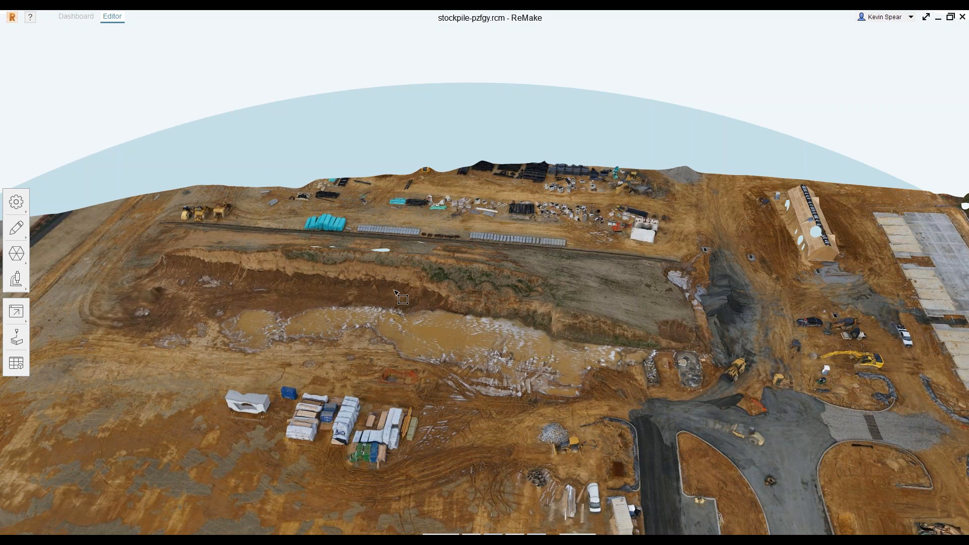
pyautogui.moveTo(590, 291)
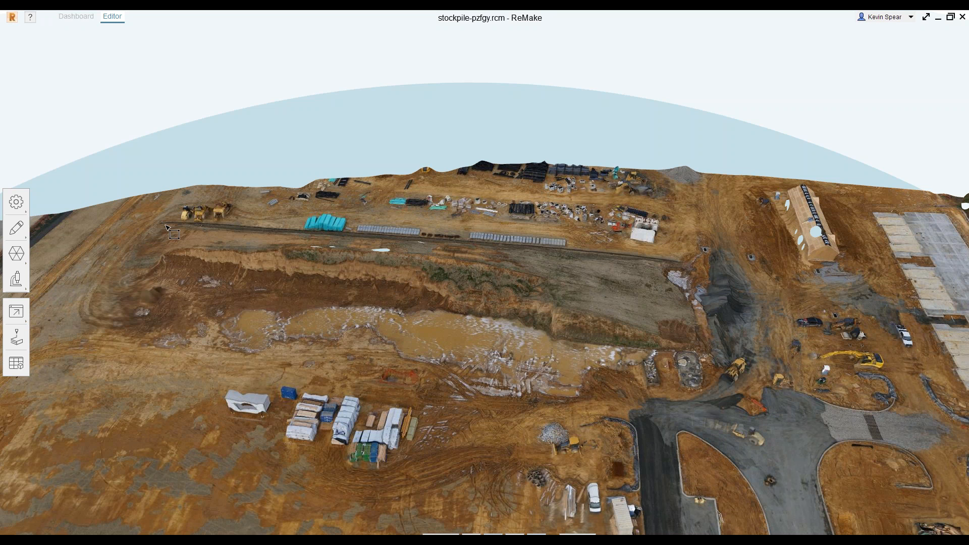
pyautogui.moveTo(646, 276)
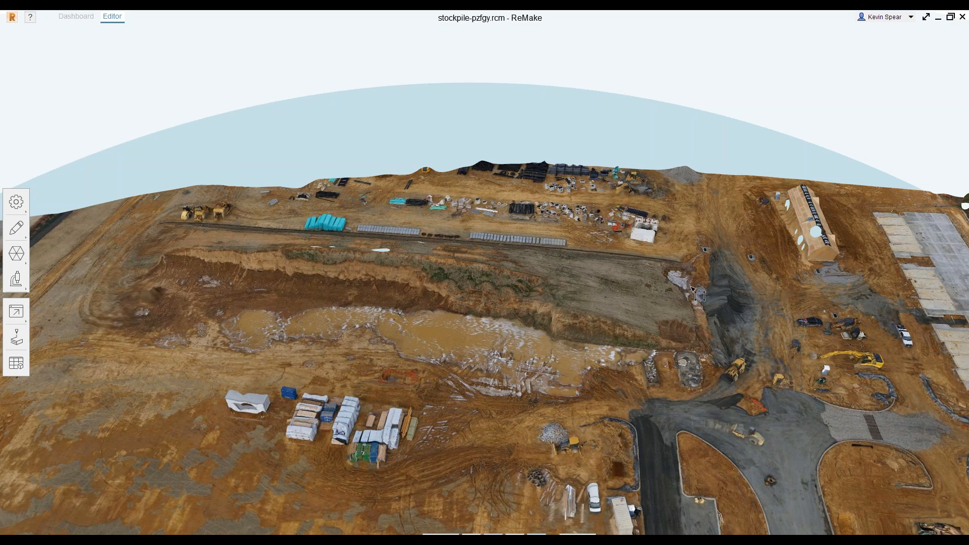
pyautogui.moveTo(703, 280)
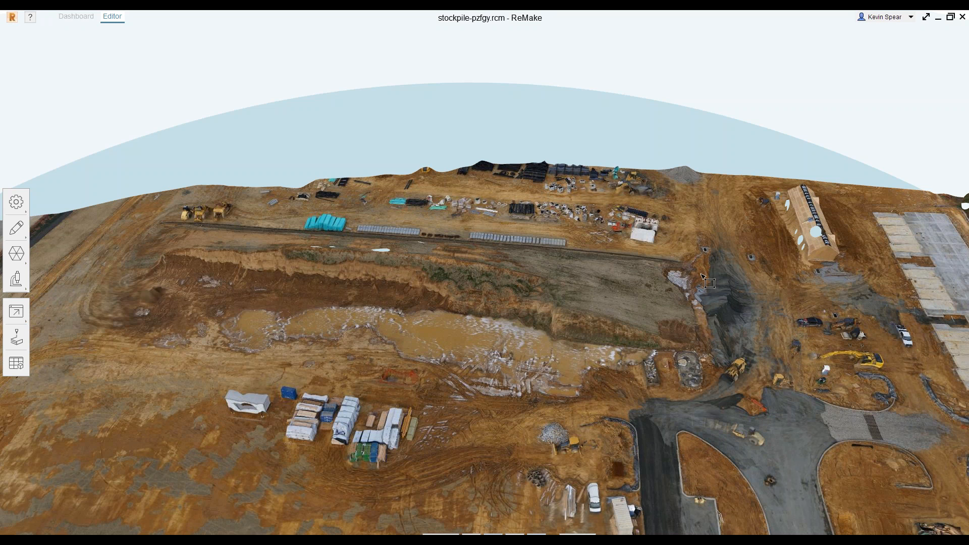
pyautogui.moveTo(463, 347)
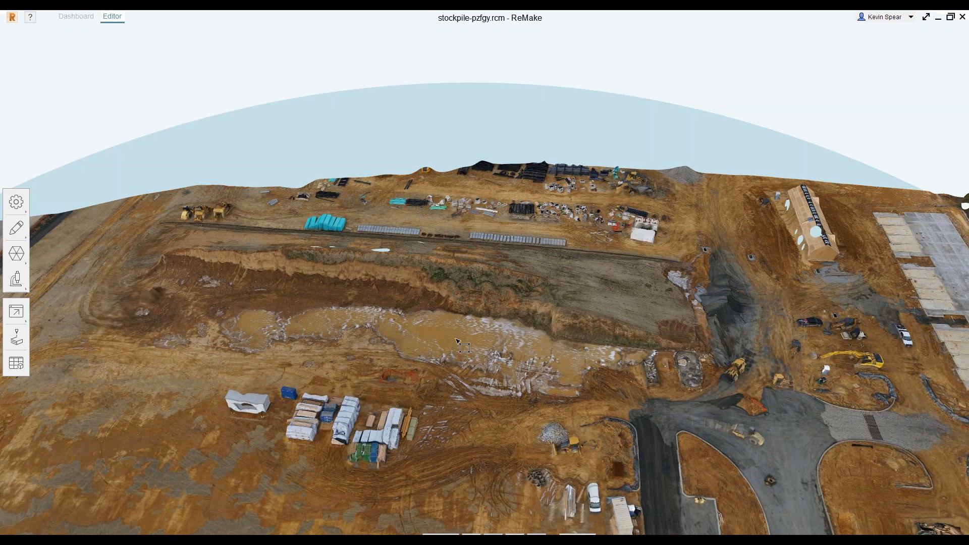
pyautogui.moveTo(298, 308)
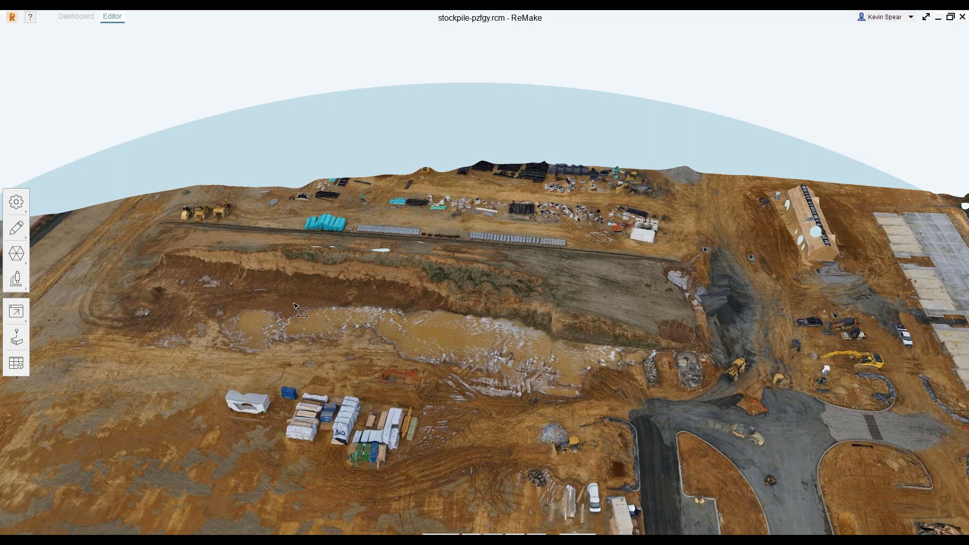
pyautogui.moveTo(380, 322)
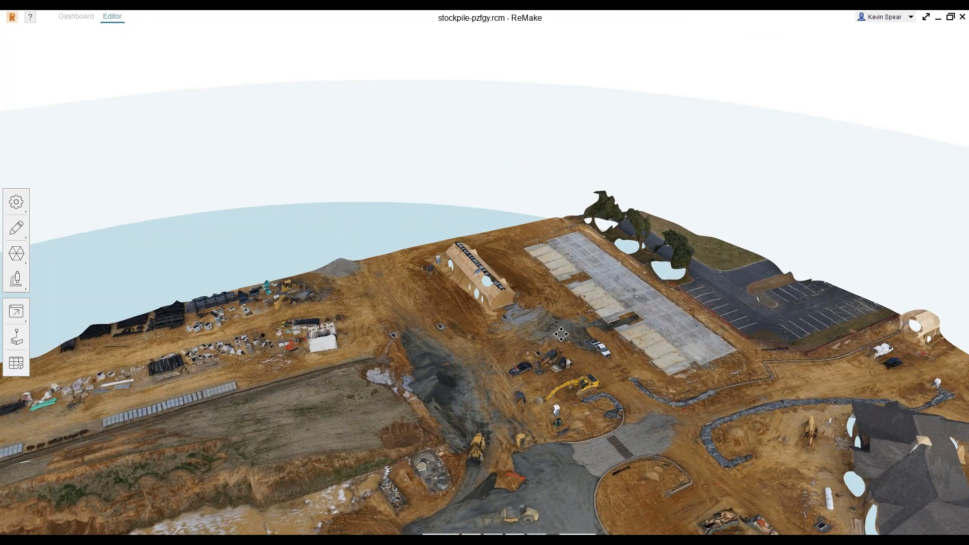
pyautogui.moveTo(559, 334); pyautogui.dragTo(489, 308)
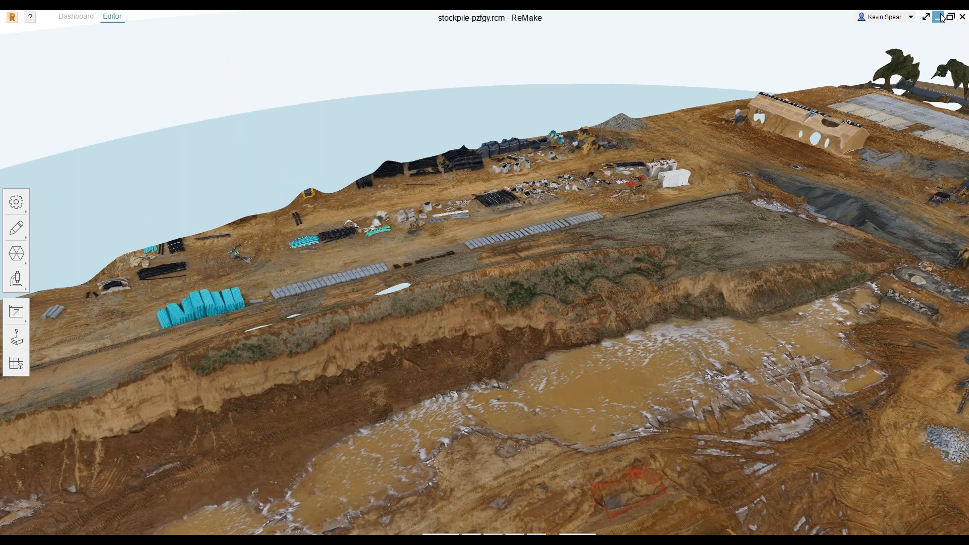
# - Minimize ReMake to bring back the Civil 3D drawing
pyautogui.click(926, 16)
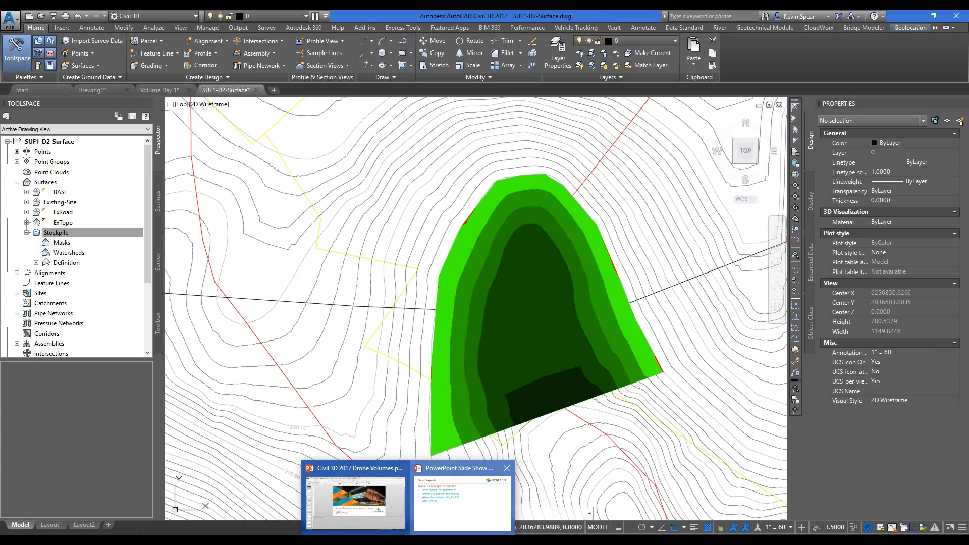
# - Switch from Civil 3D to the 3DR SiteScan page in Firefox
pyautogui.press('alt+tab')
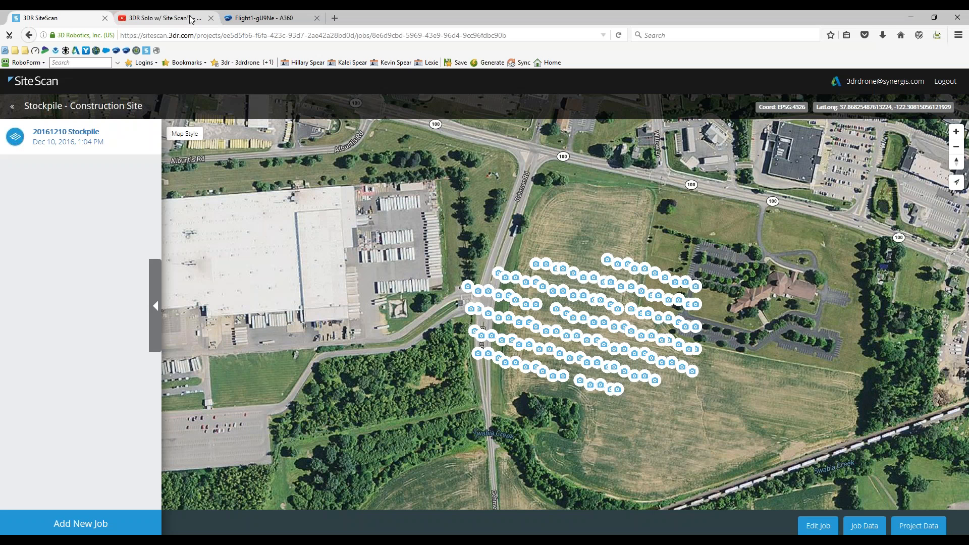
pyautogui.click(164, 17)
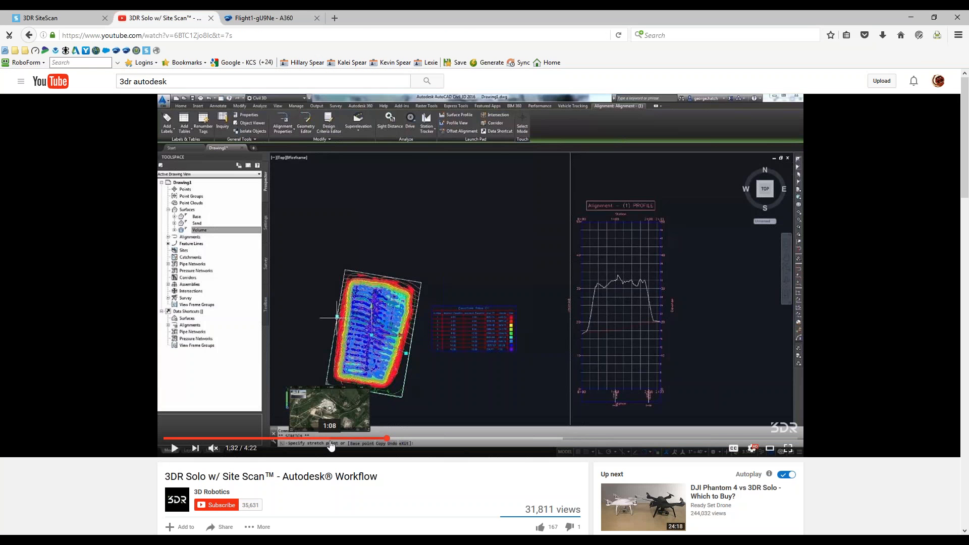
pyautogui.click(301, 439)
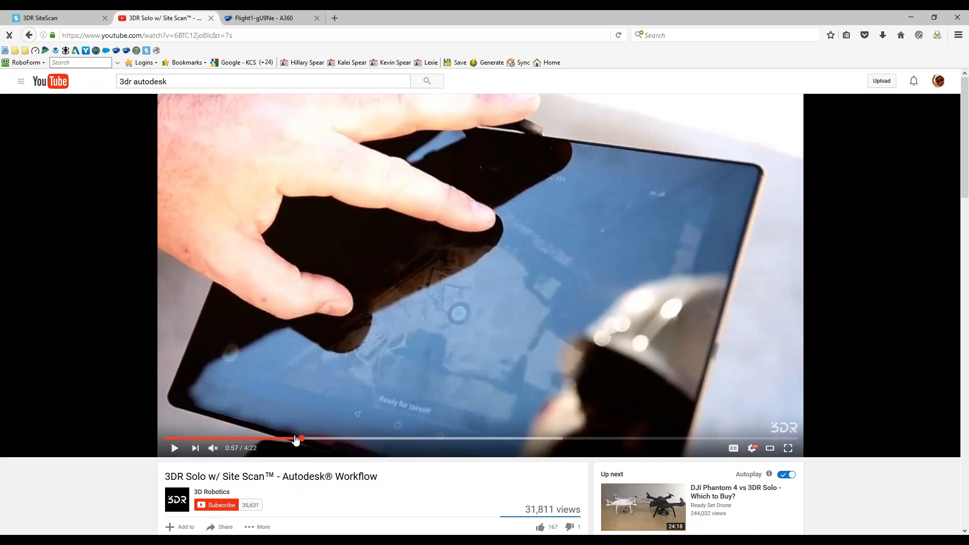
pyautogui.moveTo(470, 327)
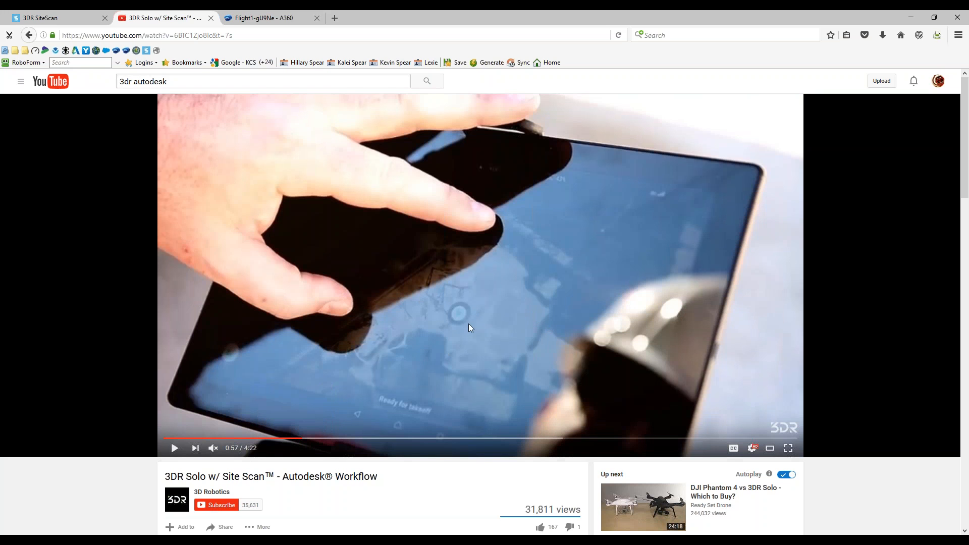
pyautogui.moveTo(521, 303)
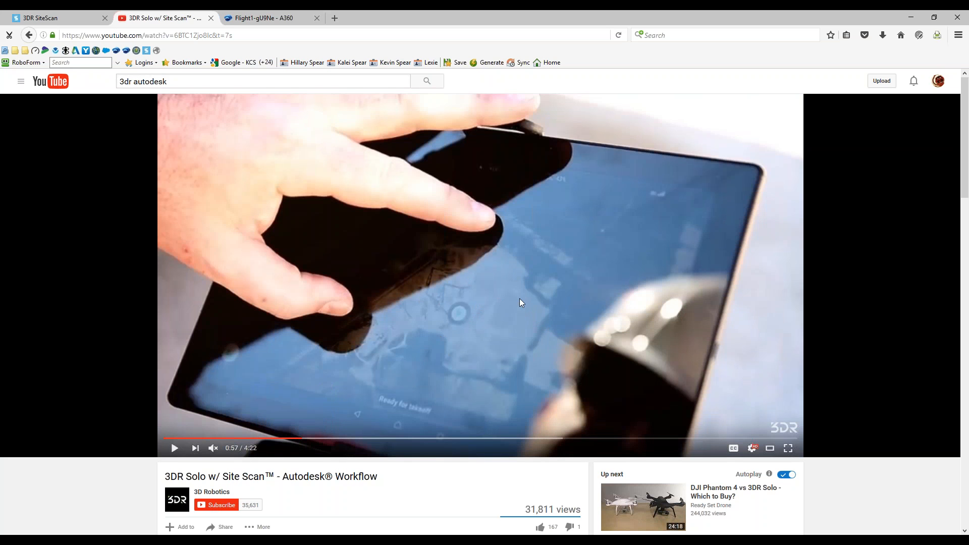
pyautogui.moveTo(495, 382)
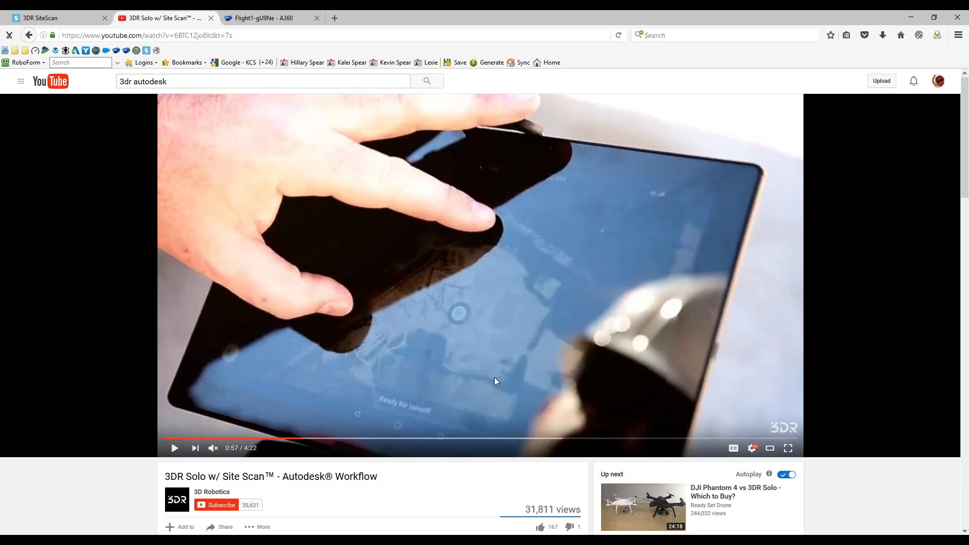
pyautogui.moveTo(499, 424)
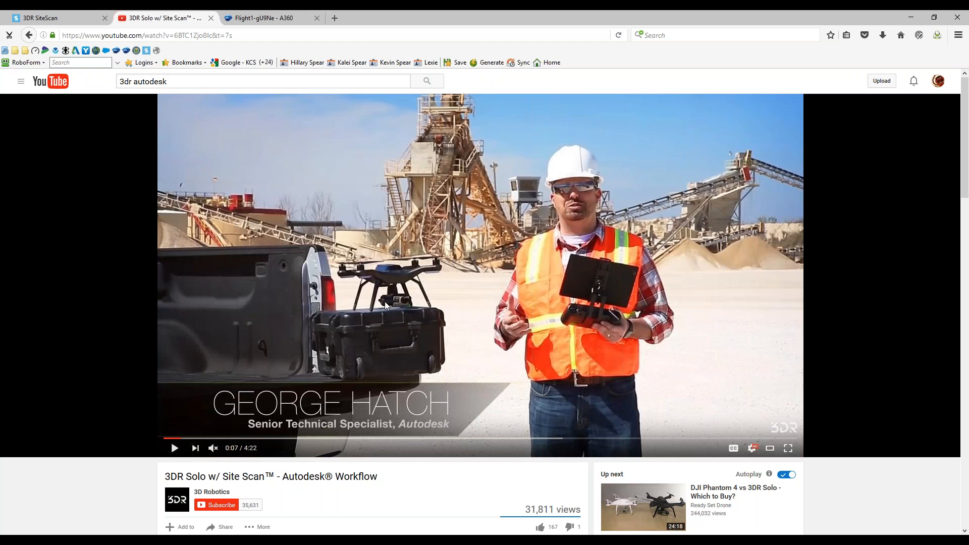
pyautogui.moveTo(391, 279)
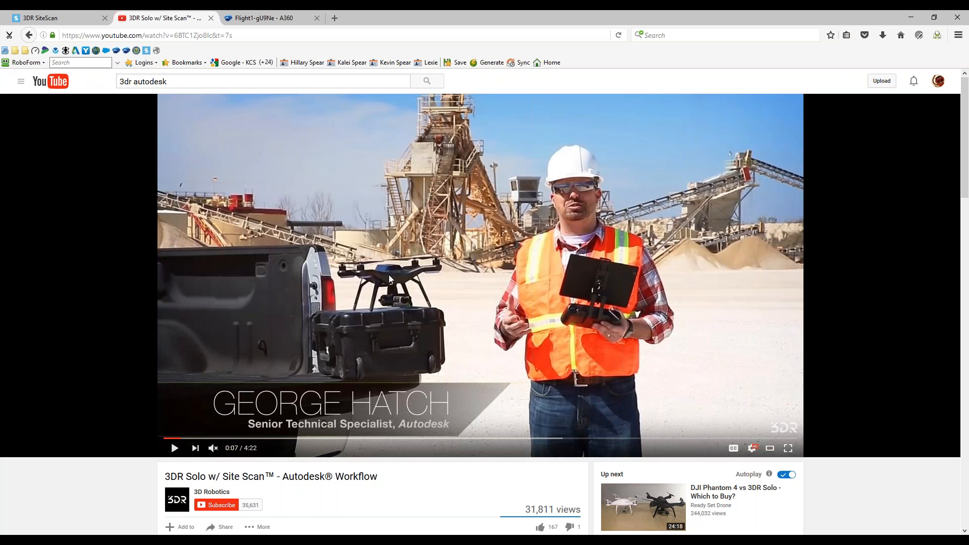
pyautogui.moveTo(587, 324)
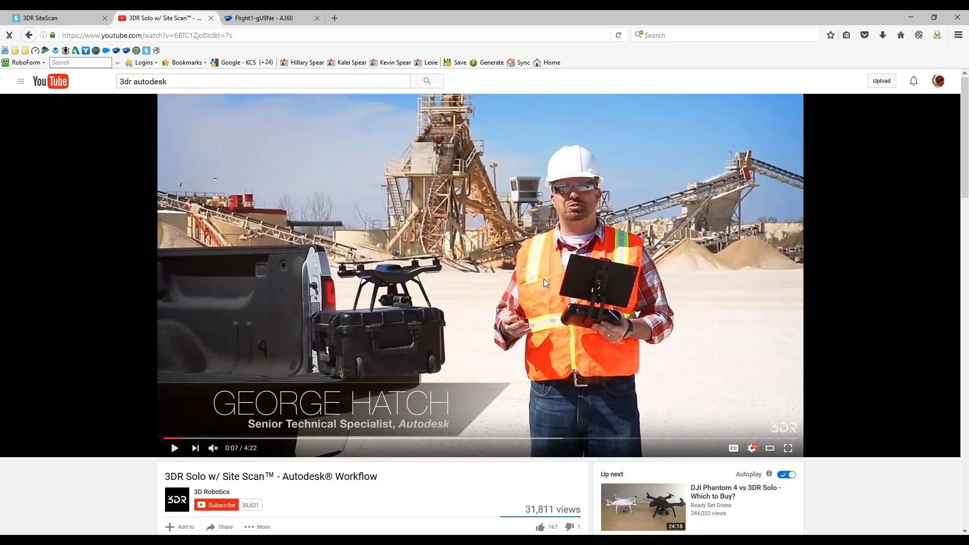
pyautogui.click(586, 329)
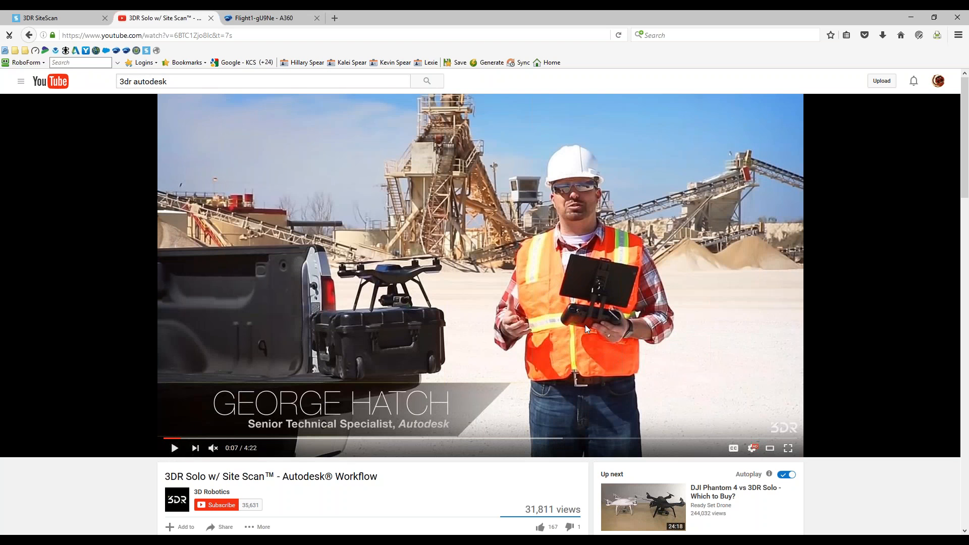
pyautogui.moveTo(599, 279)
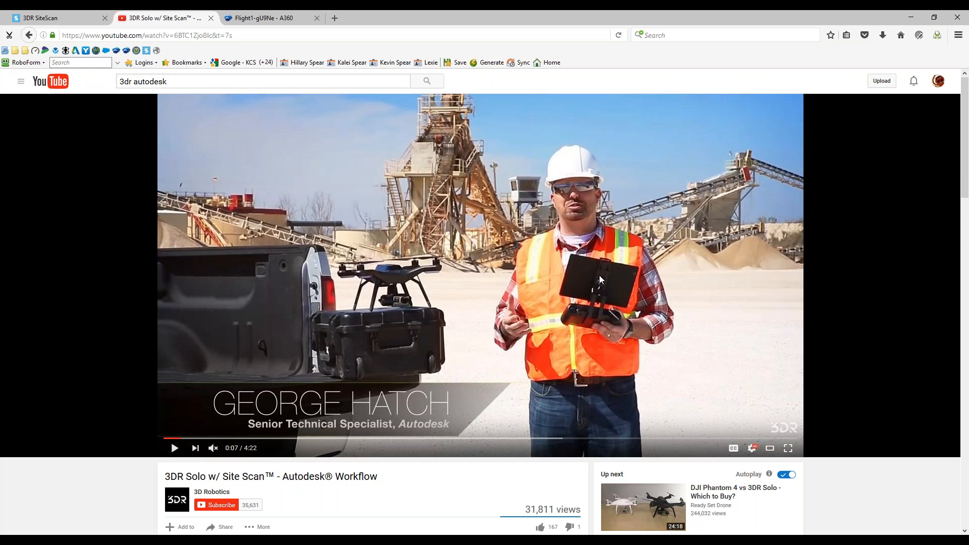
pyautogui.moveTo(396, 283)
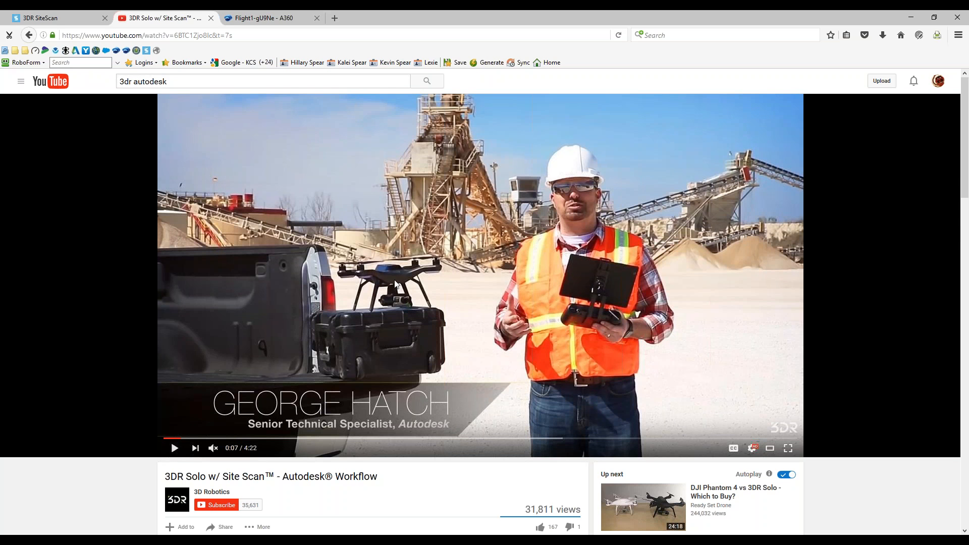
pyautogui.moveTo(400, 285)
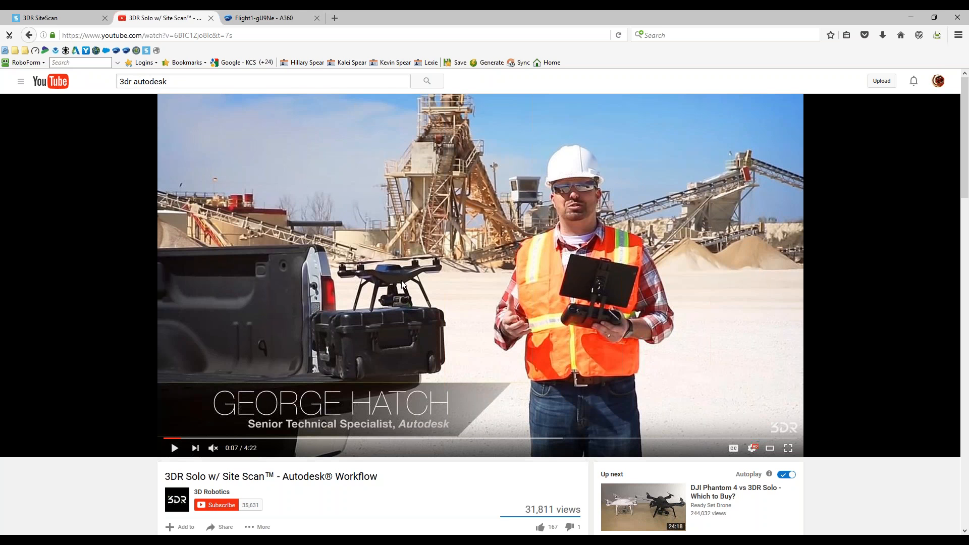
pyautogui.moveTo(402, 284)
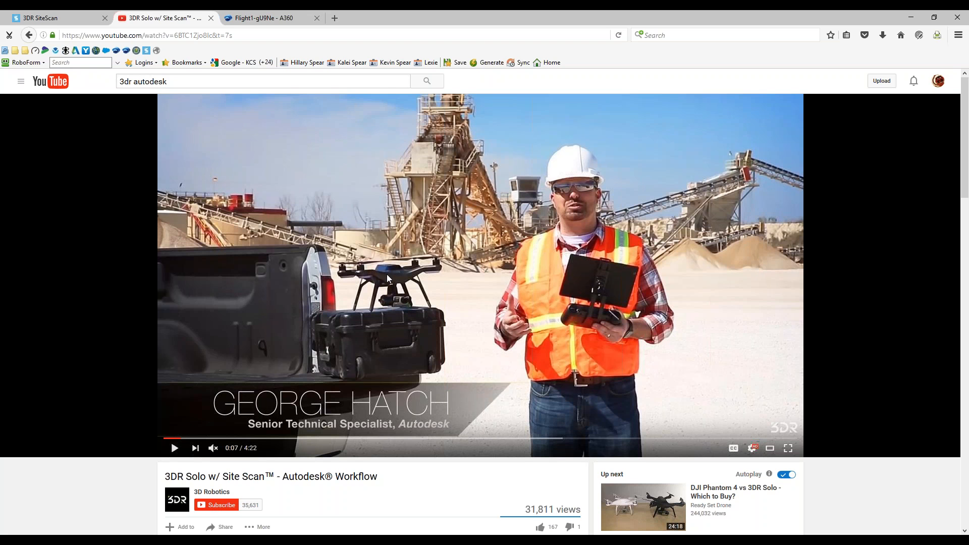
pyautogui.moveTo(404, 299)
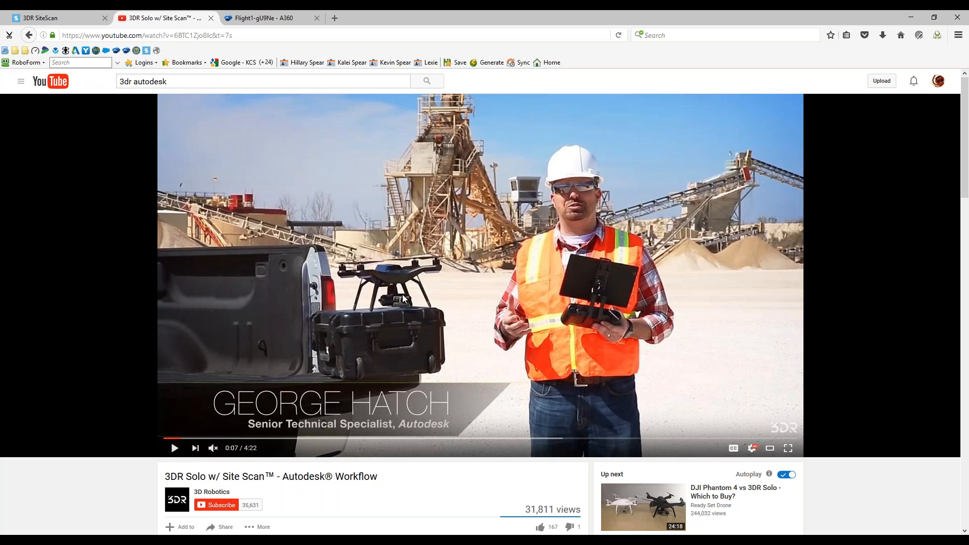
pyautogui.moveTo(616, 290)
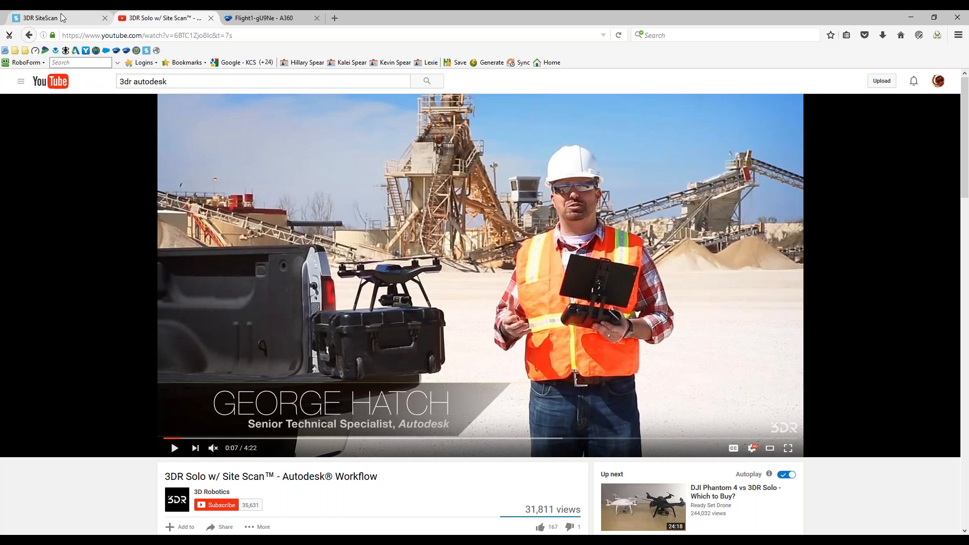
pyautogui.click(56, 18)
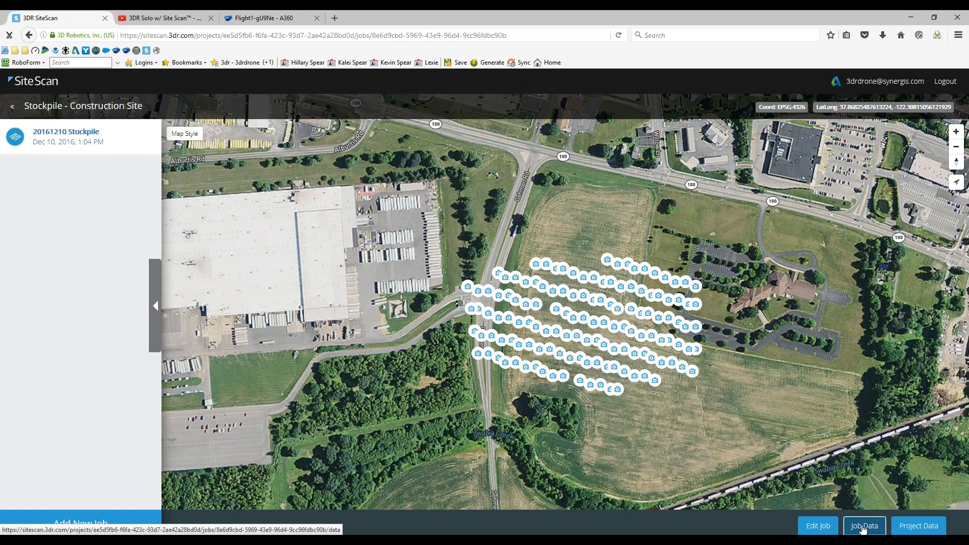
# - Show the job's data files and start setting up a new processing job
pyautogui.click(864, 526)
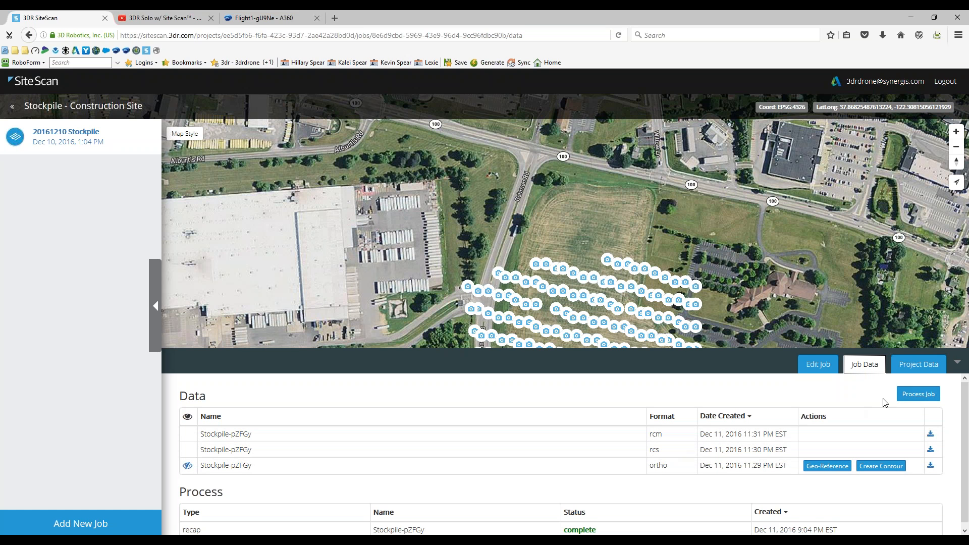
pyautogui.click(918, 394)
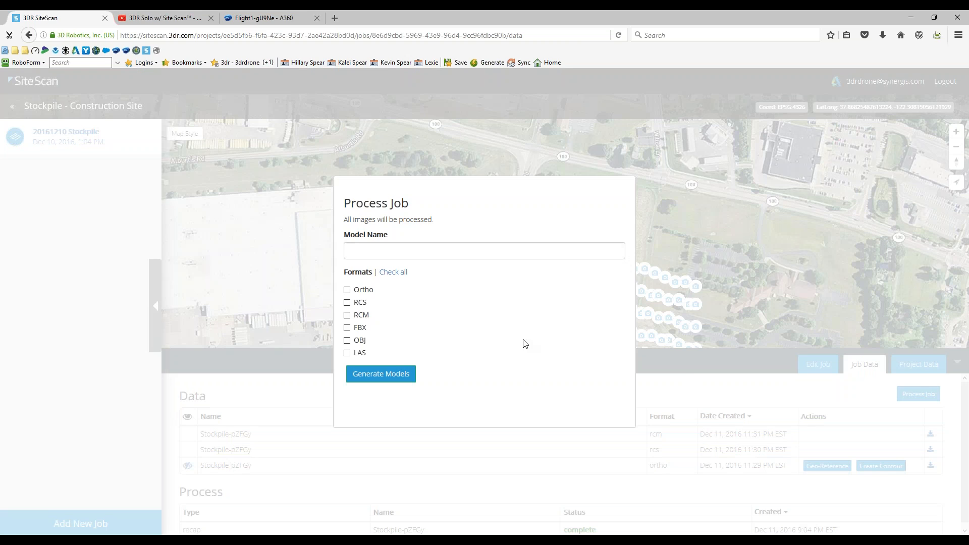
pyautogui.moveTo(374, 272)
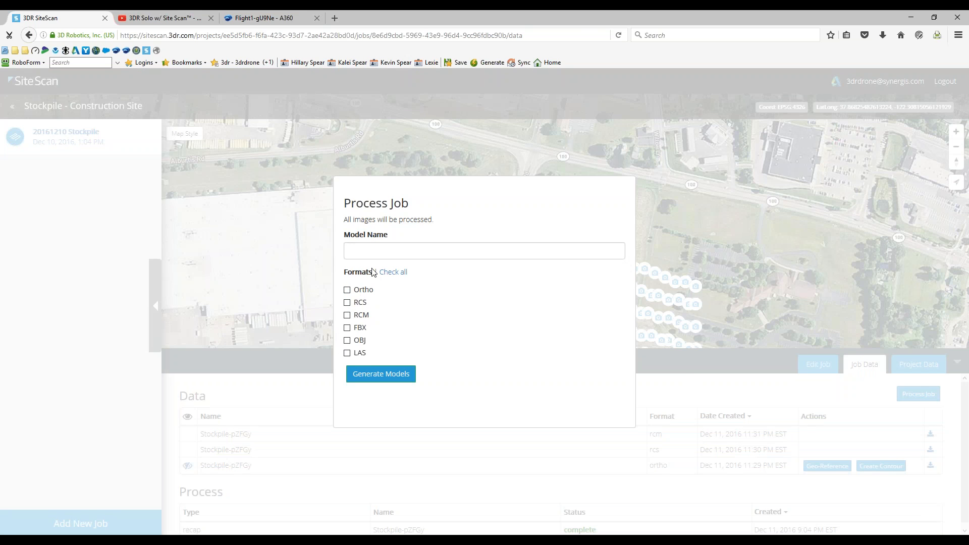
pyautogui.click(484, 250)
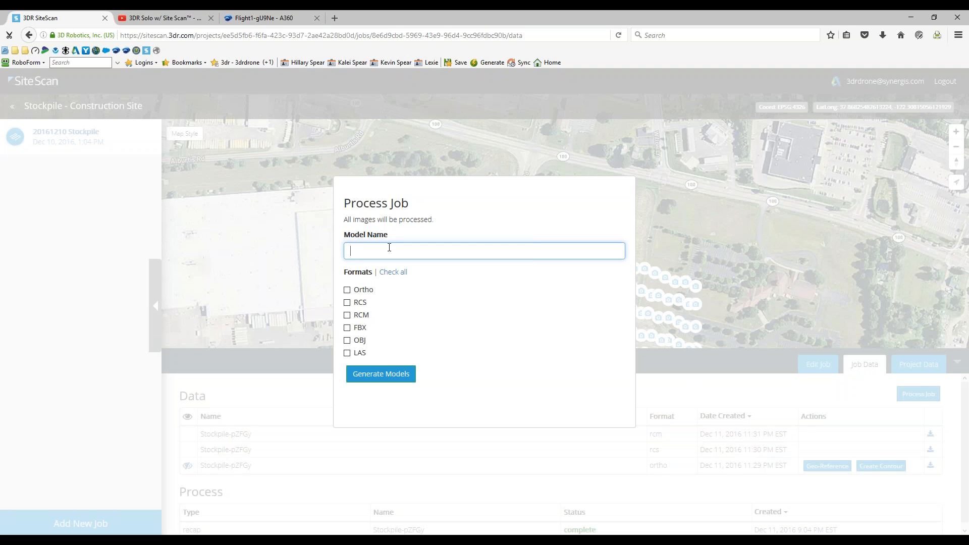
# - Name the model Stockpile2, select every output format, and generate the models
pyautogui.write('Stokcp')
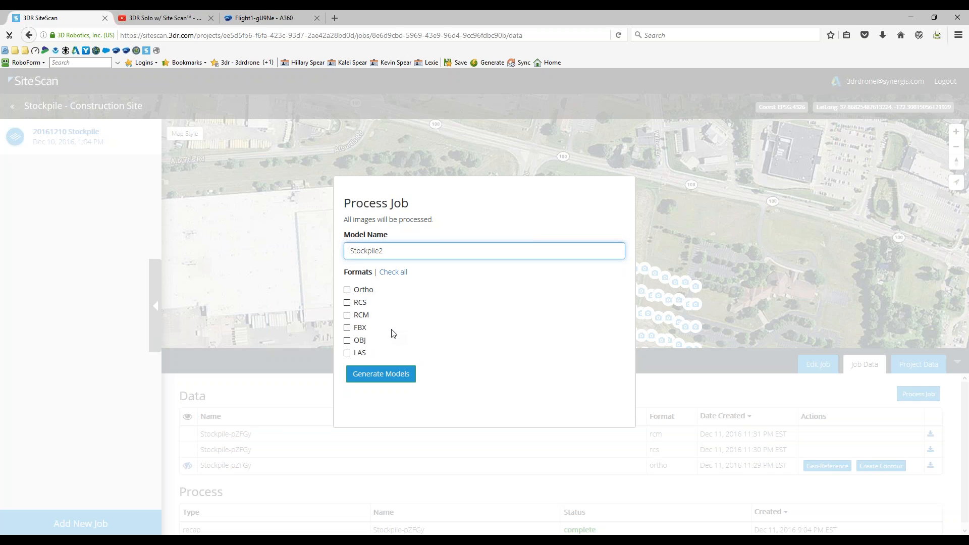
pyautogui.moveTo(378, 341)
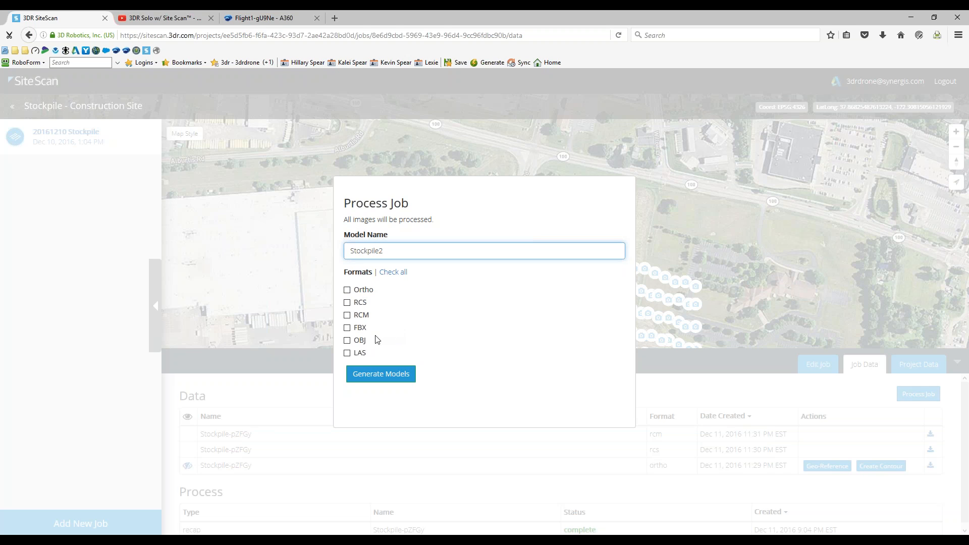
pyautogui.moveTo(369, 347)
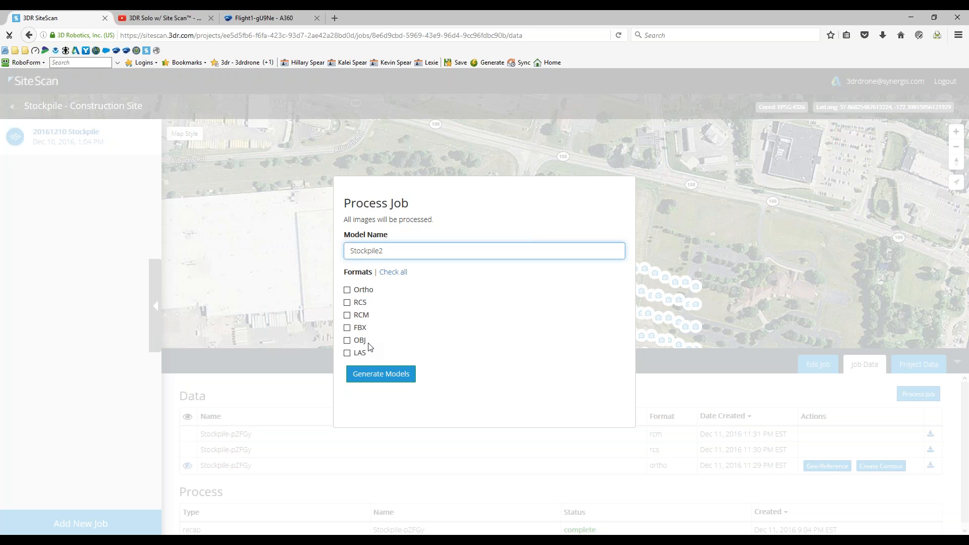
pyautogui.moveTo(382, 303)
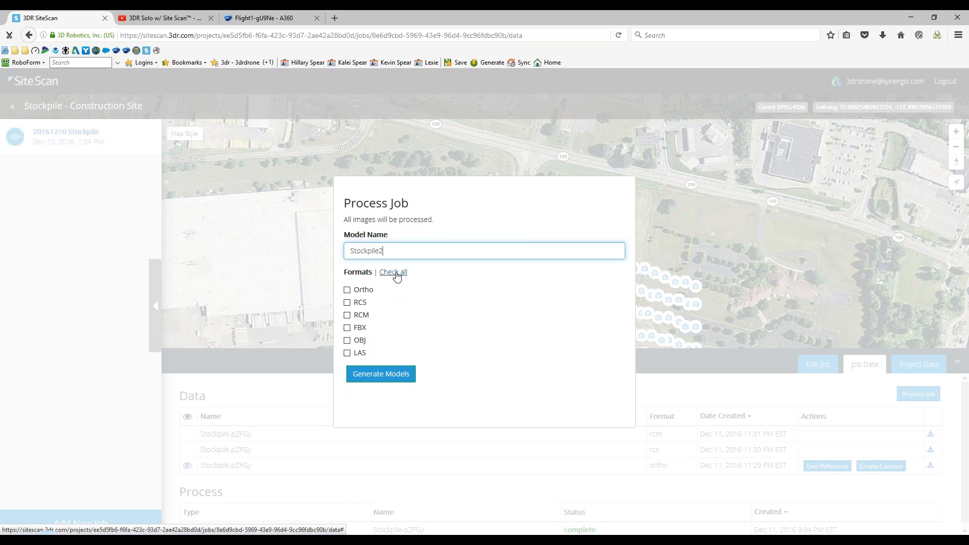
pyautogui.click(393, 272)
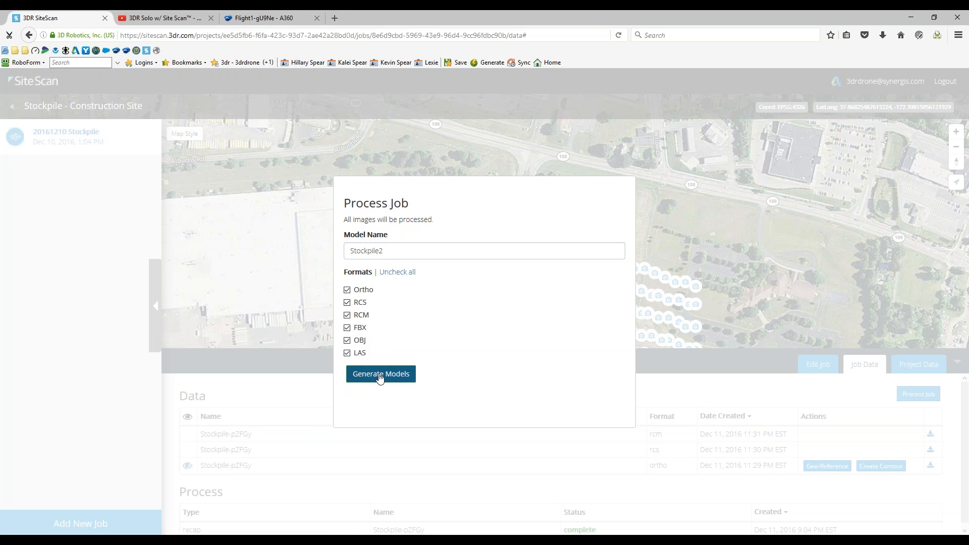
pyautogui.click(380, 374)
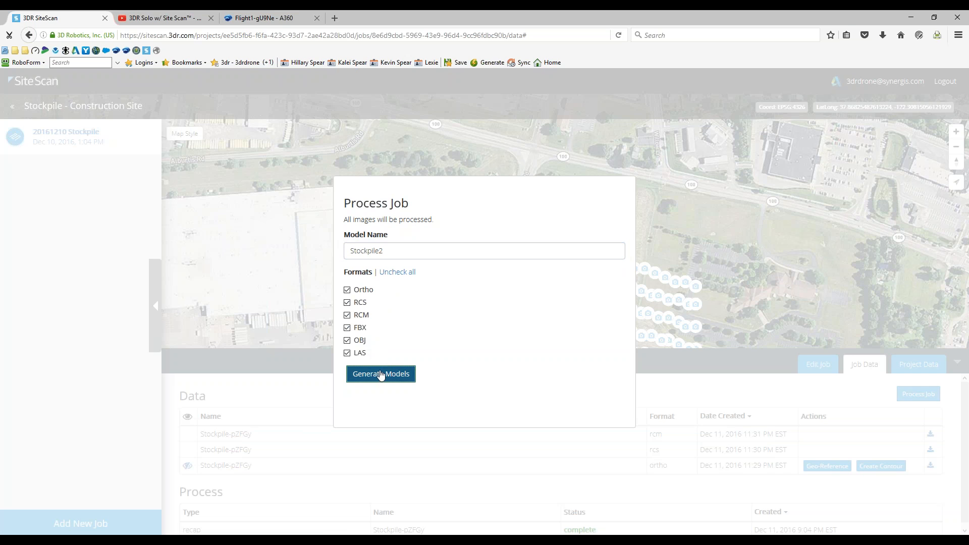
pyautogui.click(380, 373)
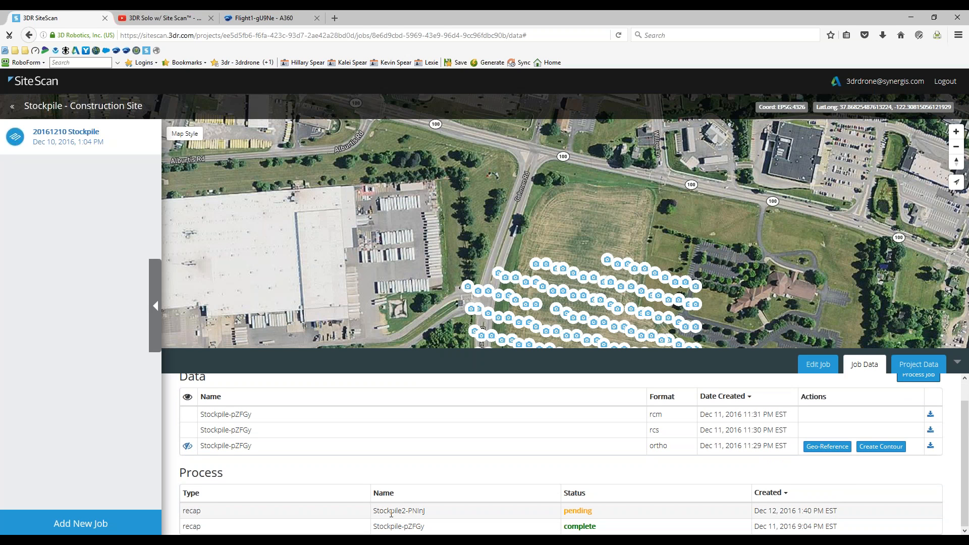
# - Open the local A360 Drive folder from the A360 Drive sync options
pyautogui.doubleClick(379, 511)
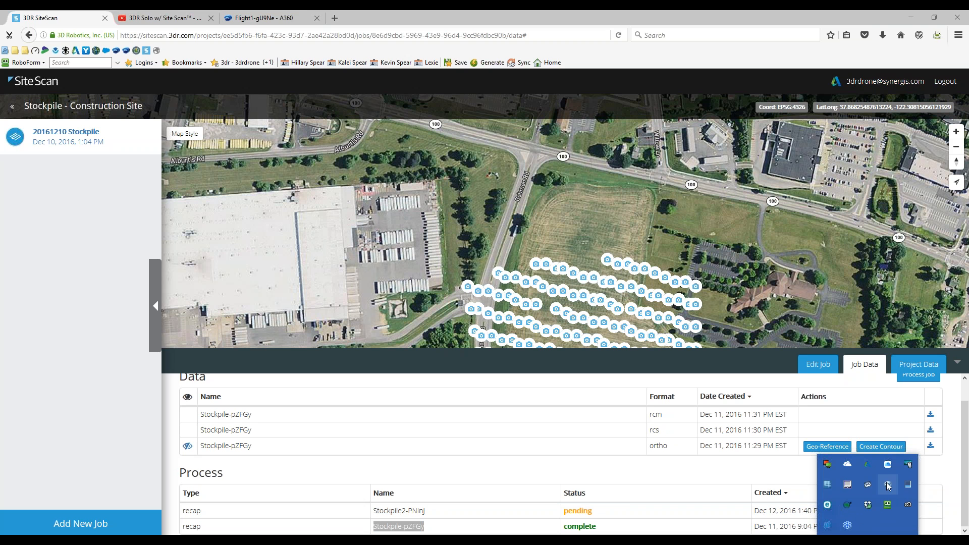
pyautogui.click(887, 486)
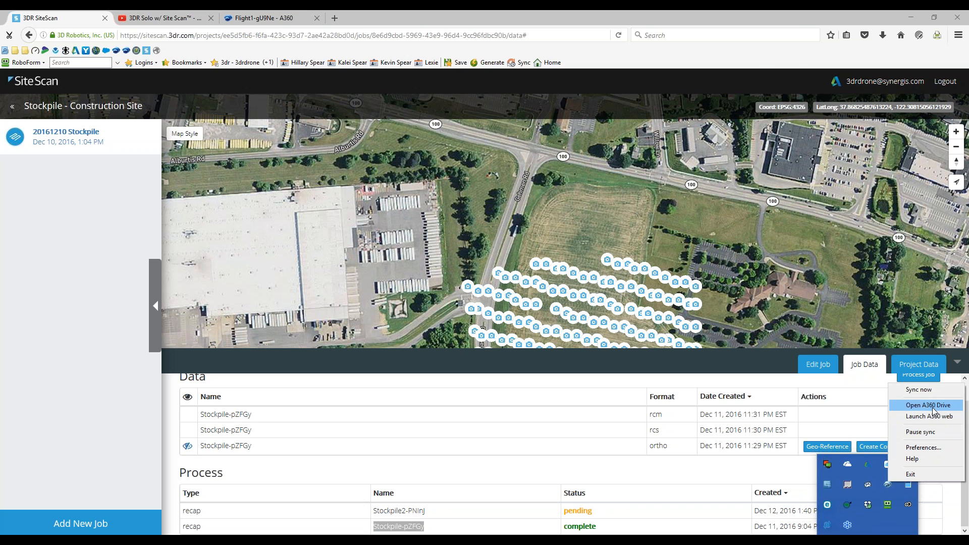
pyautogui.click(927, 405)
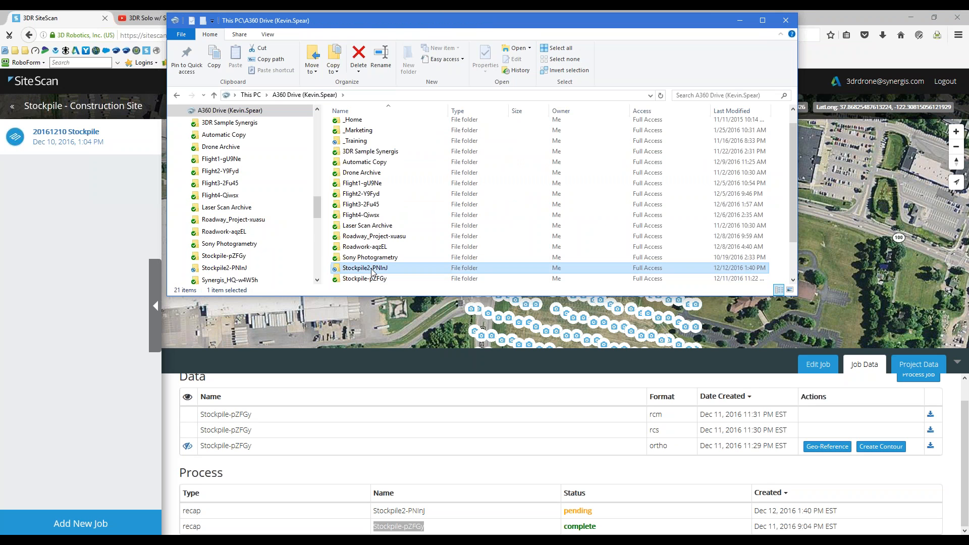
# - Inspect the Stockpile2-PNInJ folder's images folder and .rcp file, then close the window
pyautogui.doubleClick(365, 268)
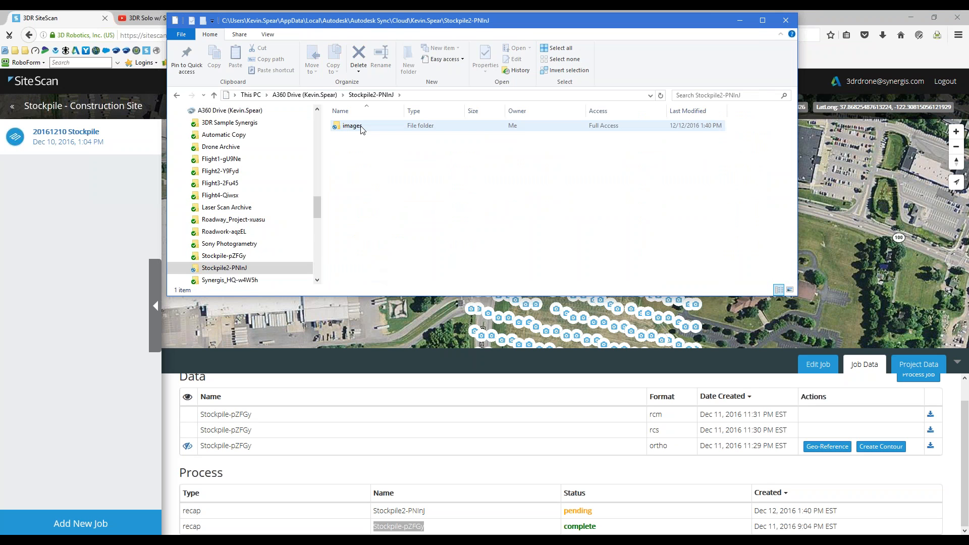
pyautogui.click(352, 125)
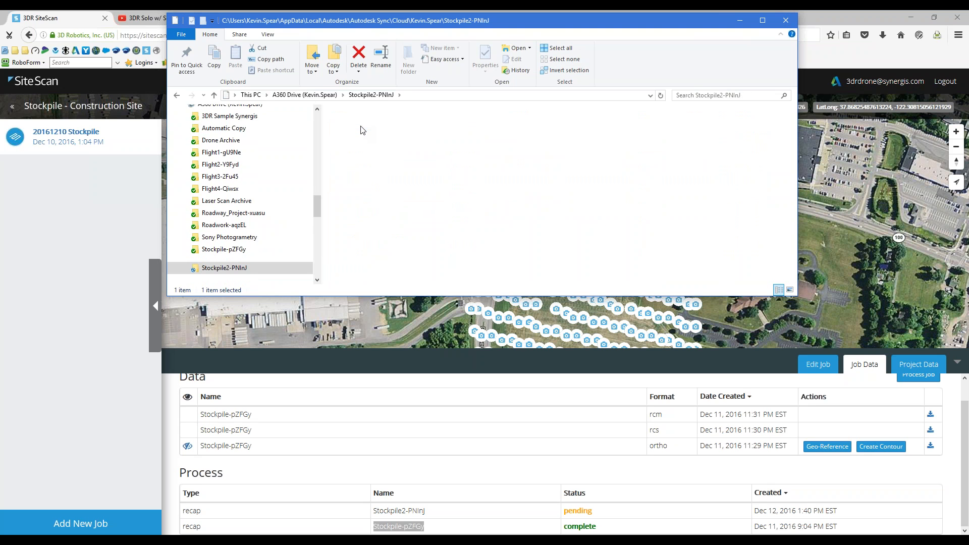
pyautogui.doubleClick(223, 268)
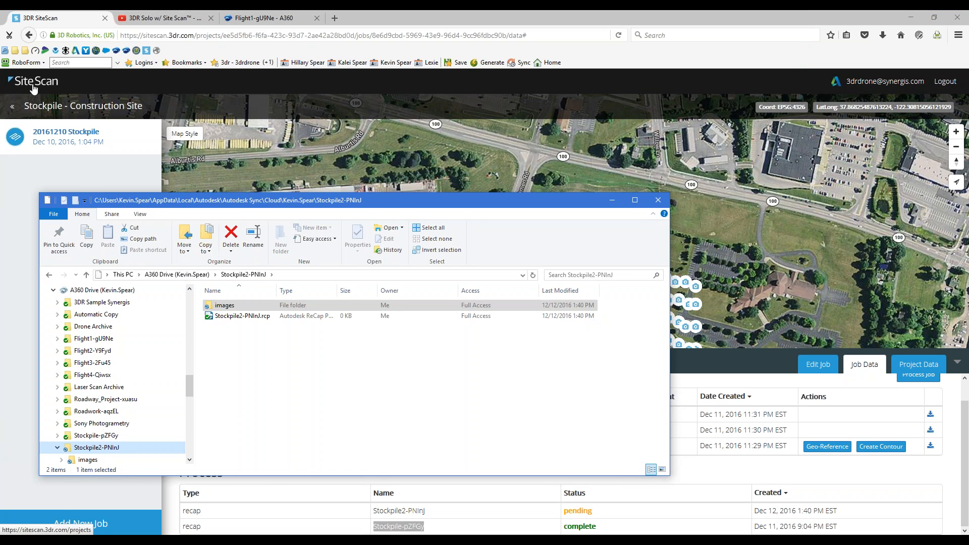
pyautogui.moveTo(839, 88)
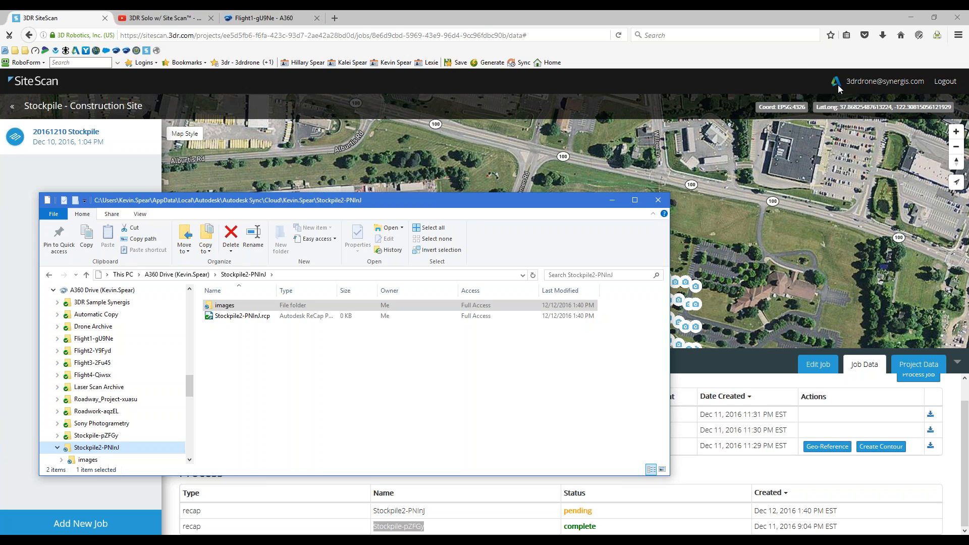
pyautogui.moveTo(427, 204)
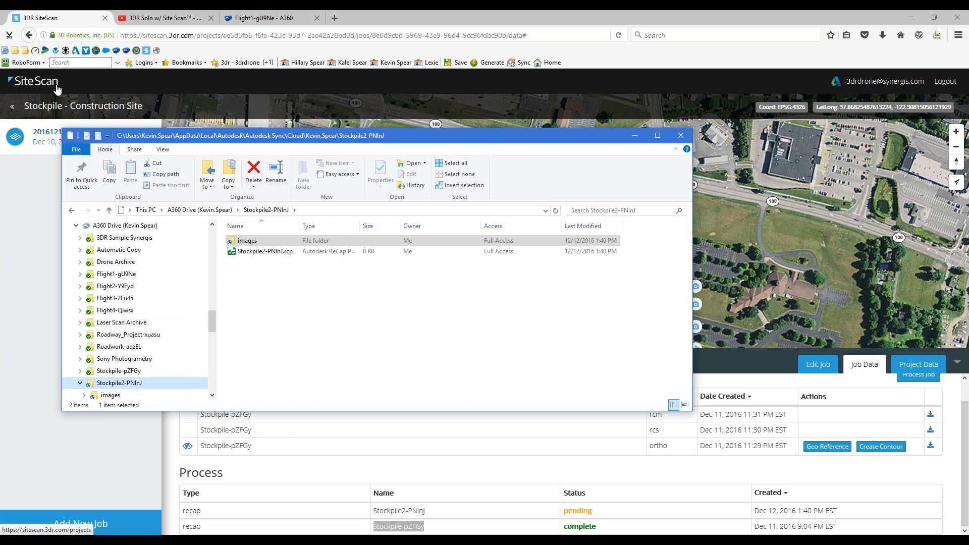
pyautogui.moveTo(835, 81)
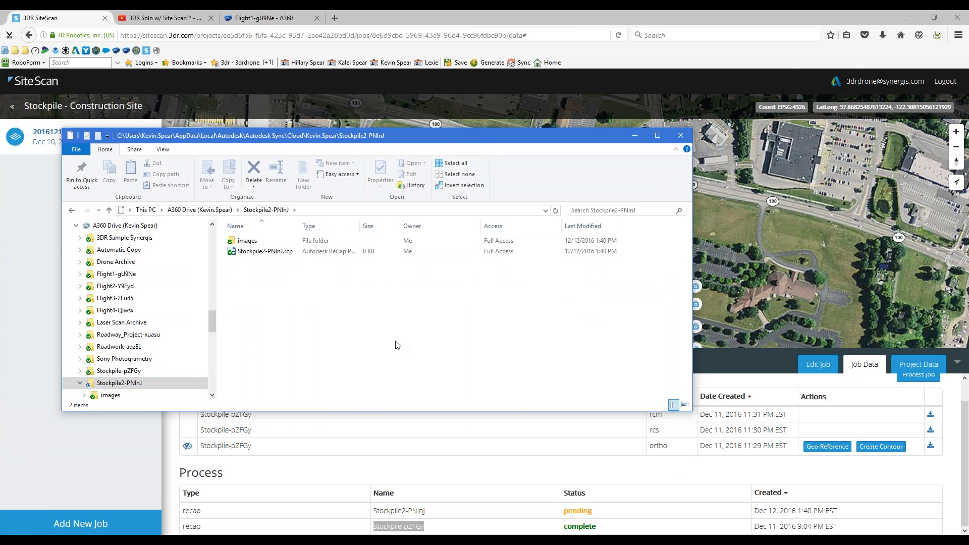
pyautogui.click(265, 251)
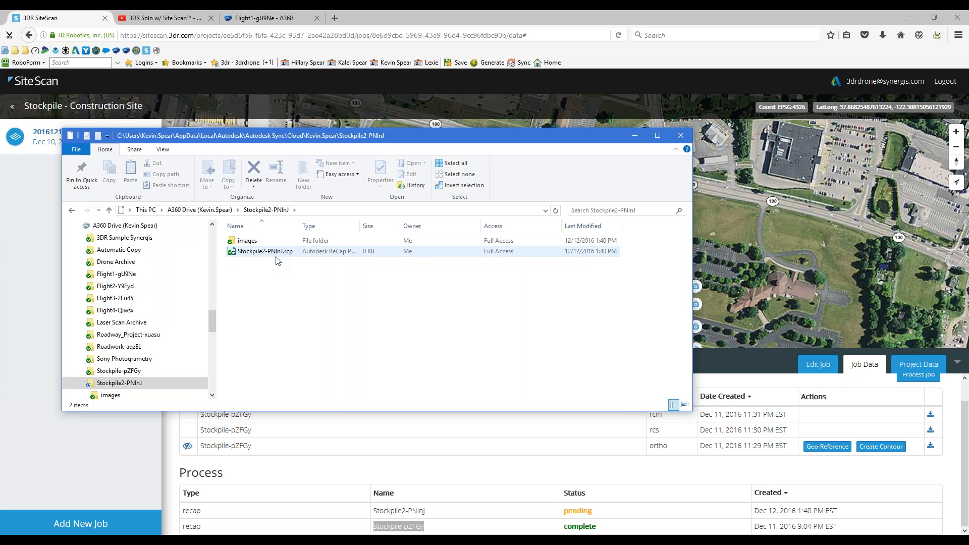
pyautogui.click(276, 282)
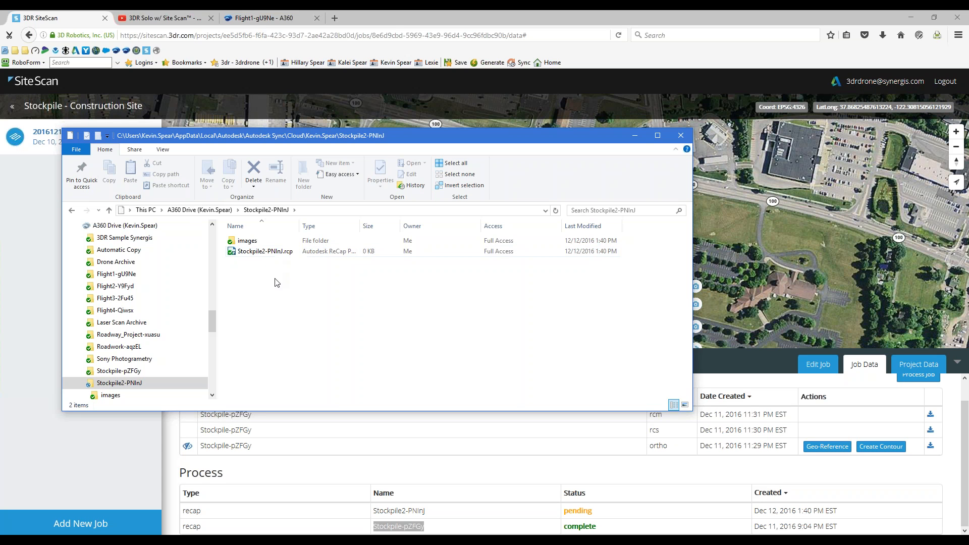
pyautogui.click(278, 251)
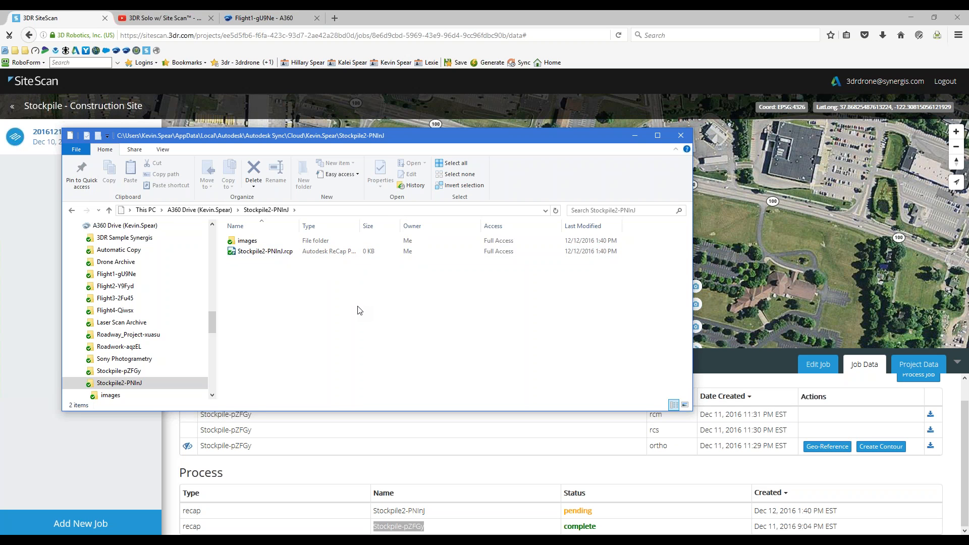
pyautogui.click(266, 251)
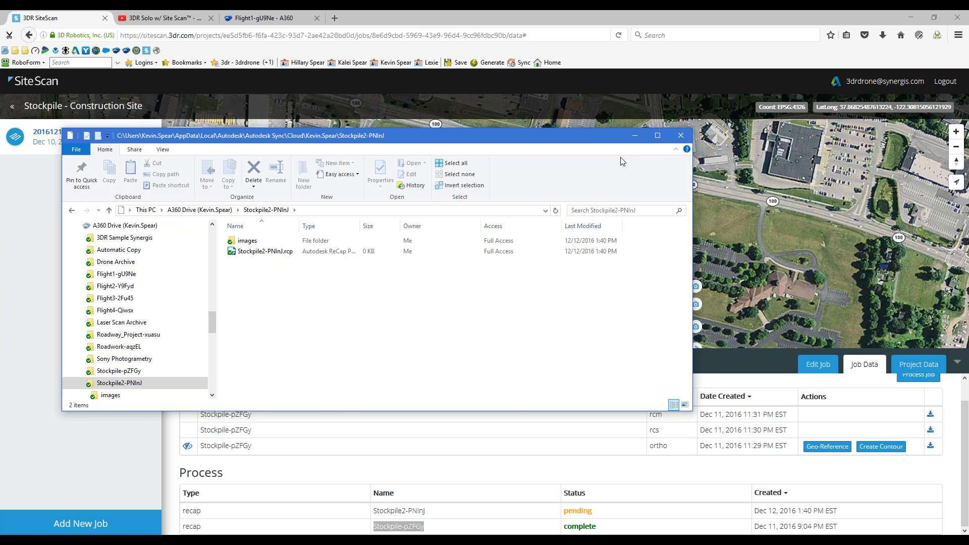
pyautogui.click(680, 135)
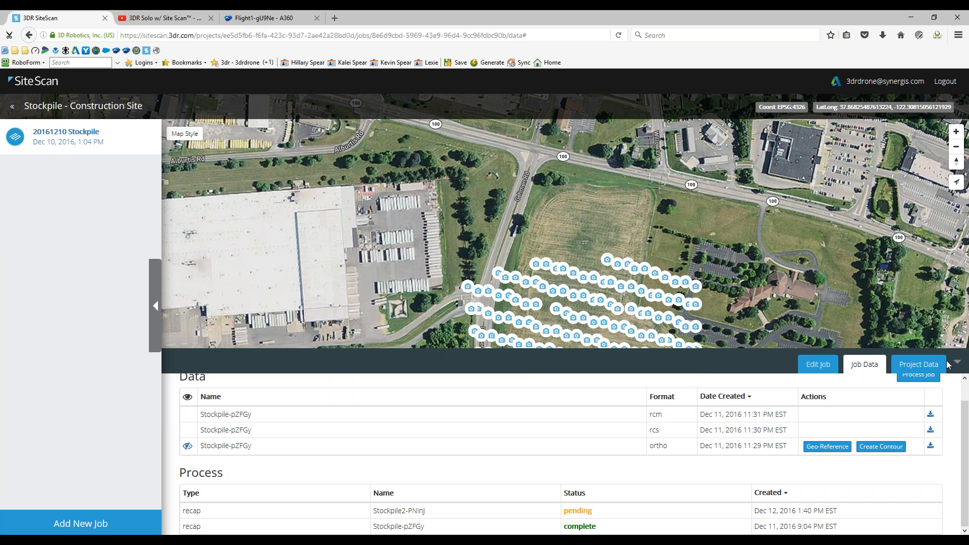
pyautogui.moveTo(962, 366)
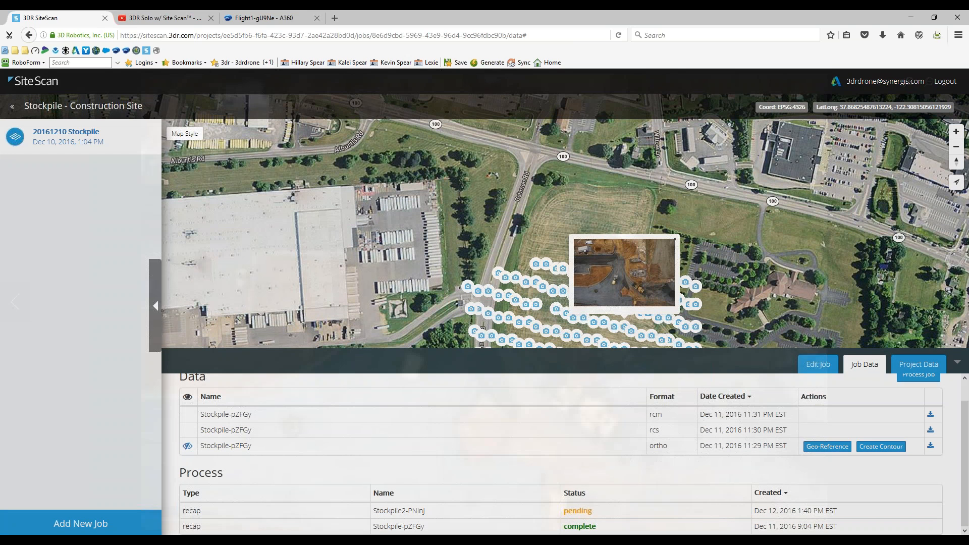
# - Open an aerial drone photo of the construction site at full size
pyautogui.click(622, 272)
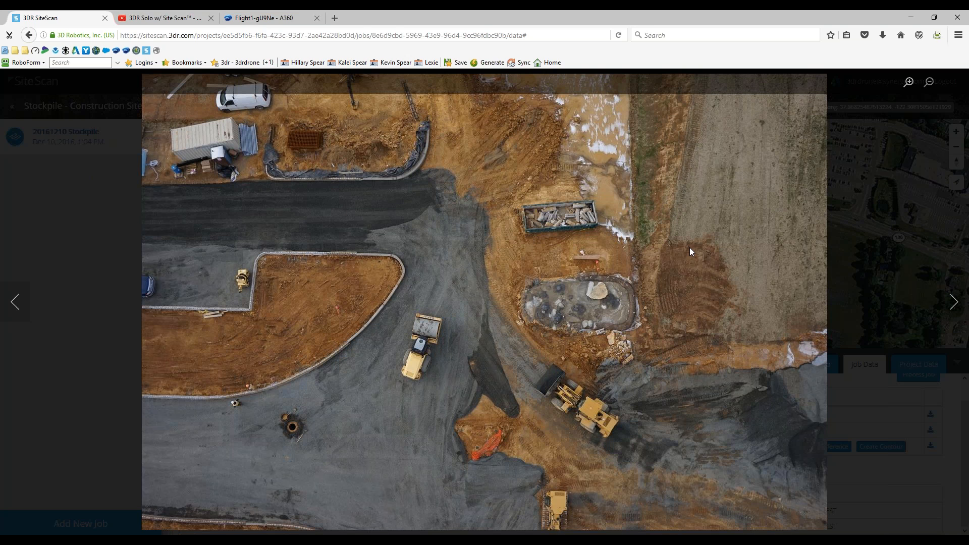
pyautogui.moveTo(714, 256)
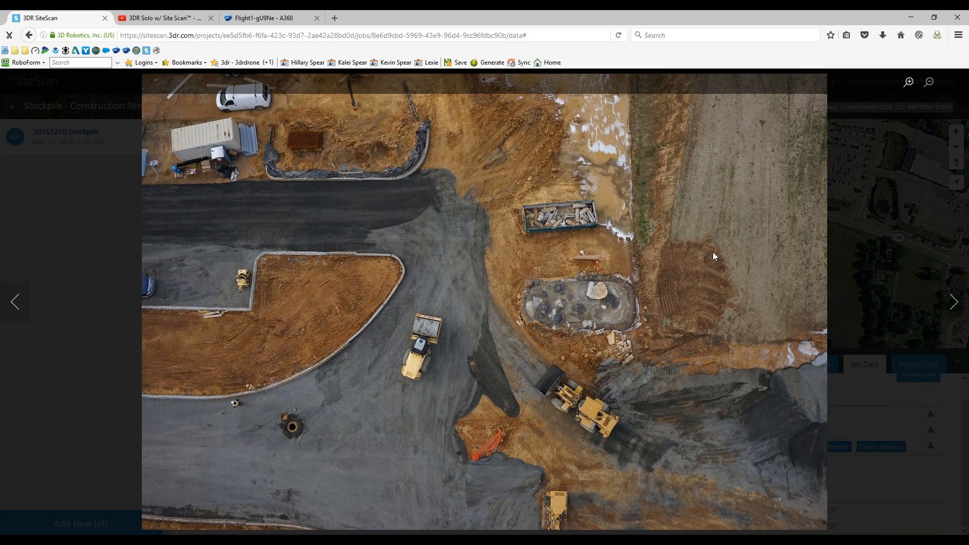
pyautogui.moveTo(677, 248)
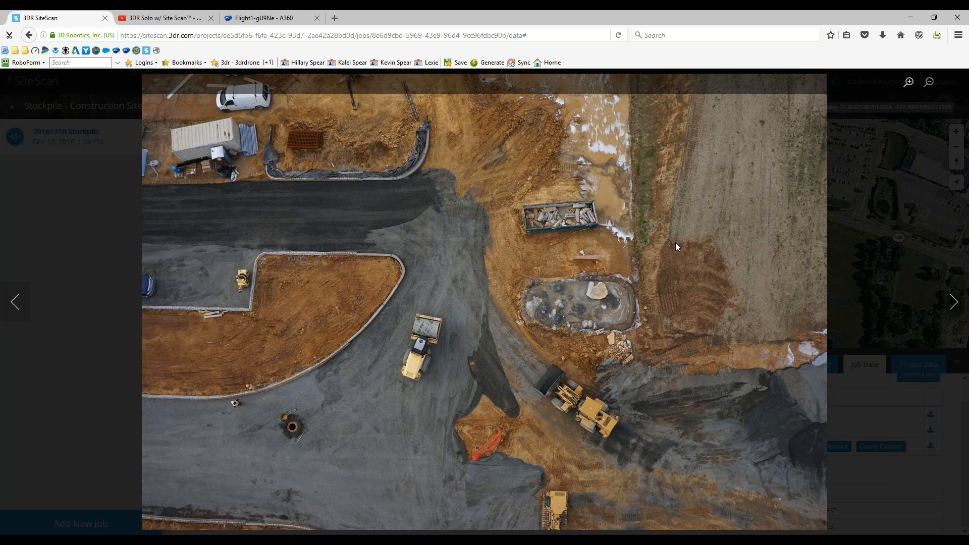
pyautogui.moveTo(716, 216)
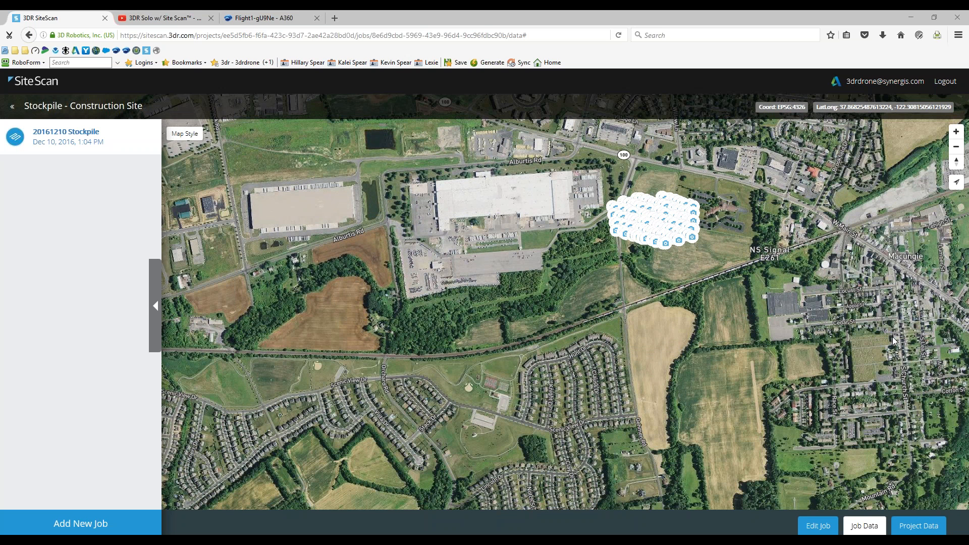
pyautogui.moveTo(696, 509)
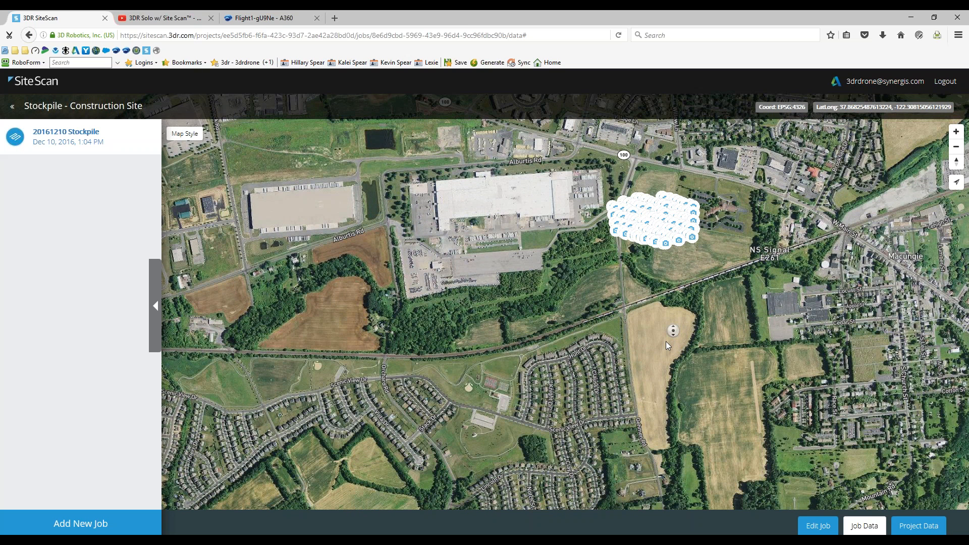
# - Go back to the Projects list and choose the JFKiely - Lawnside project
pyautogui.moveTo(668, 345); pyautogui.dragTo(671, 266)
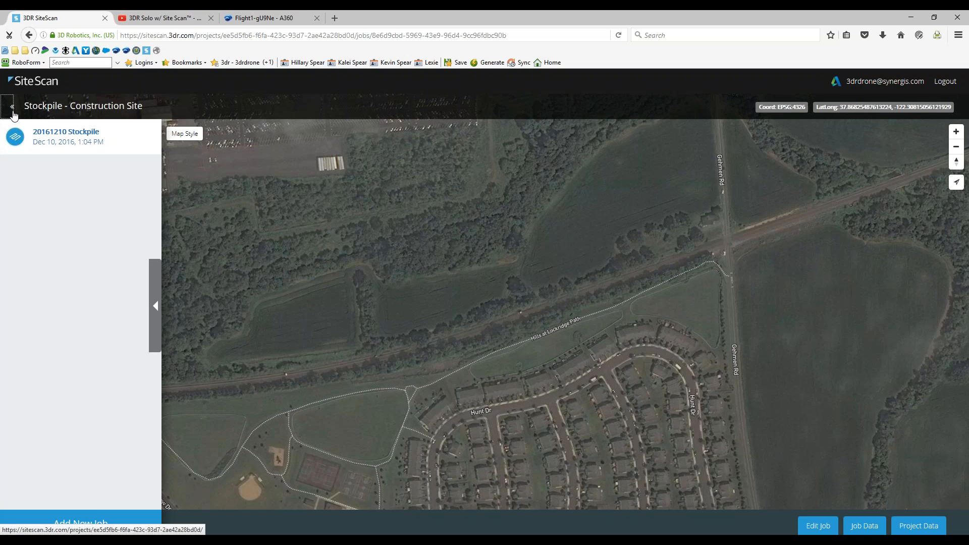
pyautogui.click(11, 107)
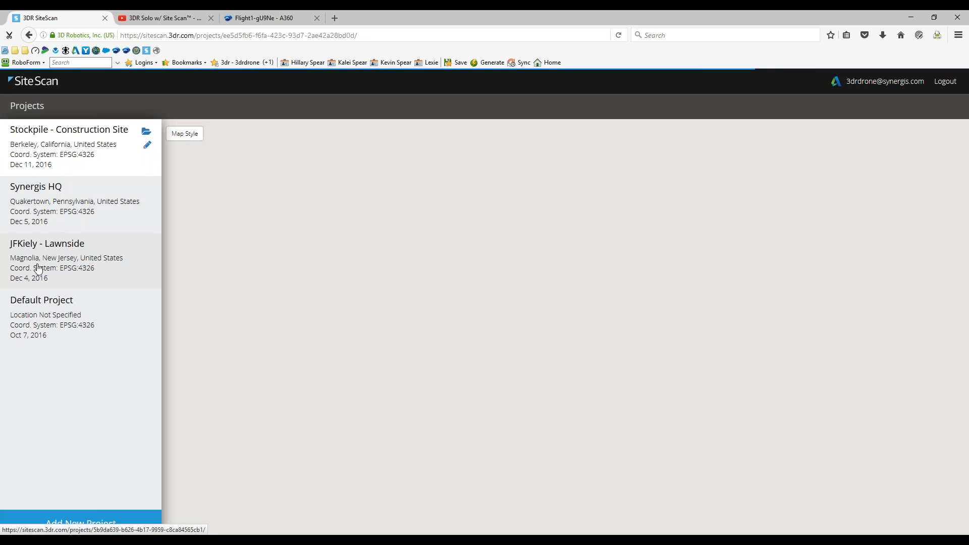
pyautogui.click(61, 259)
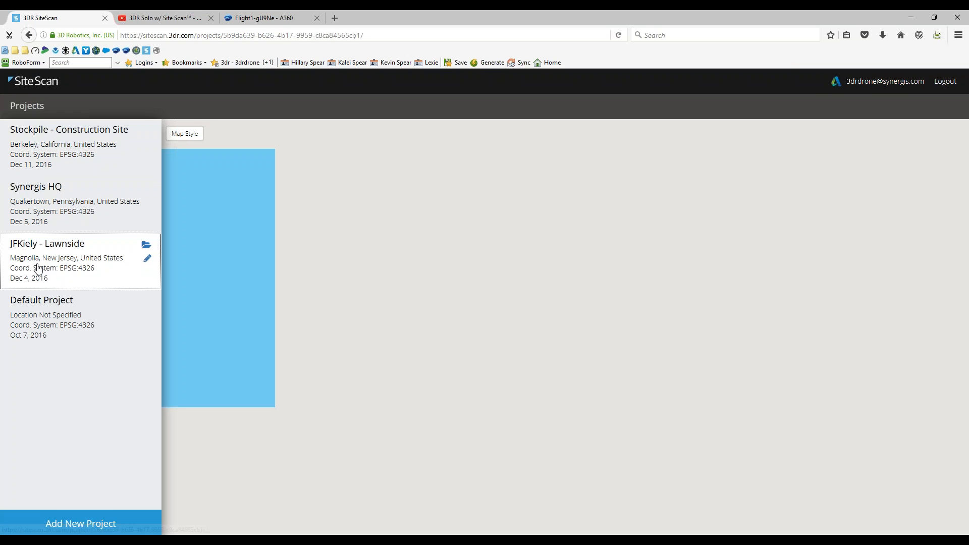